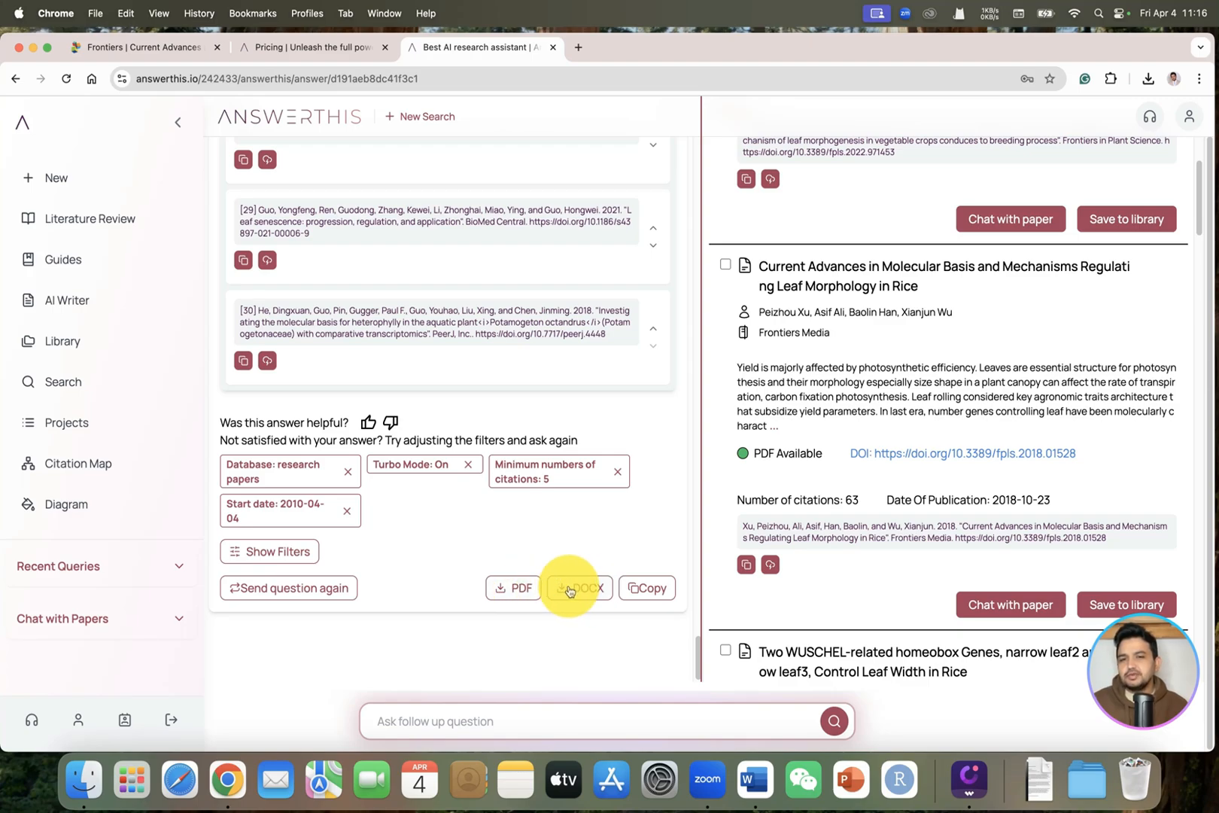
- Export the leaf morphology answer as a DOCX file and open it in Word
left_click(582, 587)
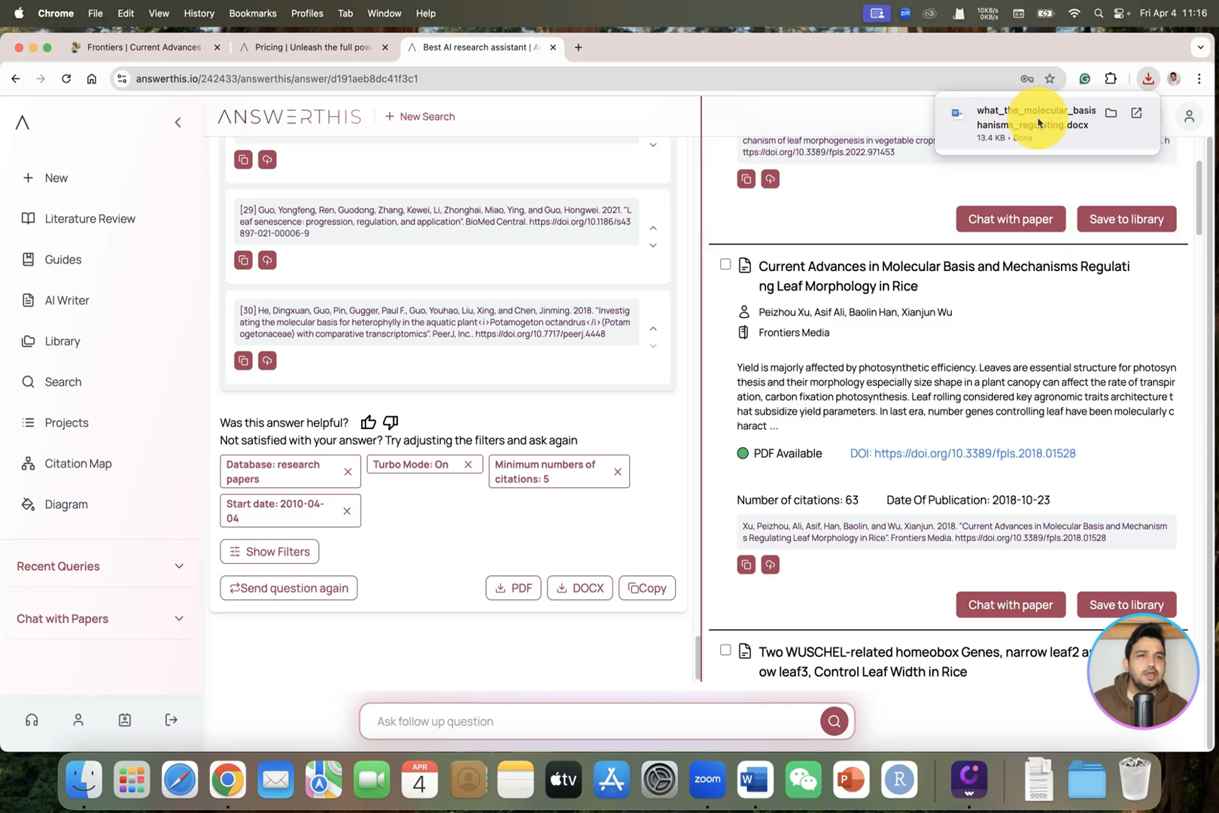
left_click(1044, 118)
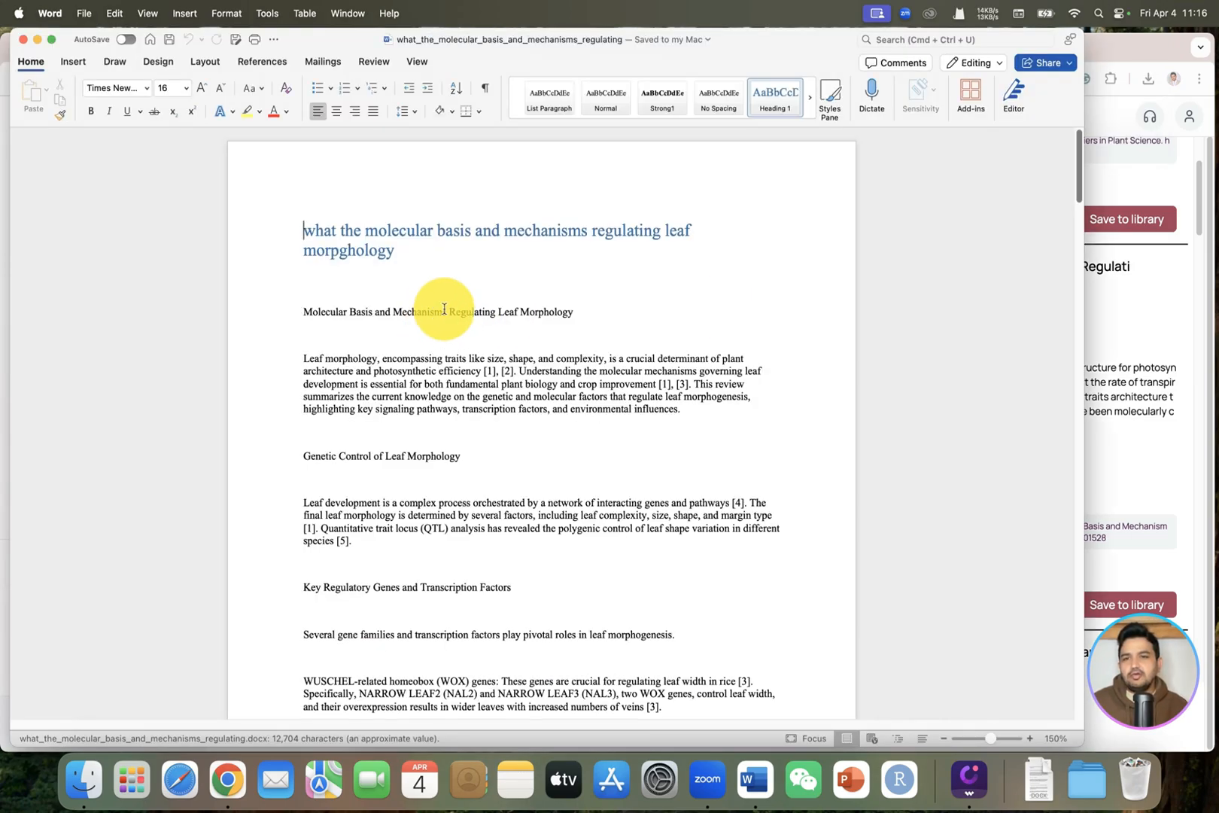
scroll("down", 3)
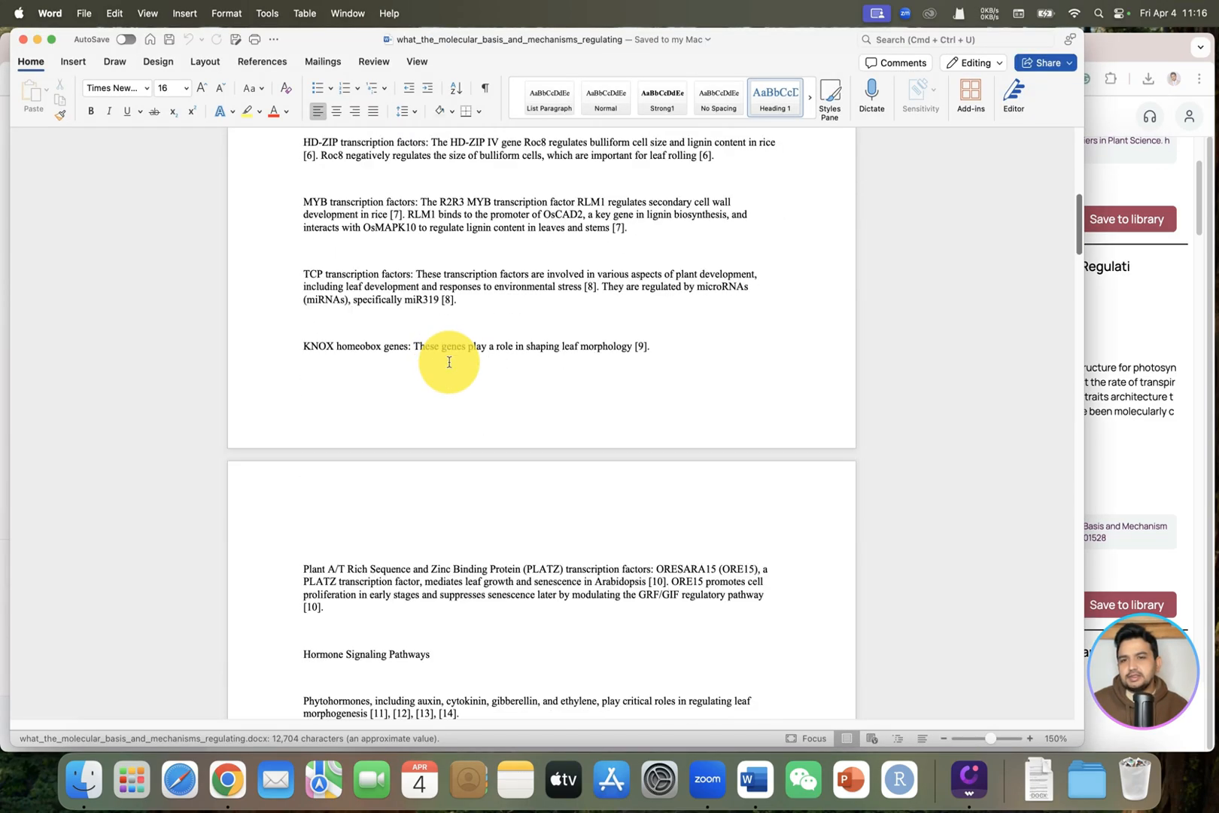
scroll("down", 3)
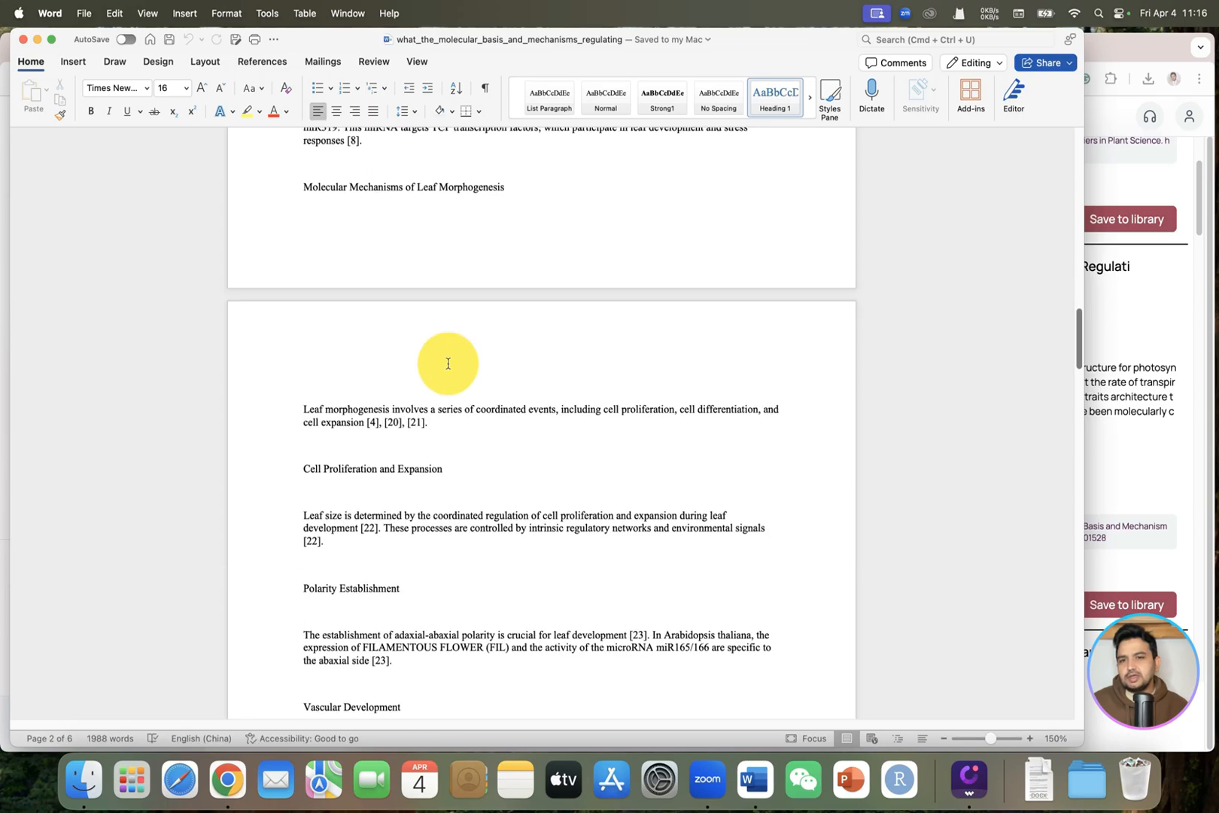
scroll("down", 3)
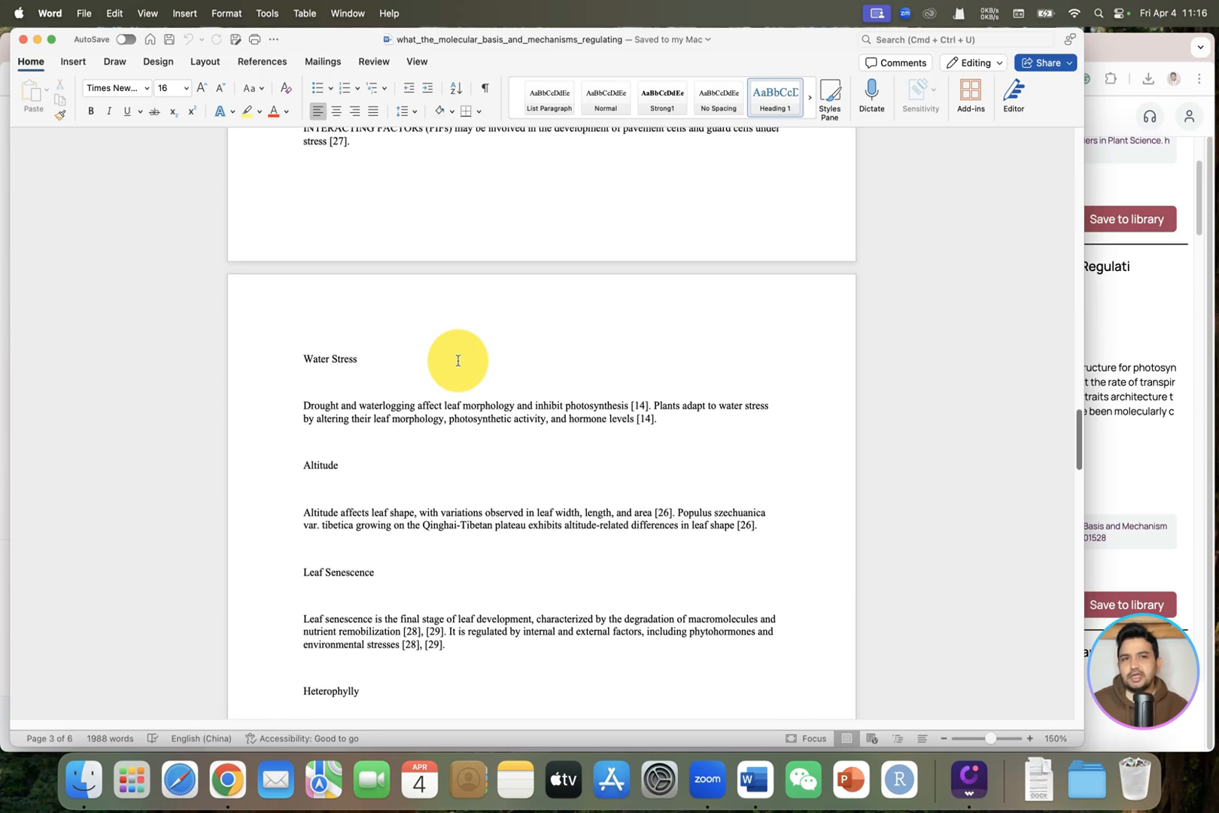
scroll("down", 3)
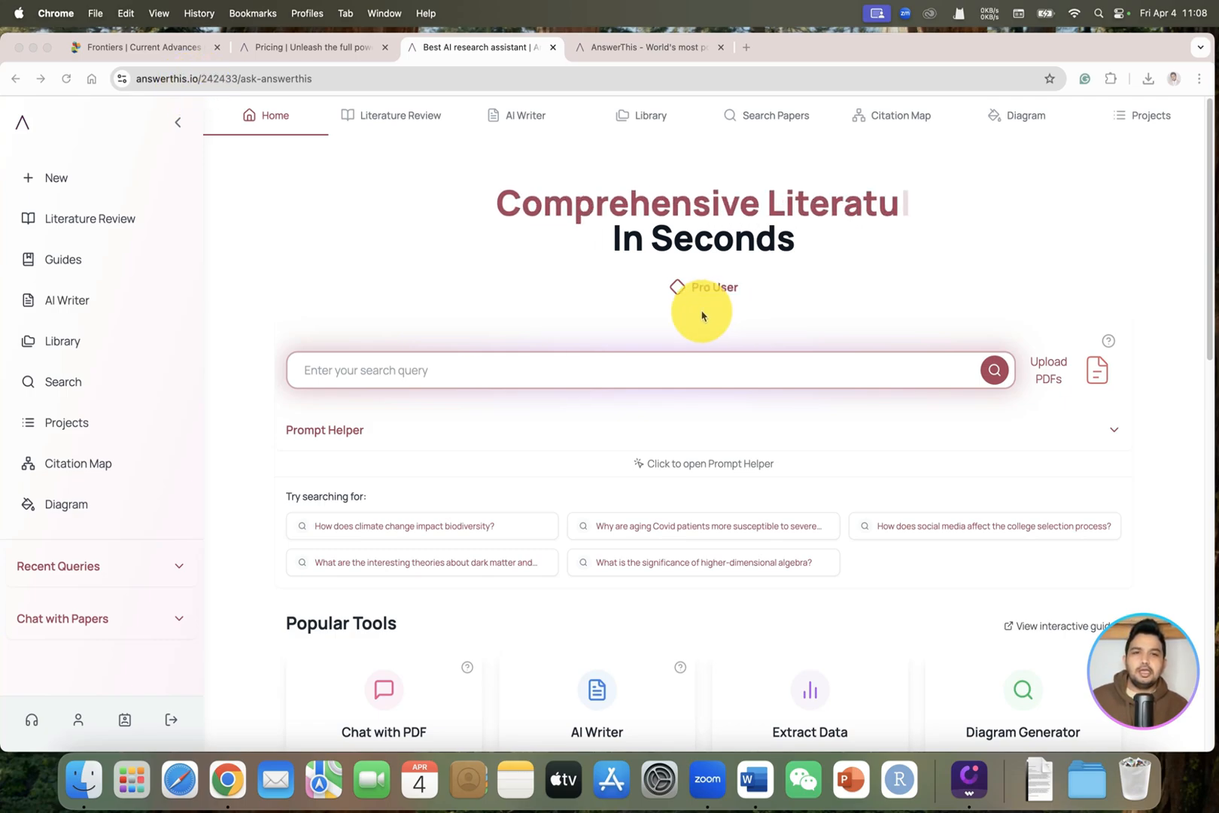
mouse_move(675, 219)
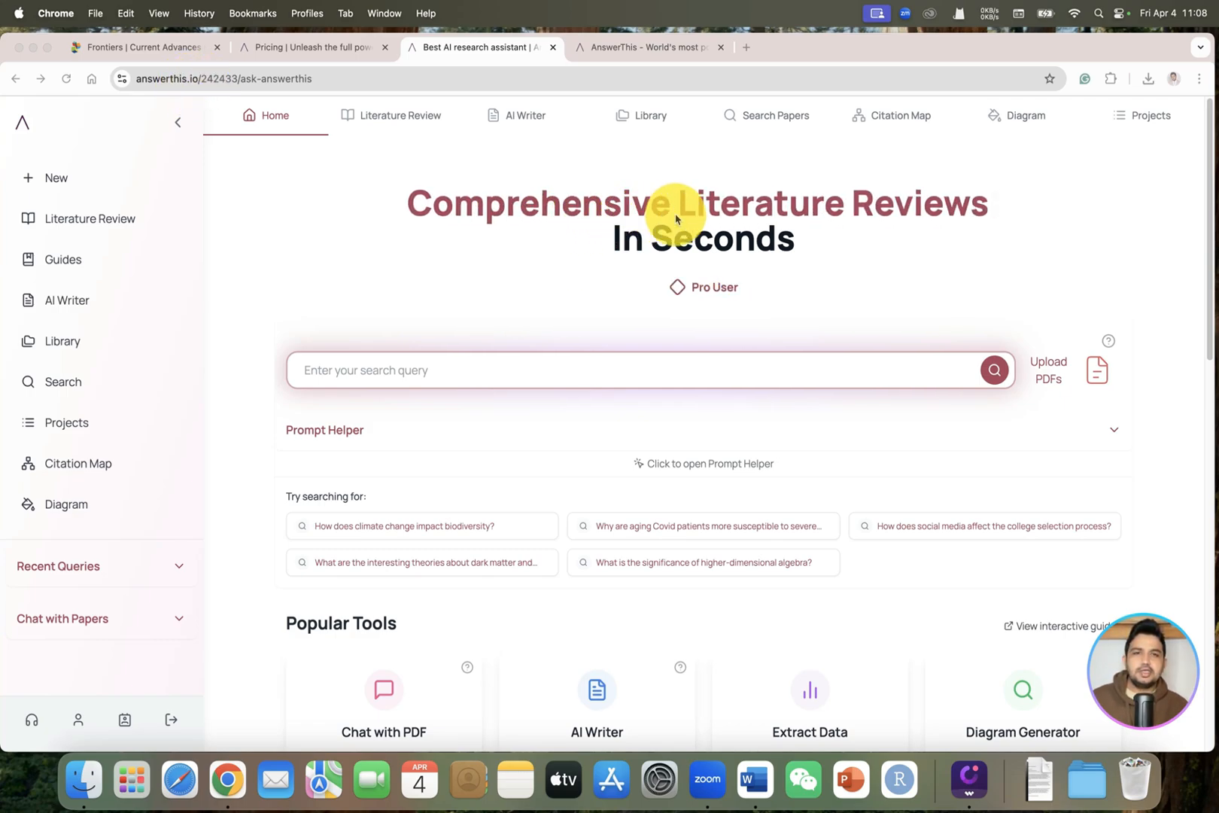
mouse_move(798, 220)
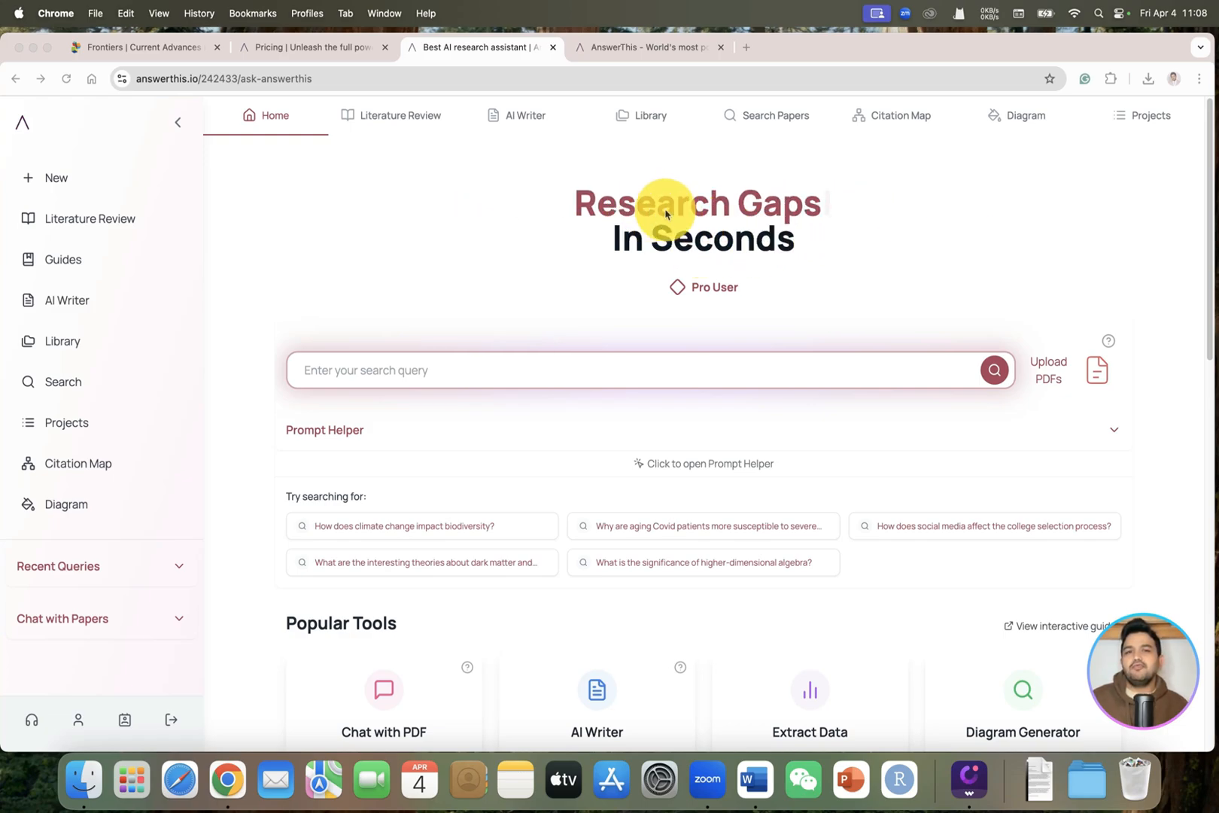
mouse_move(841, 227)
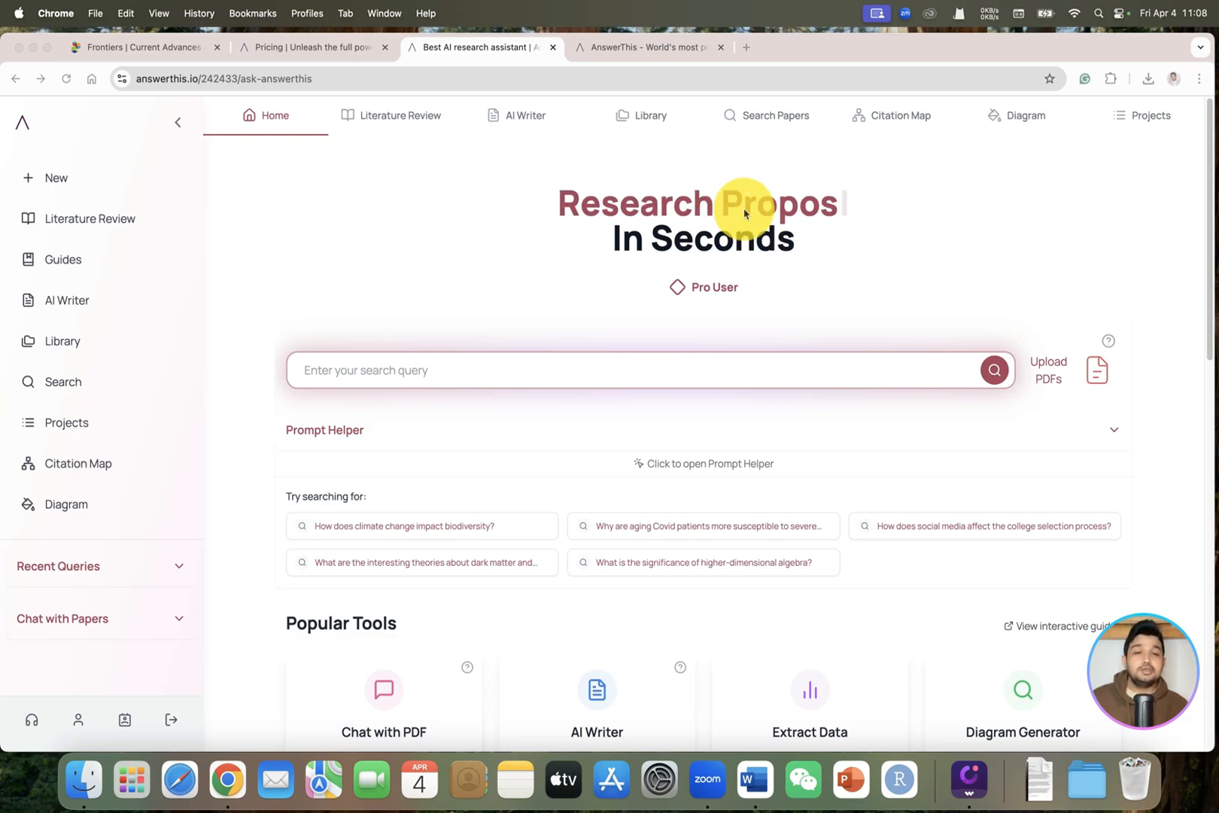
mouse_move(805, 226)
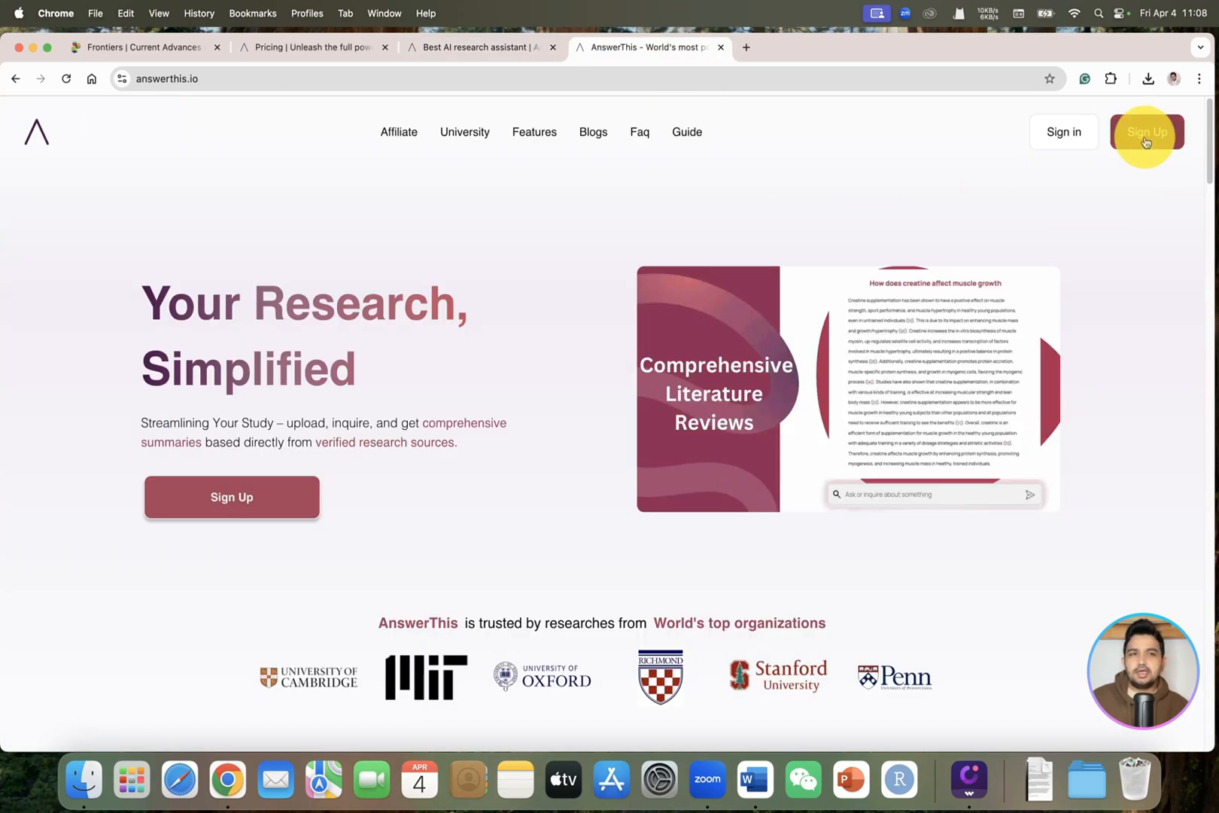
left_click(1146, 131)
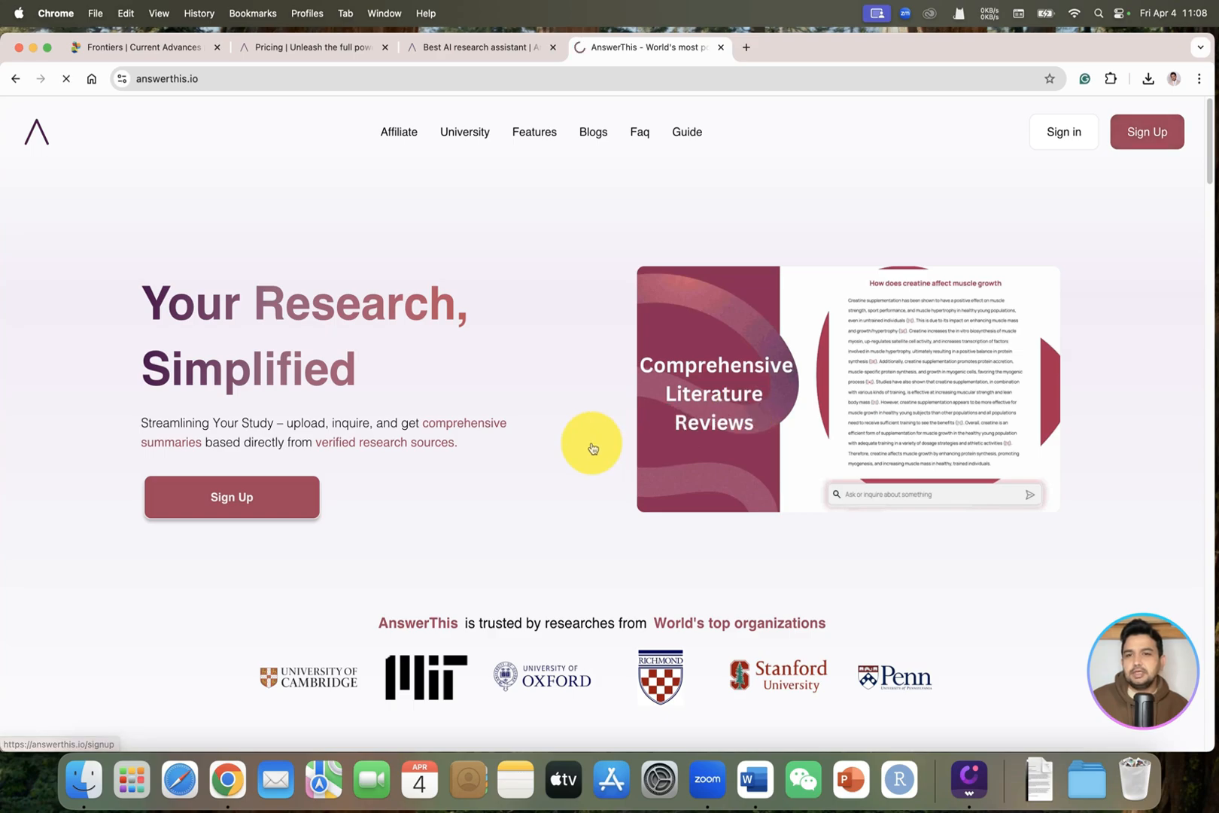
left_click(231, 496)
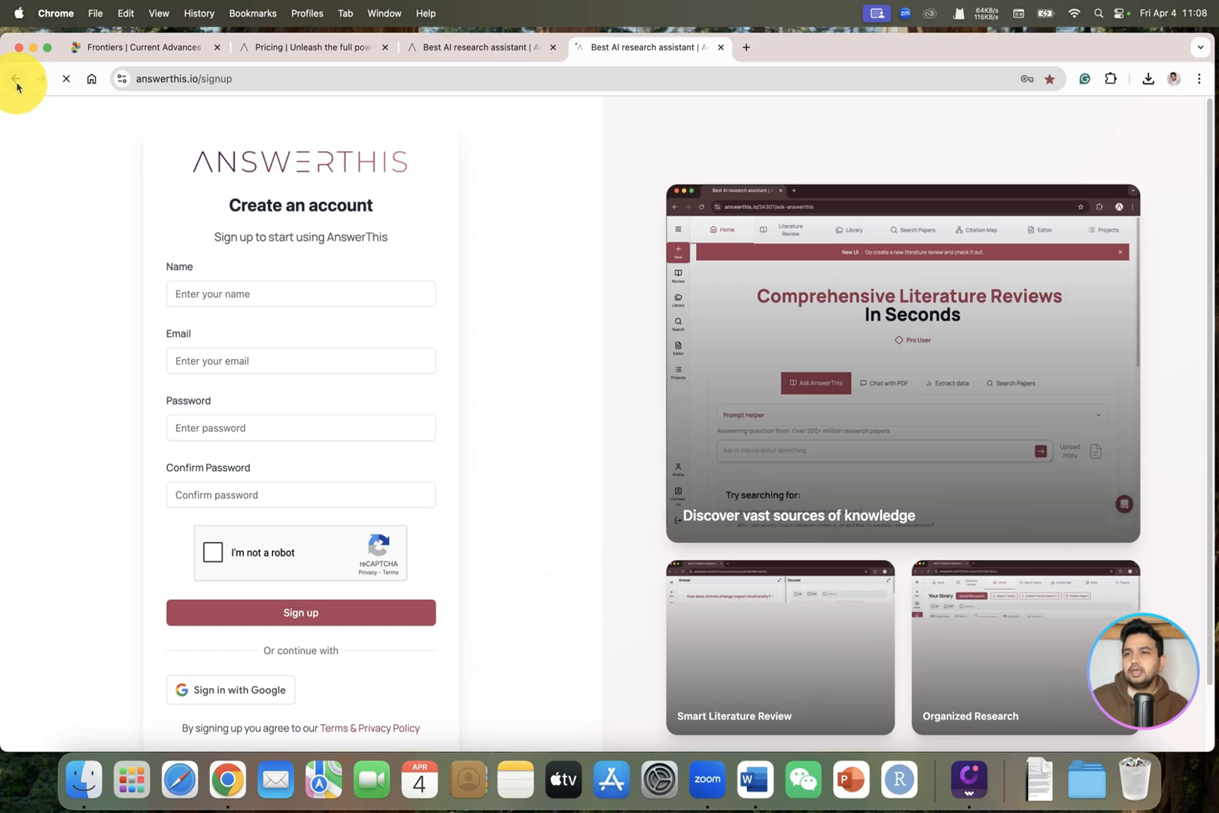
left_click(15, 79)
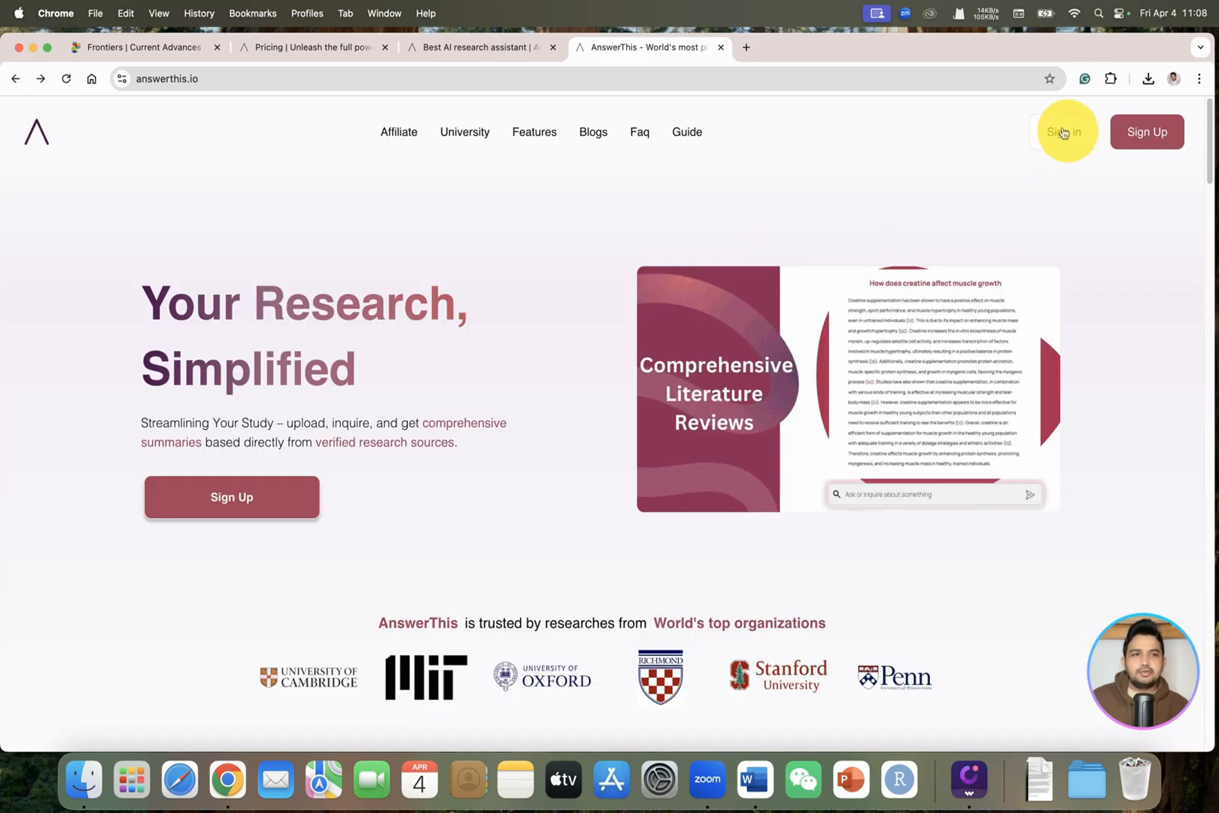
left_click(1063, 132)
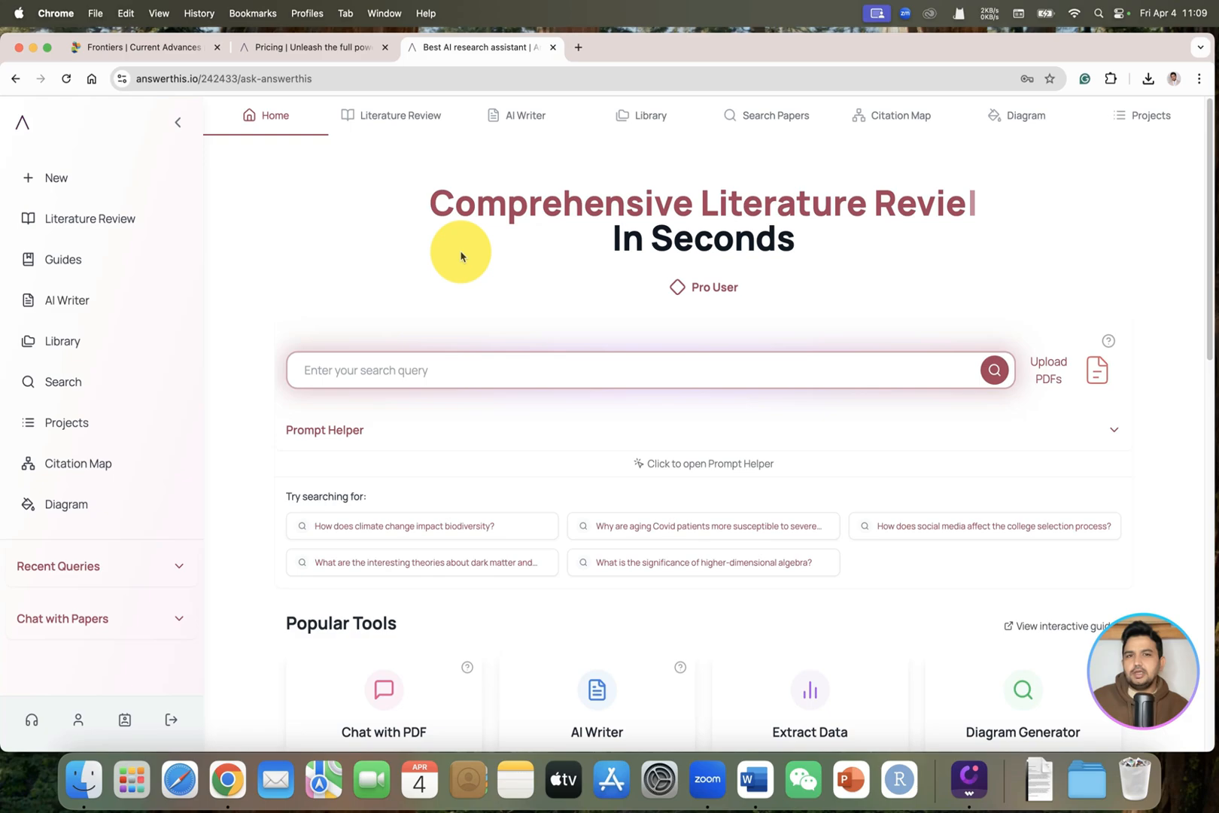
- Scroll the home page and go to Guides in the sidebar
scroll("down", 3)
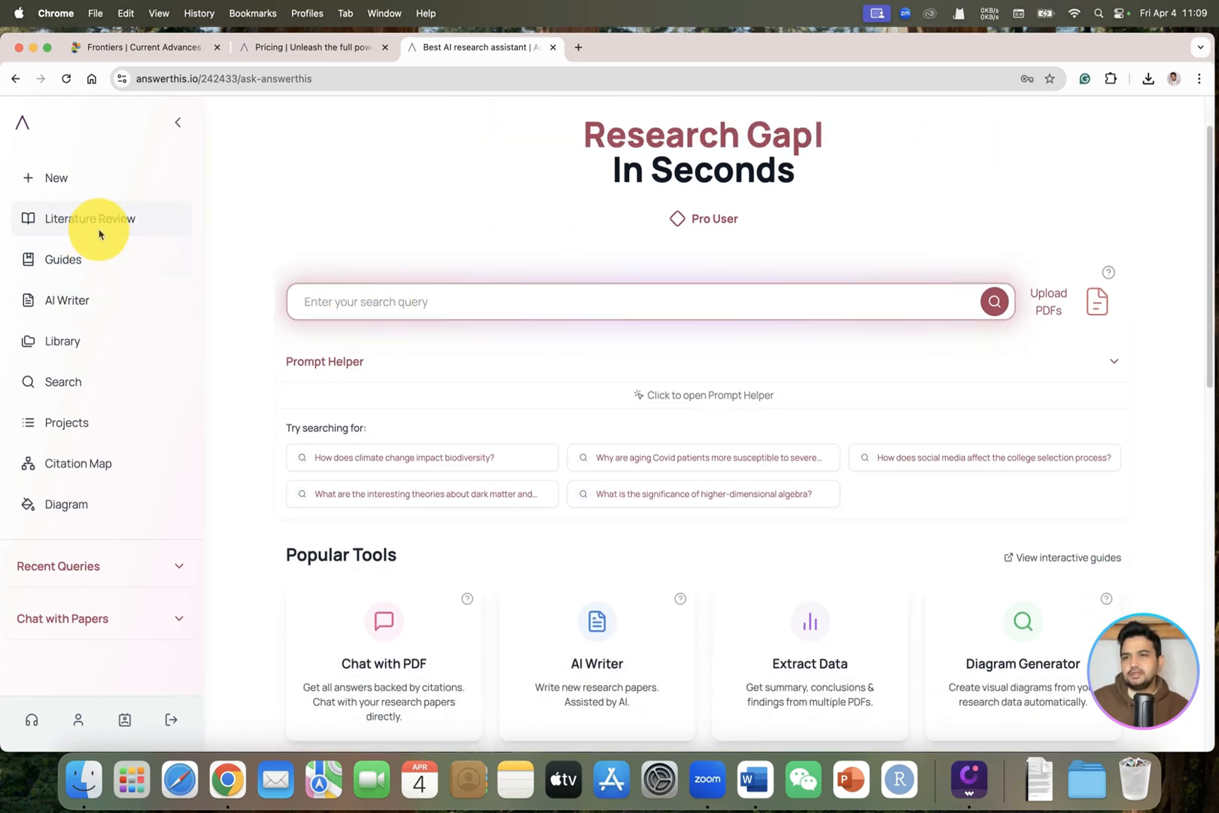
left_click(63, 259)
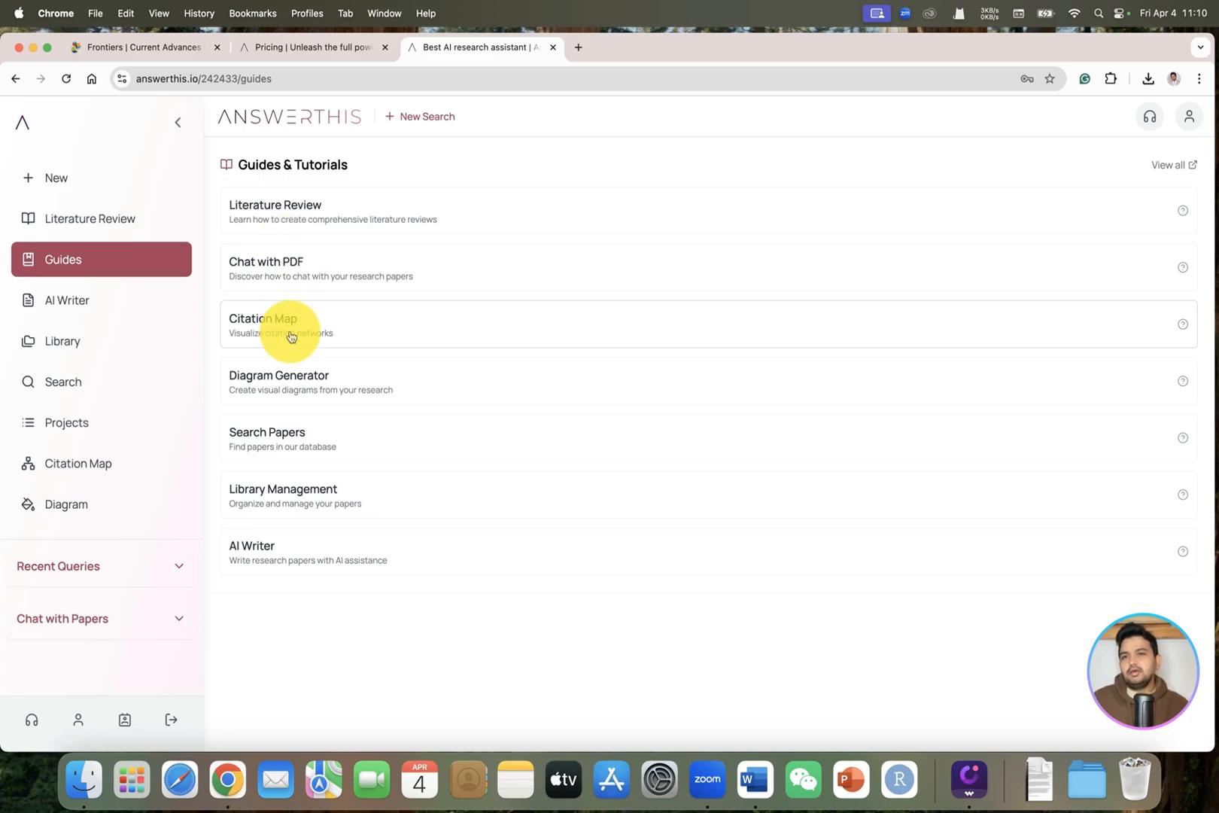
mouse_move(288, 391)
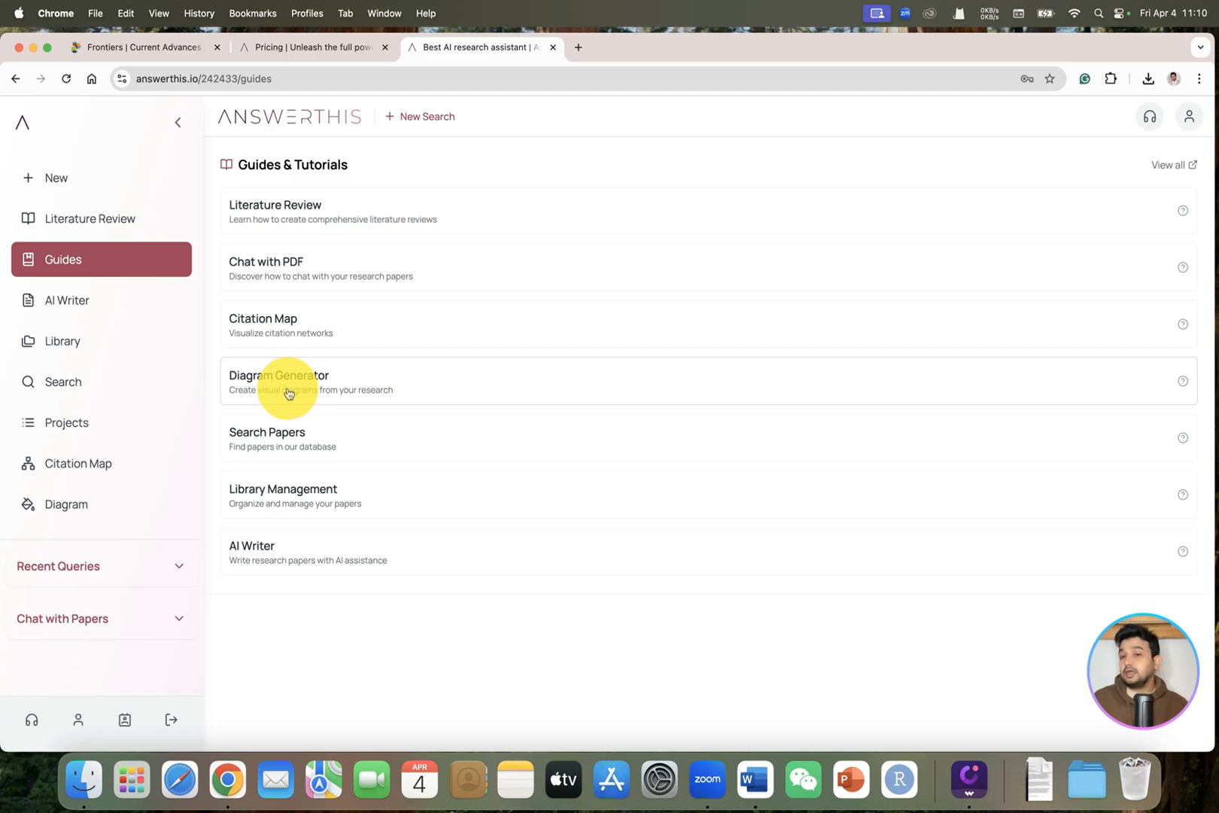
mouse_move(295, 451)
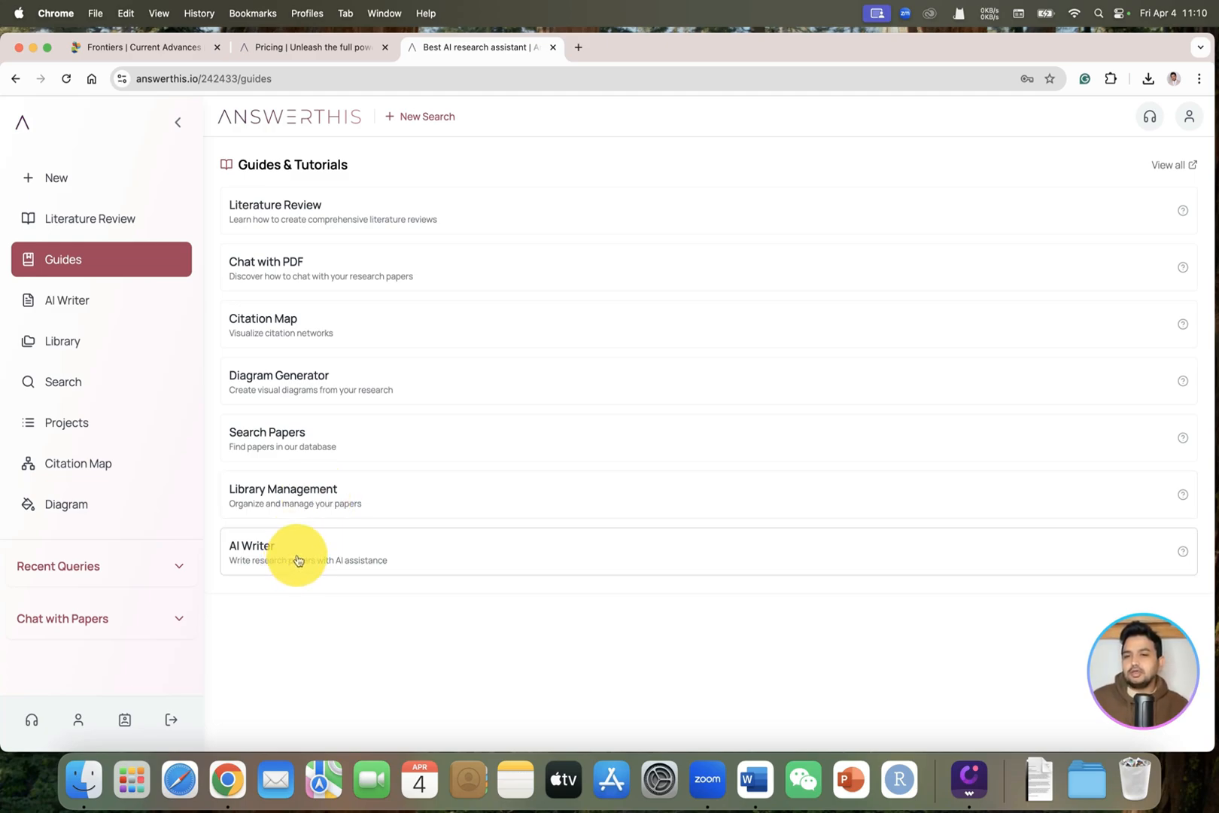
mouse_move(420, 552)
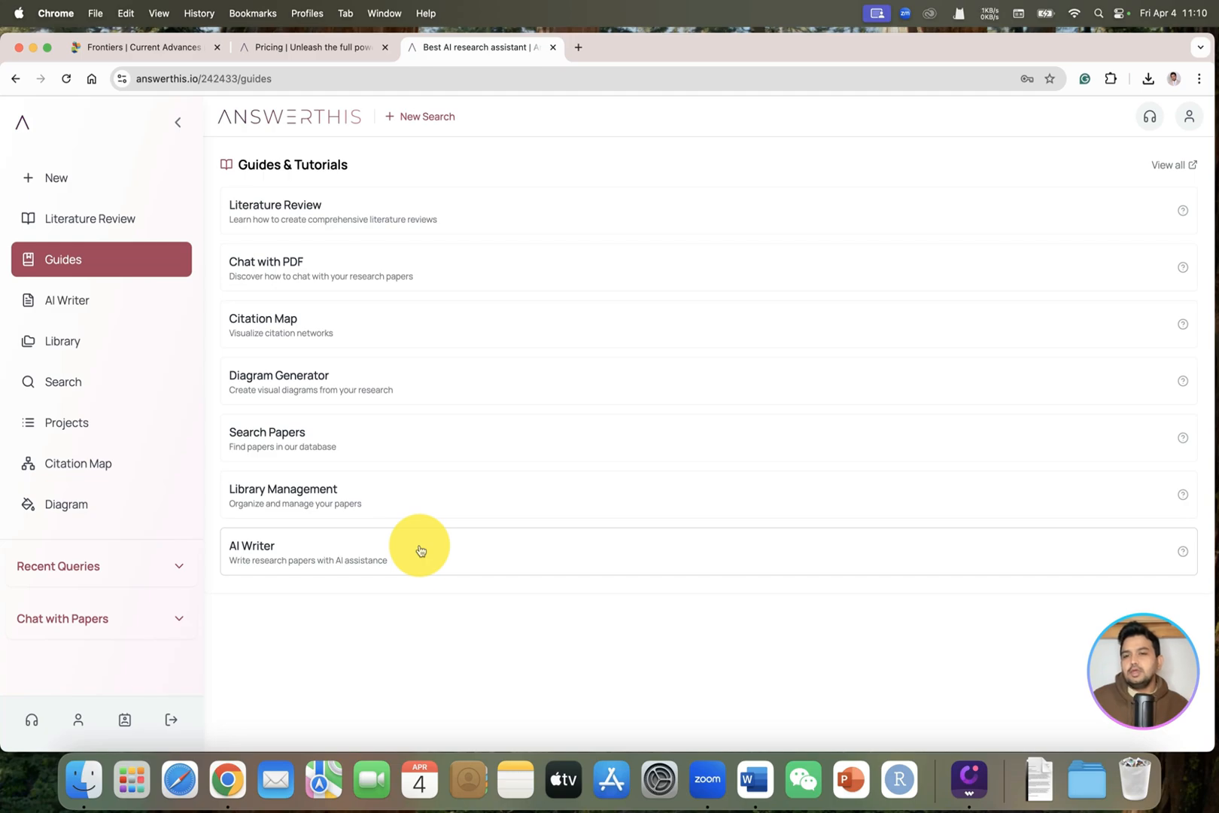
mouse_move(138, 365)
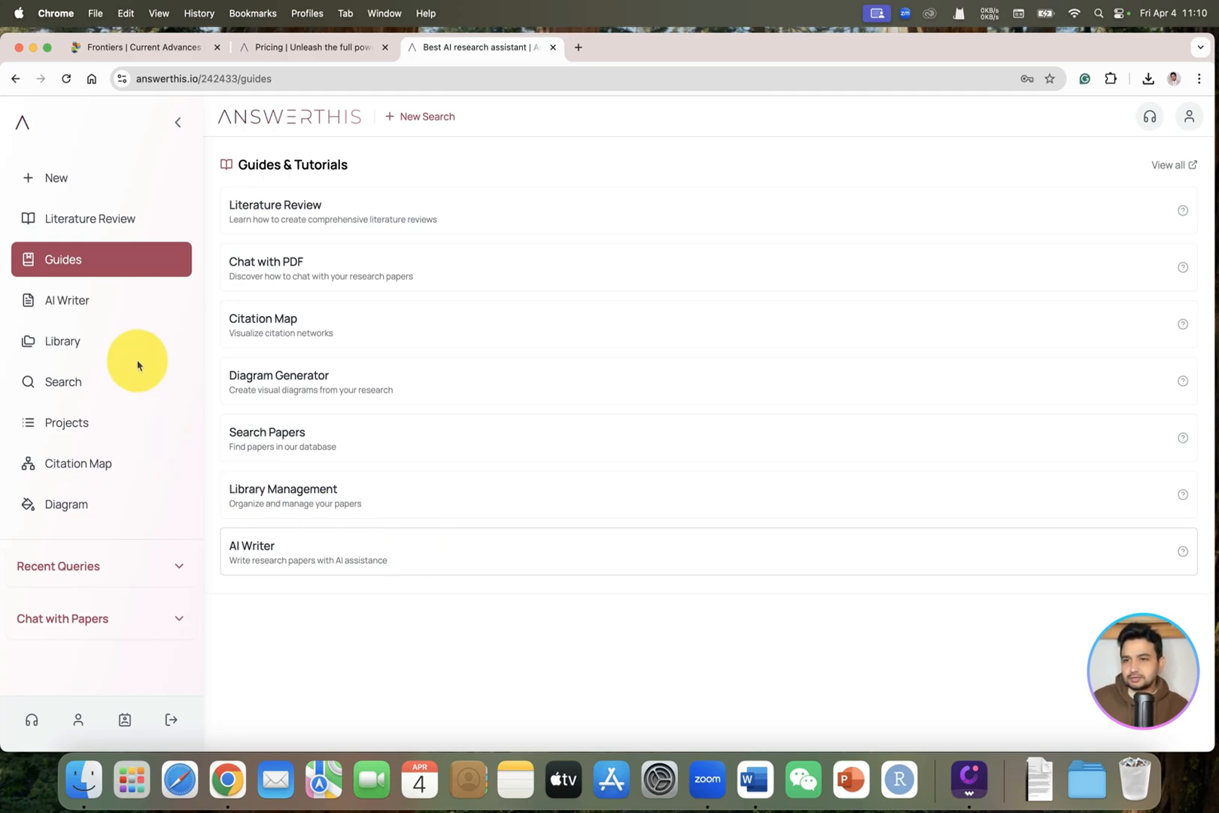
mouse_move(139, 278)
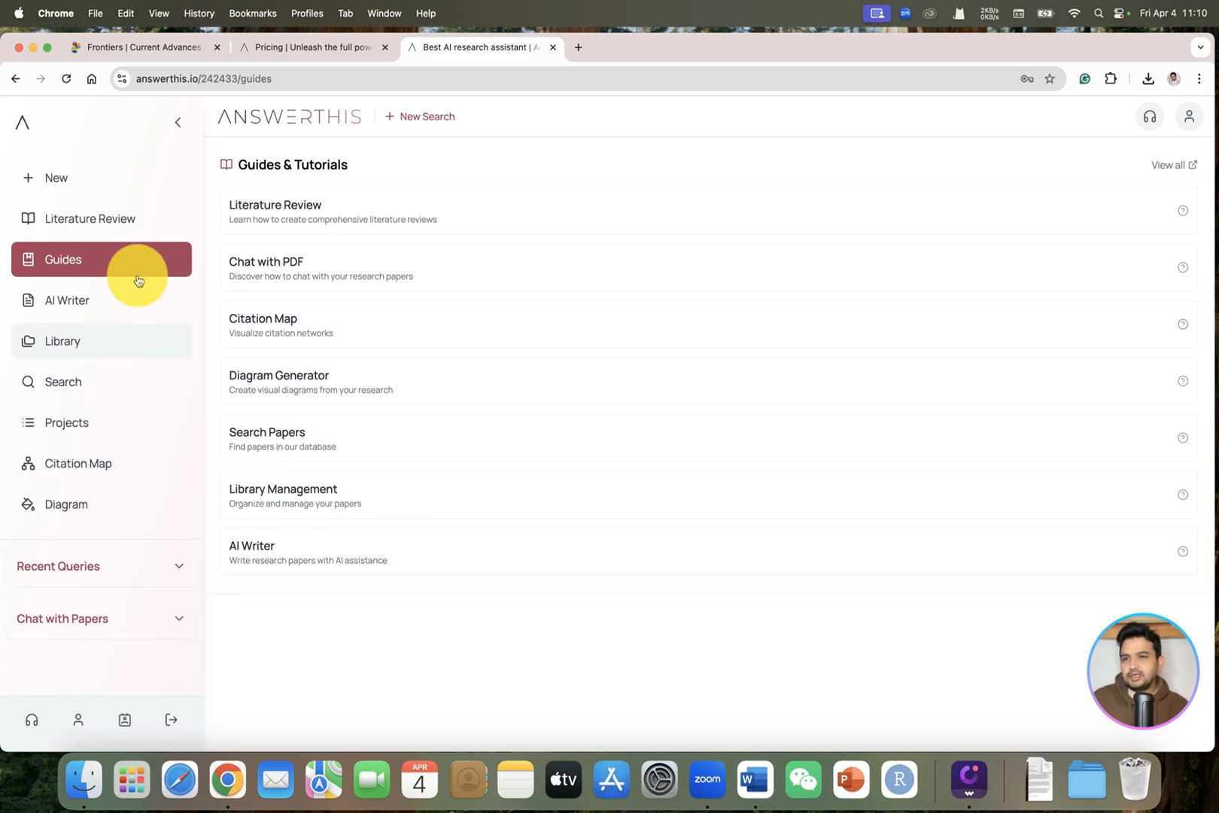
mouse_move(95, 223)
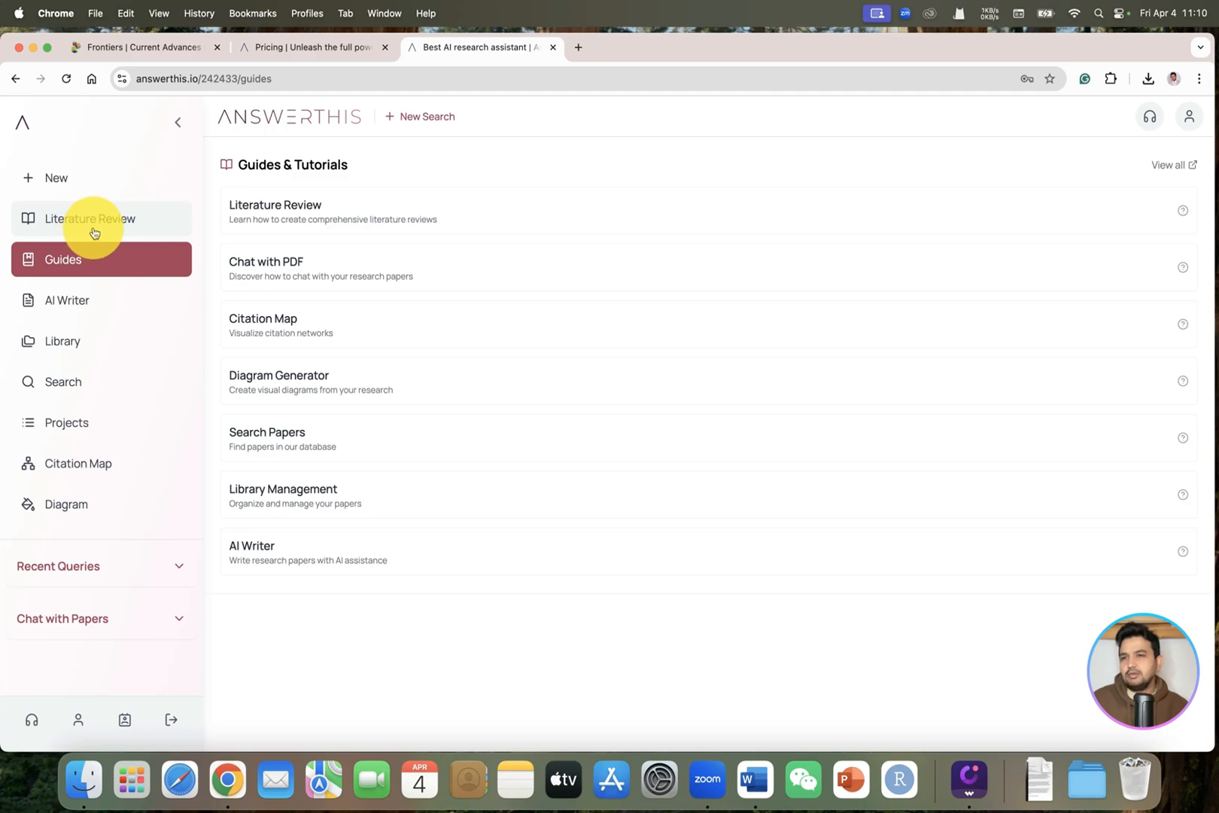
left_click(89, 218)
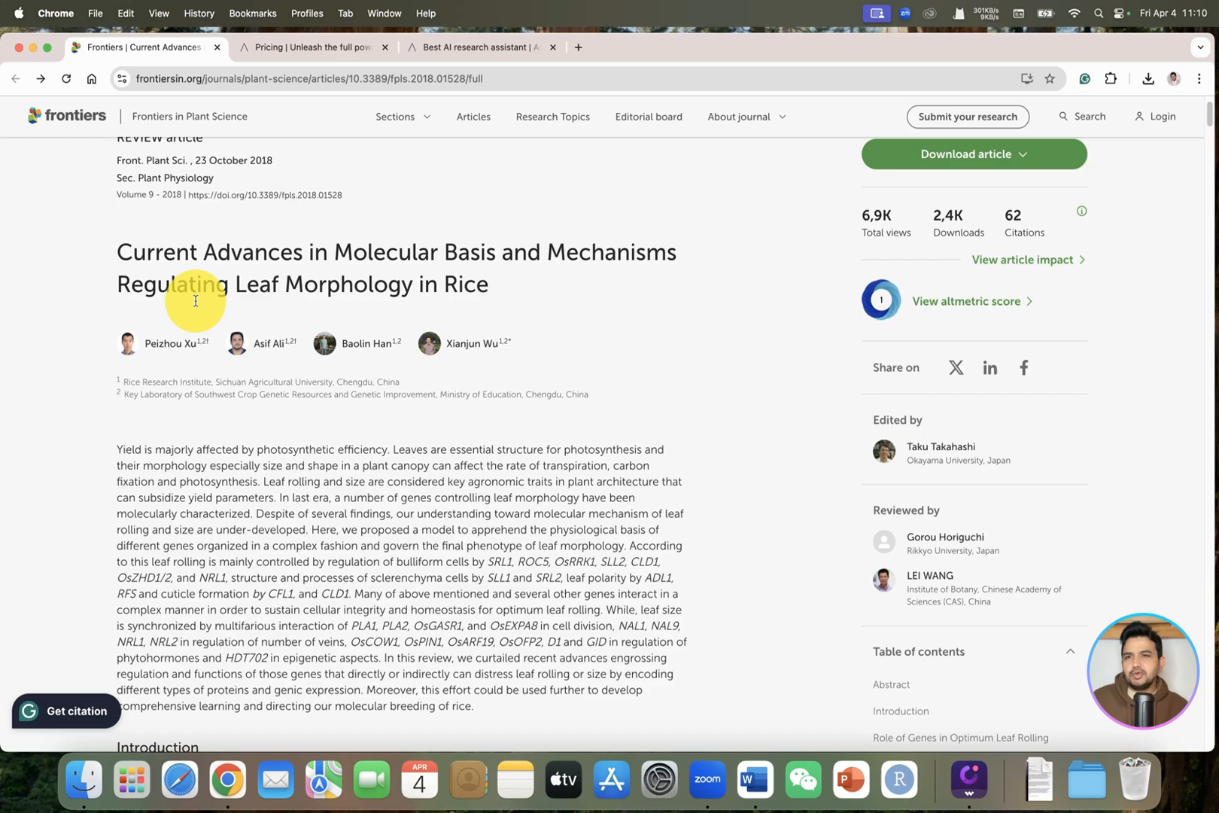
scroll("up", 3)
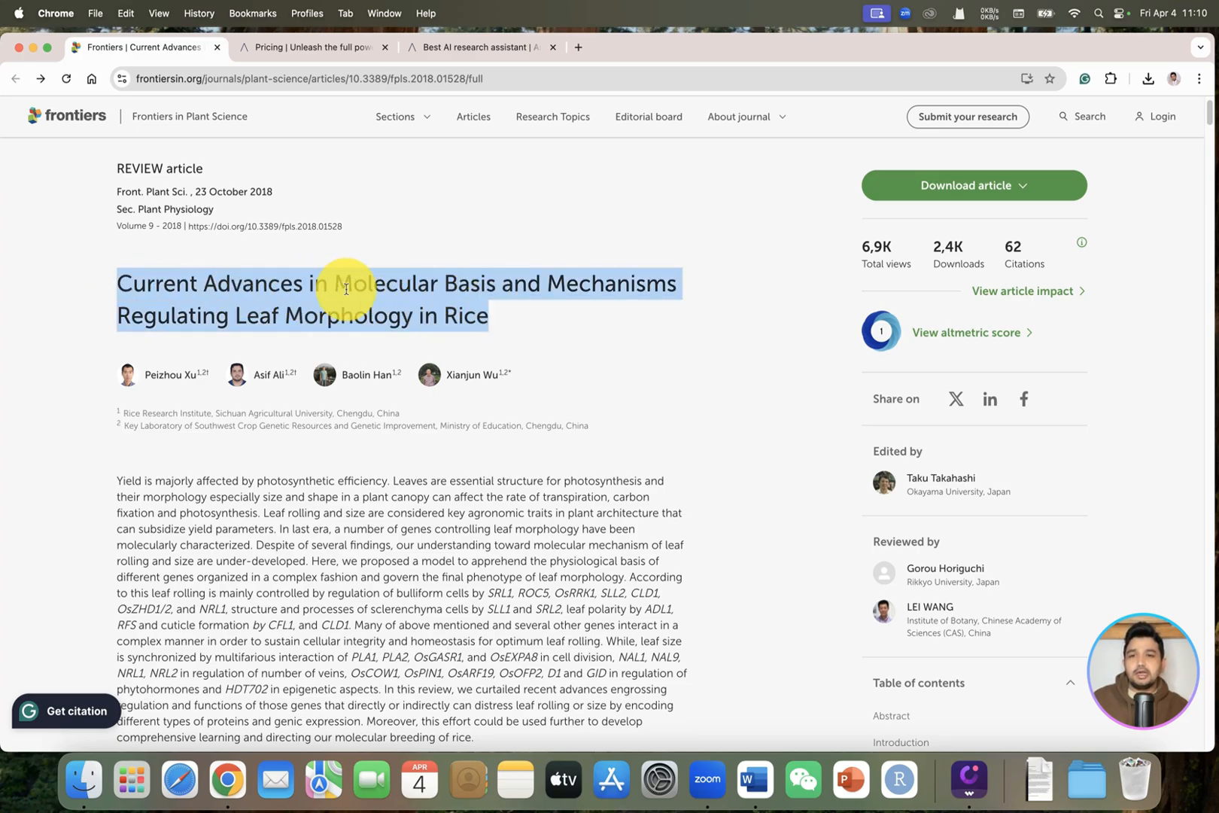
mouse_move(461, 328)
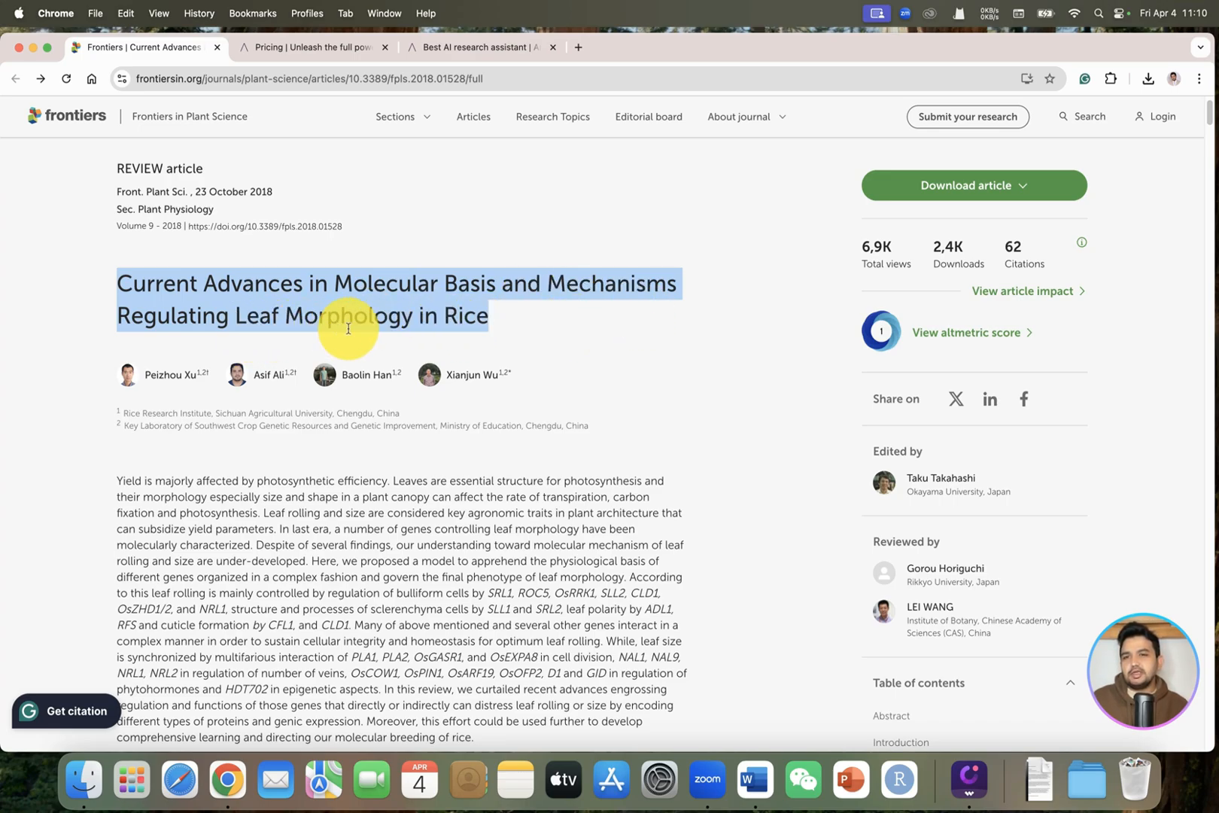
scroll("down", 3)
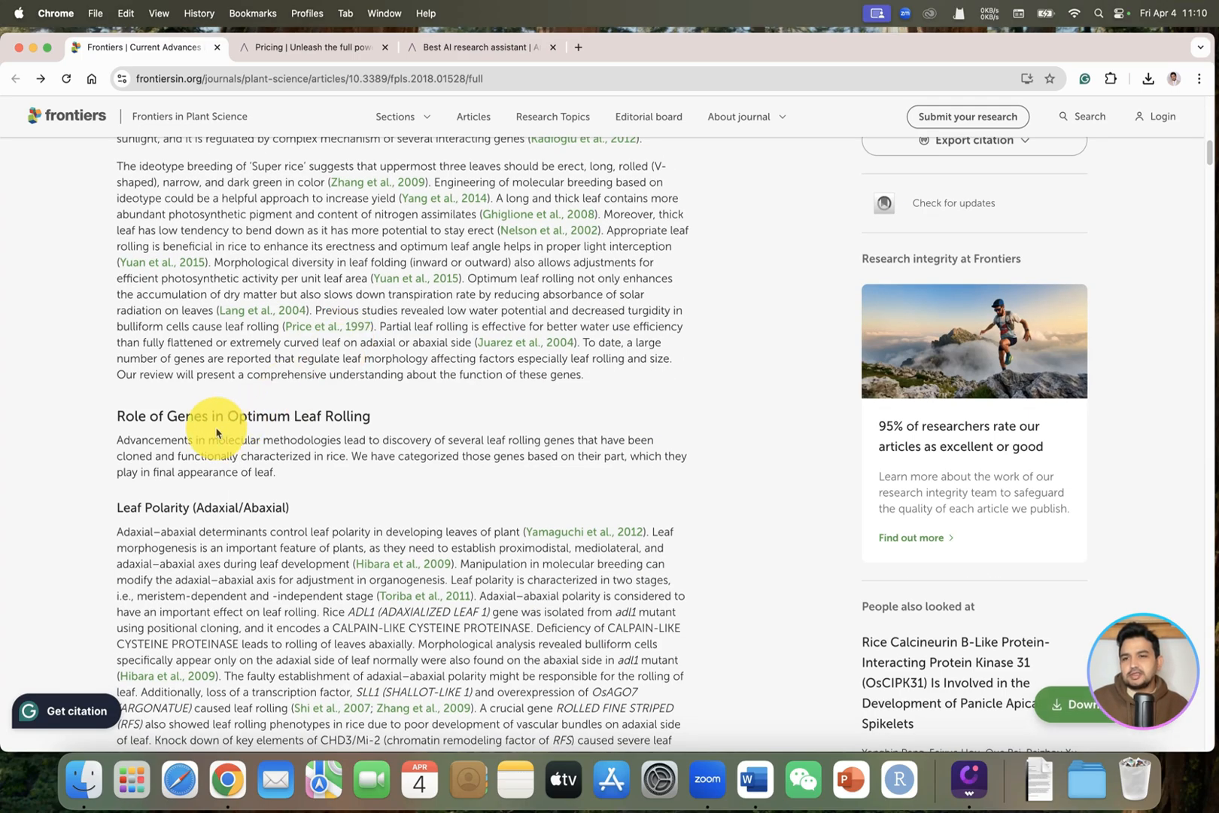
scroll("down", 3)
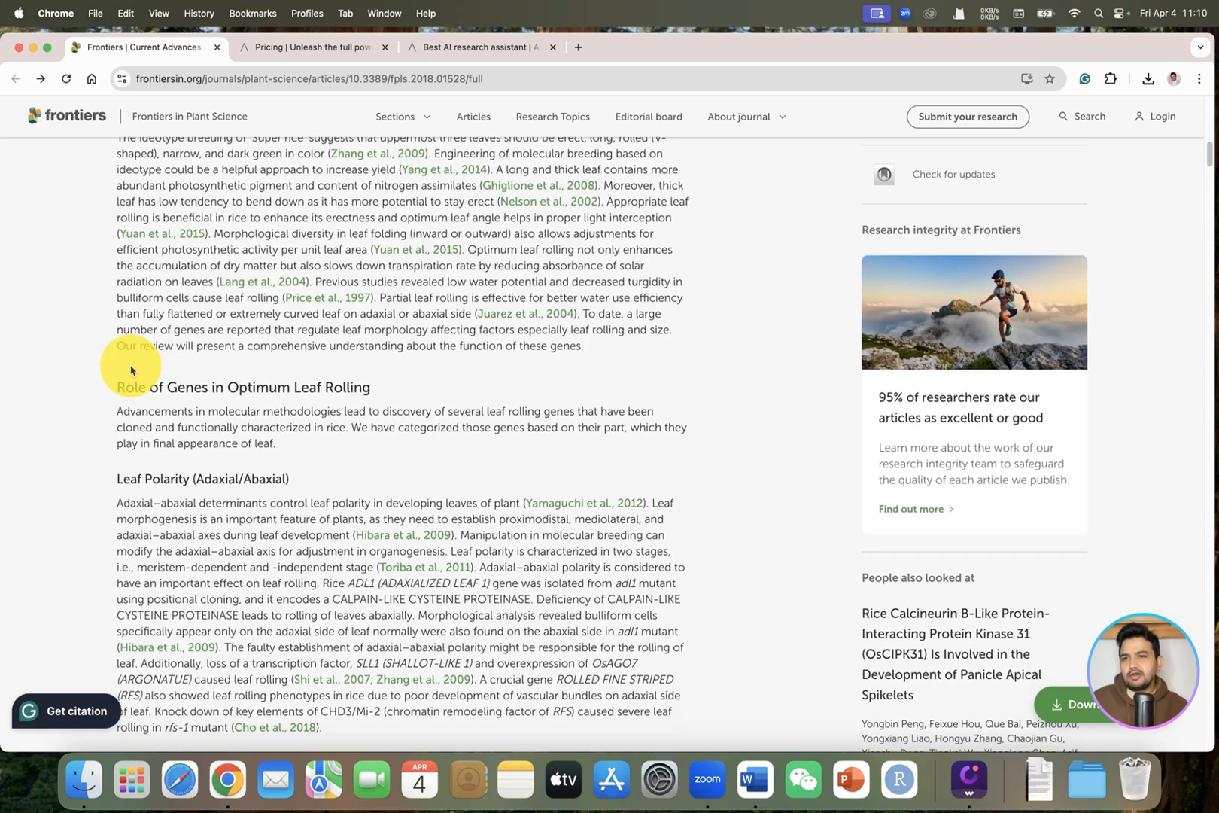
scroll("down", 3)
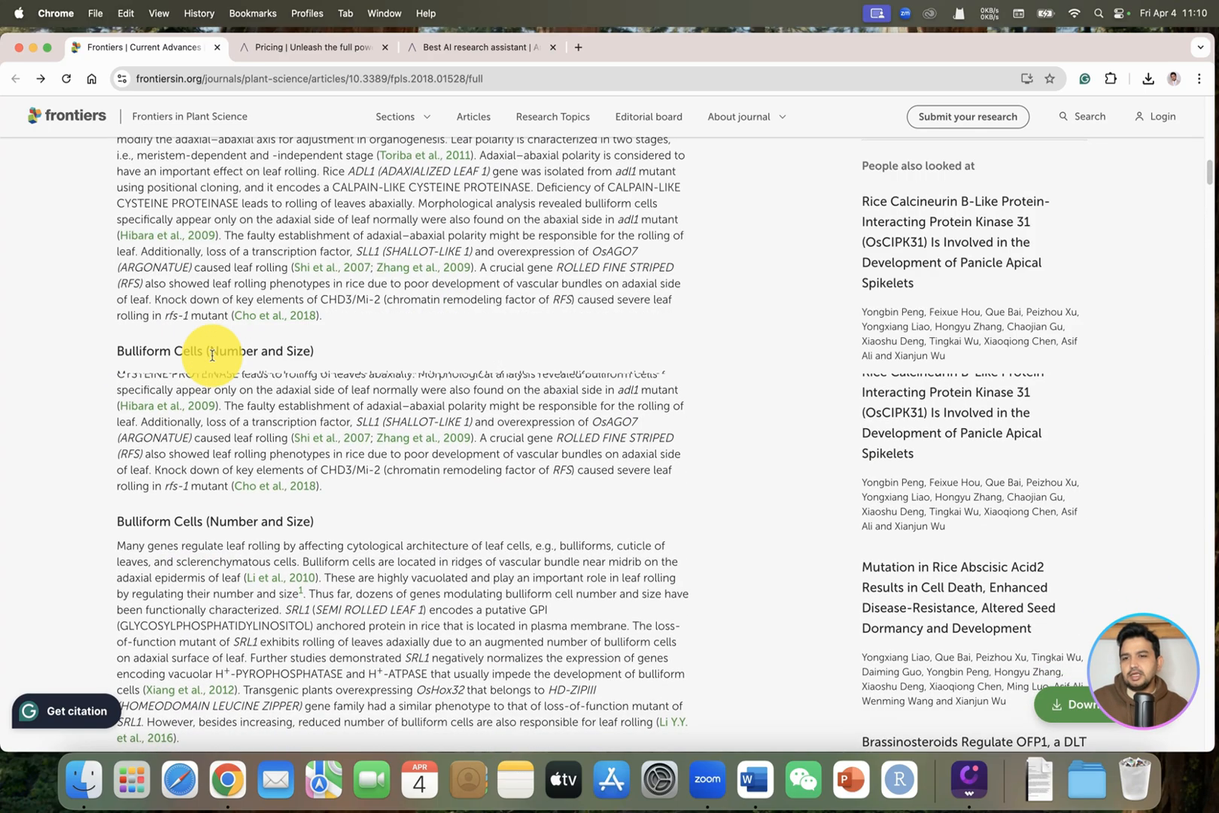
scroll("down", 3)
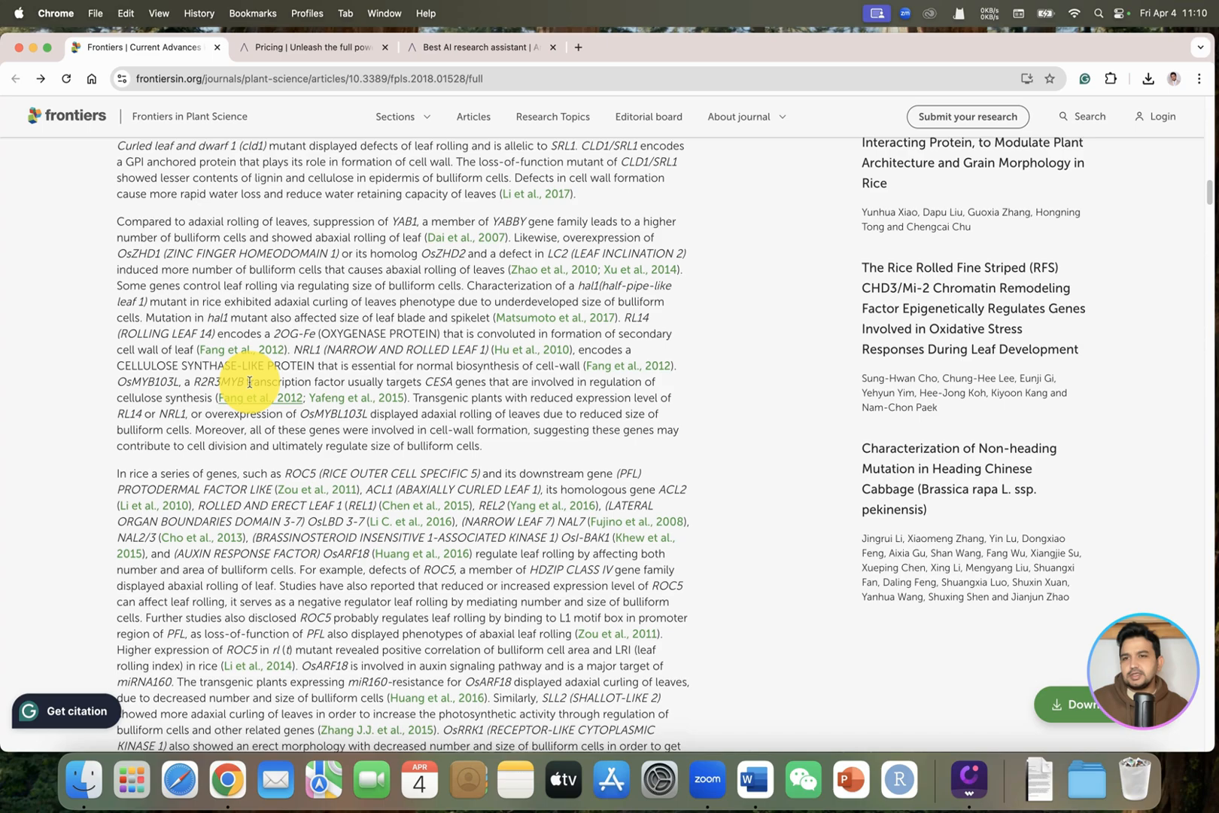
scroll("up", 3)
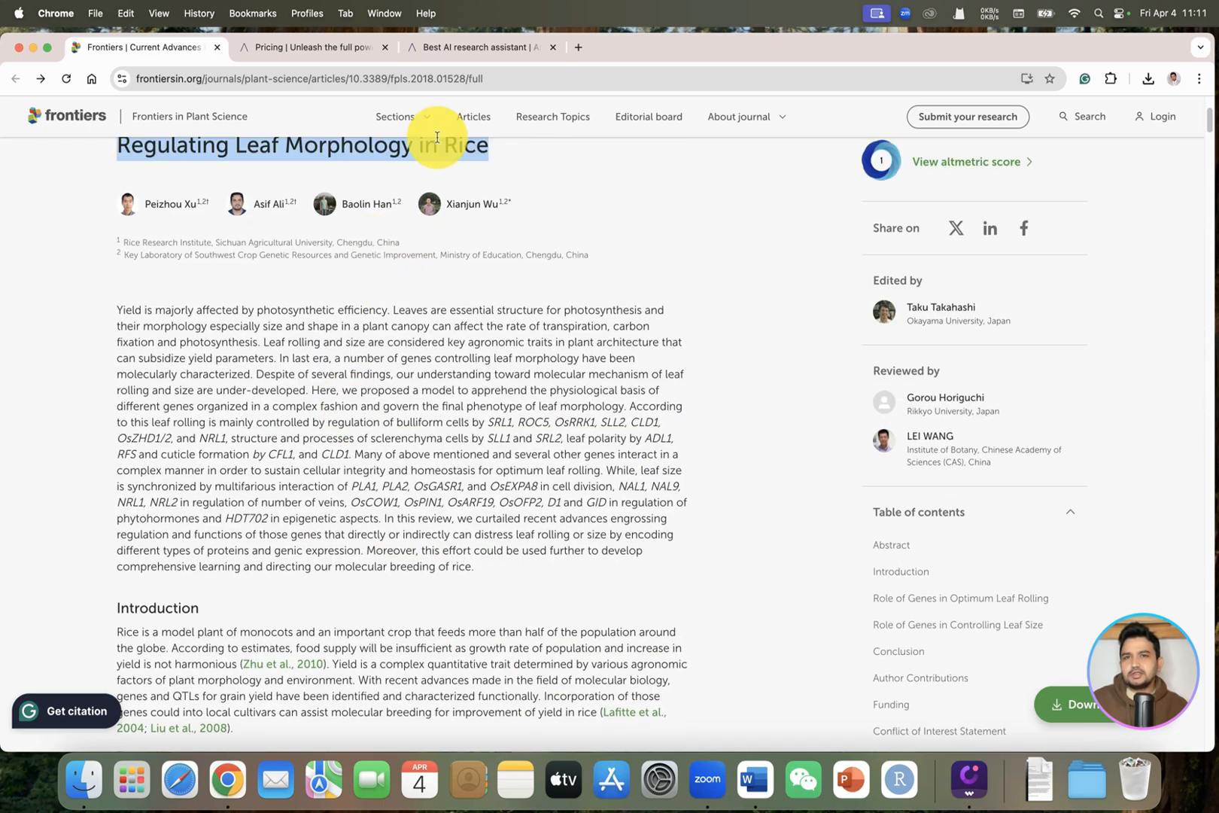
scroll("up", 3)
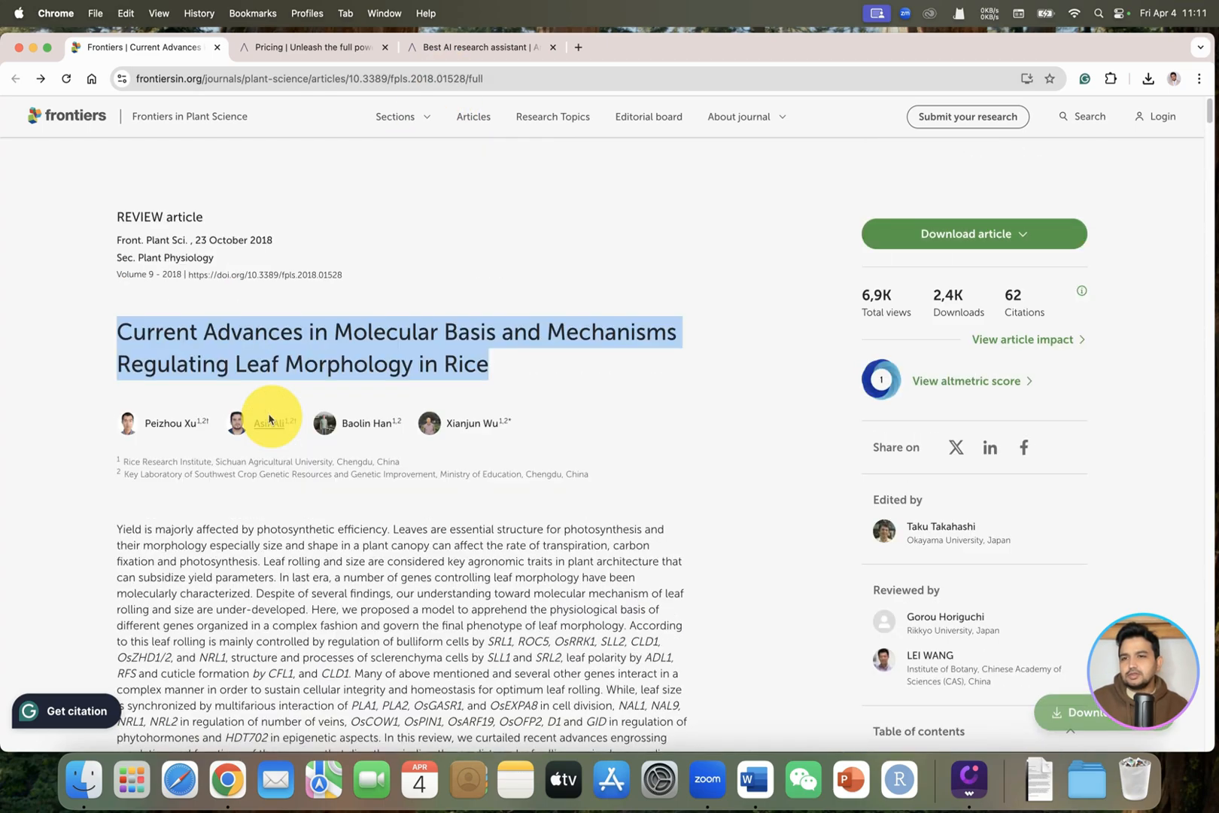
scroll("down", 3)
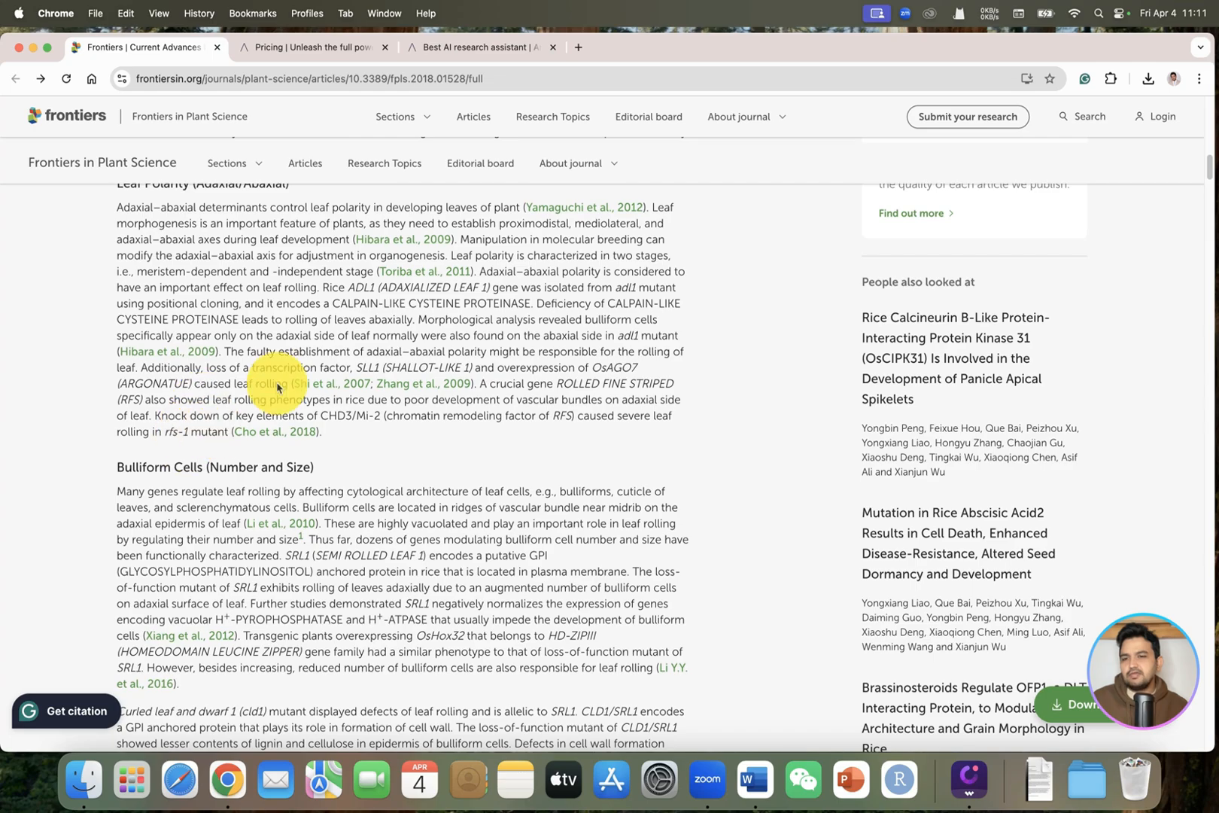
scroll("down", 3)
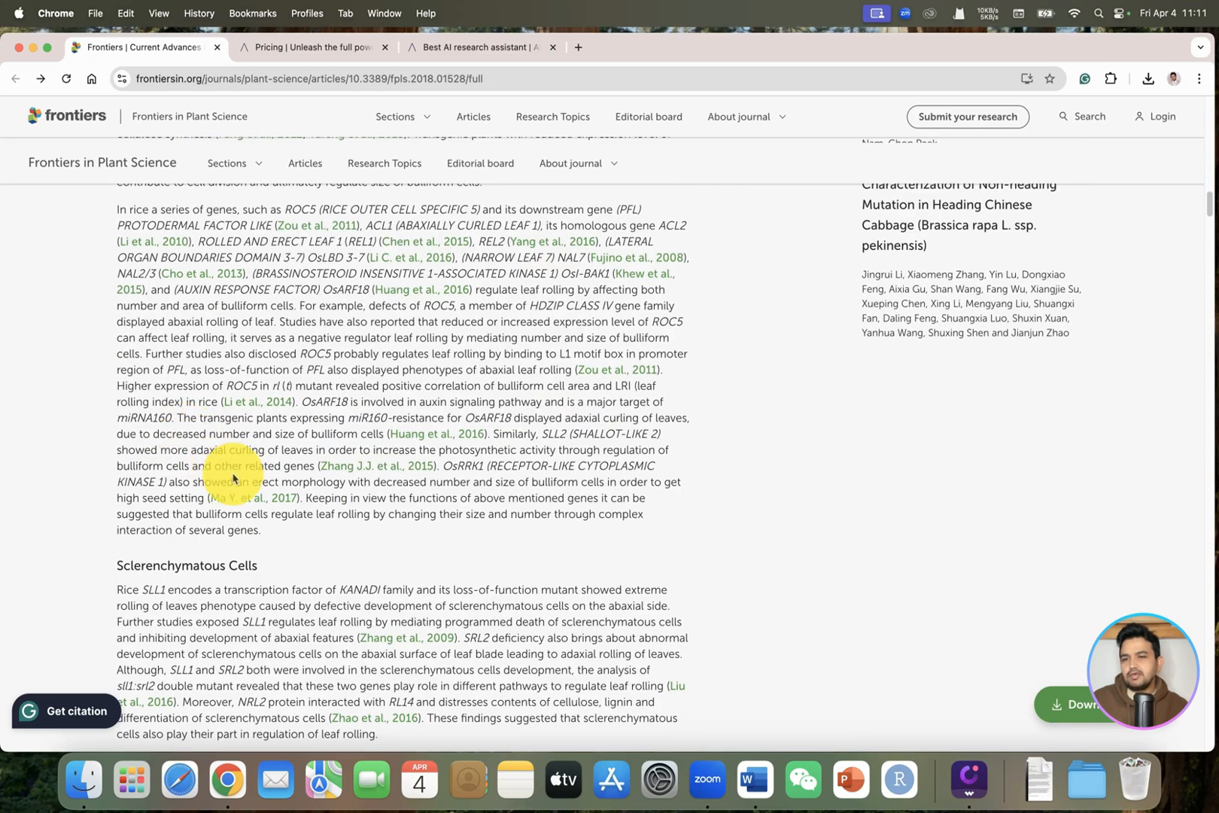
scroll("down", 3)
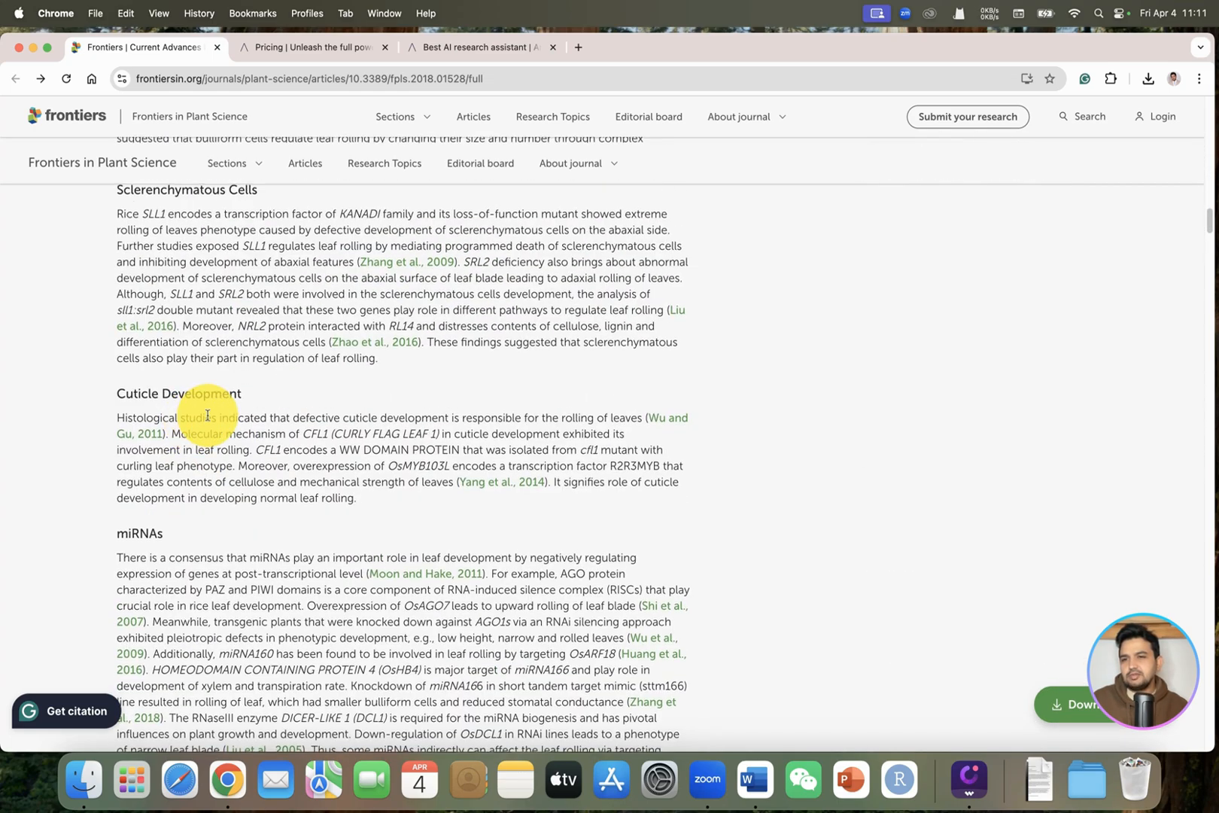
scroll("down", 3)
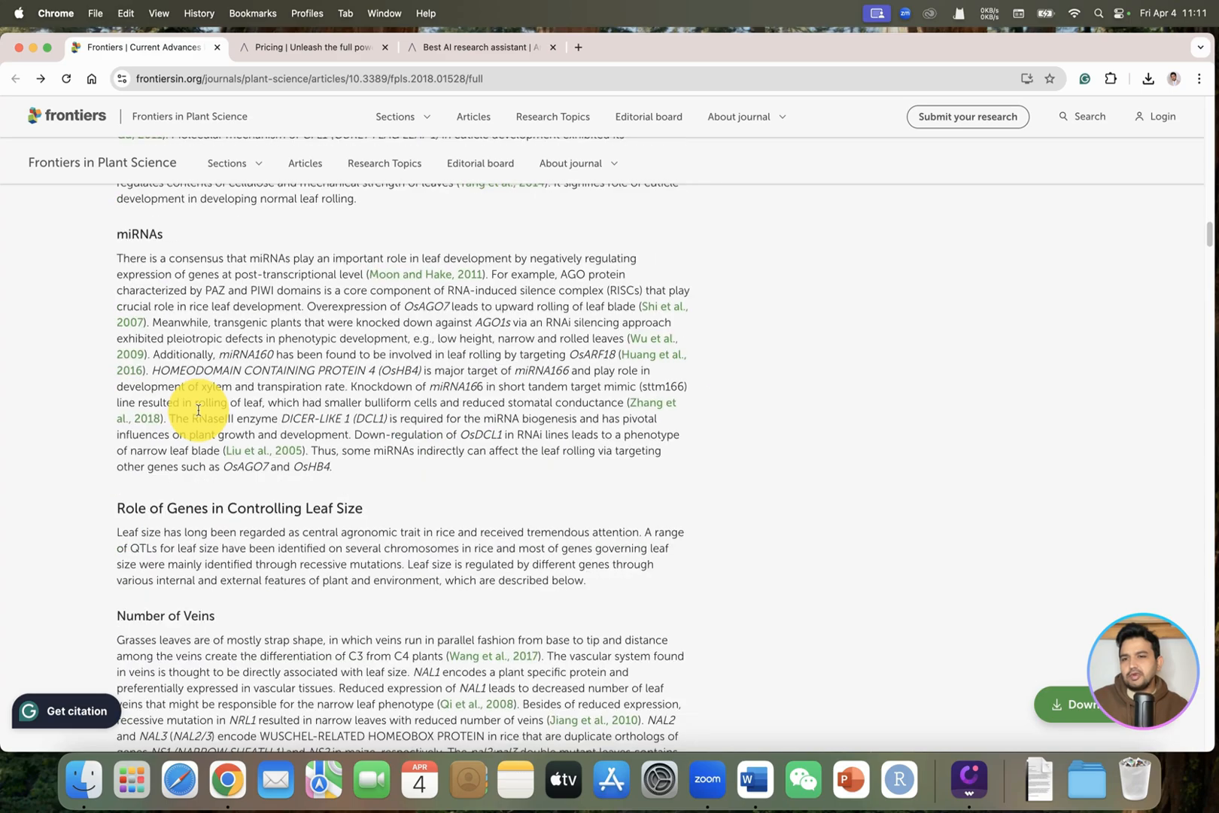
scroll("down", 3)
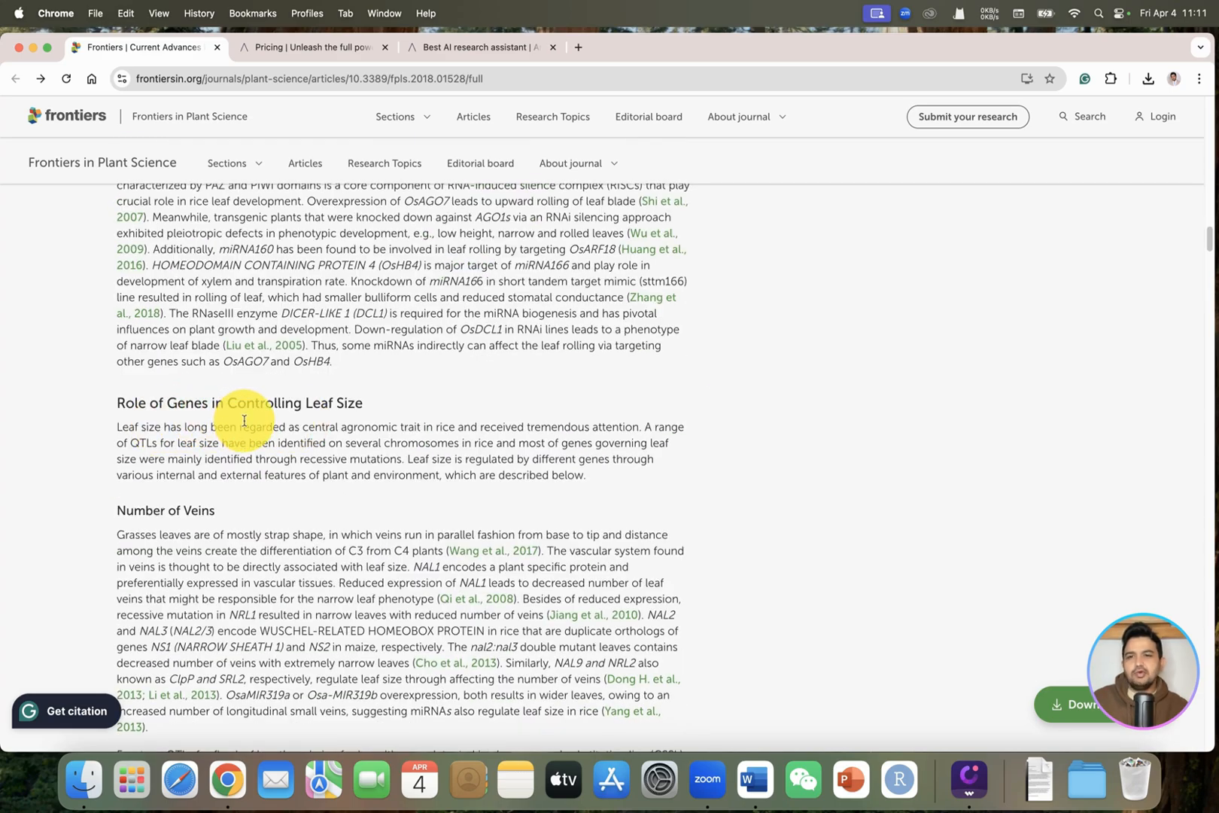
scroll("down", 3)
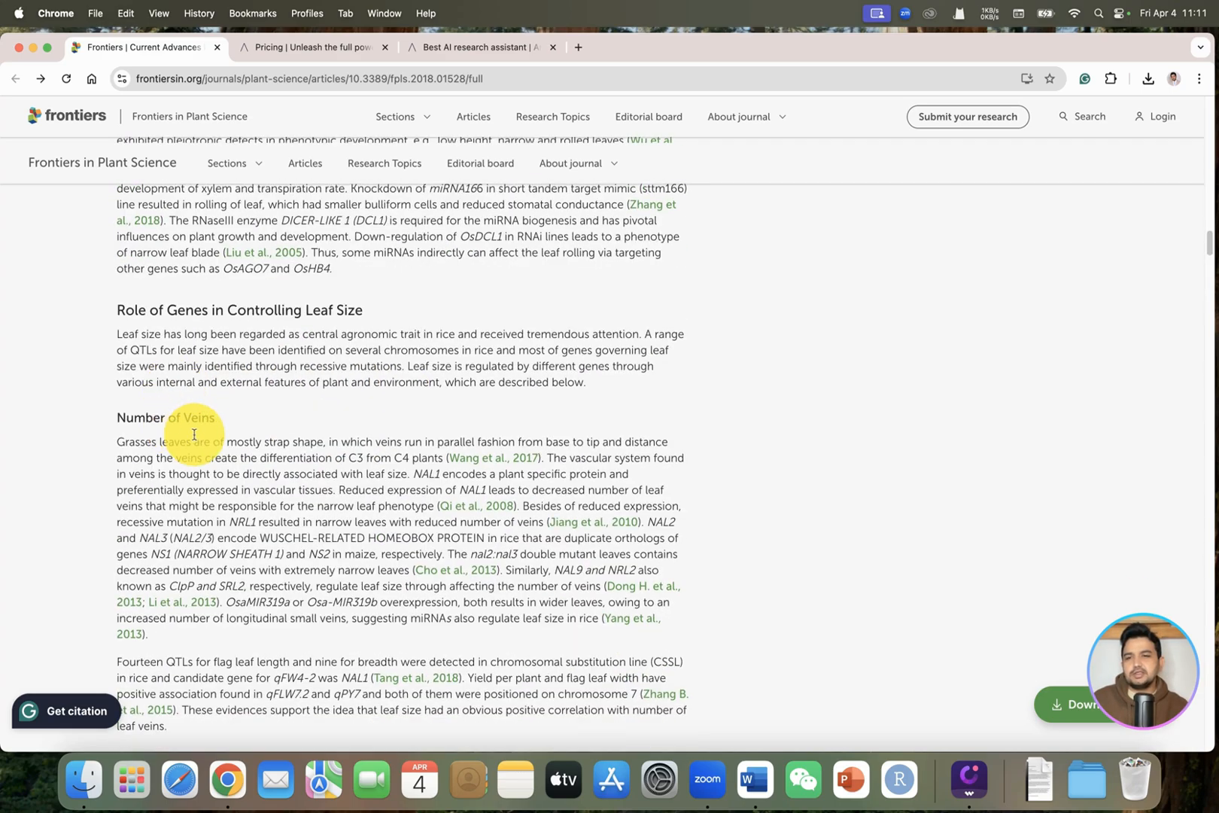
scroll("down", 3)
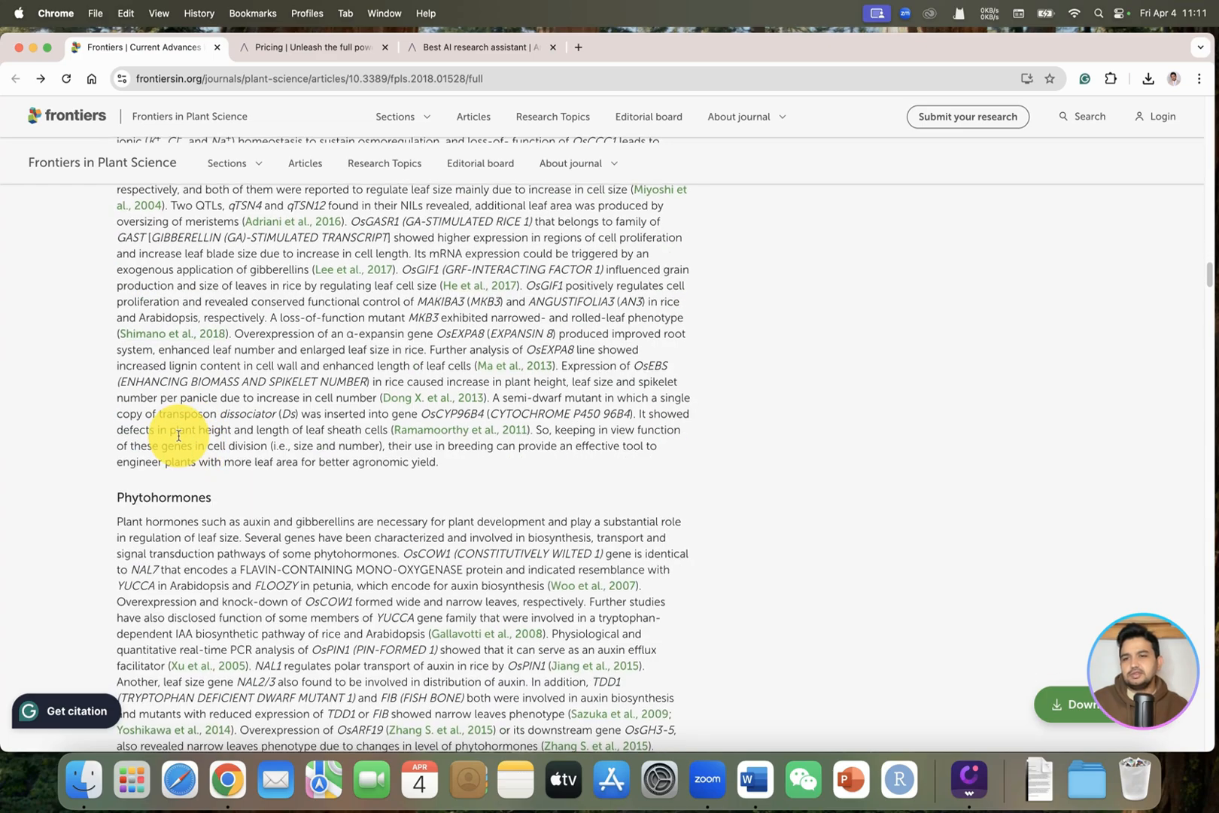
scroll("down", 3)
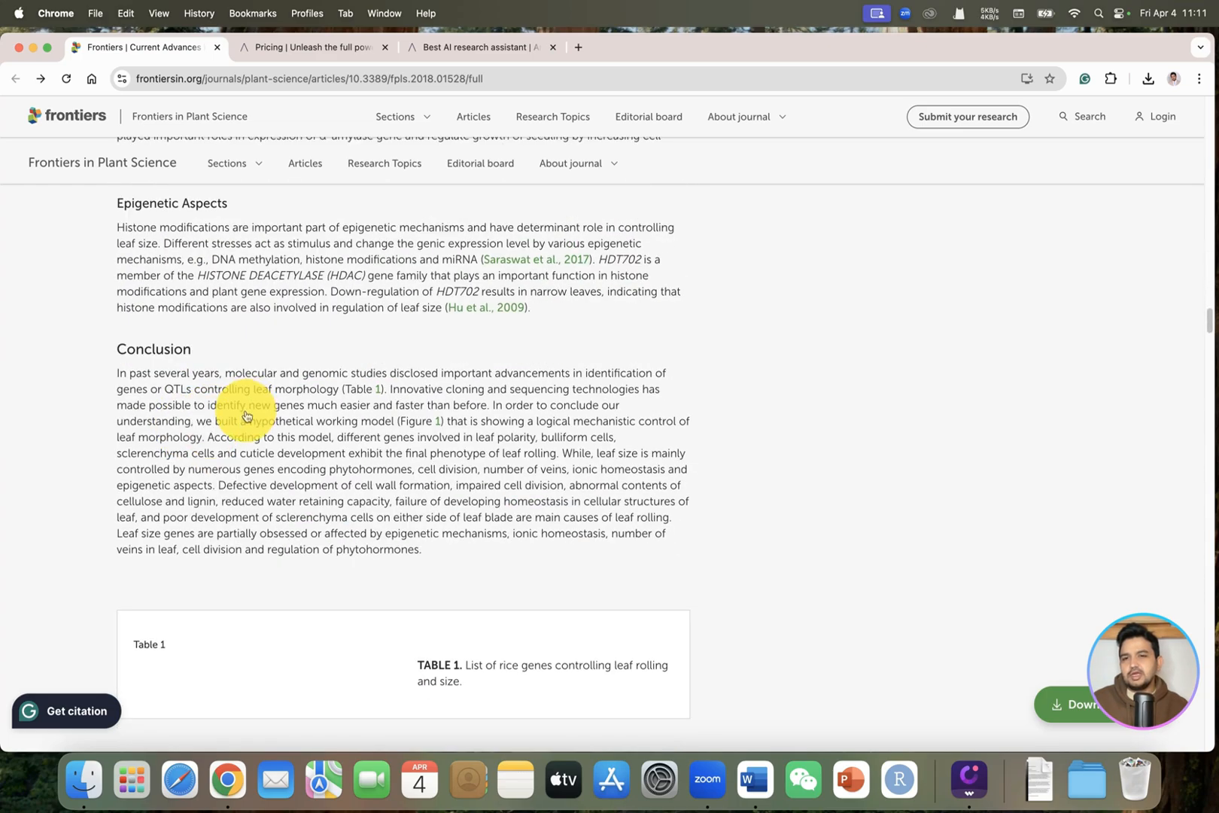
scroll("down", 3)
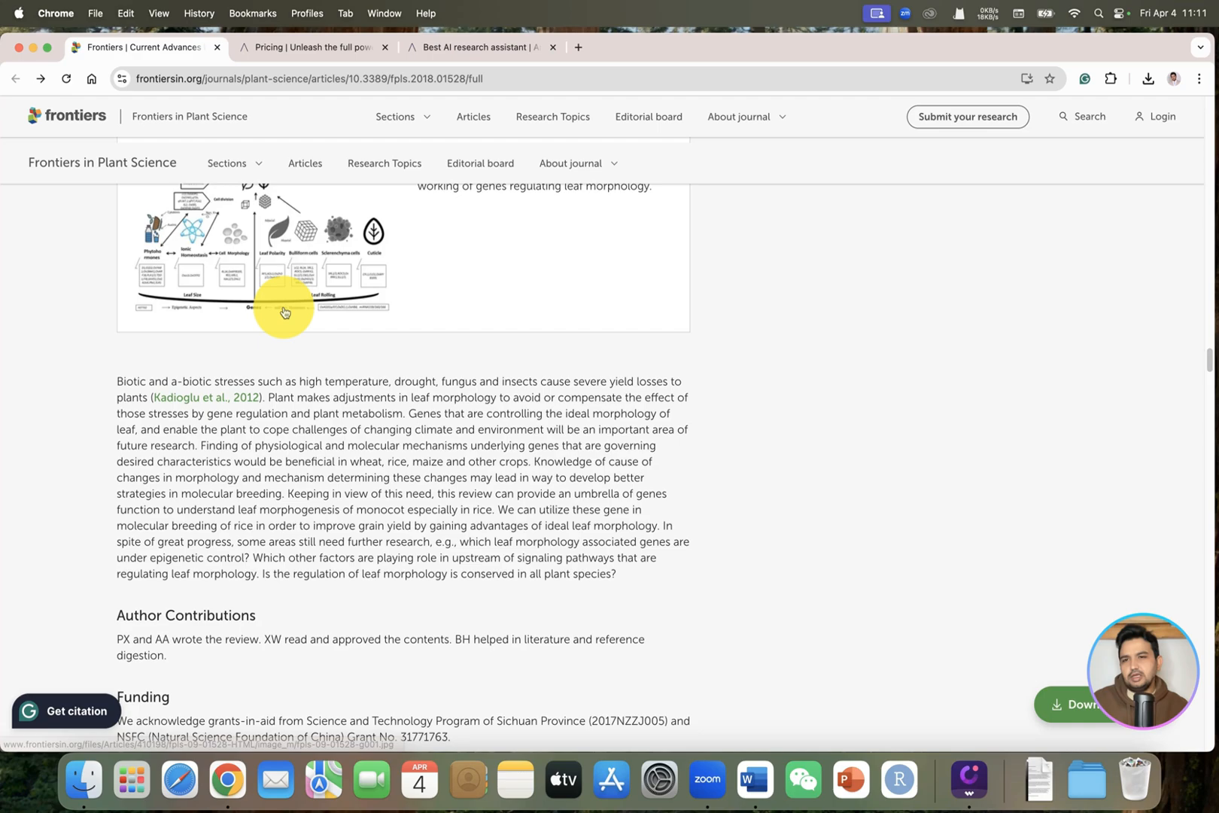
scroll("up", 3)
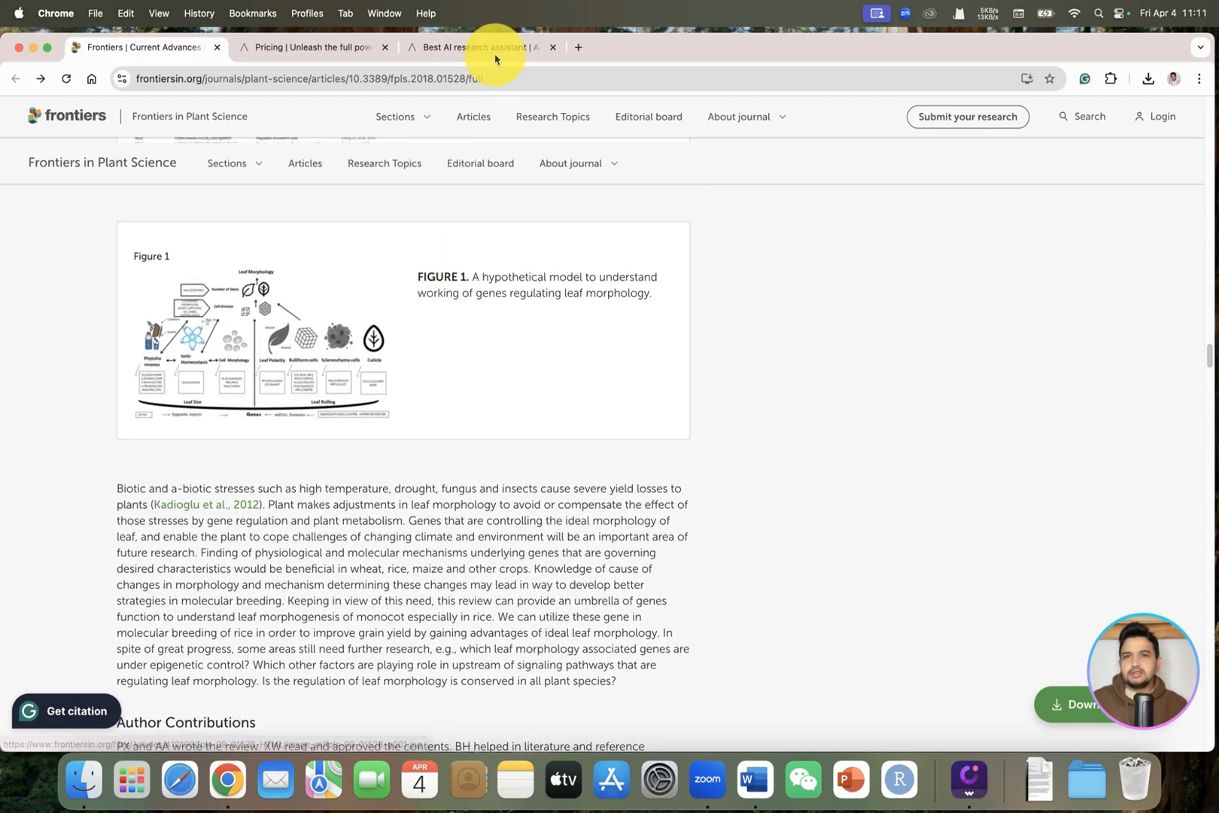
- Enter a Literature Review query on the molecular mechanisms regulating leaf morphology
left_click(470, 47)
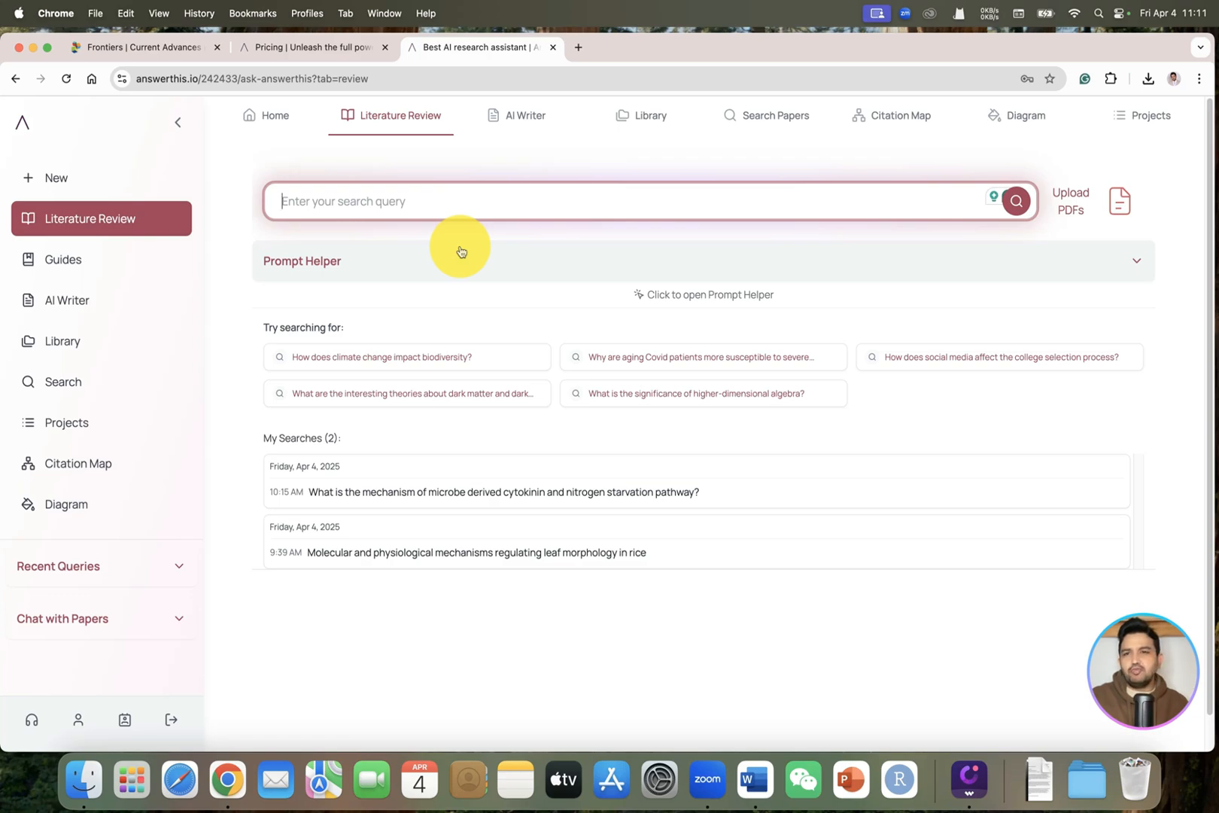
mouse_move(468, 249)
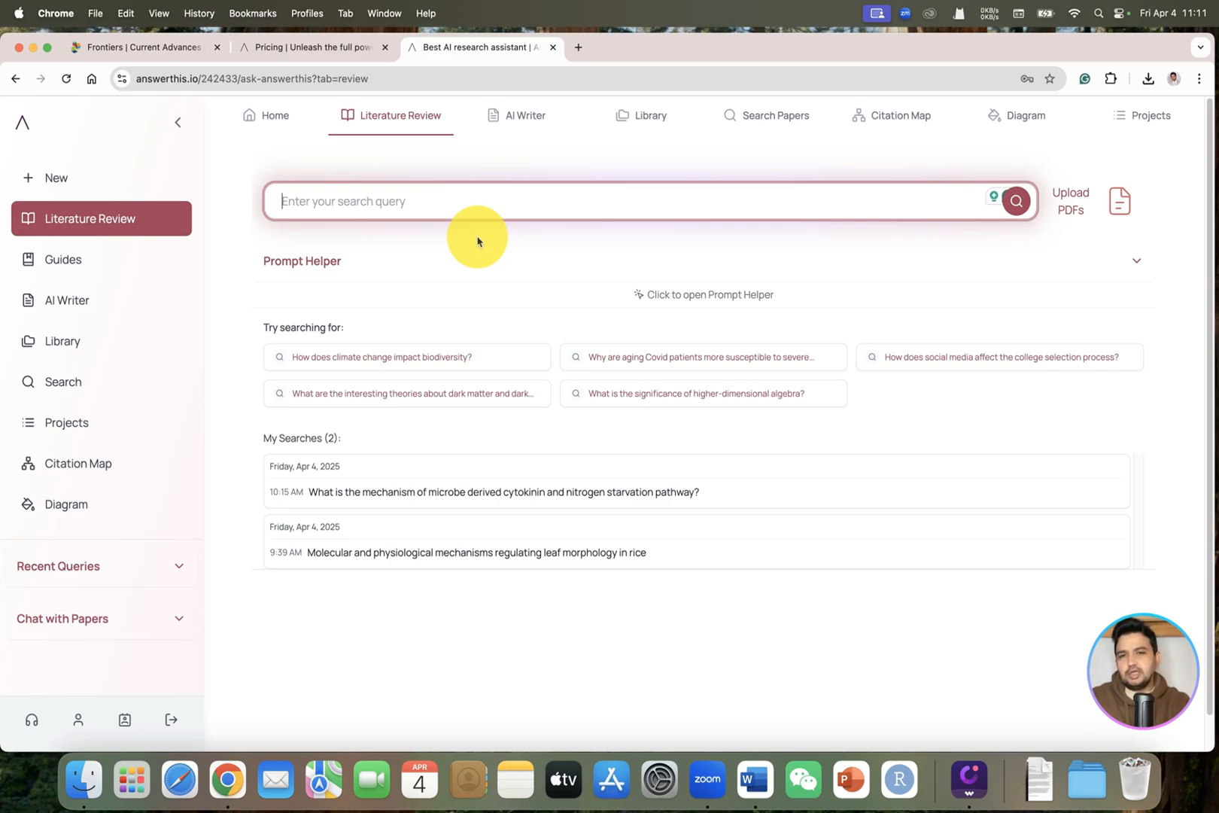
type("what")
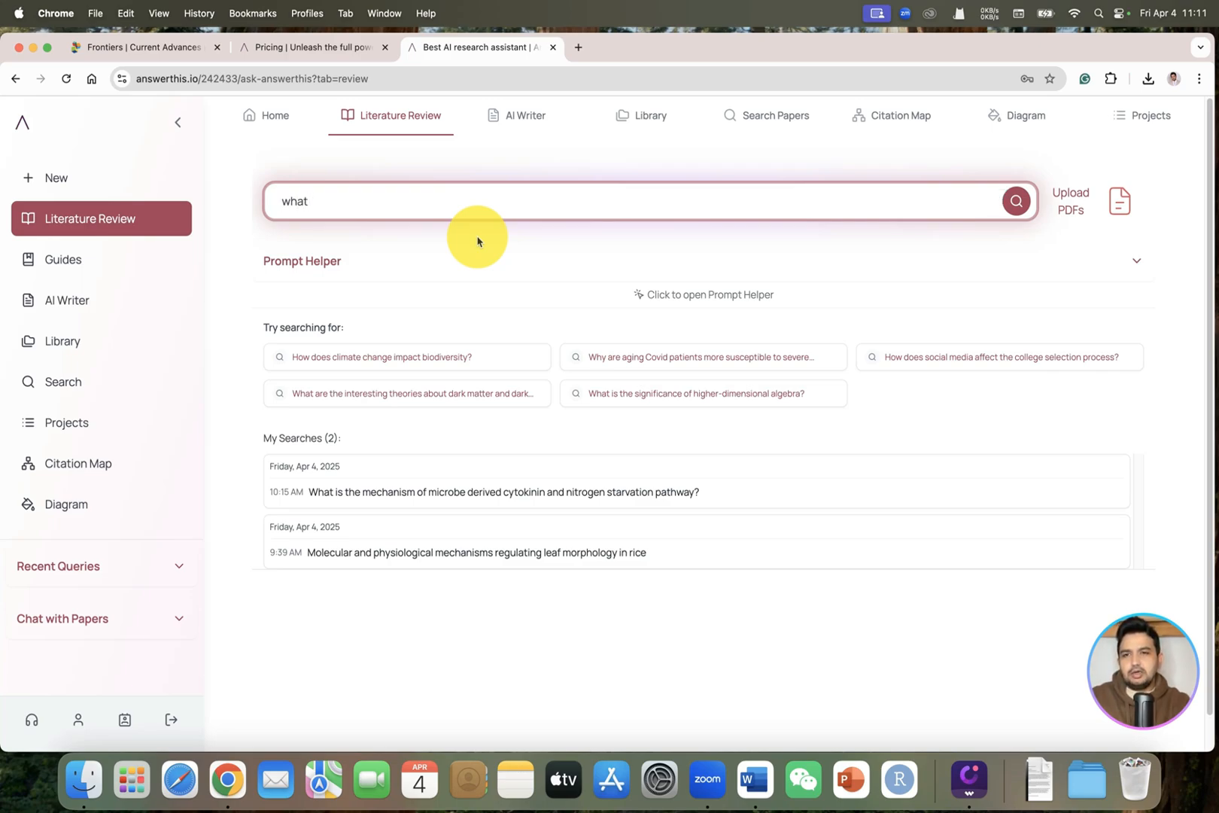
type("the mo")
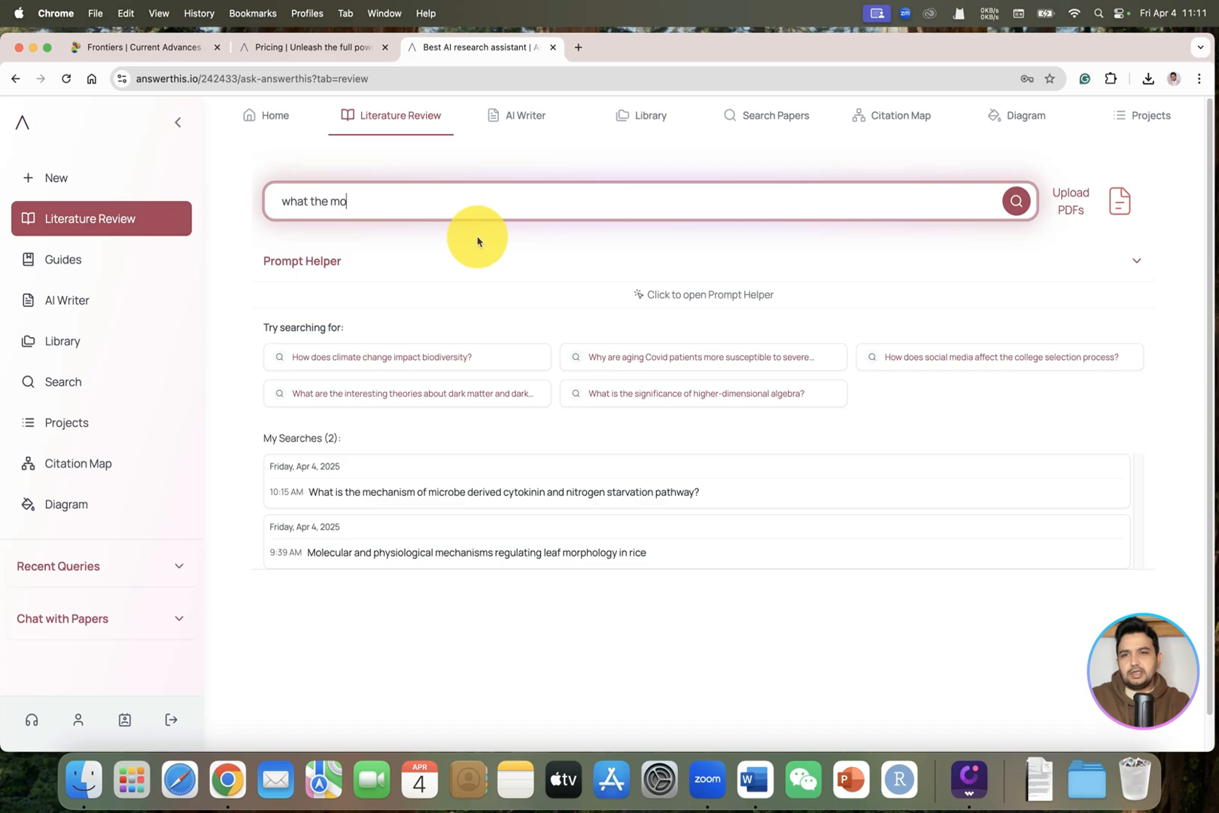
type("lecular basis and mec")
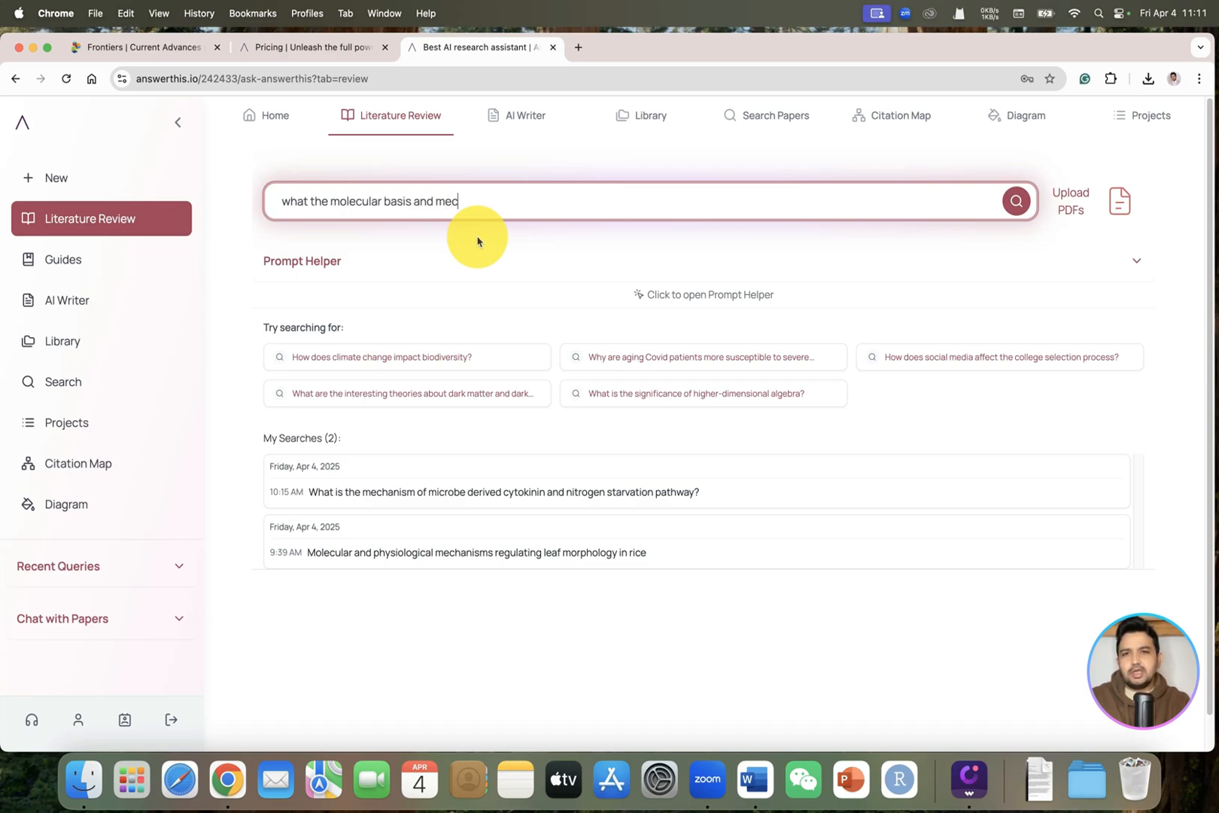
type("hanisms regulating leaf morpghol")
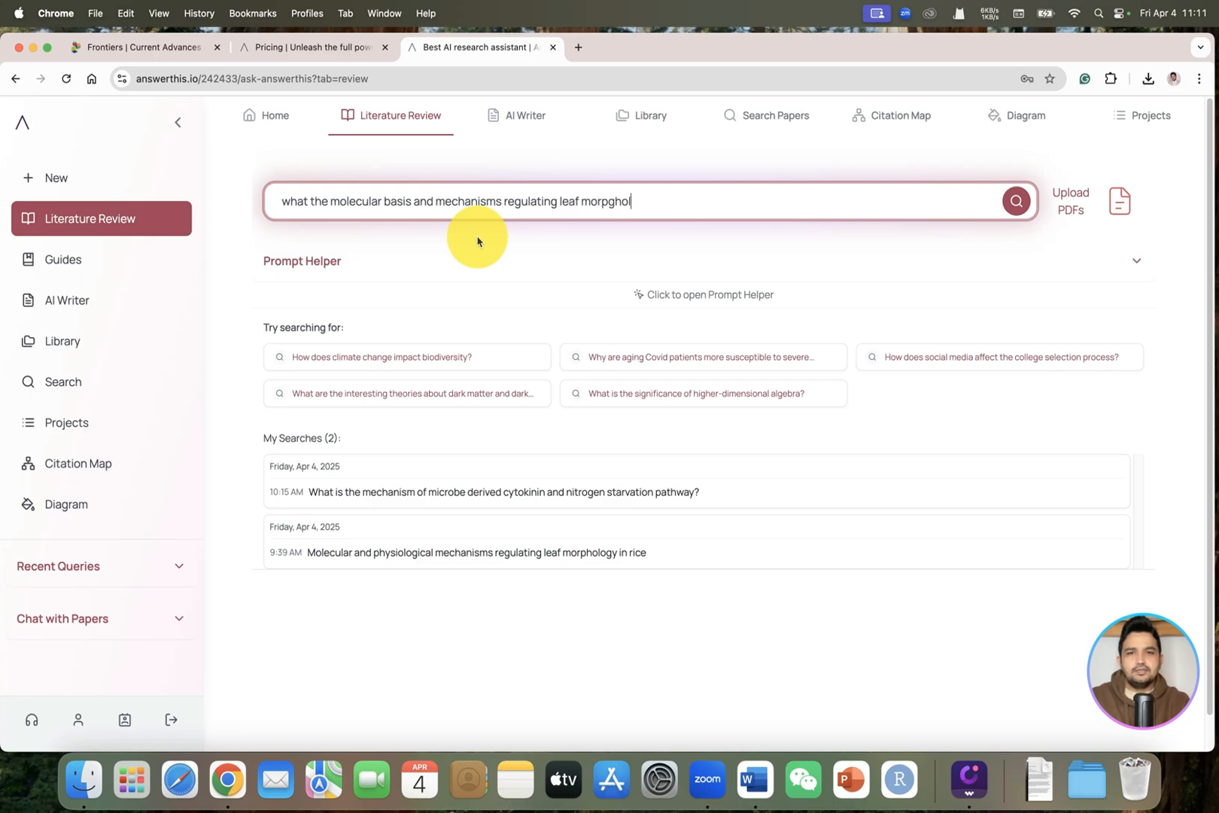
type("ogy")
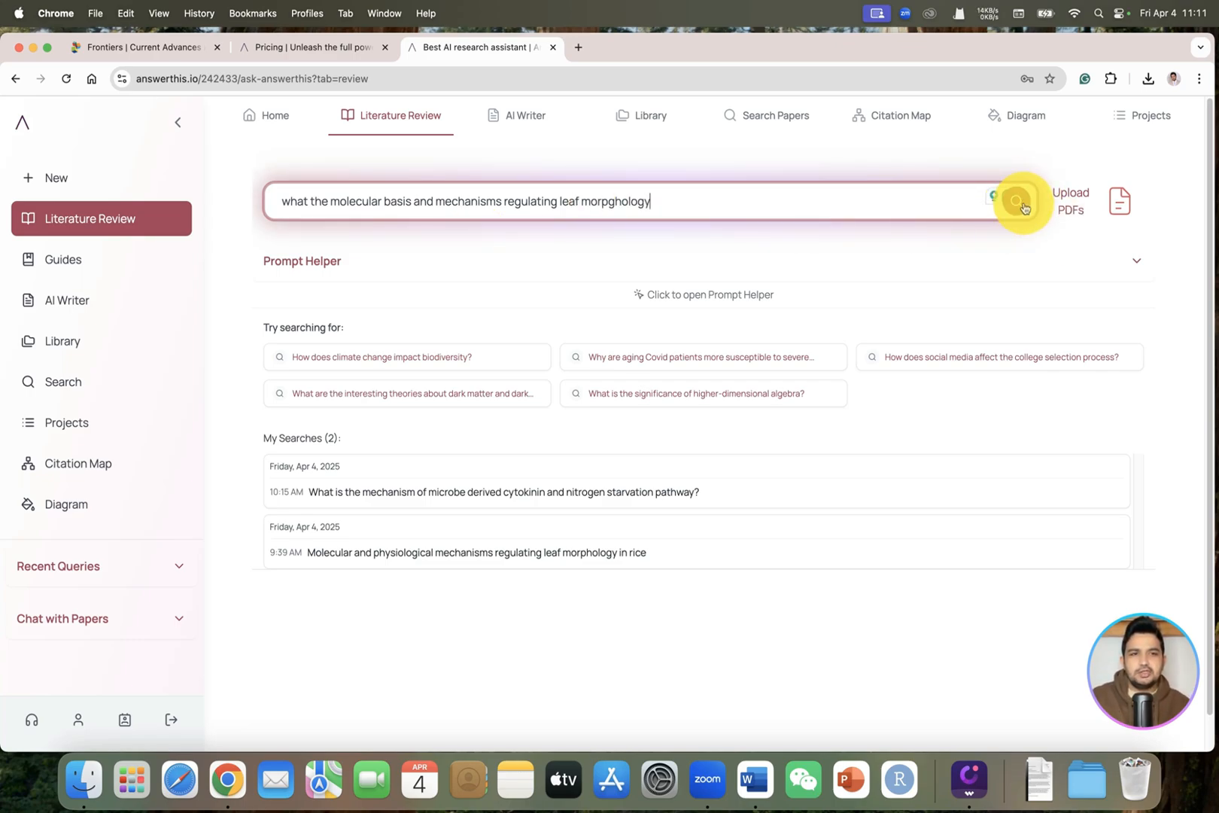
- Submit the query and choose Dynamic Research Assistant, with a minimum of 5 citations
left_click(1015, 201)
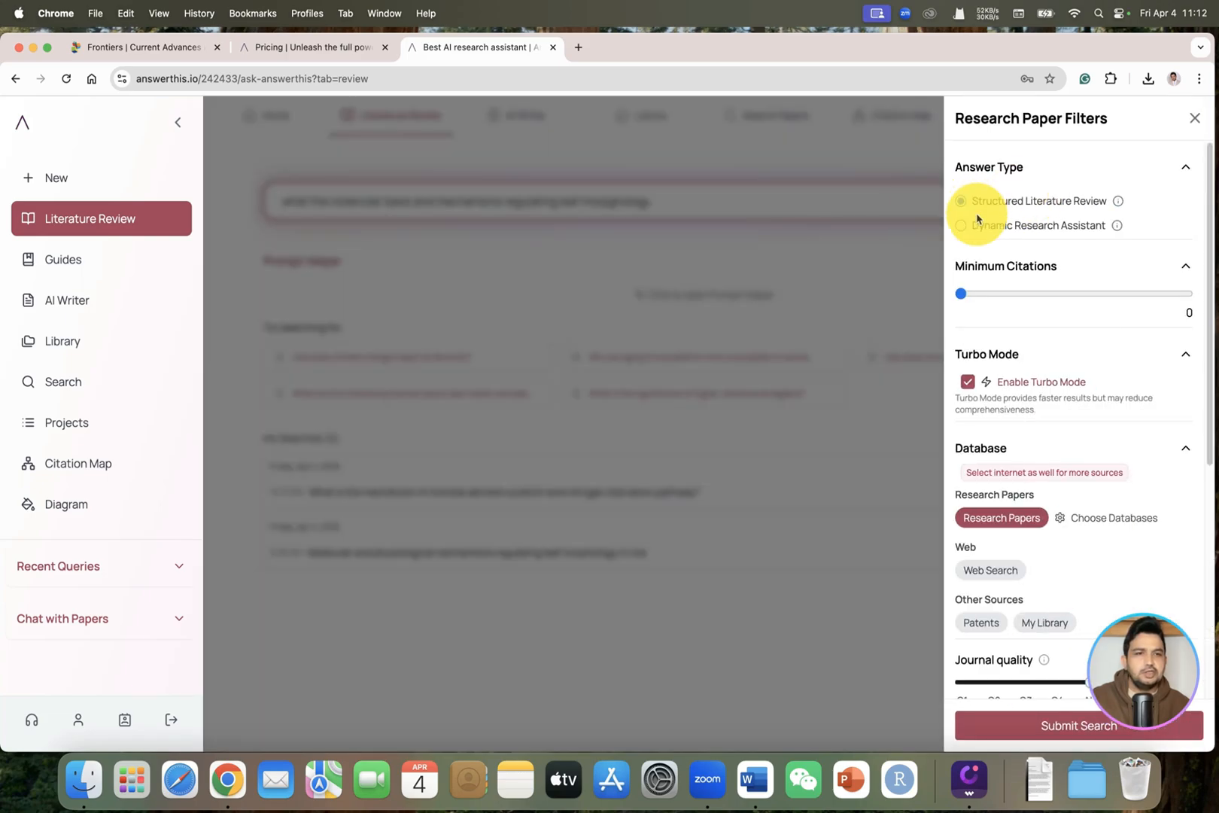
left_click(961, 201)
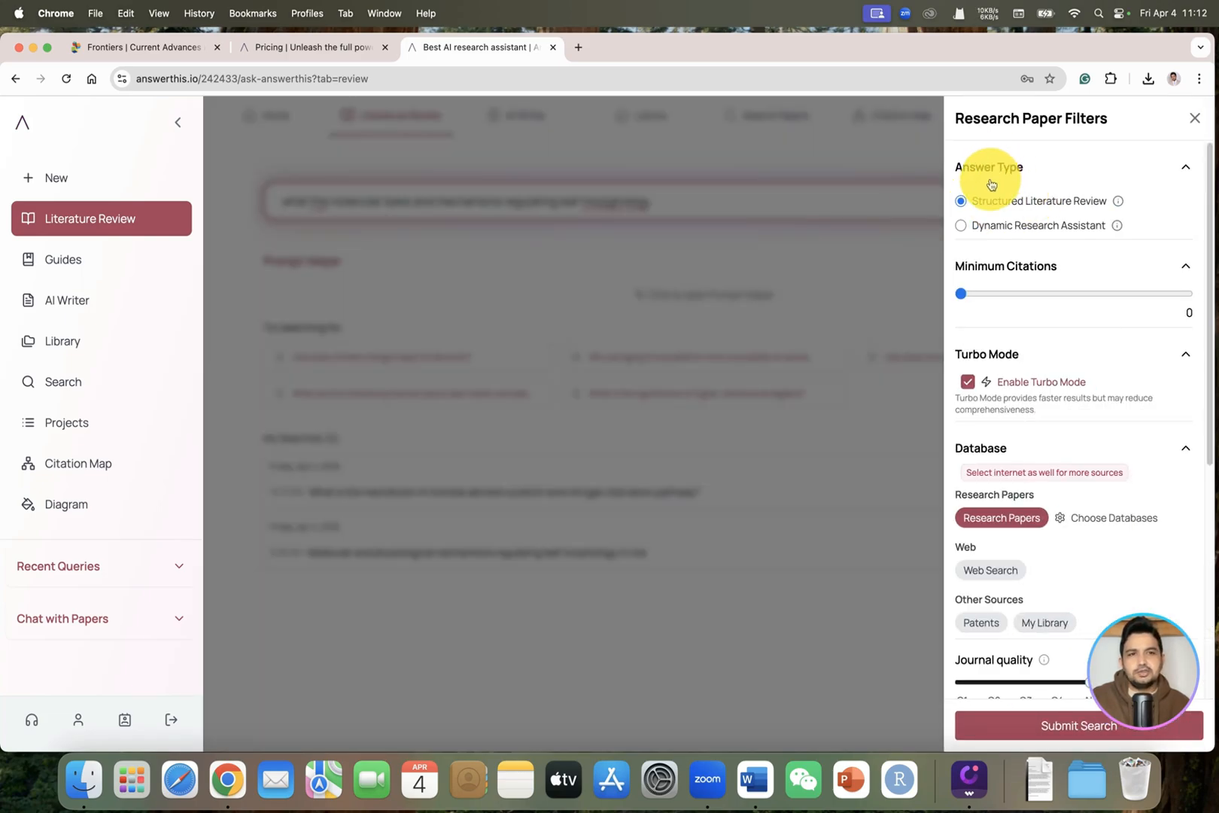
mouse_move(1076, 218)
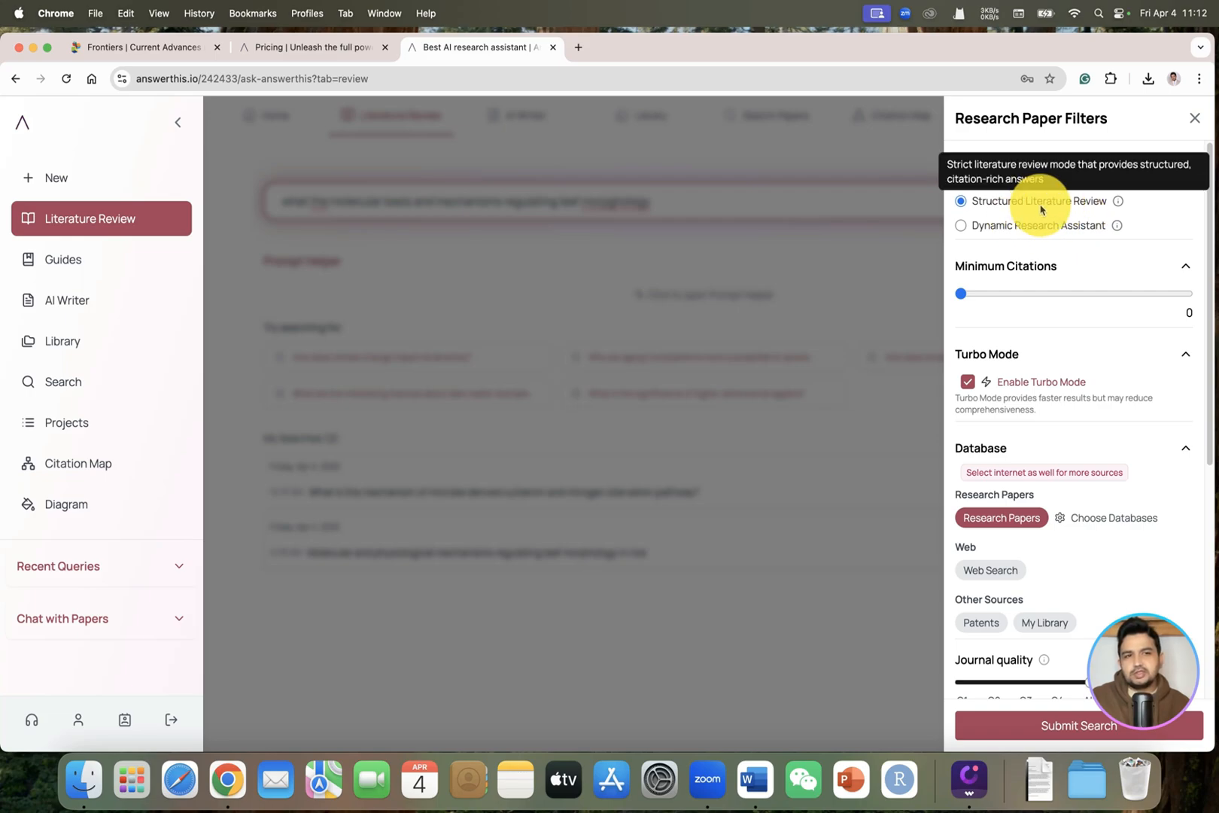
mouse_move(1014, 235)
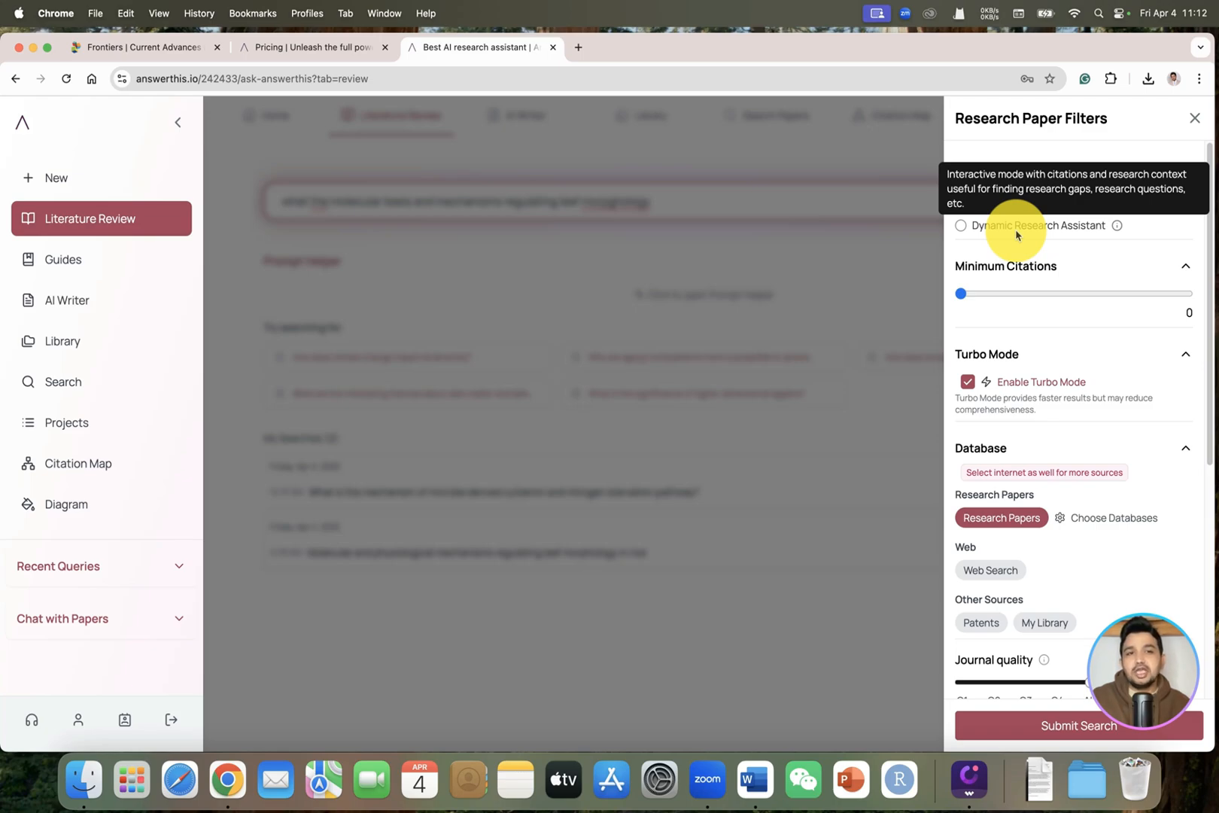
left_click(961, 225)
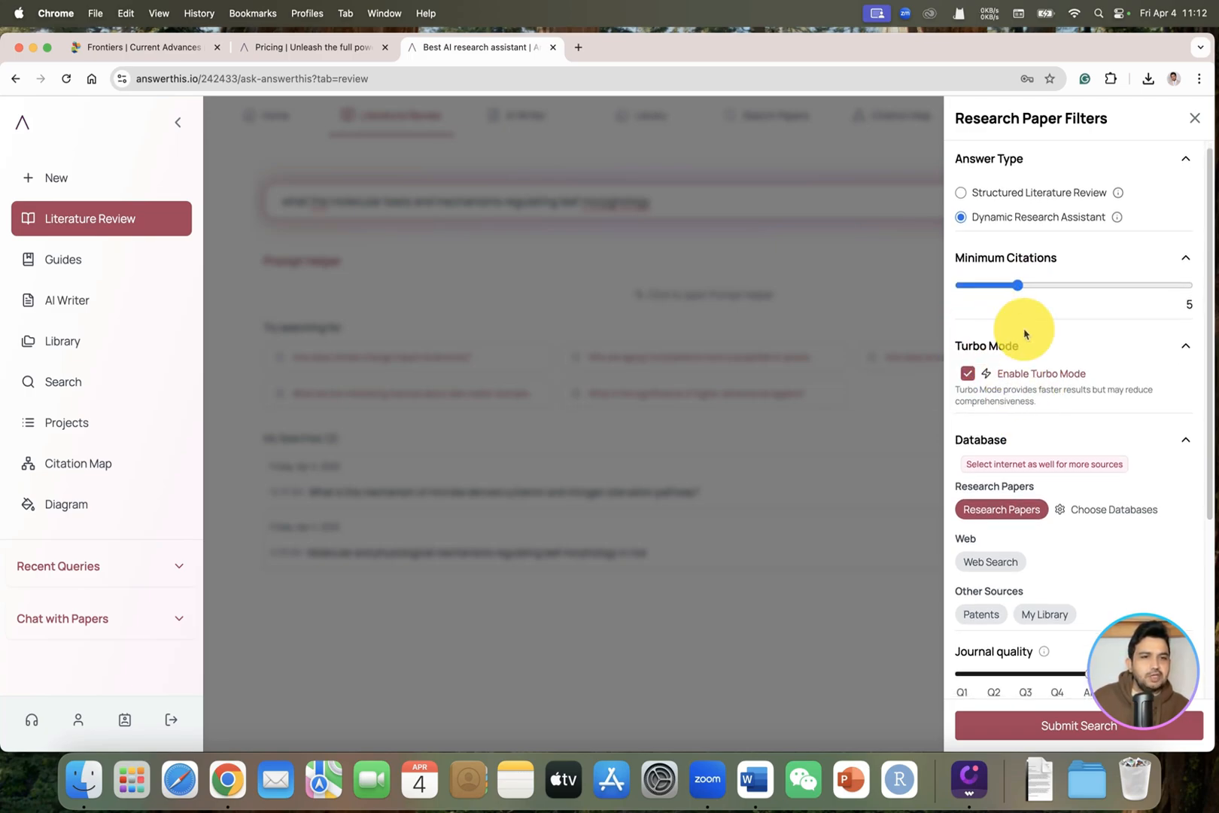
- Set the publication start date to 2010 and submit the filtered literature search
scroll("down", 3)
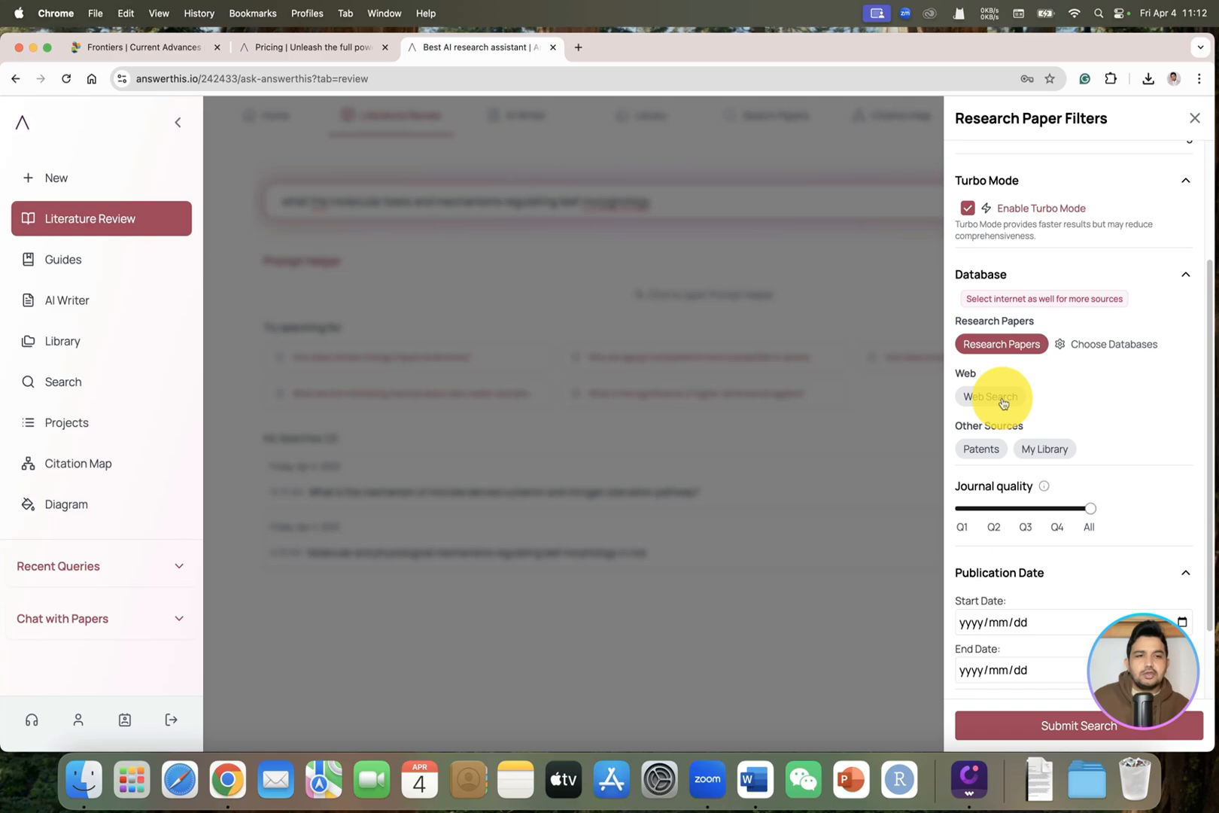
mouse_move(1001, 382)
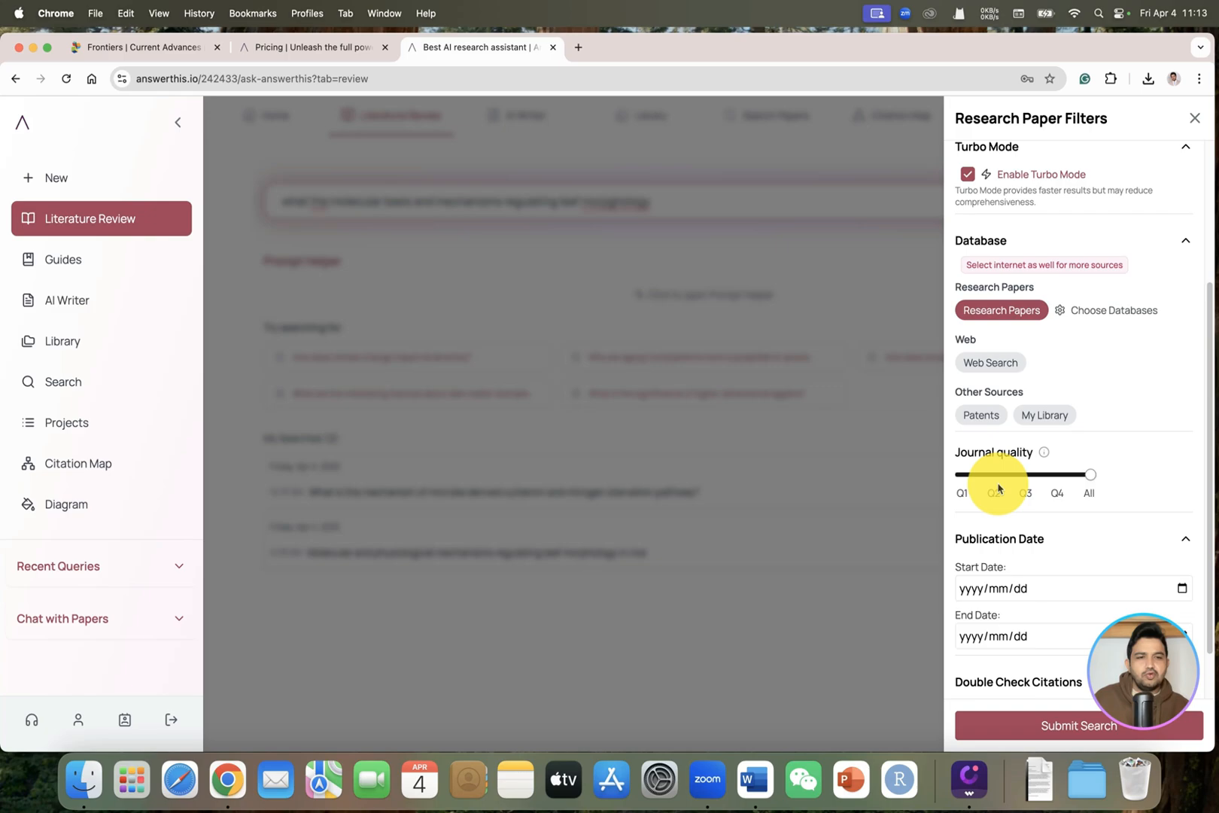
scroll("down", 3)
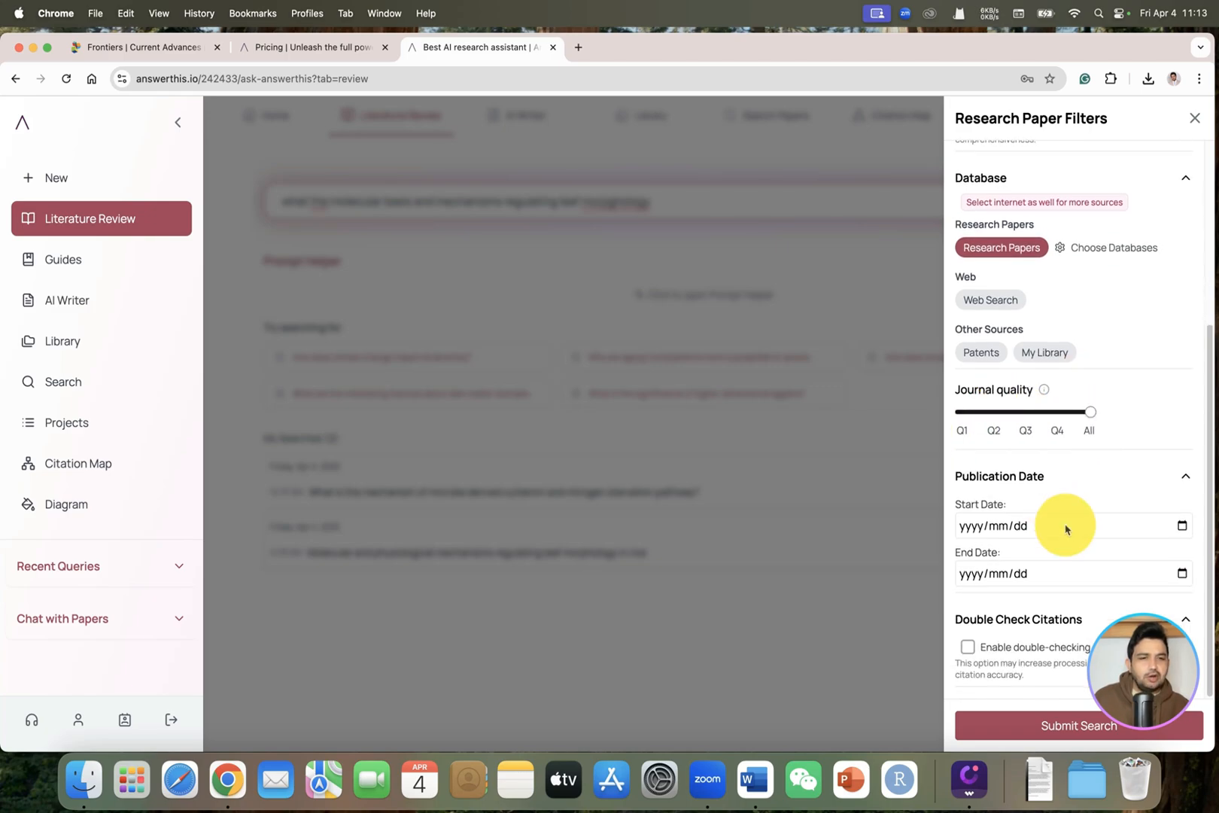
mouse_move(1181, 526)
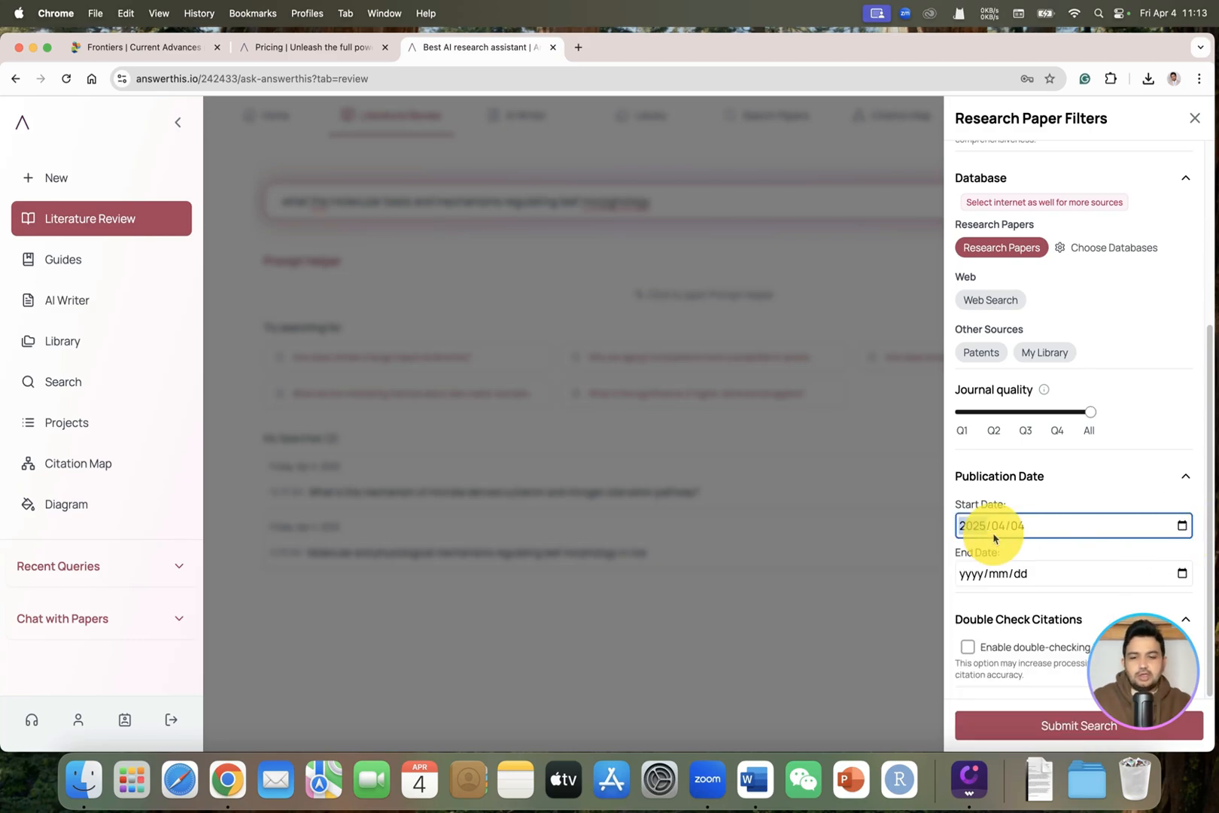
type("2010")
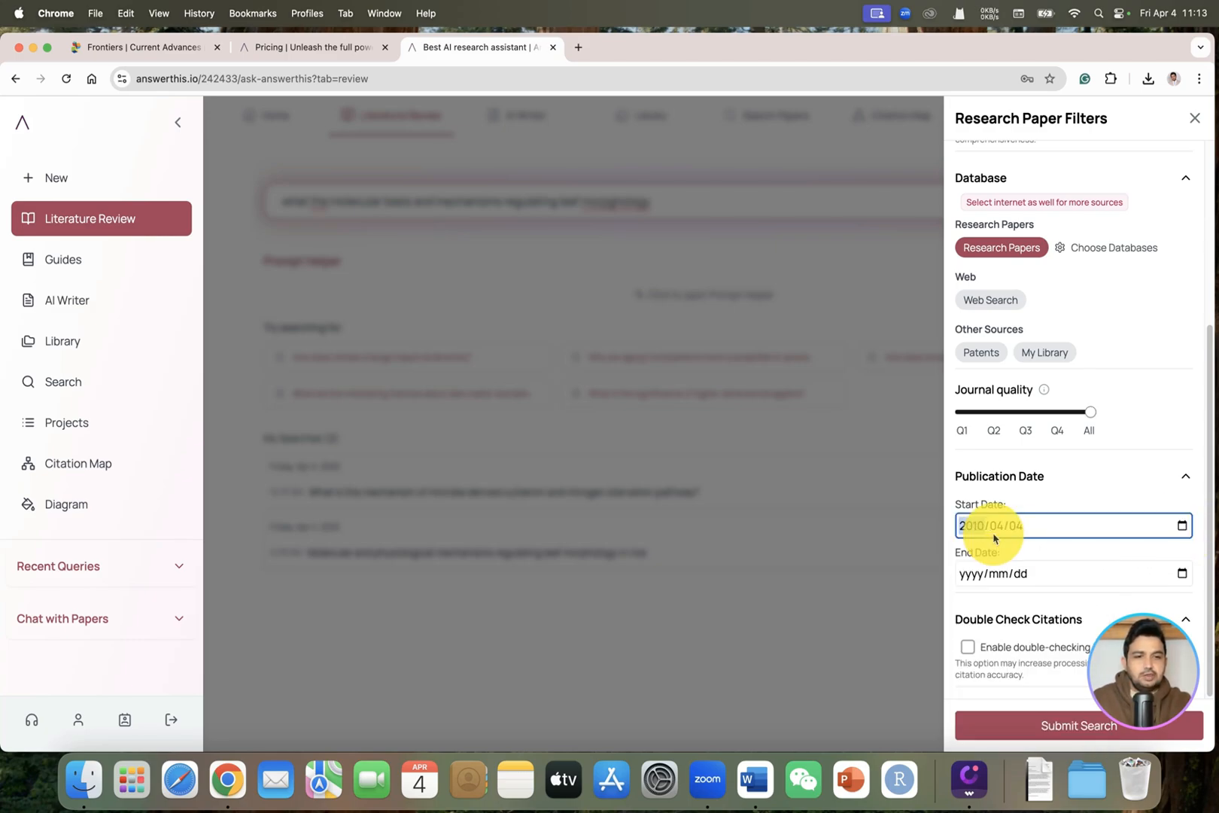
left_click(1194, 117)
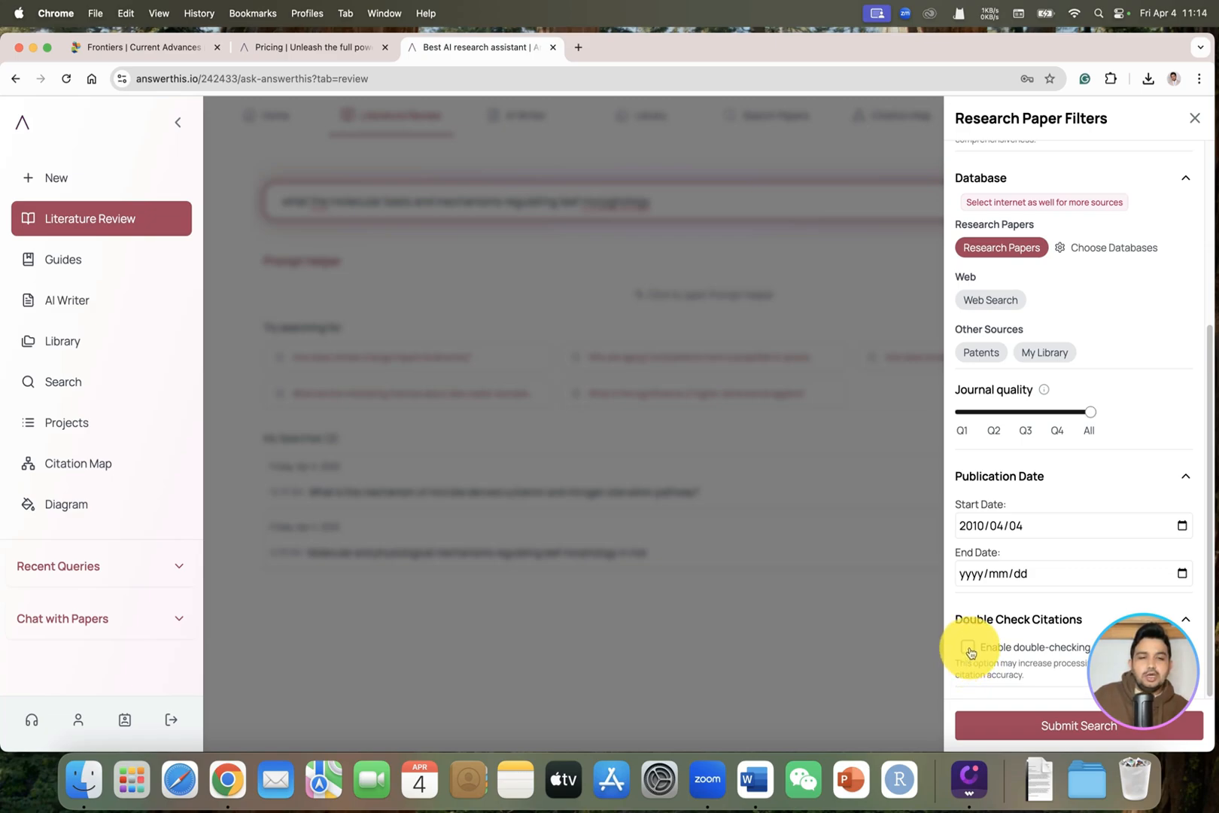
left_click(969, 652)
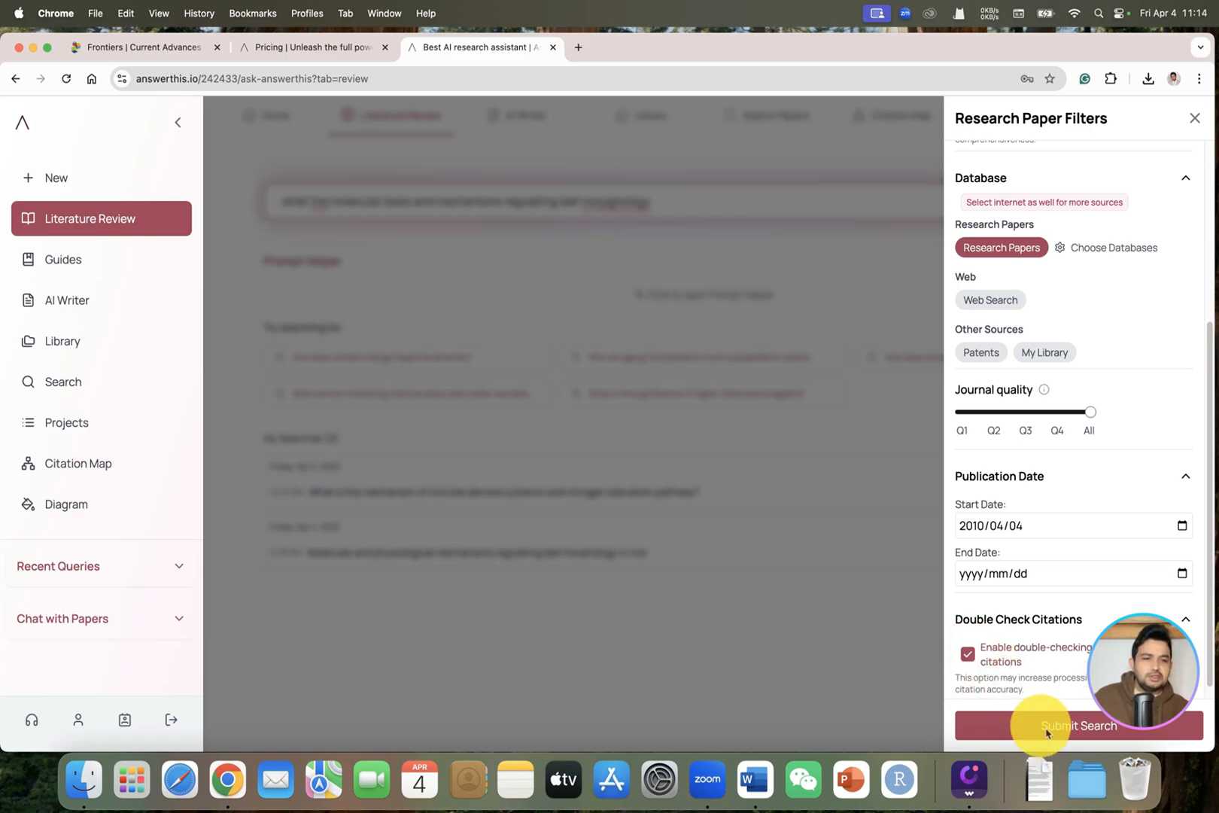
left_click(1078, 725)
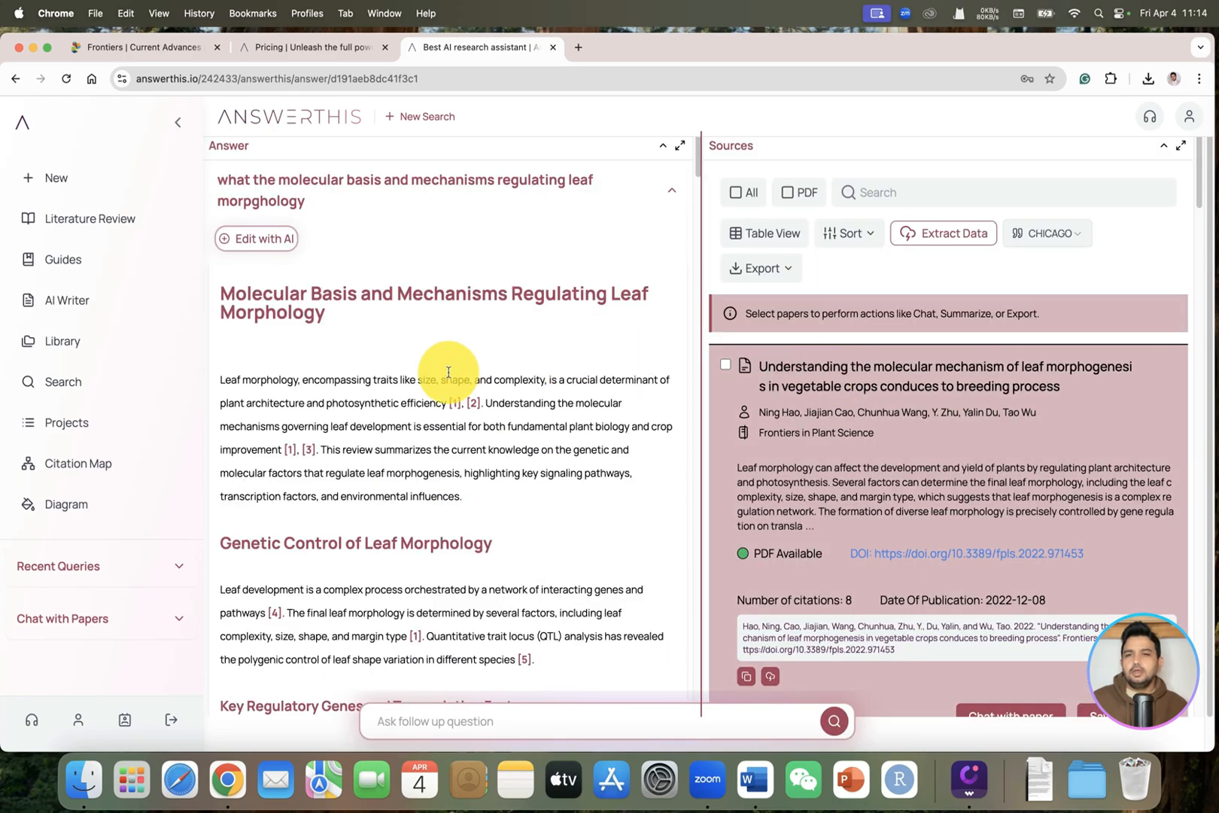
mouse_move(381, 266)
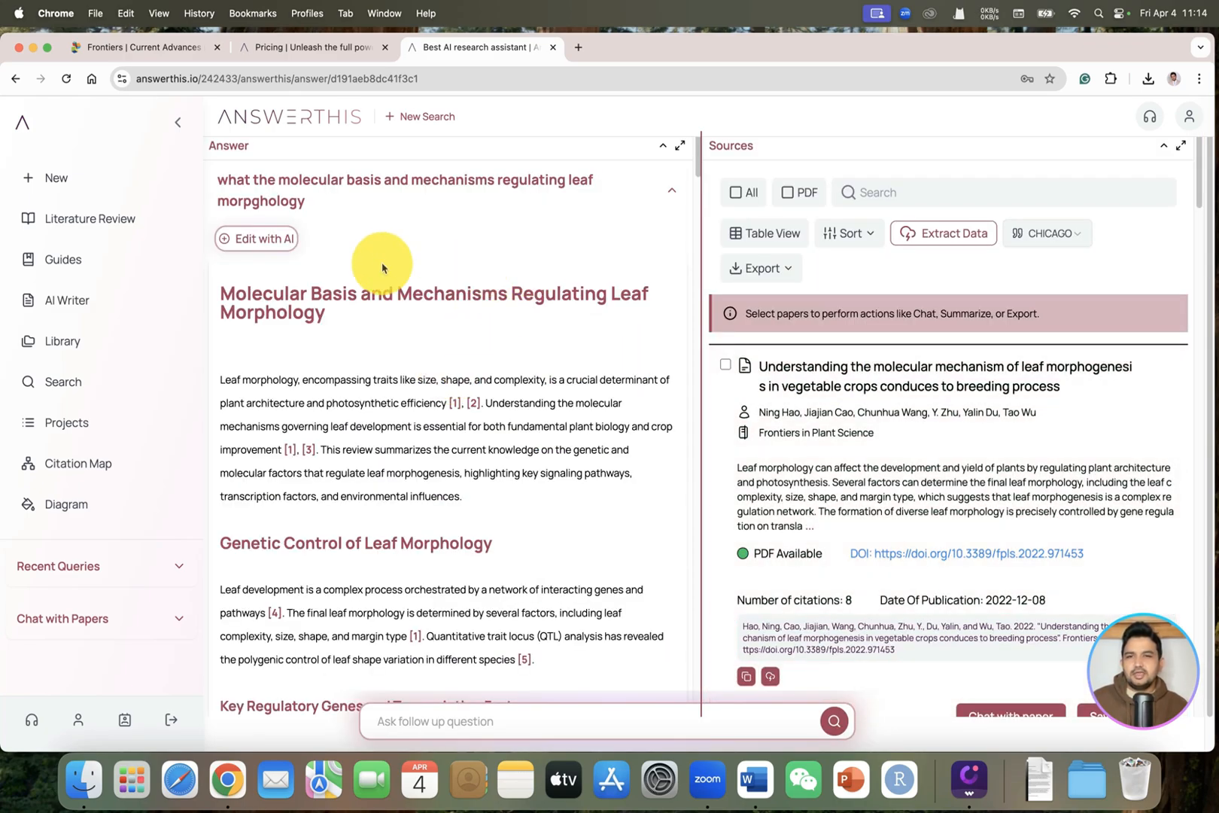
mouse_move(273, 194)
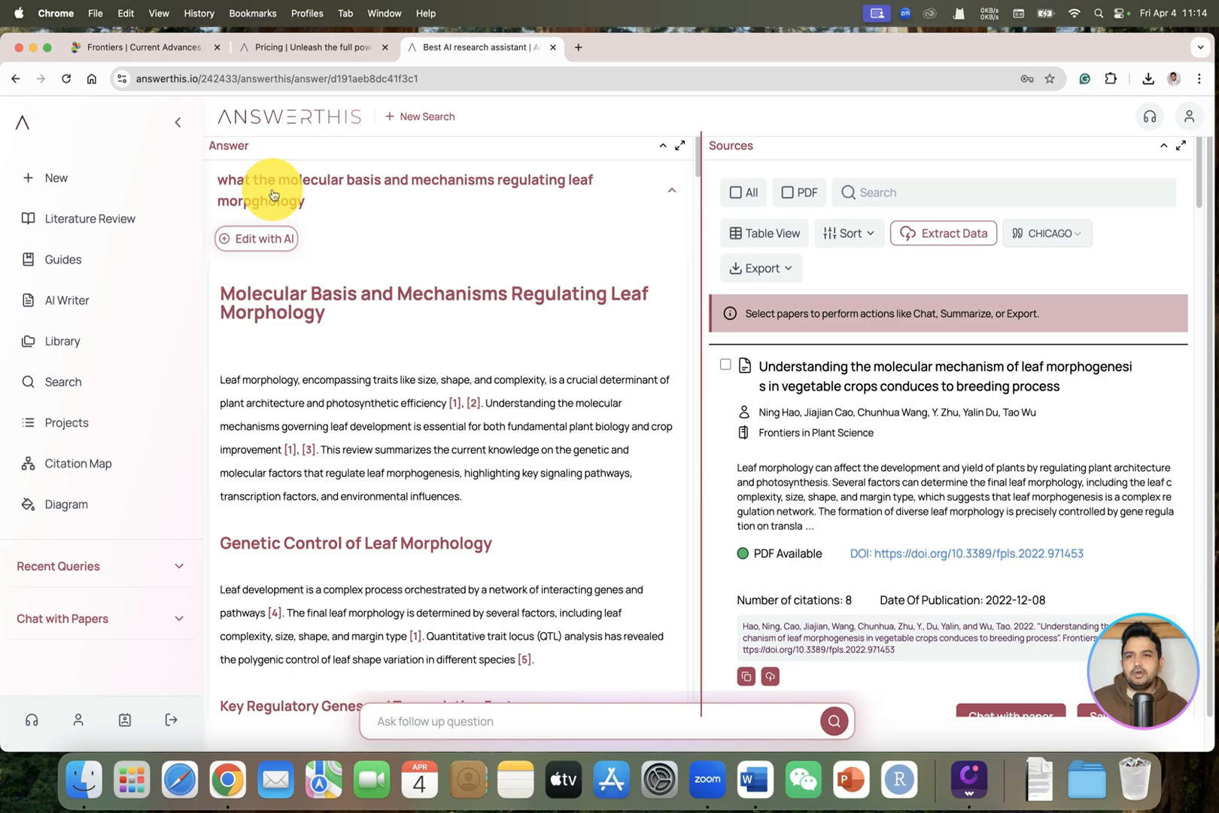
mouse_move(365, 192)
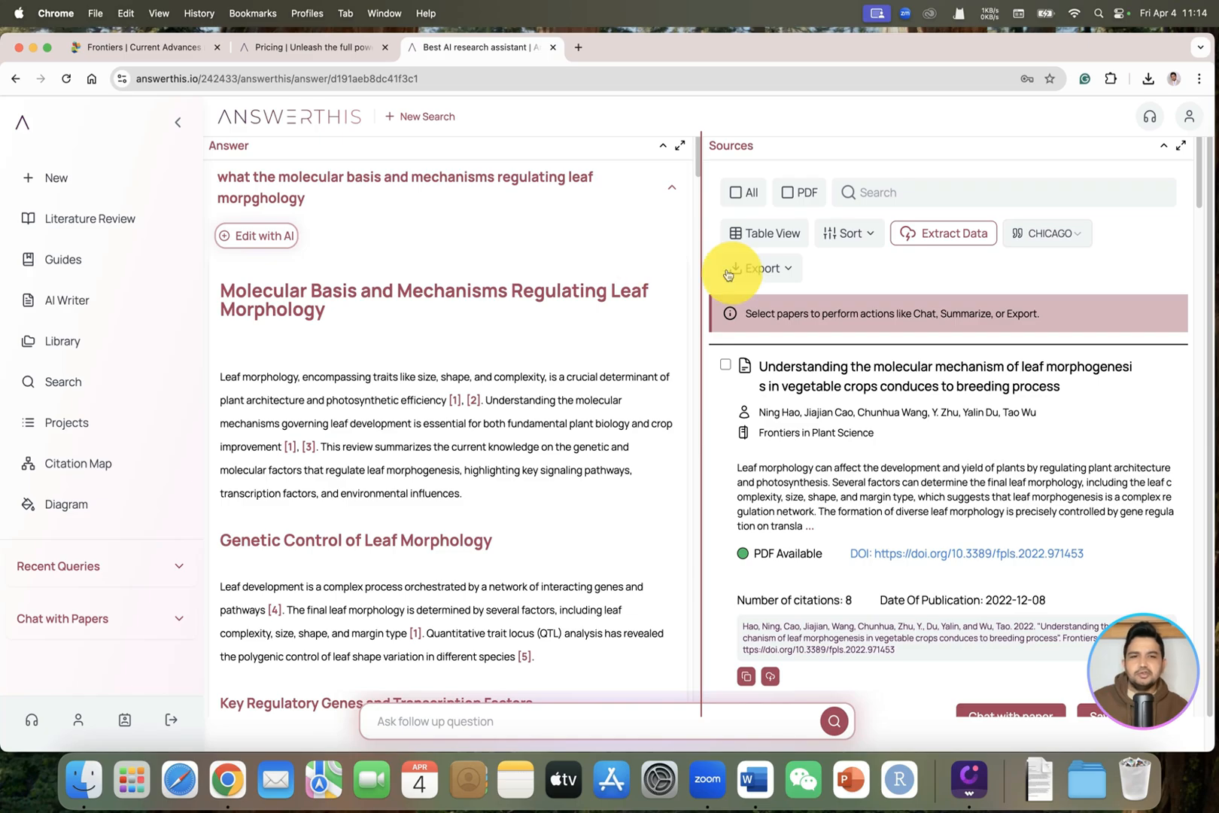
mouse_move(641, 224)
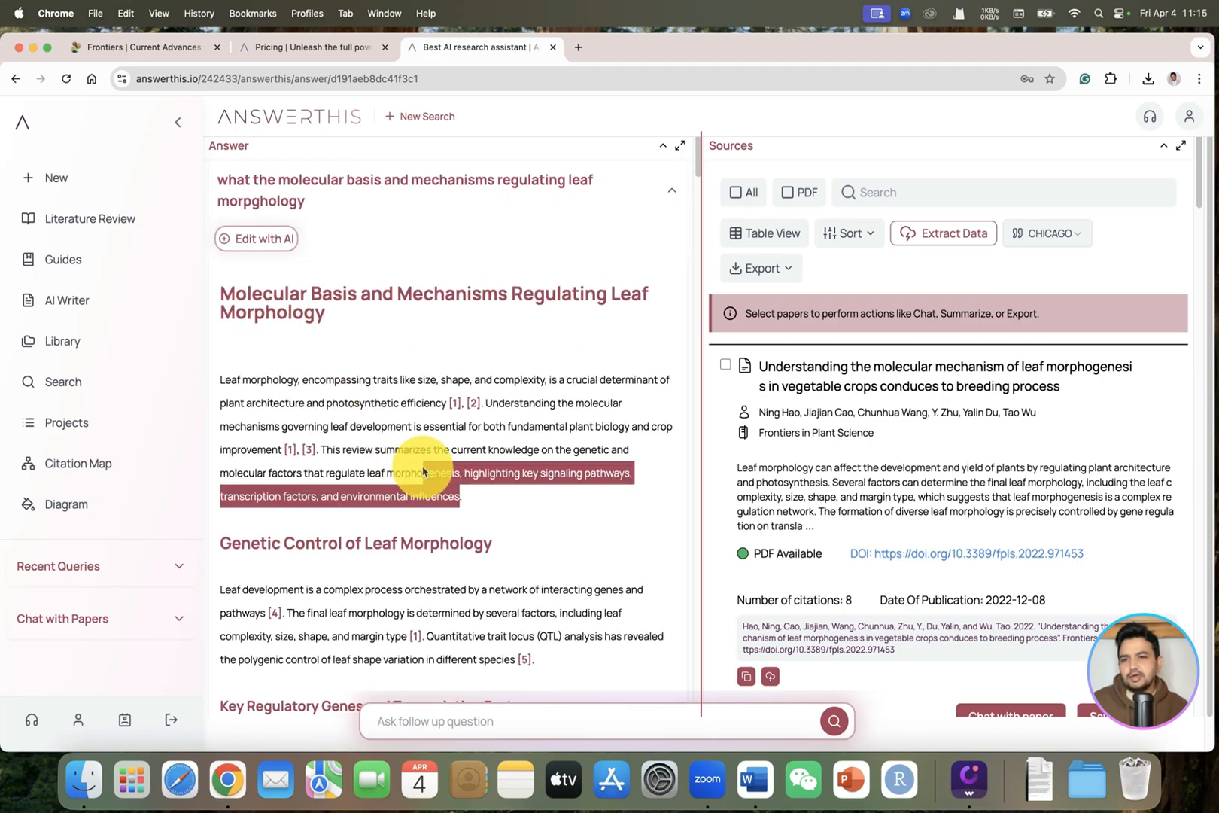
scroll("down", 3)
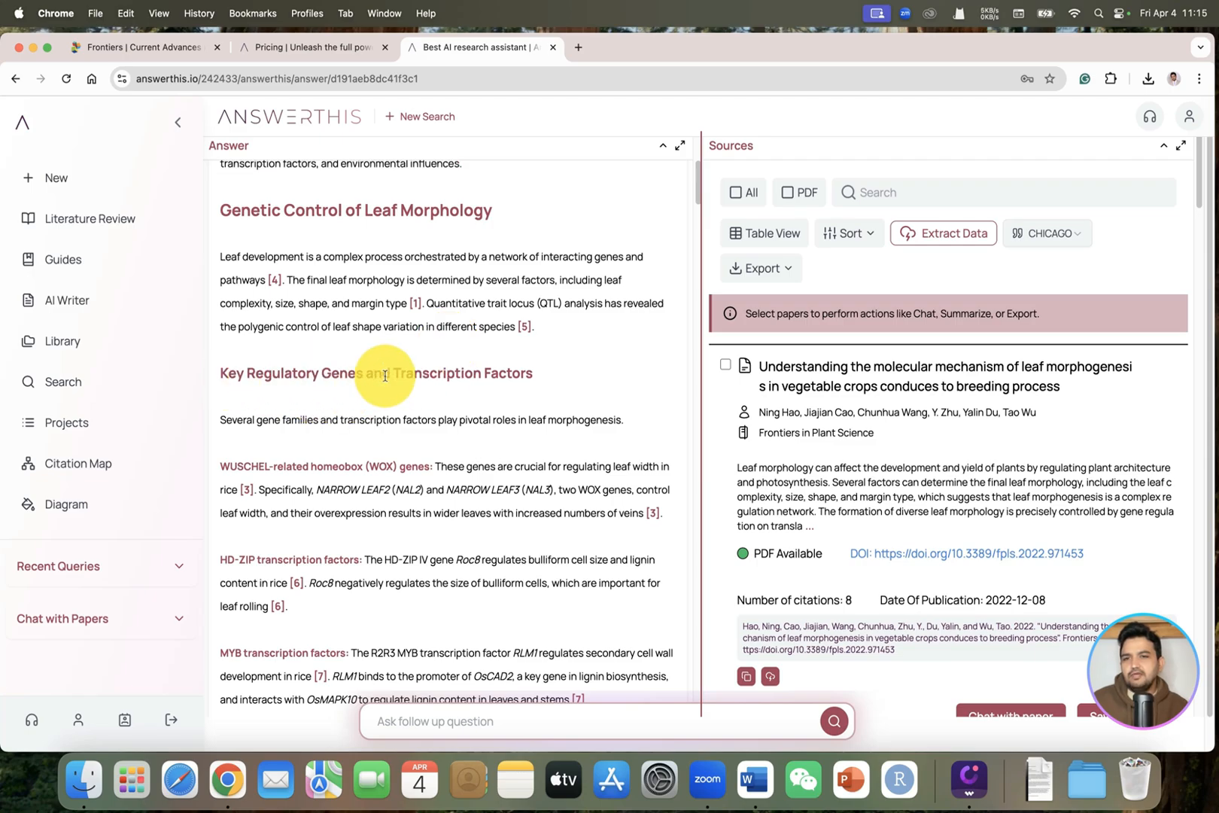
double_click(375, 372)
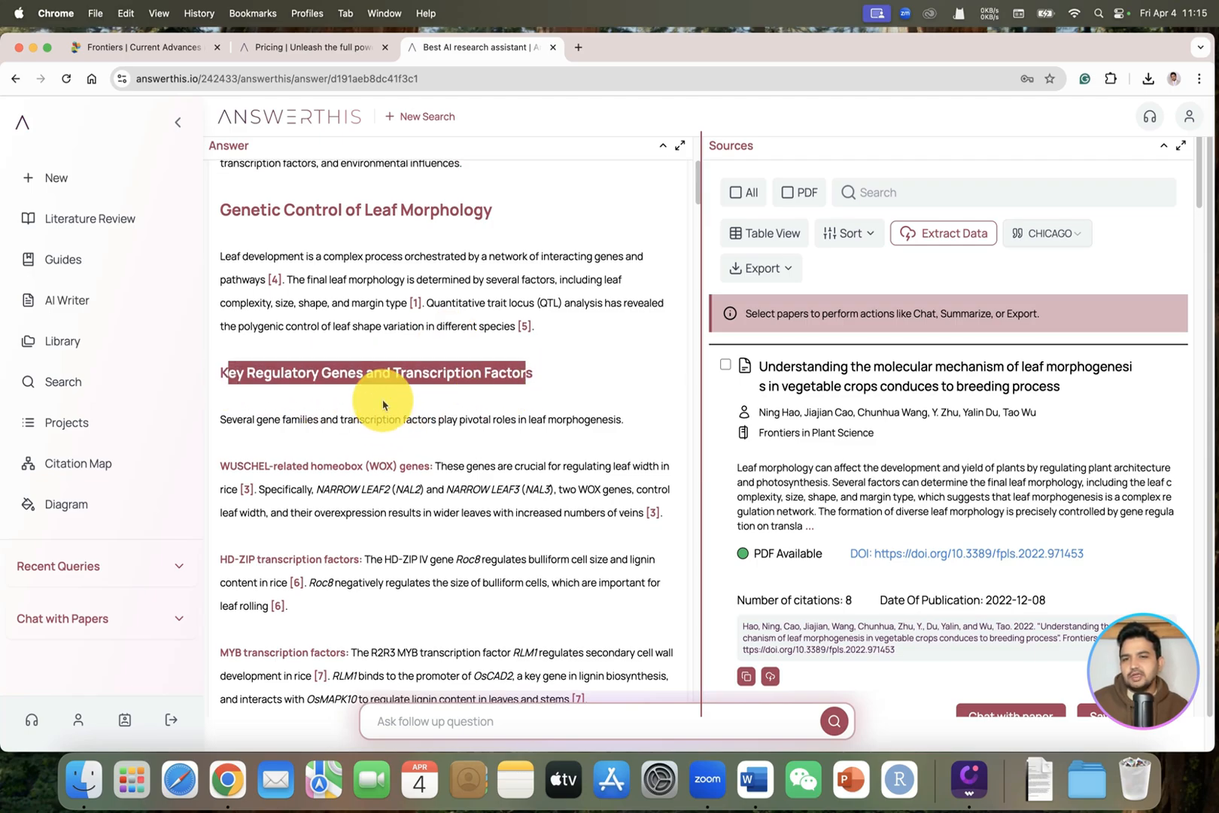
scroll("down", 3)
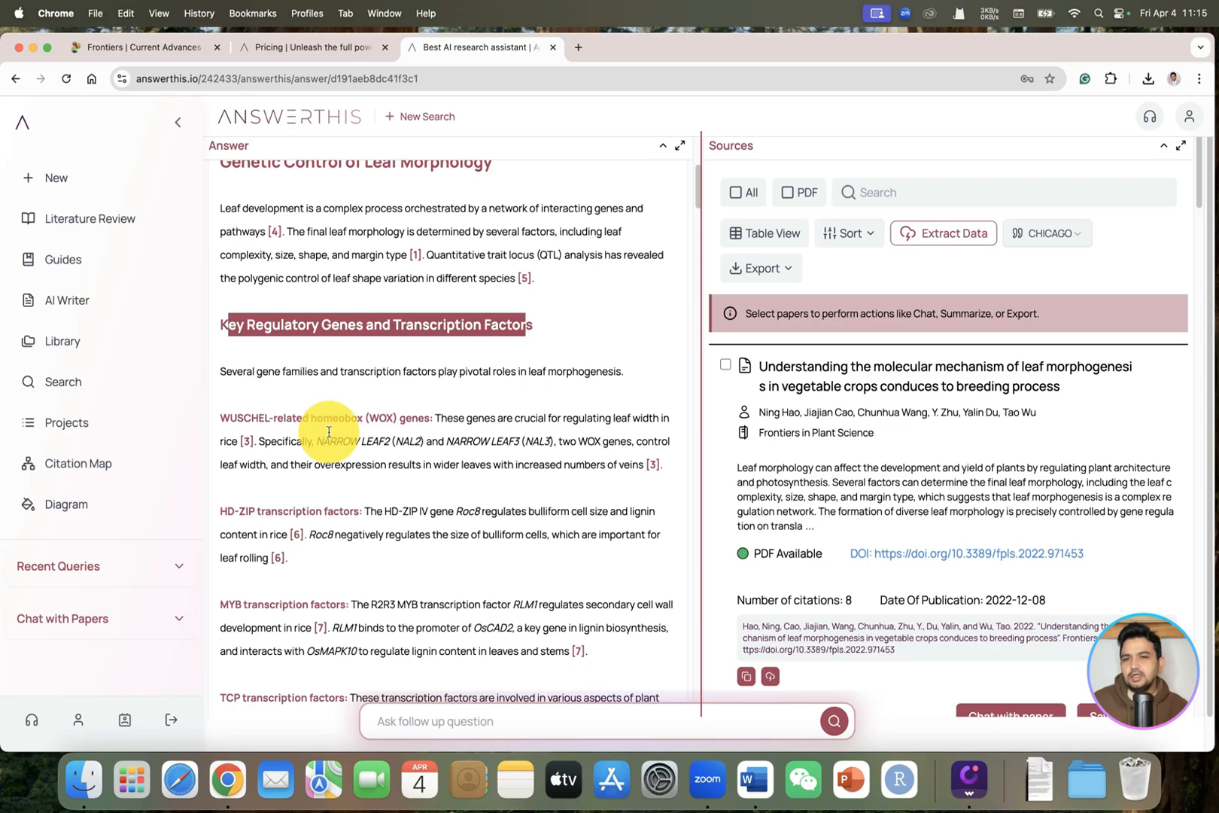
scroll("down", 3)
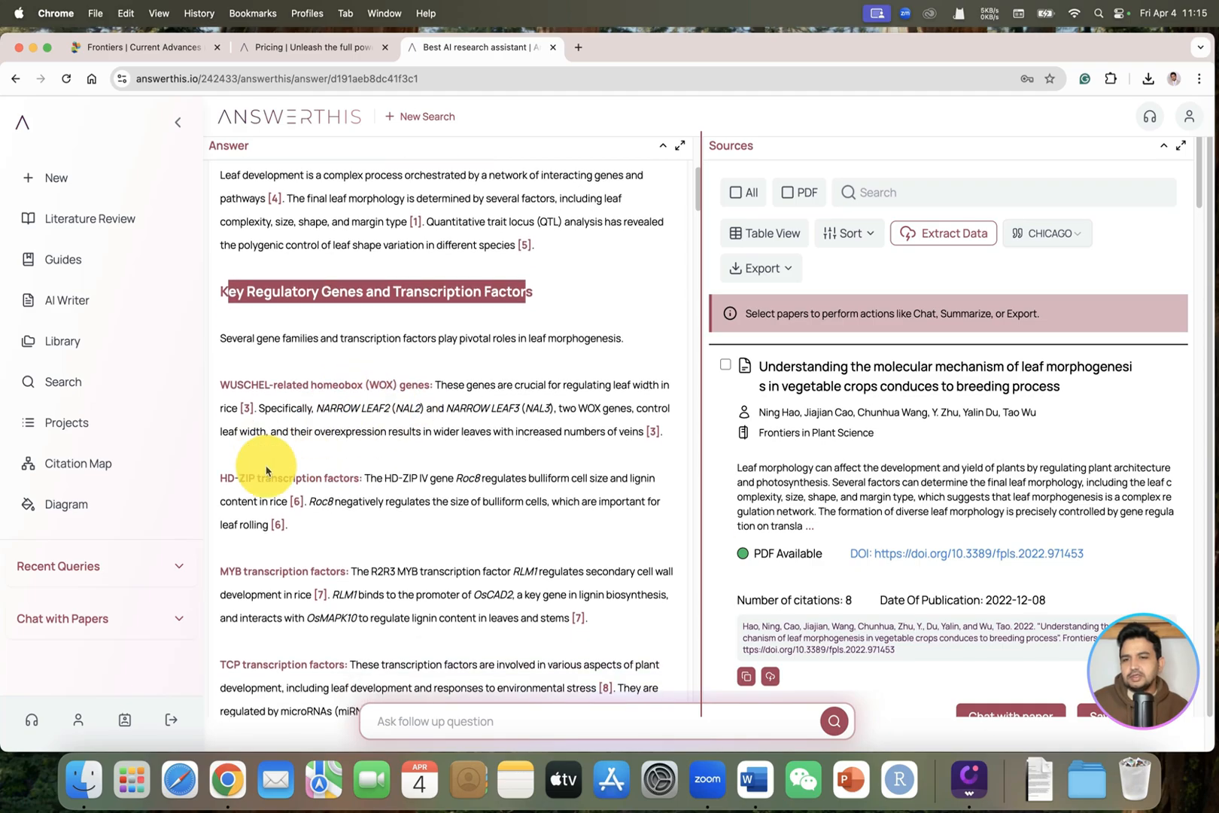
scroll("down", 3)
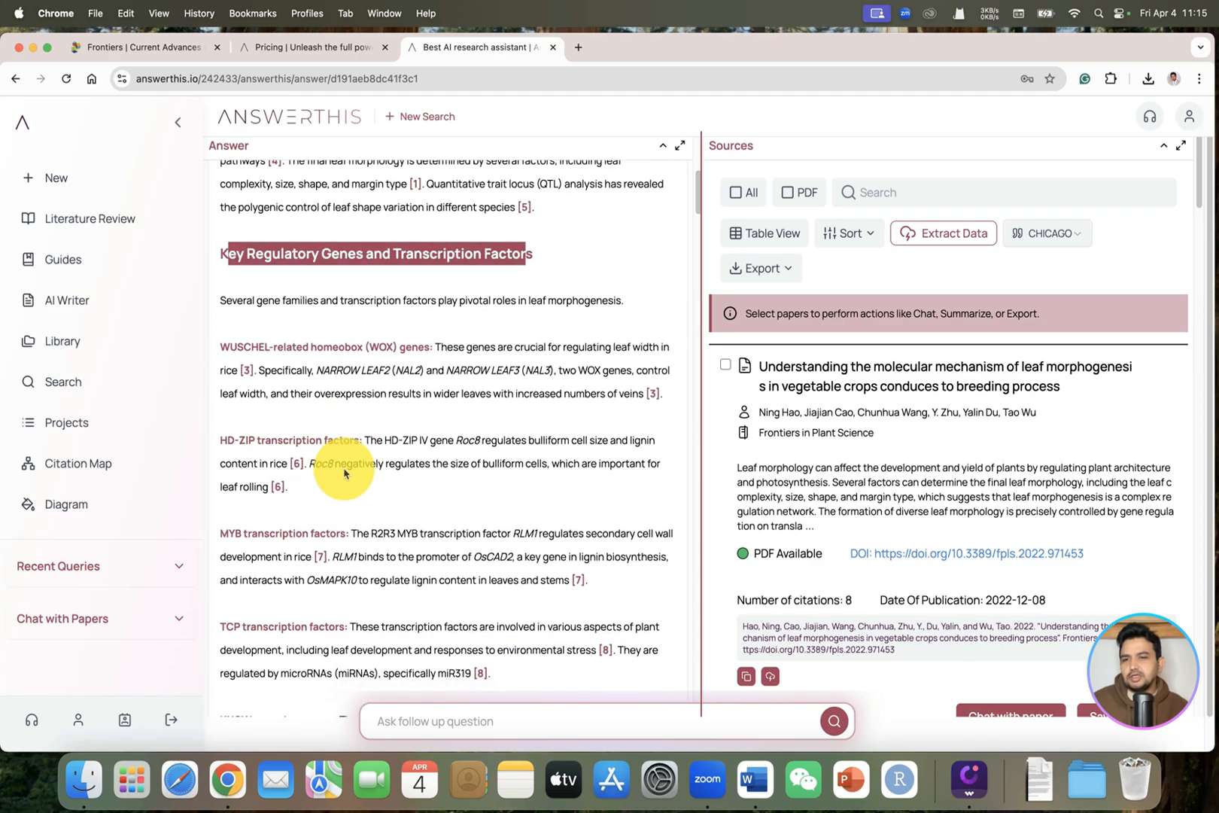
scroll("down", 3)
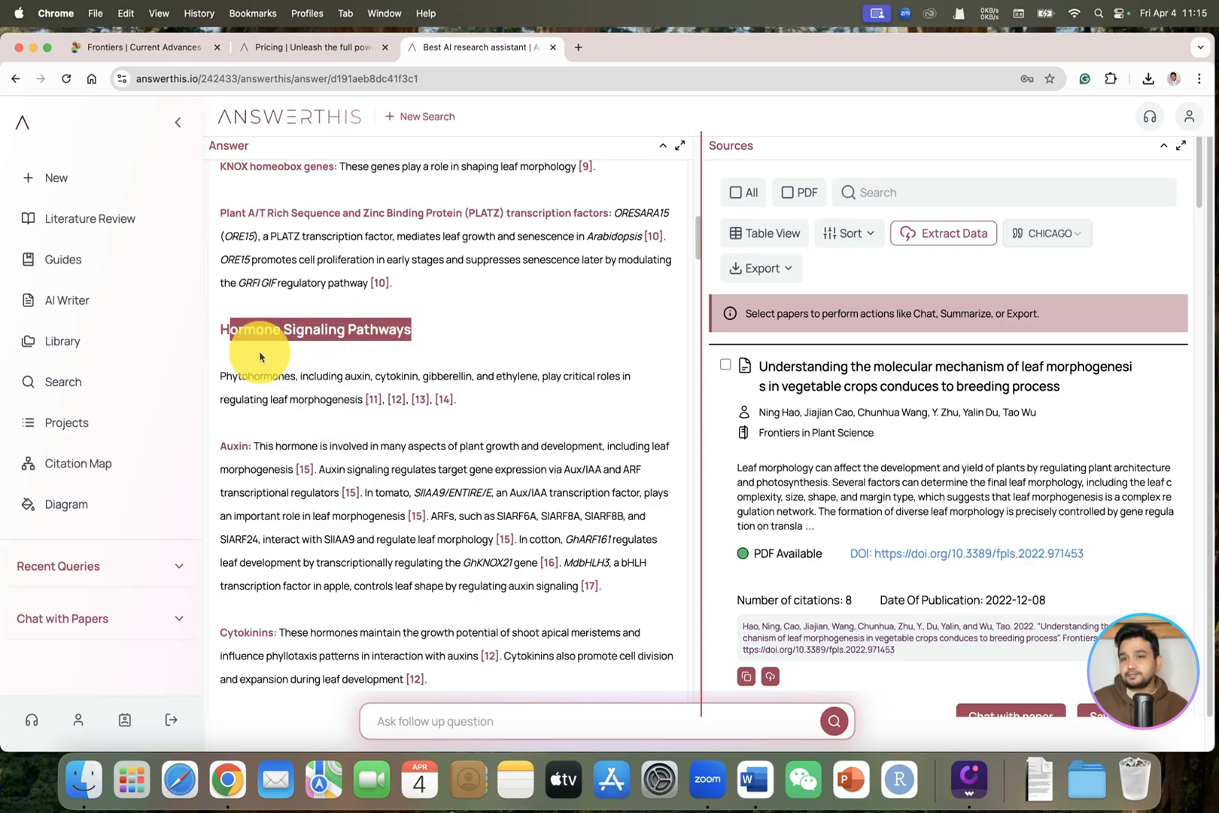
scroll("down", 3)
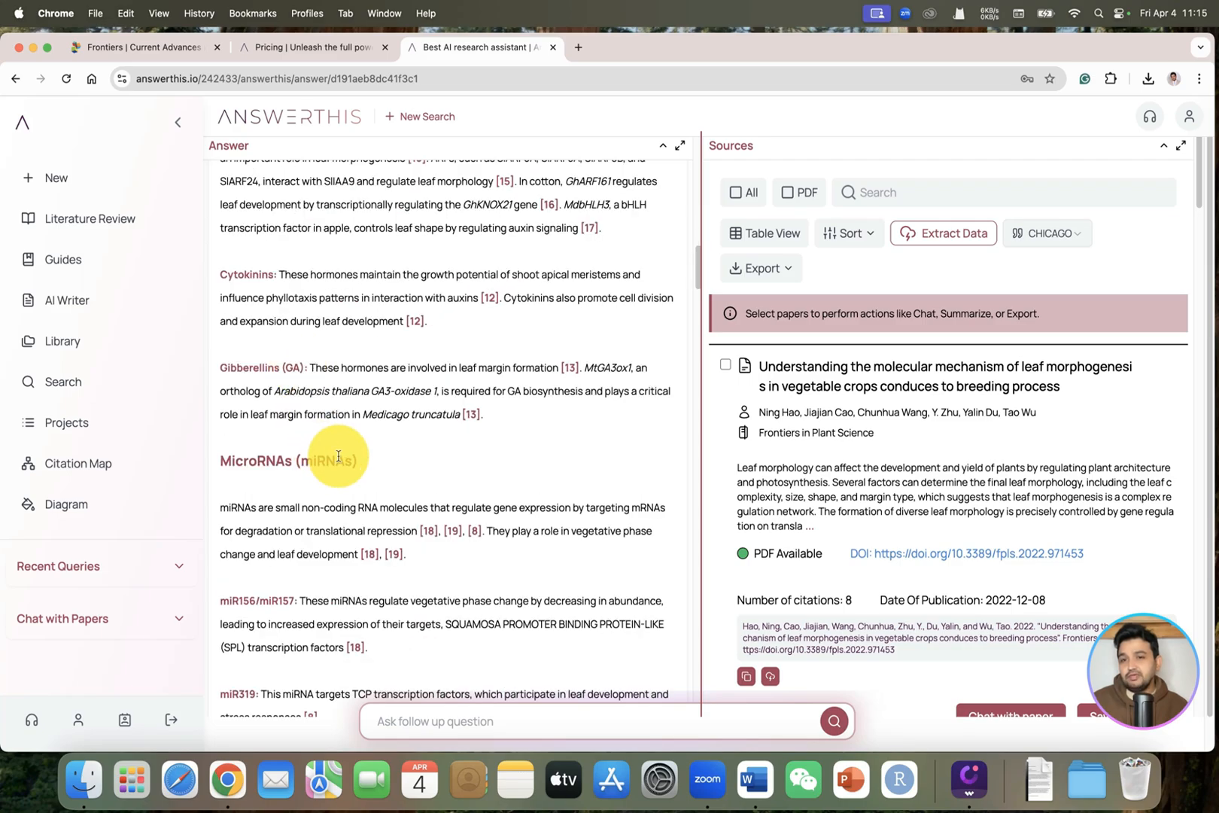
scroll("down", 3)
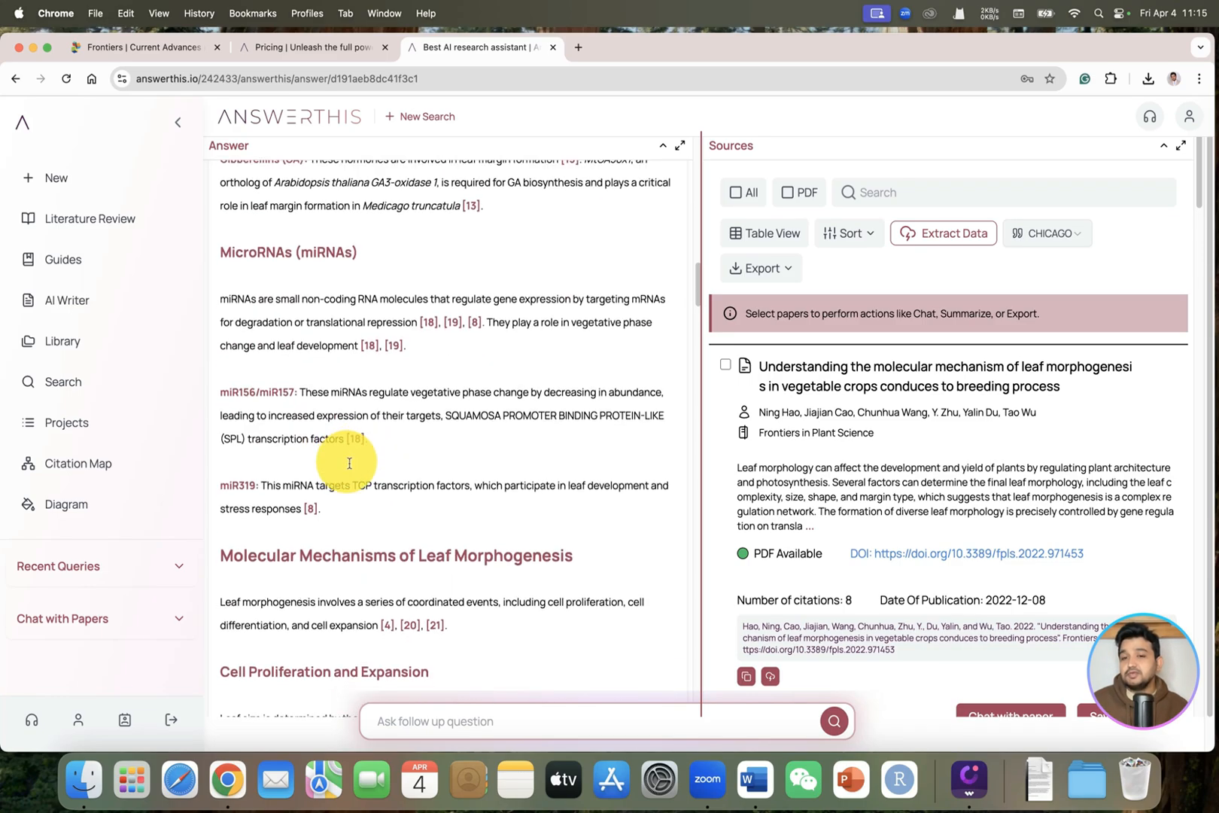
scroll("down", 3)
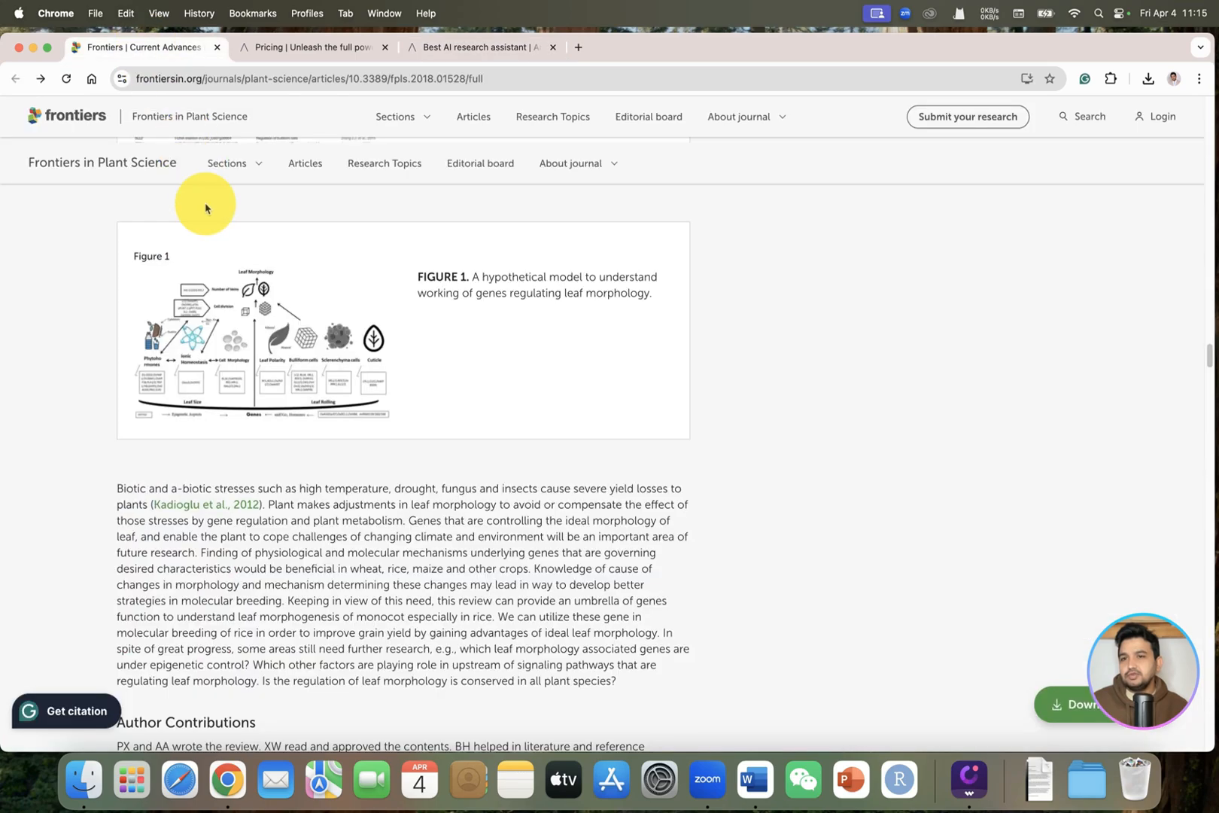
left_click(477, 47)
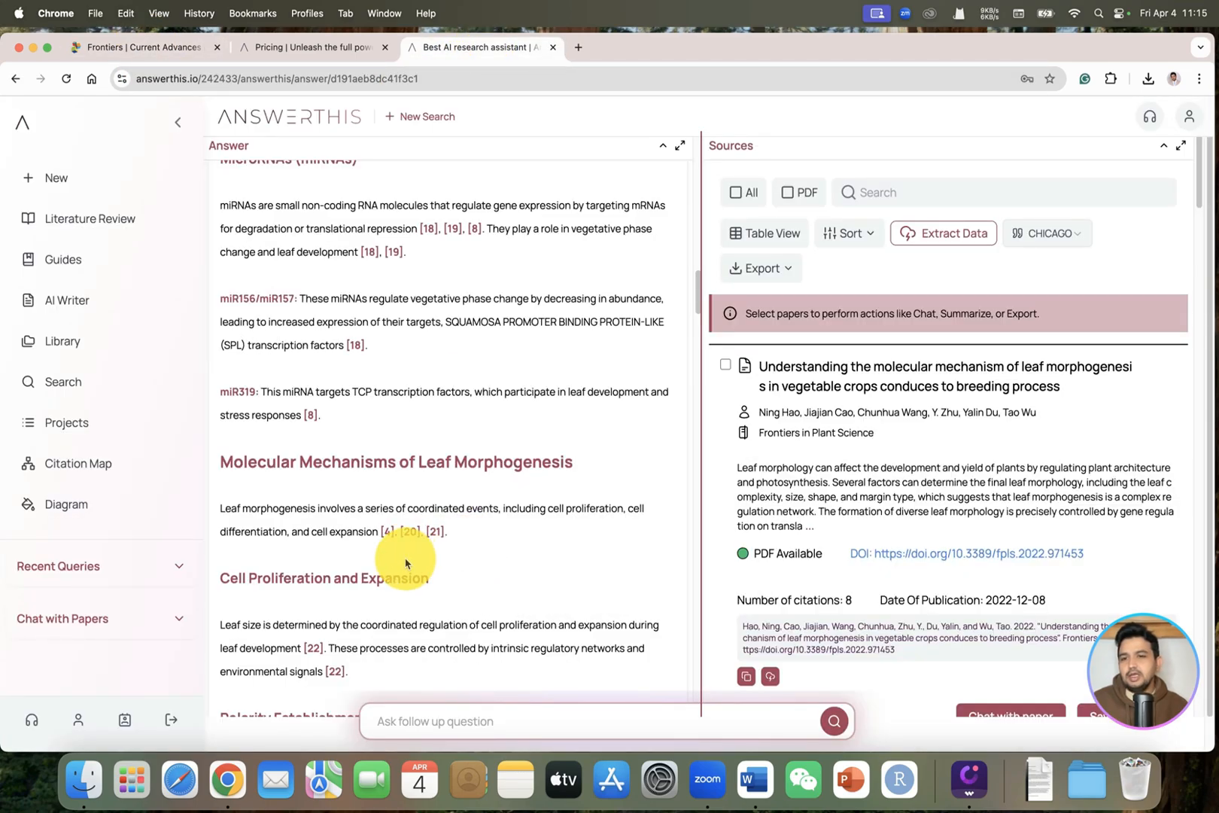
scroll("up", 3)
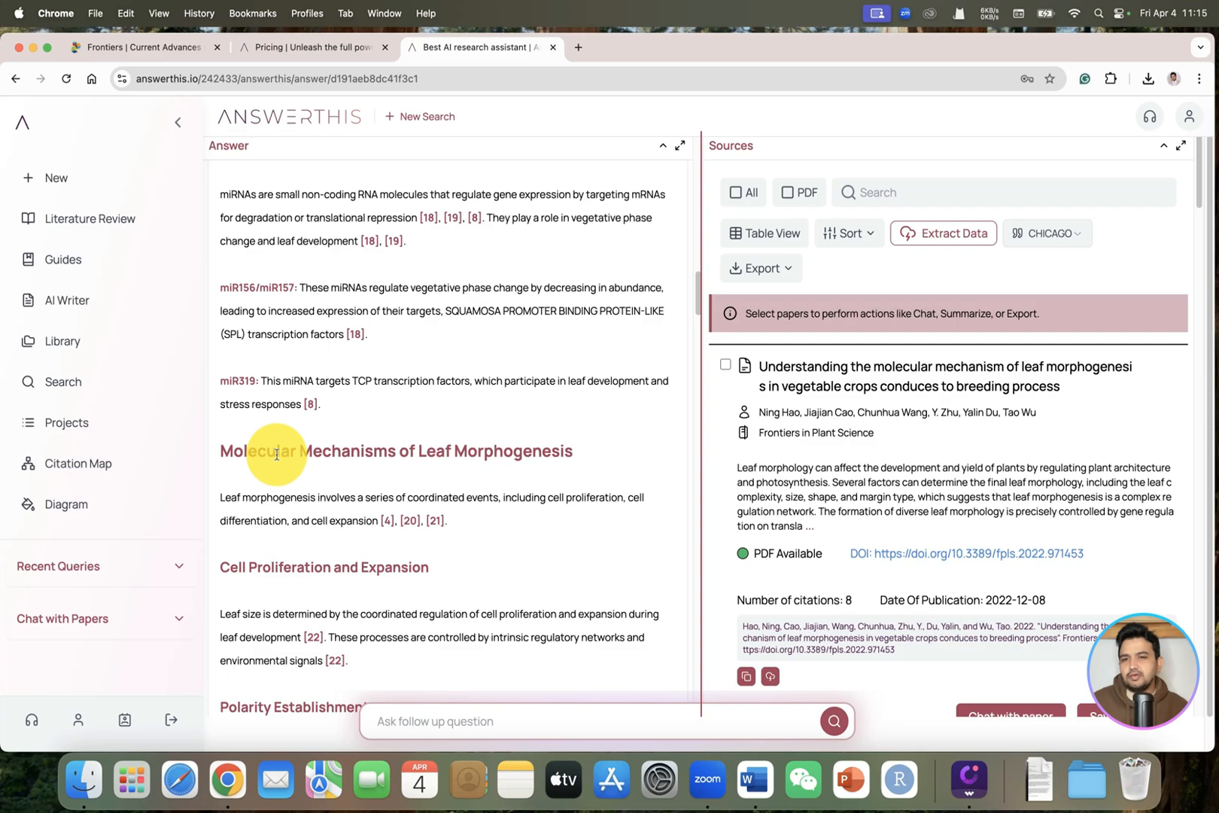
mouse_move(446, 496)
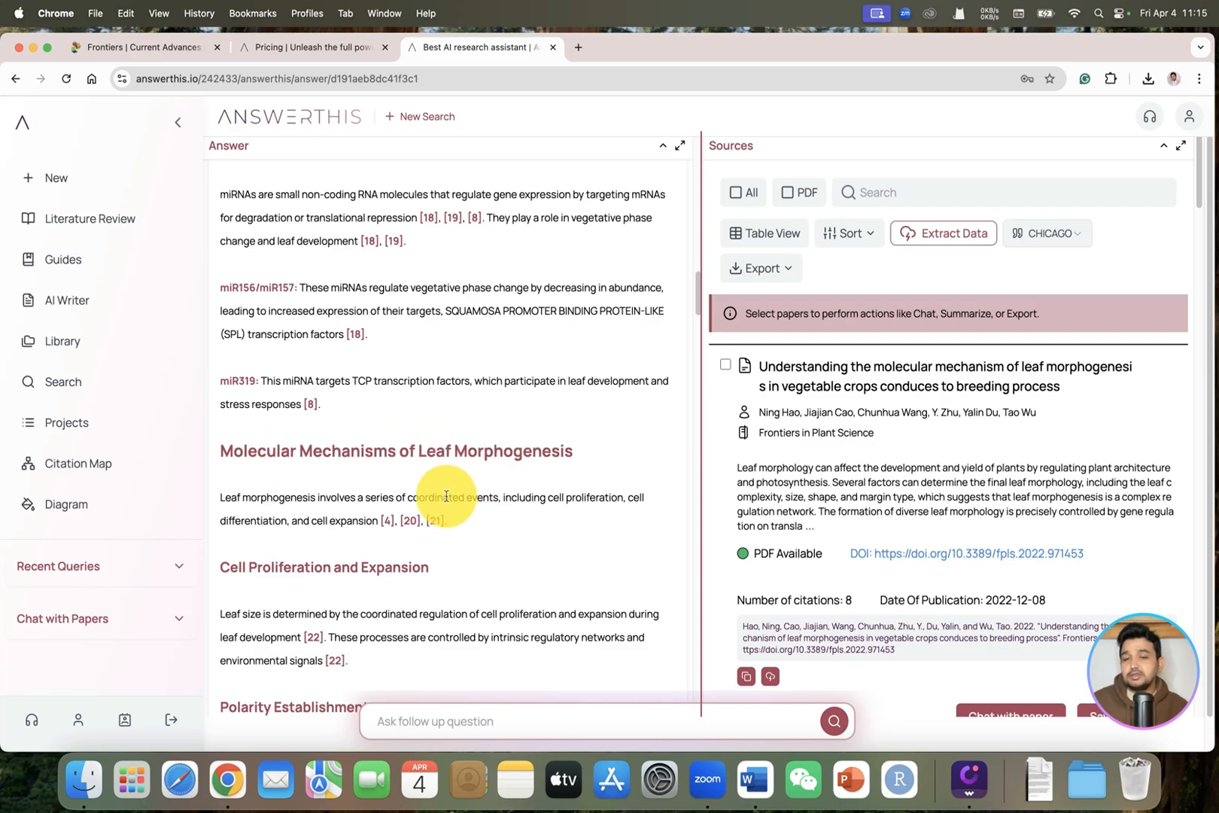
scroll("down", 3)
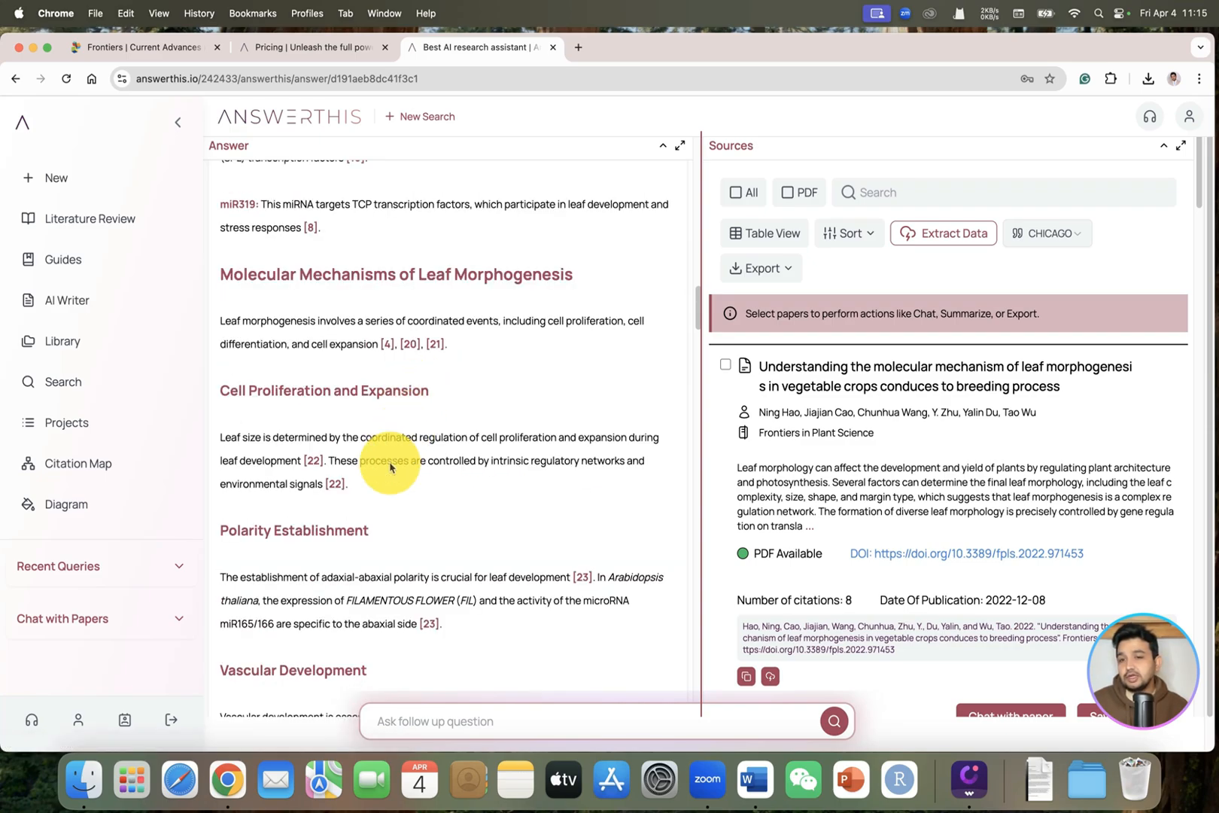
scroll("down", 3)
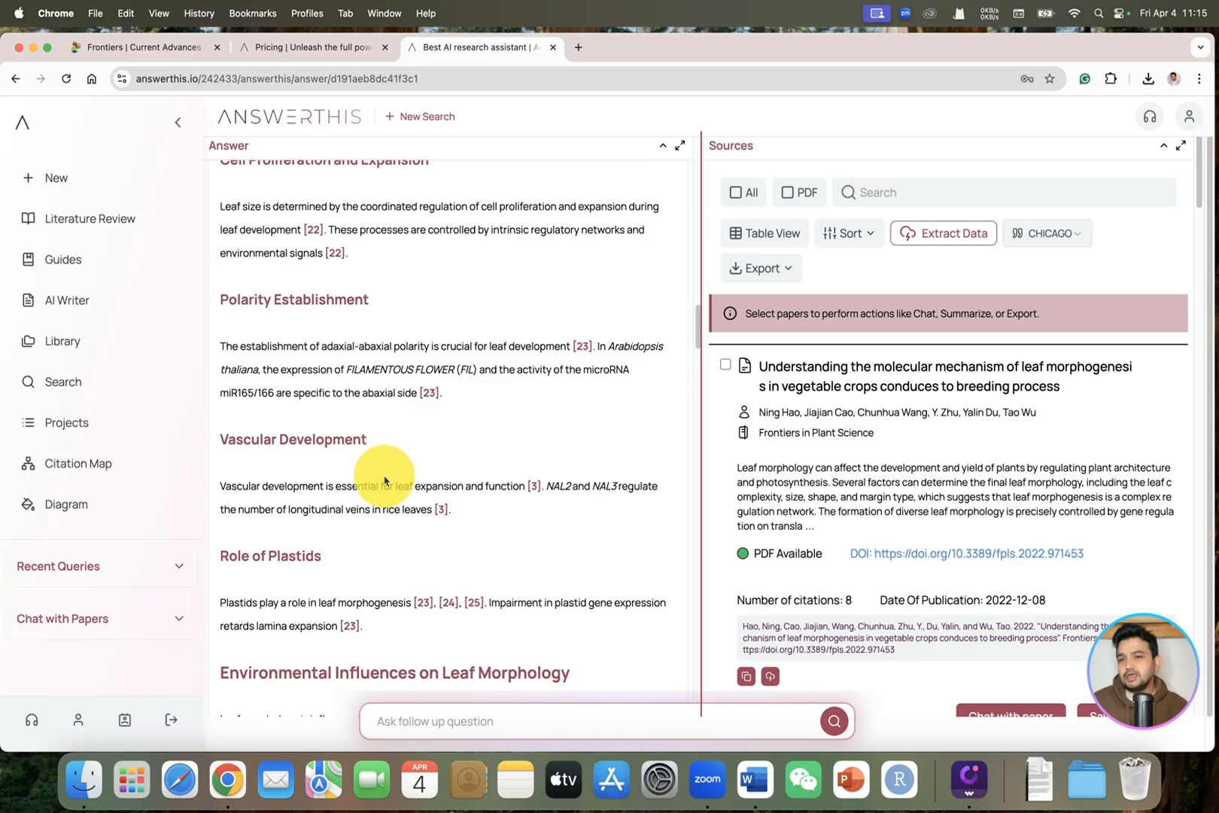
scroll("down", 3)
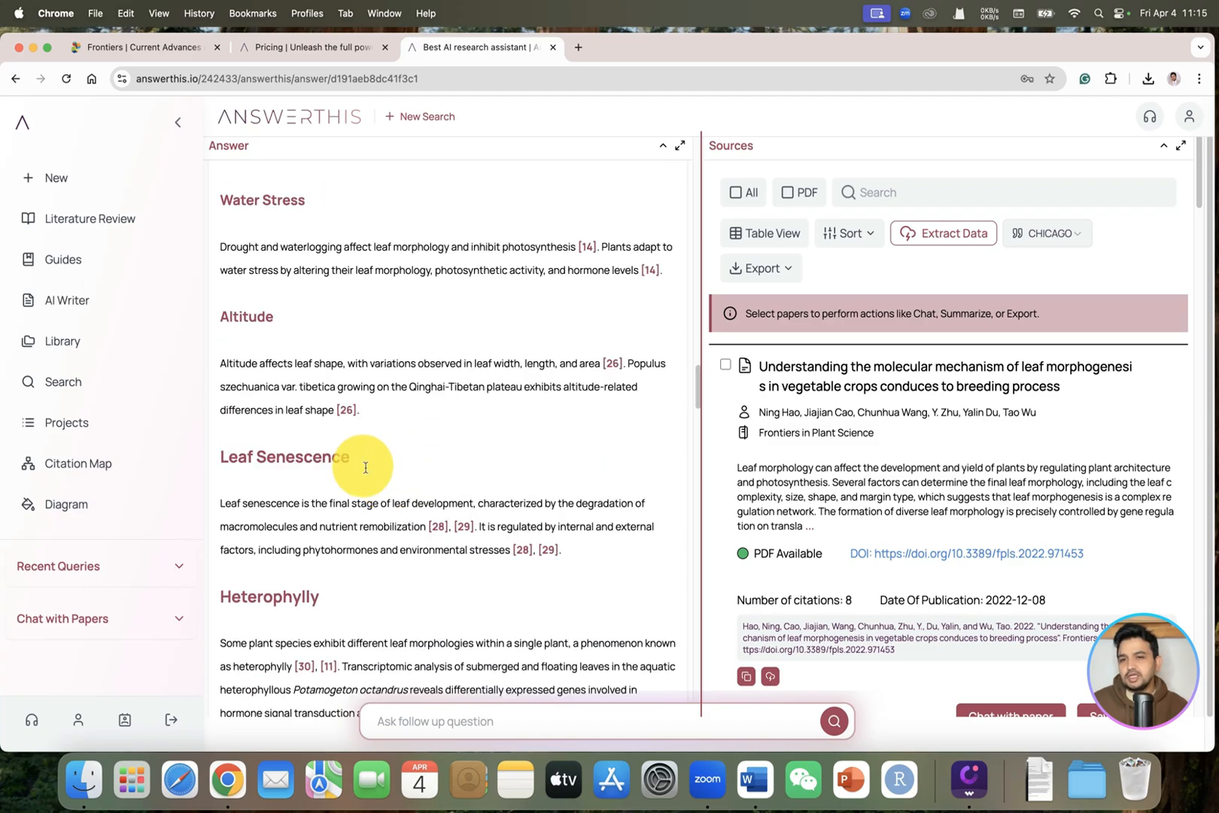
scroll("down", 3)
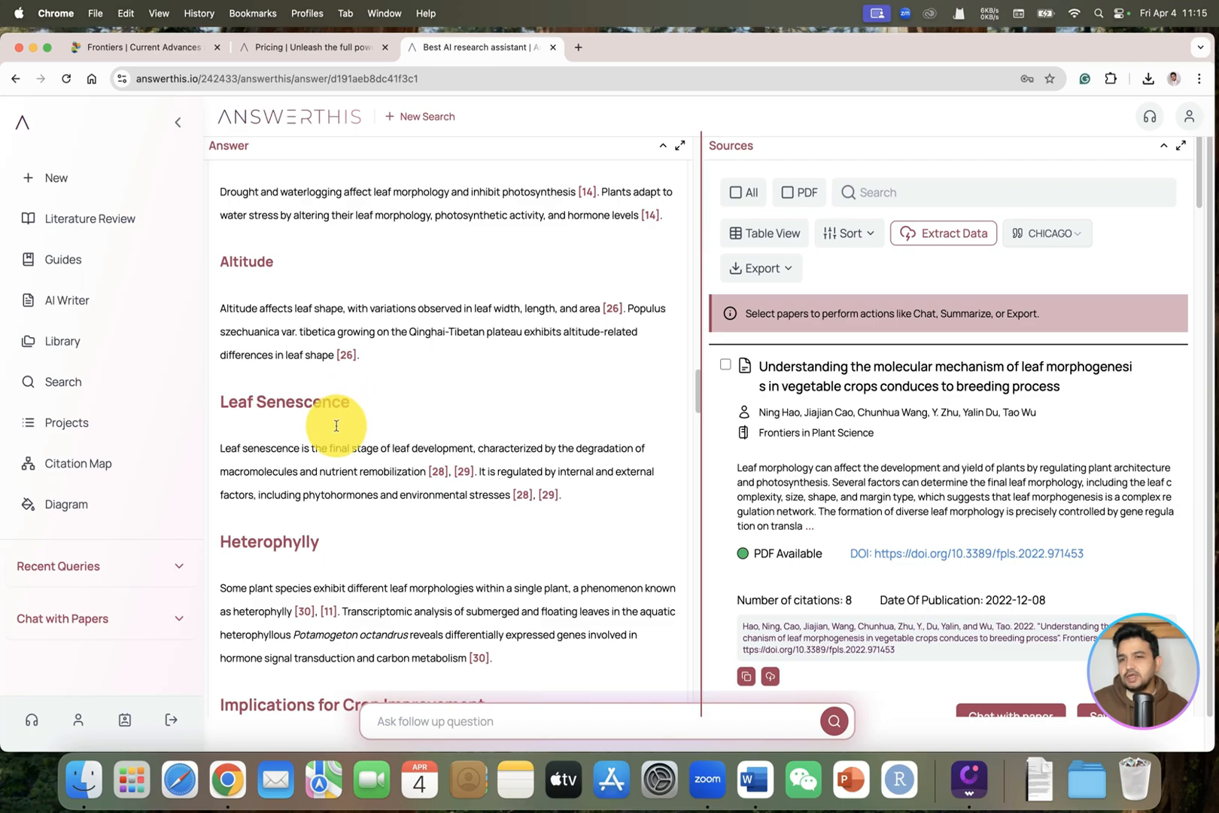
scroll("down", 3)
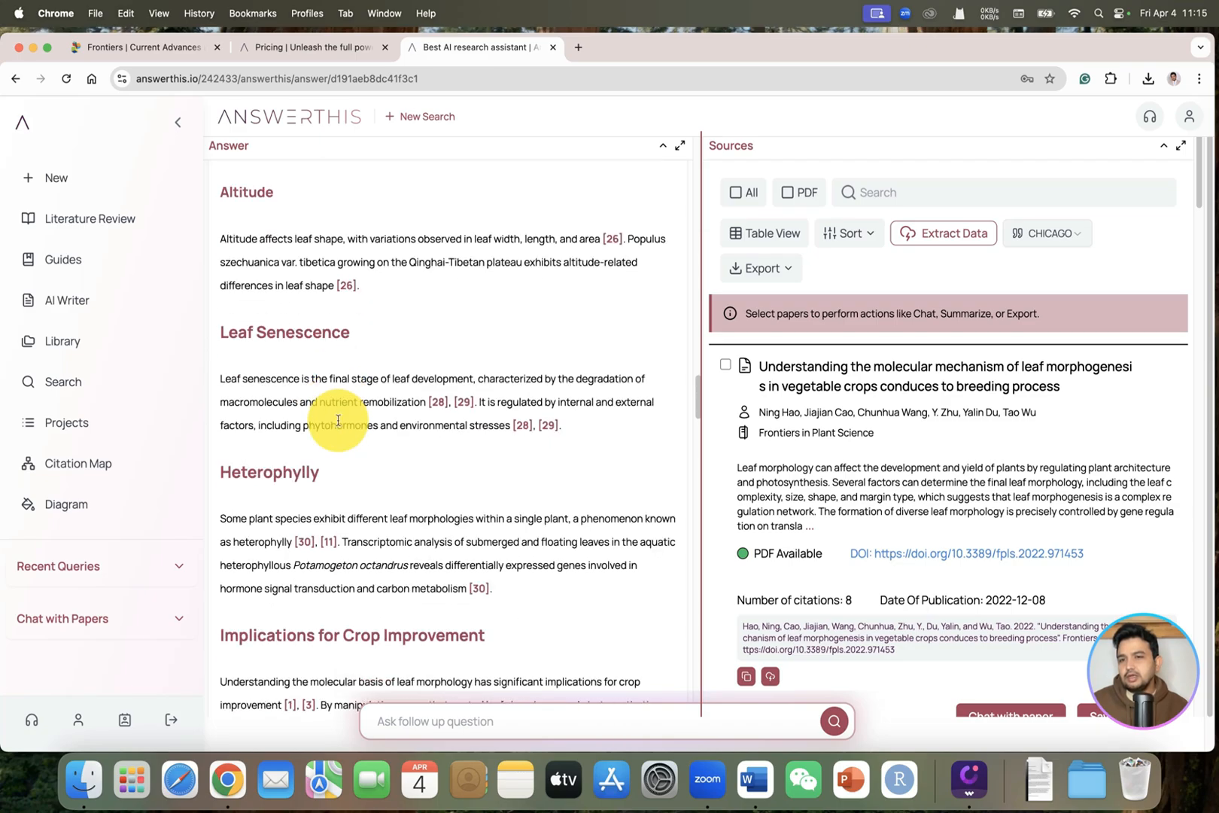
scroll("down", 3)
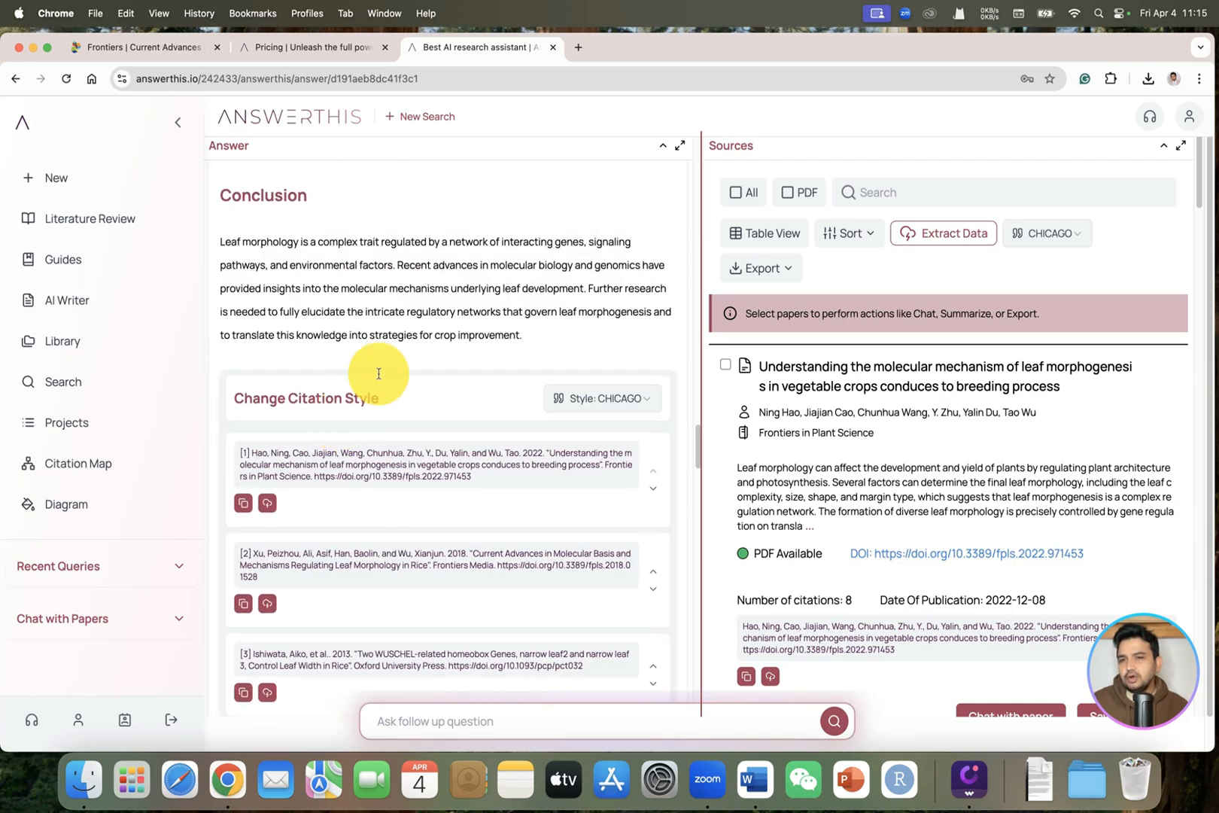
scroll("up", 3)
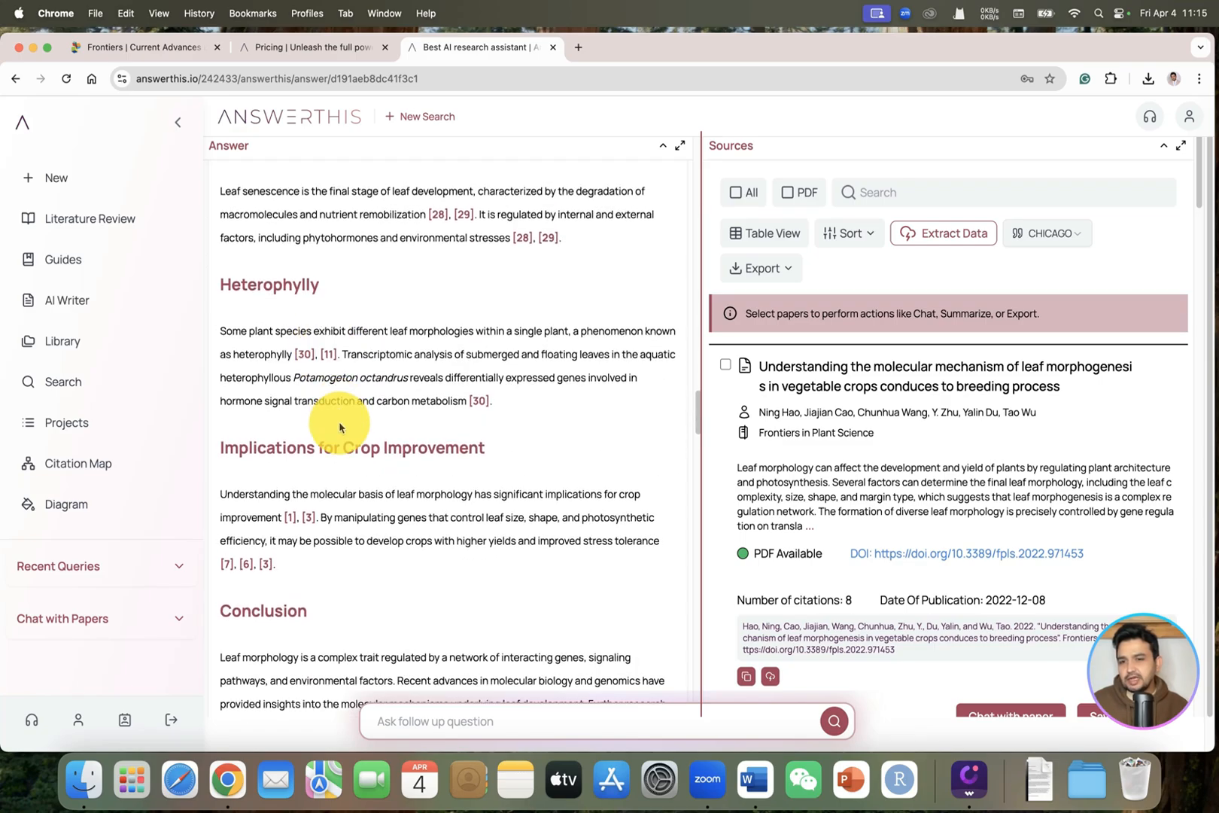
scroll("down", 3)
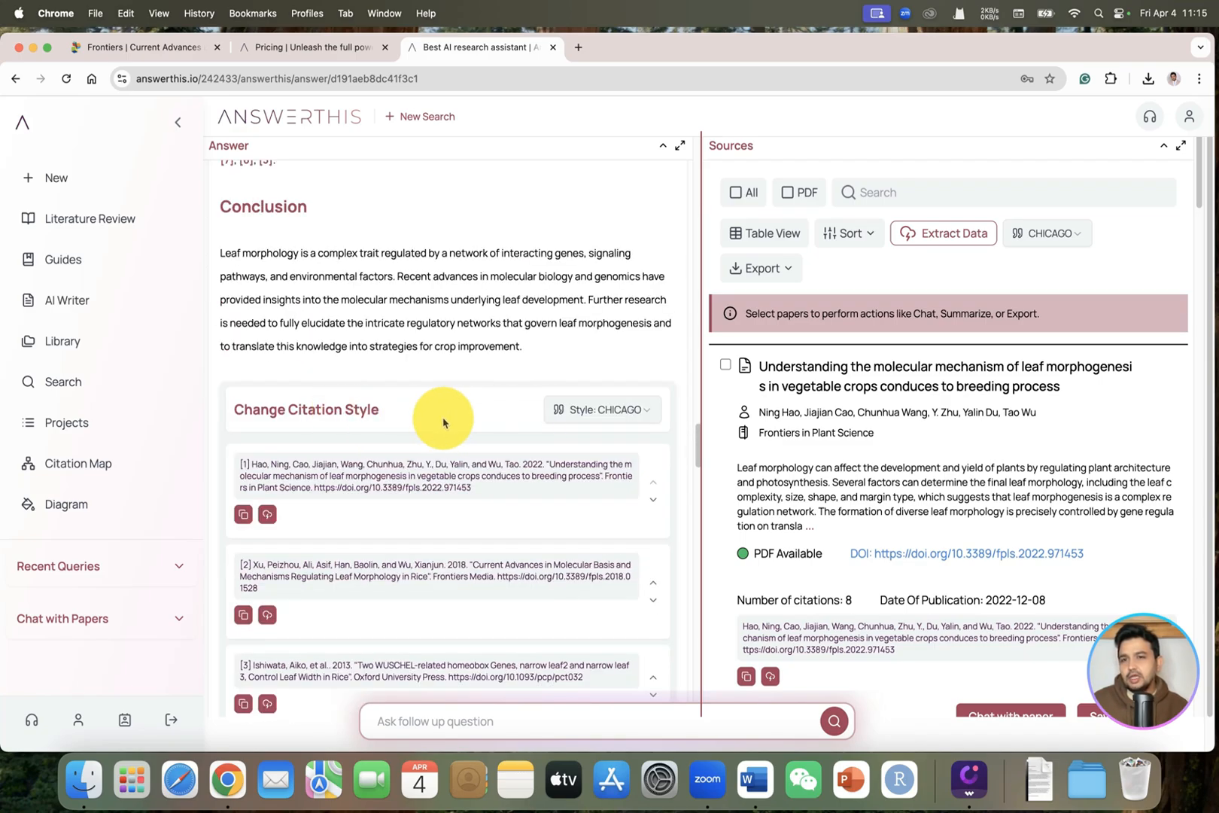
mouse_move(532, 411)
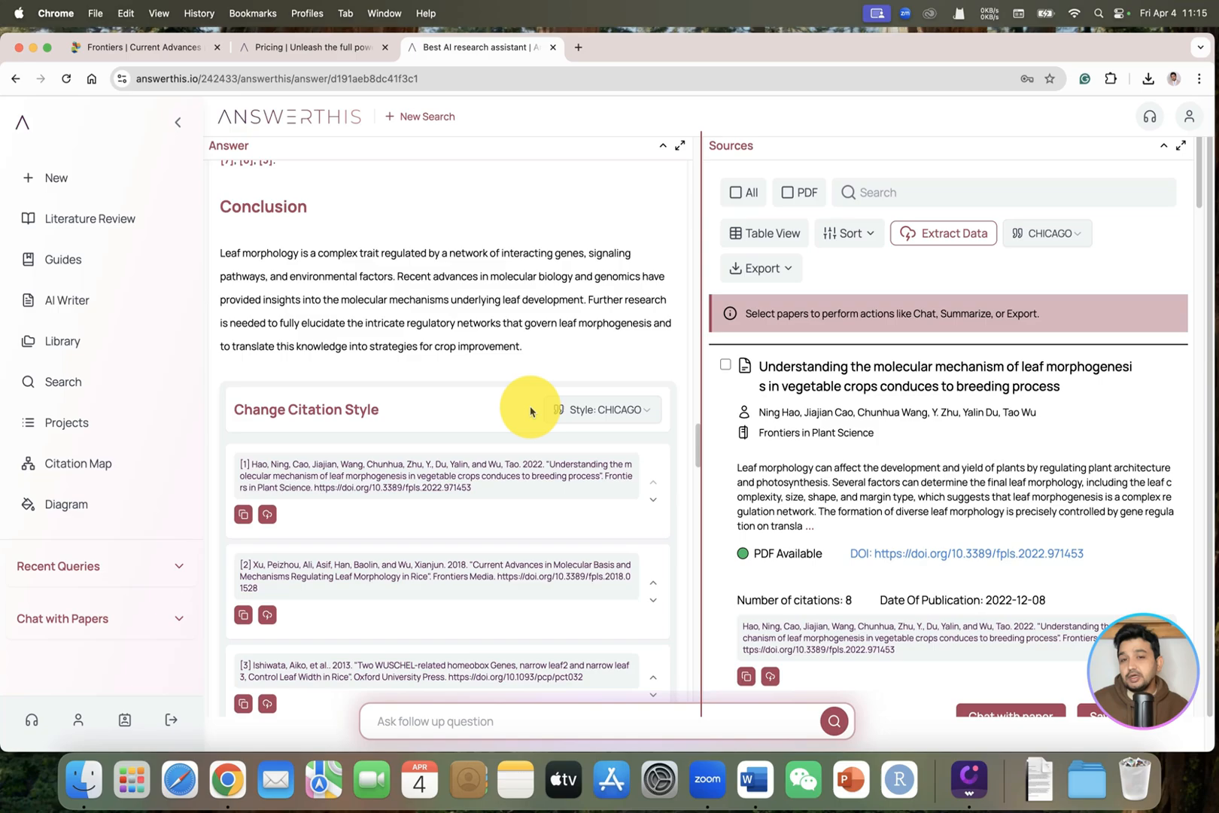
mouse_move(630, 420)
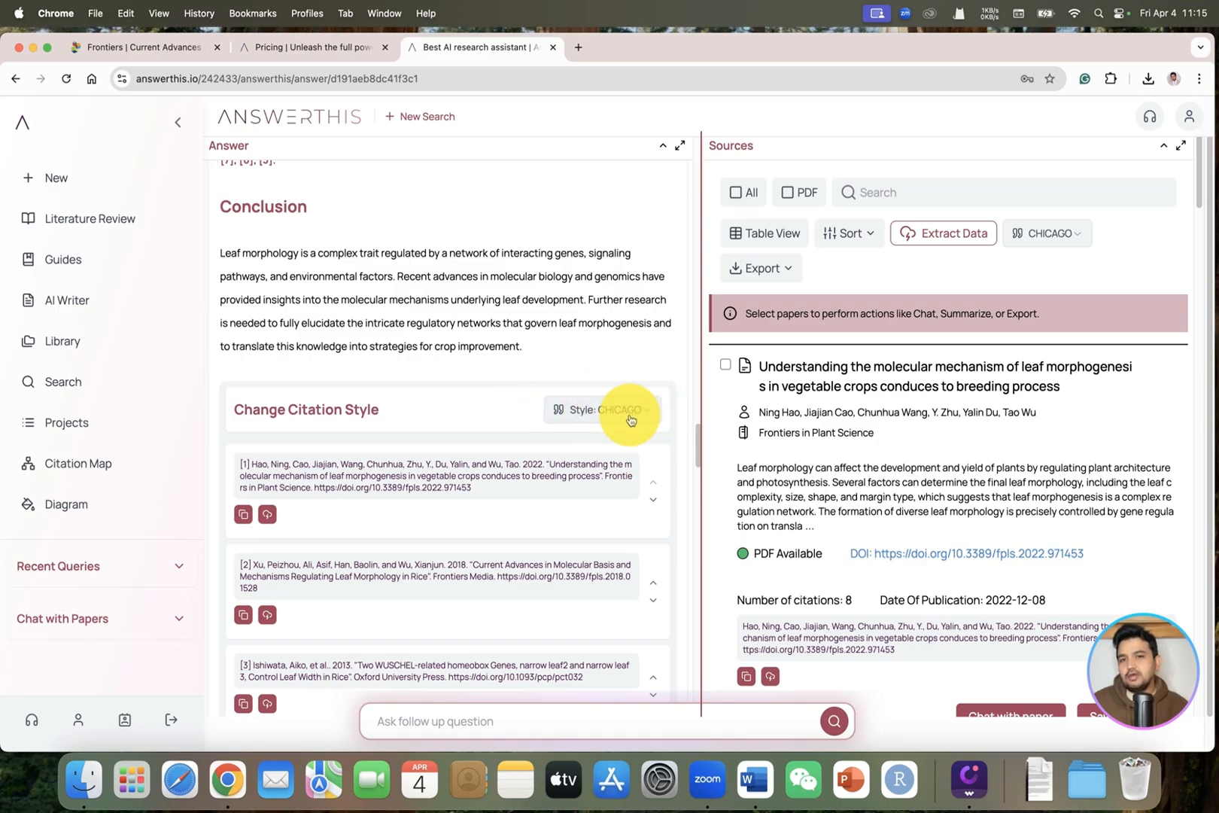
left_click(605, 410)
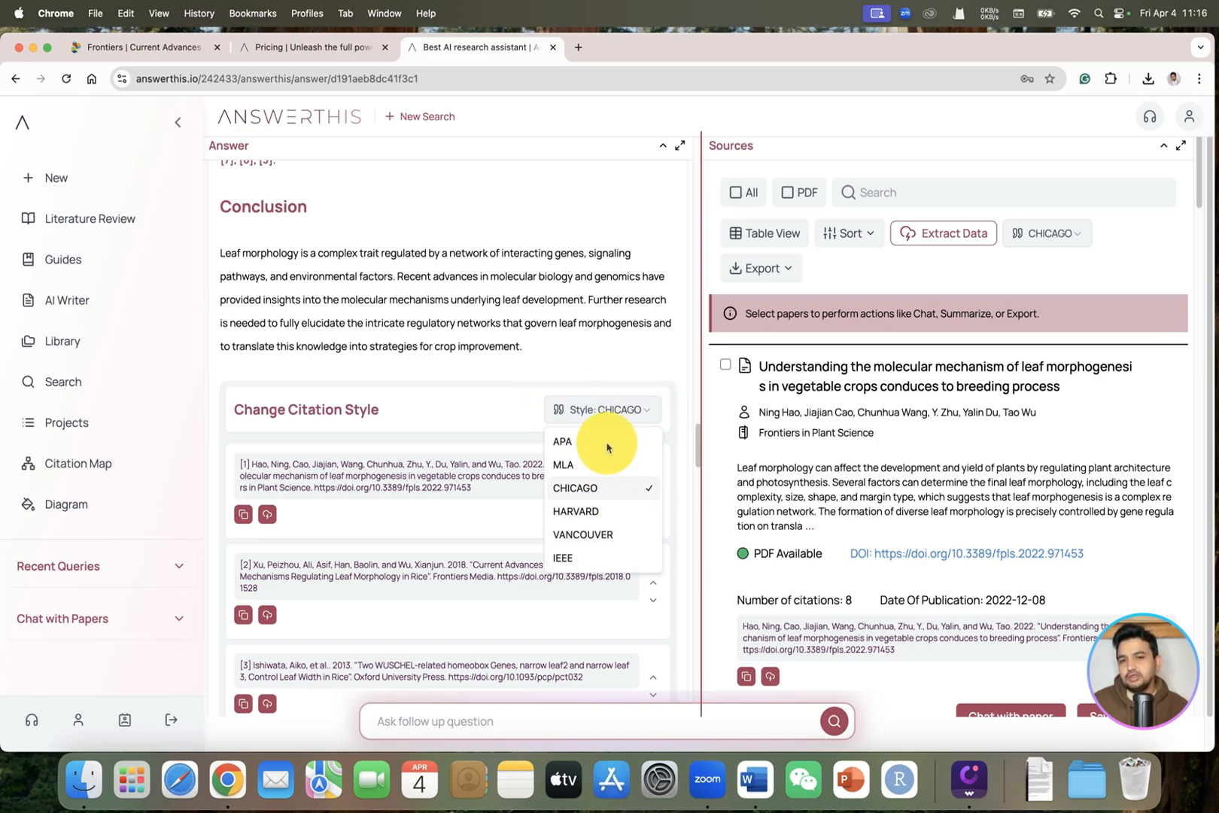
mouse_move(371, 452)
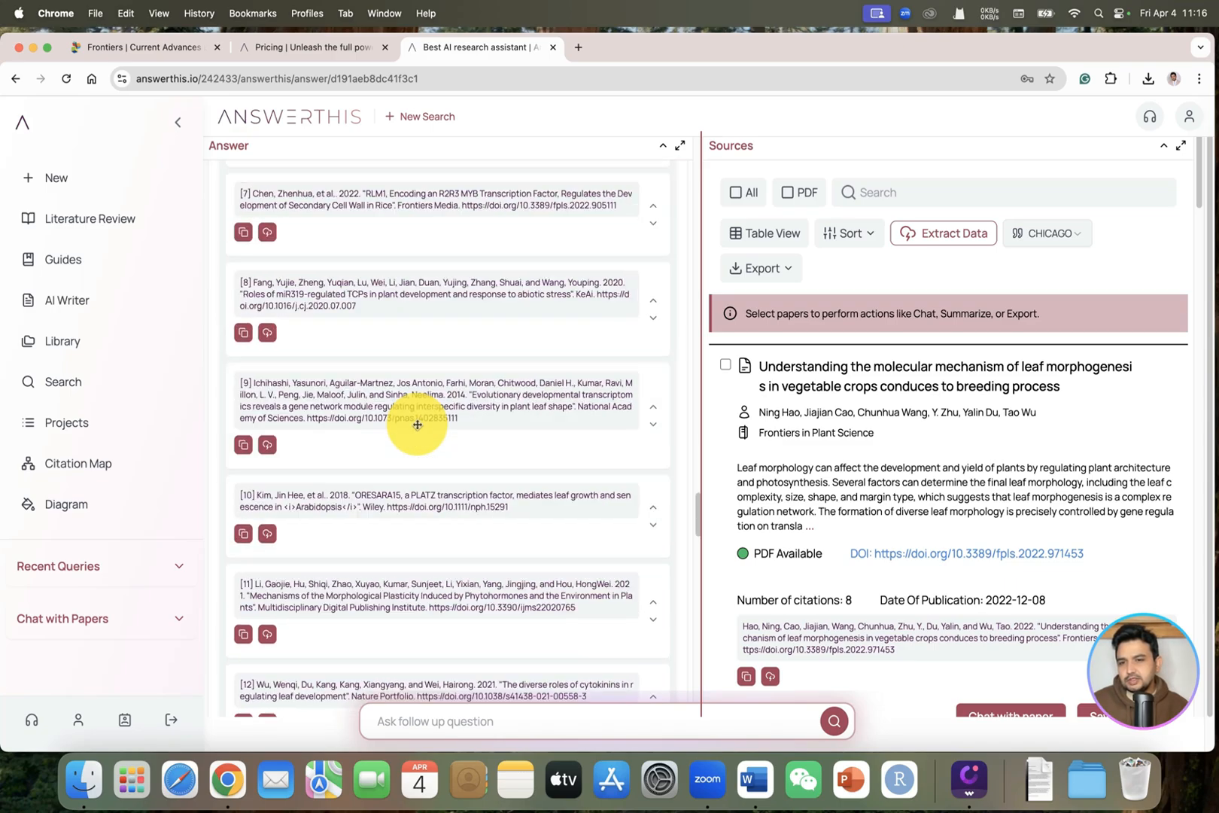
scroll("down", 3)
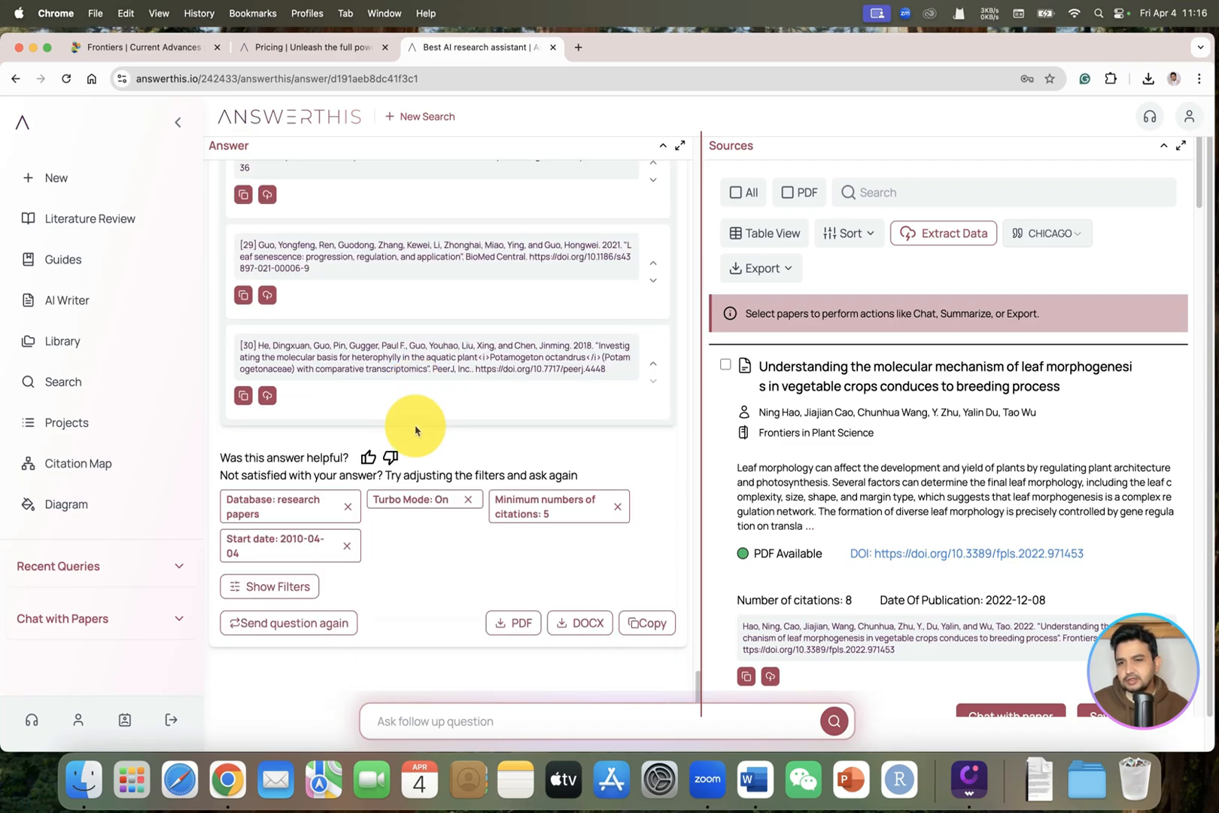
scroll("up", 3)
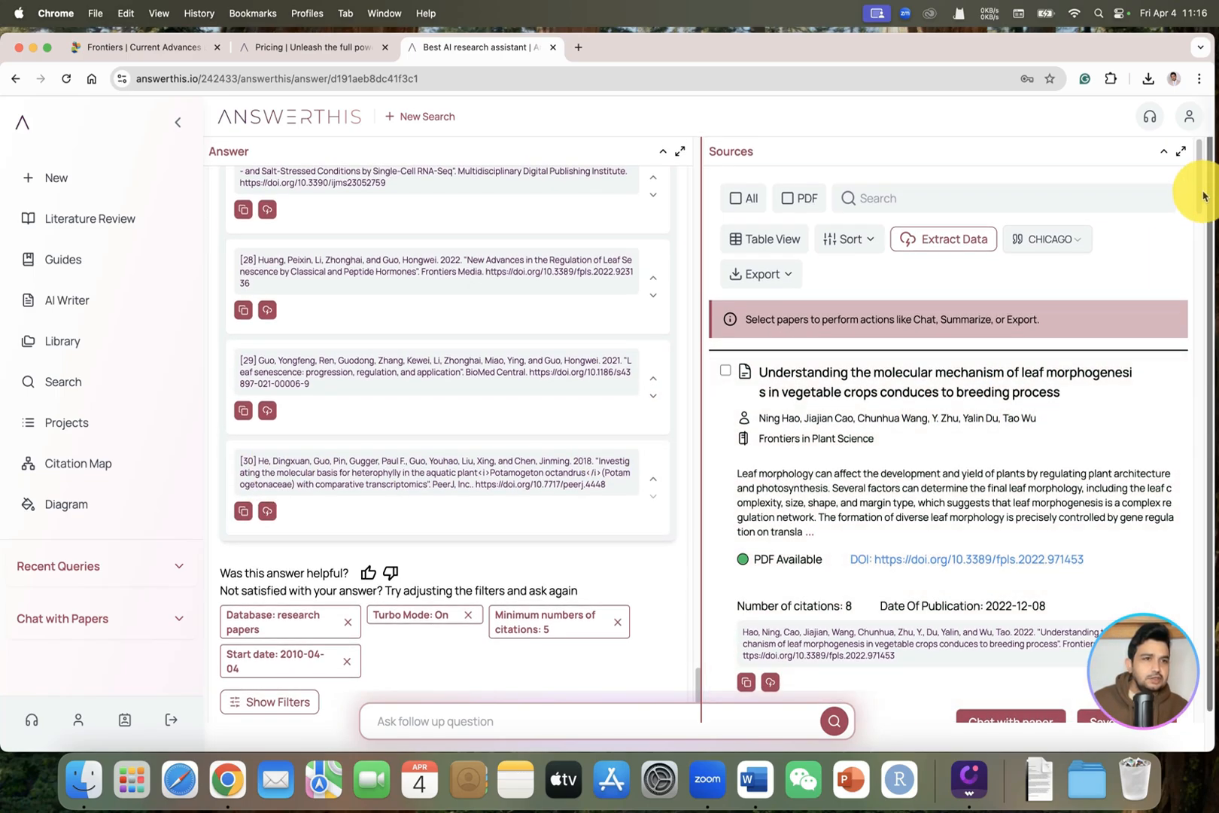
scroll("down", 3)
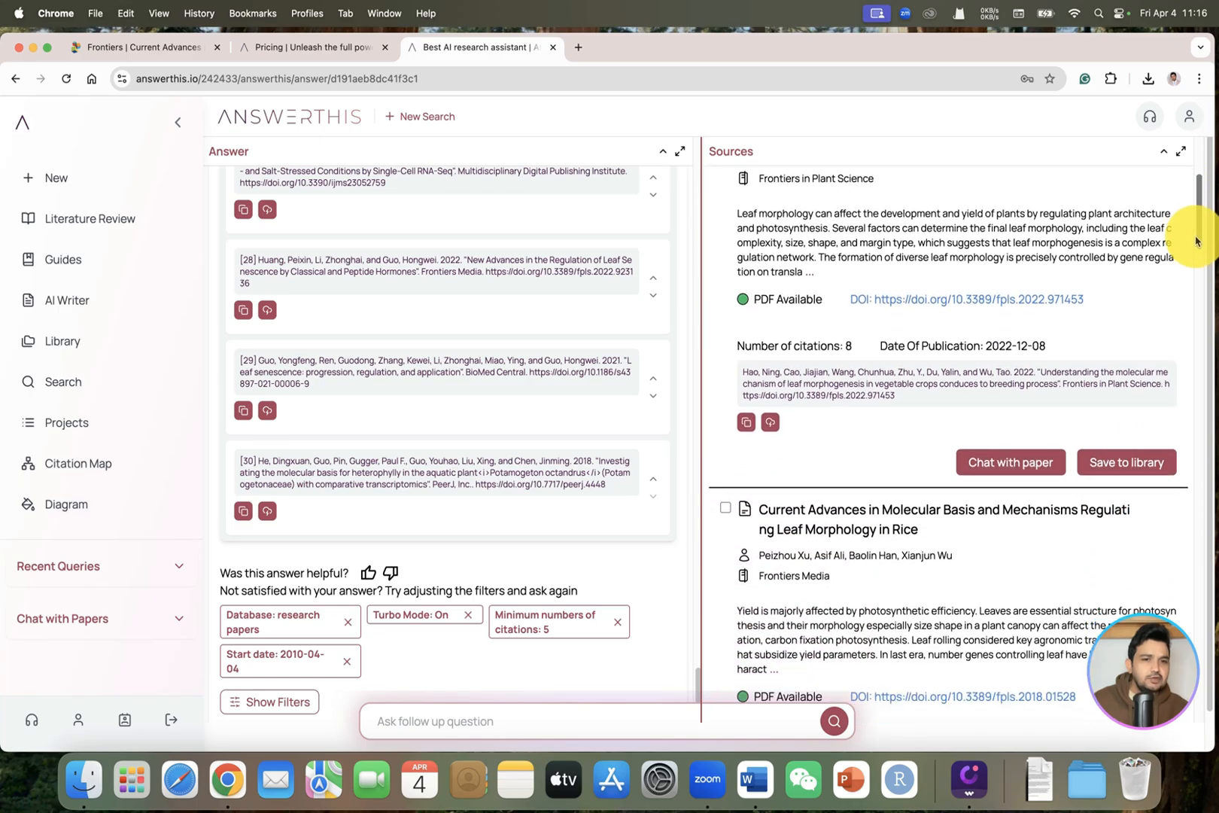
scroll("down", 3)
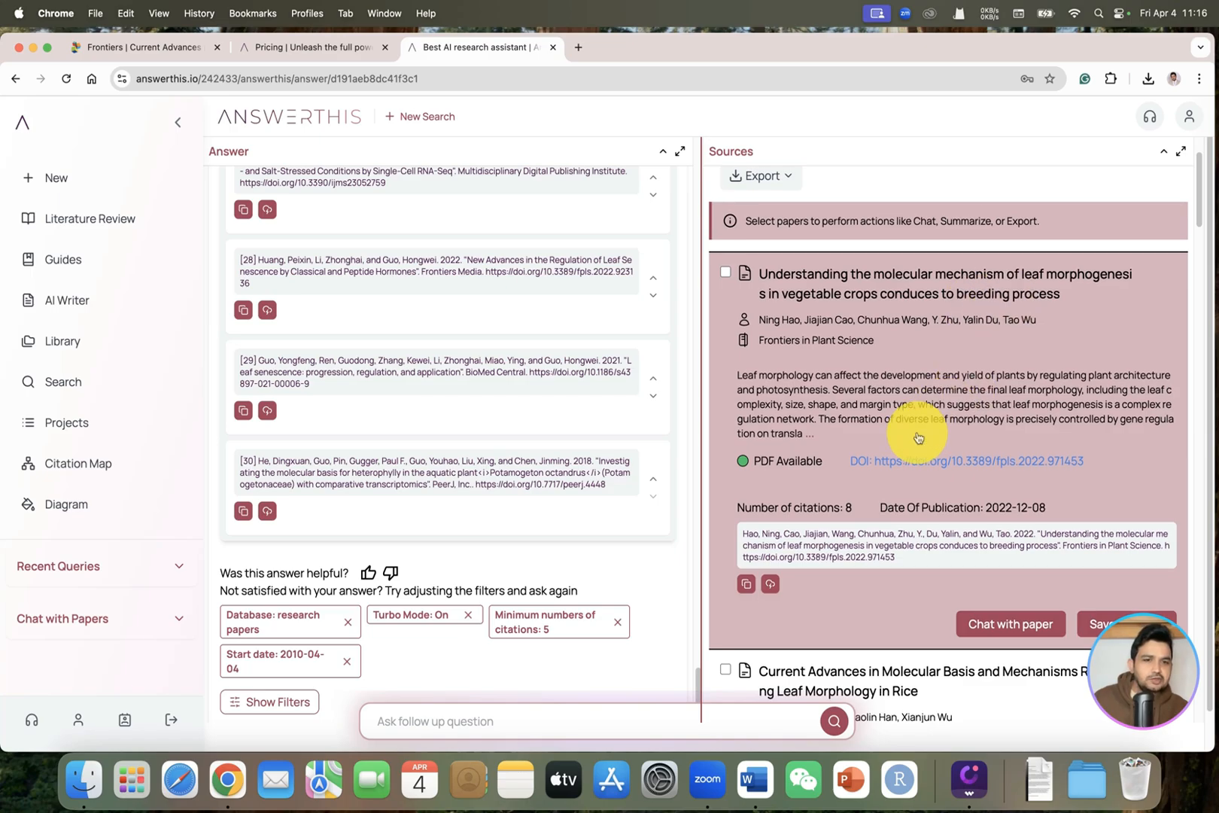
scroll("down", 3)
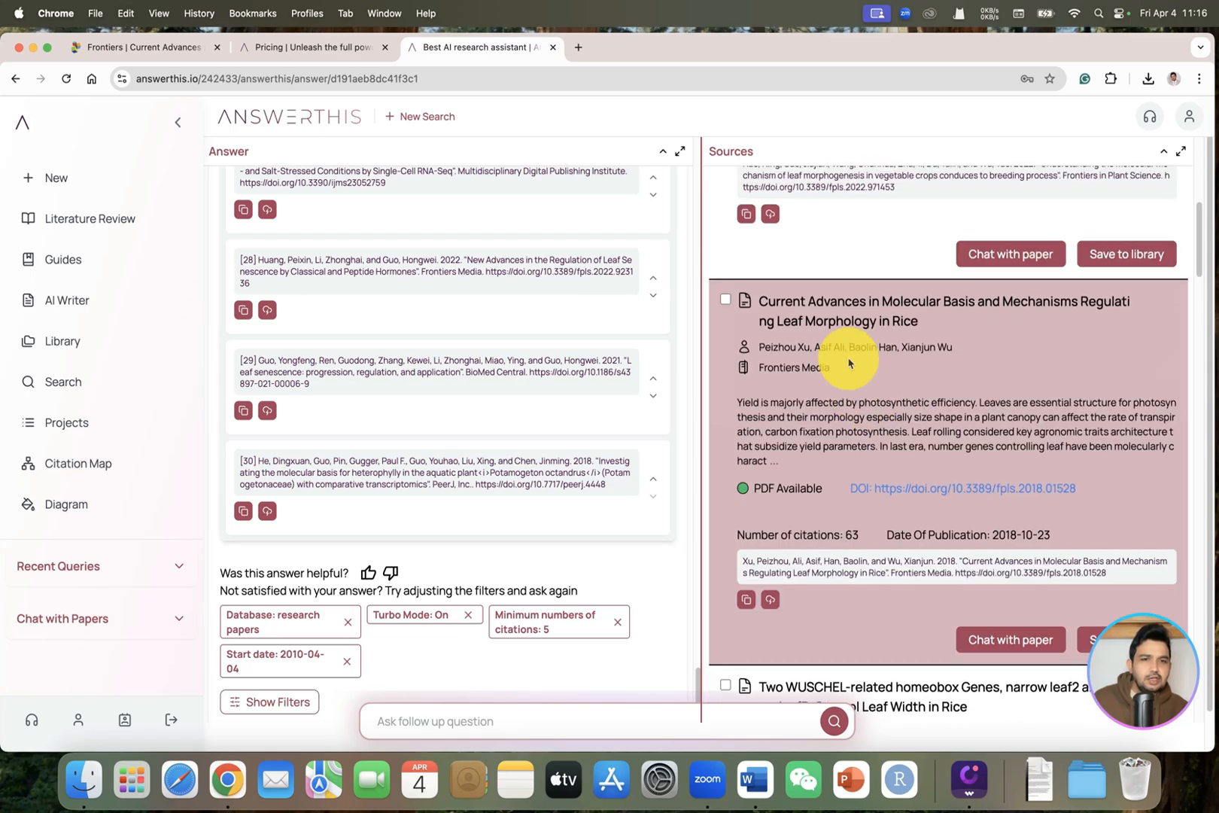
mouse_move(731, 313)
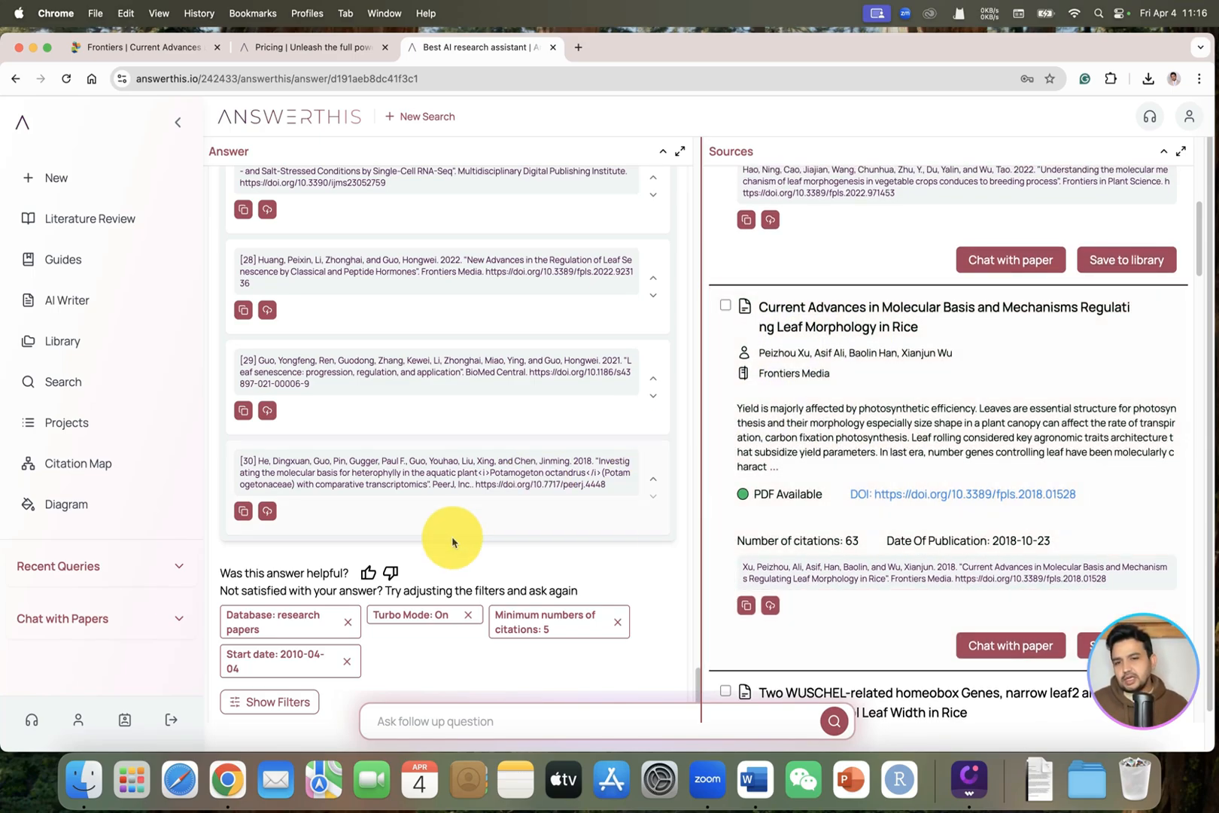
scroll("down", 3)
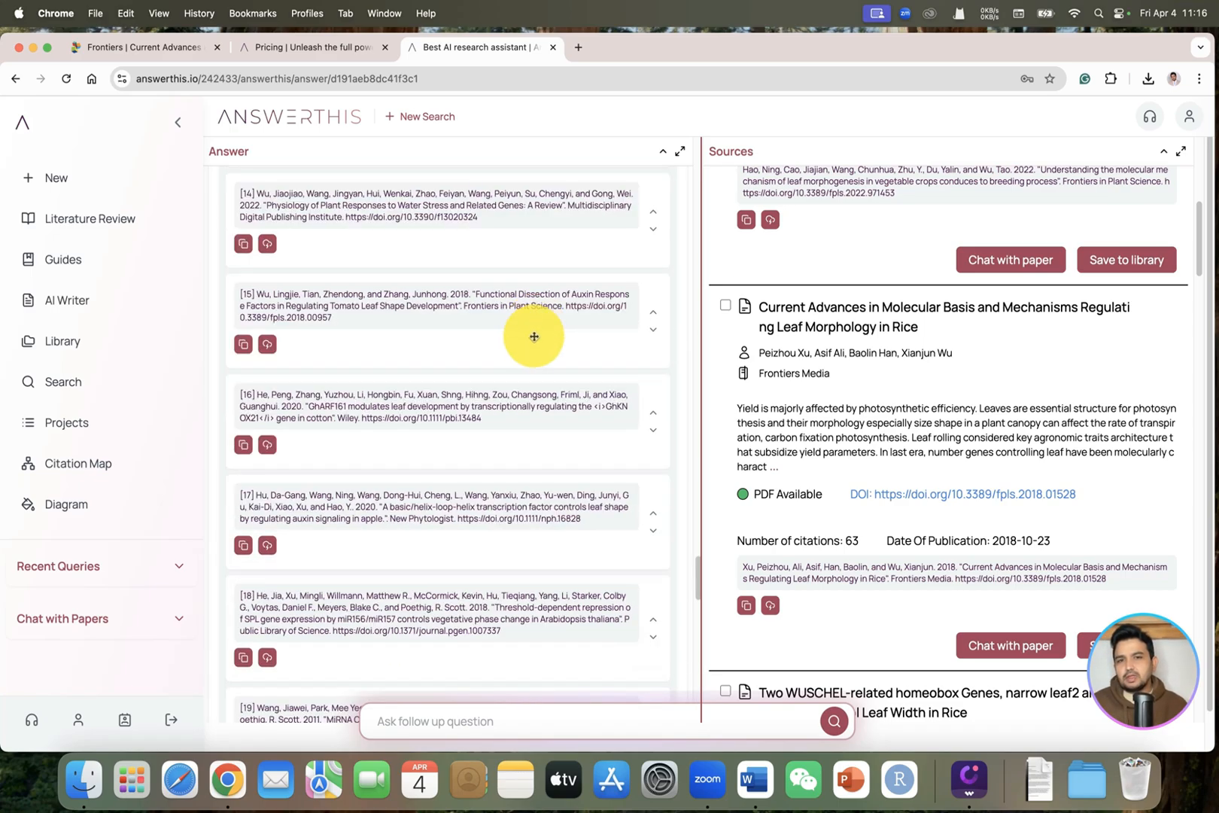
scroll("down", 3)
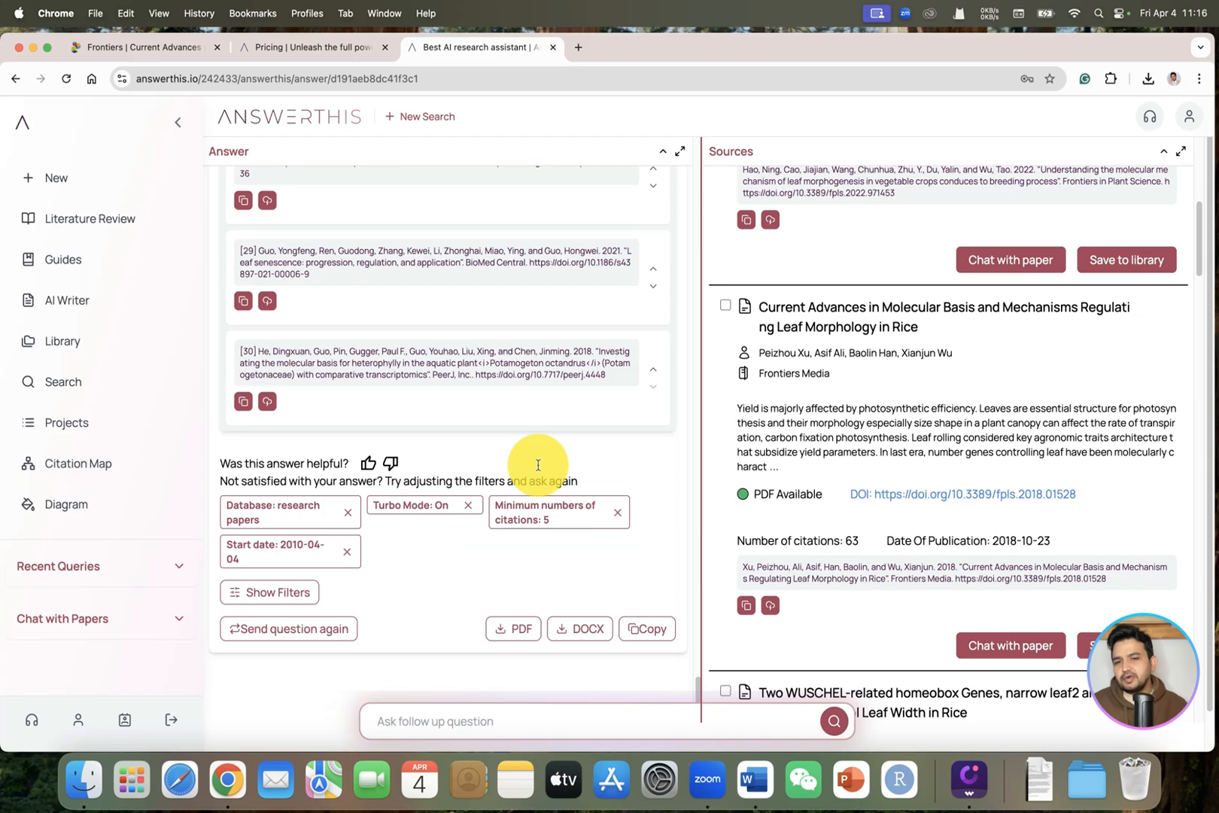
scroll("down", 3)
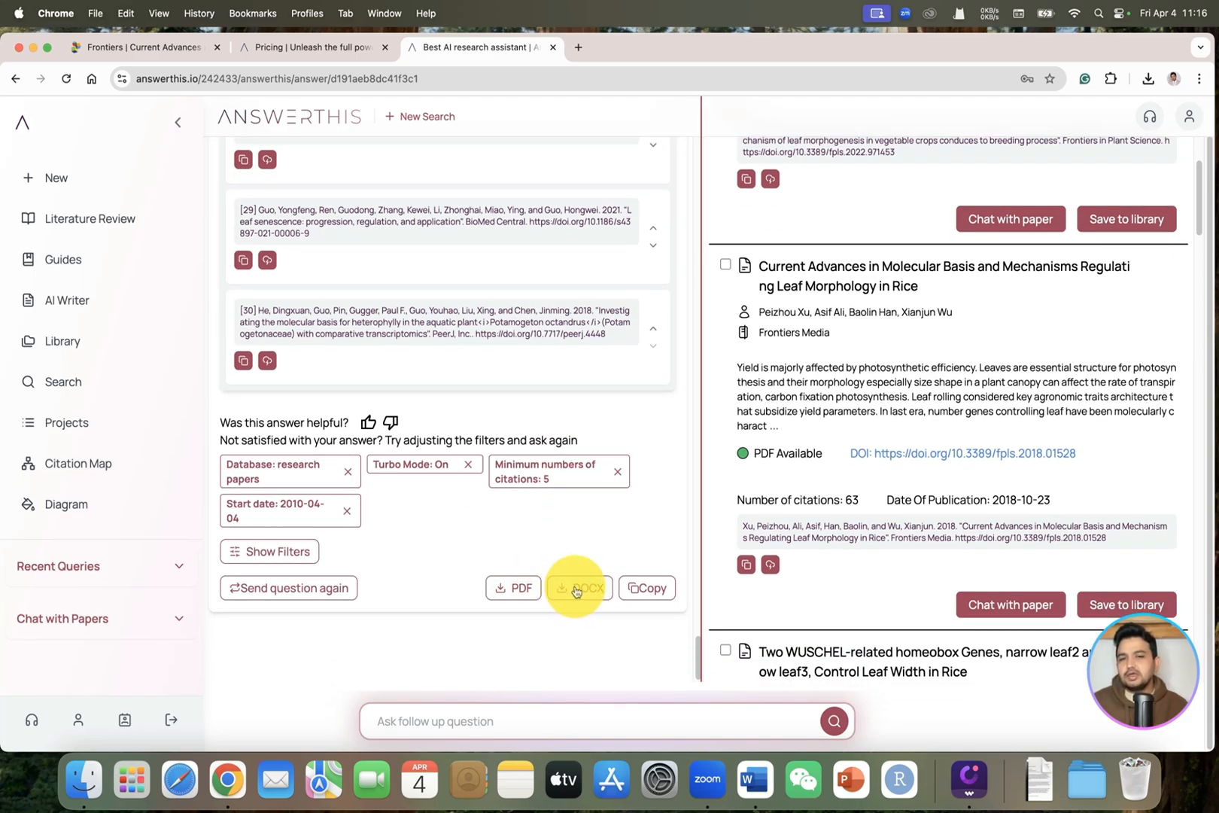
- Download the answer as DOCX, open it in Word, and read through to the Conclusion
left_click(576, 588)
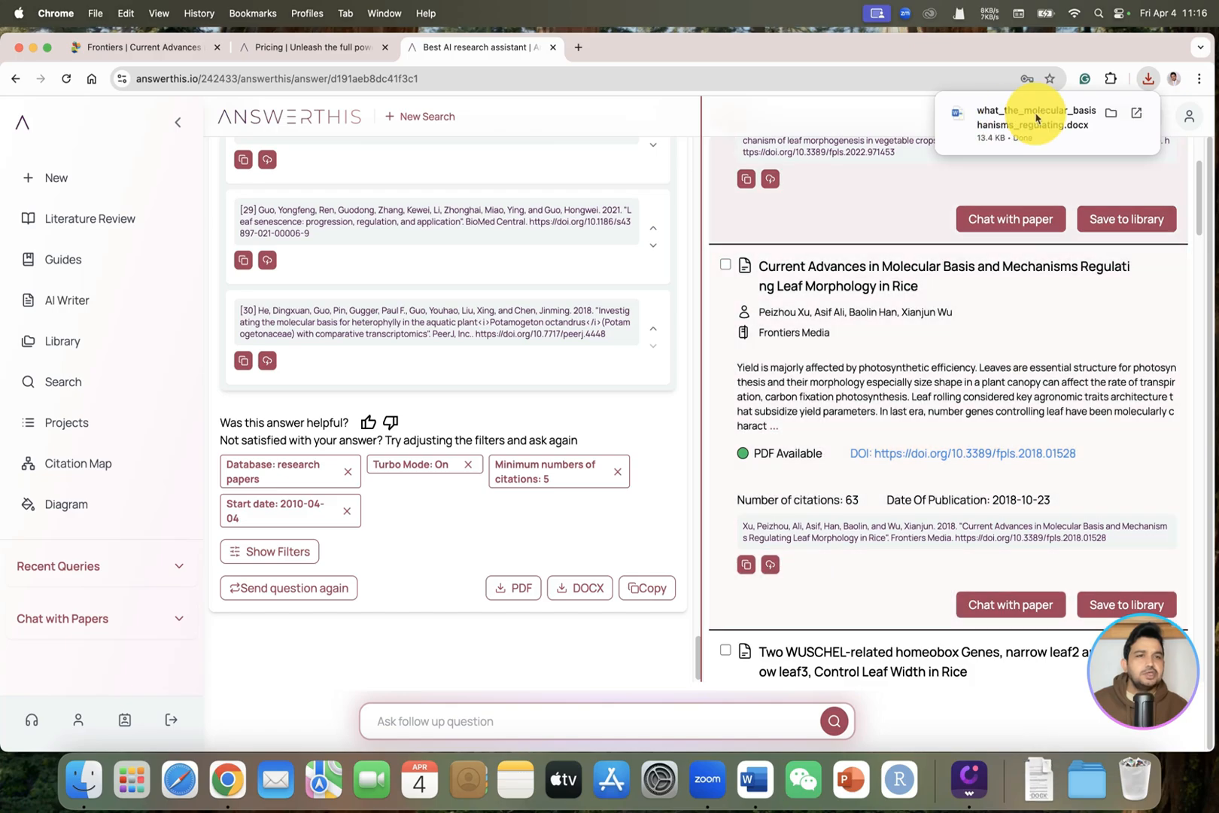
left_click(1034, 118)
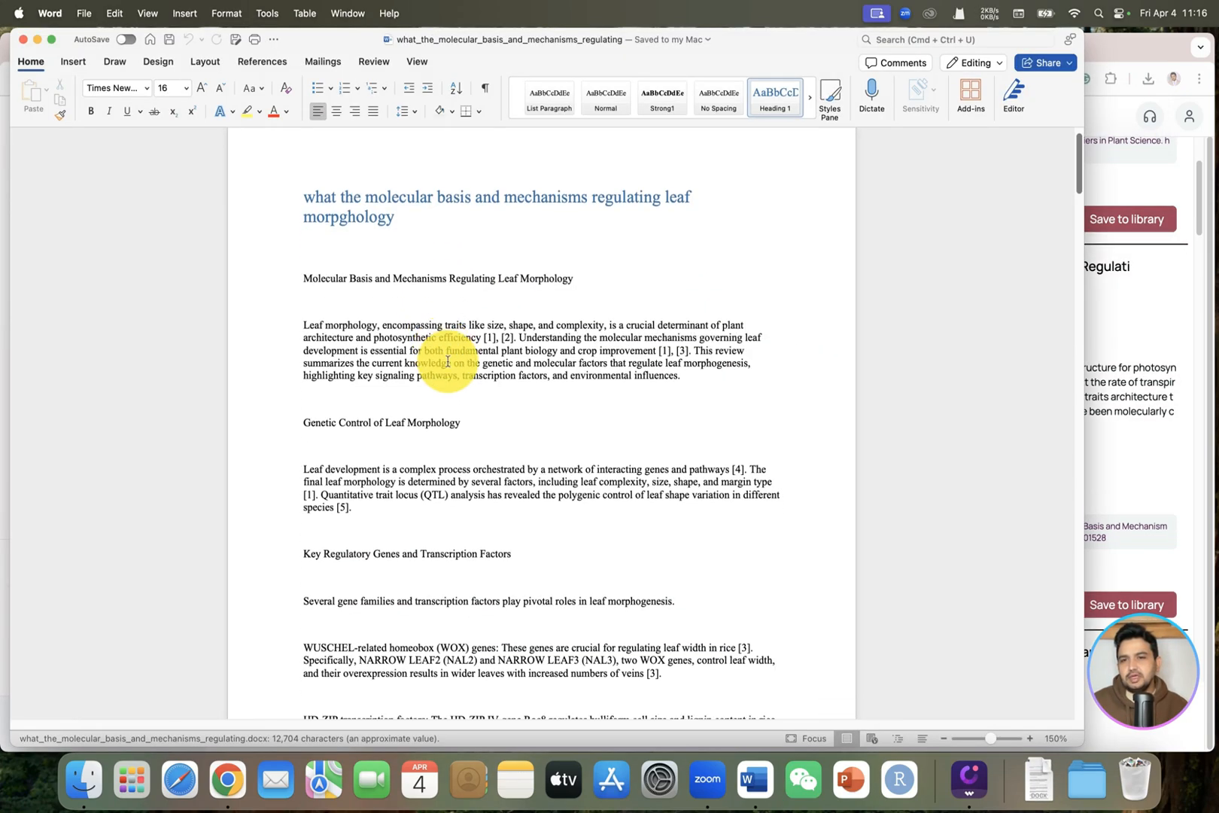
scroll("down", 3)
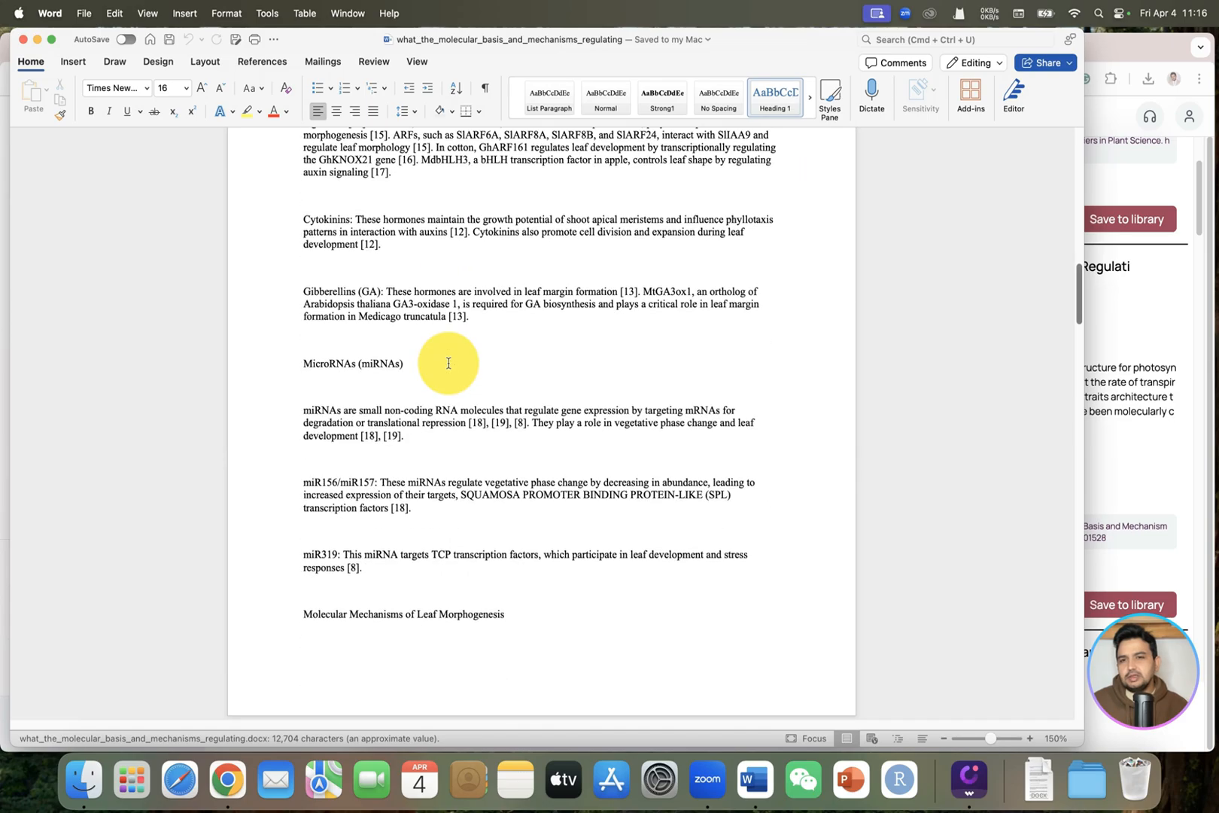
scroll("down", 3)
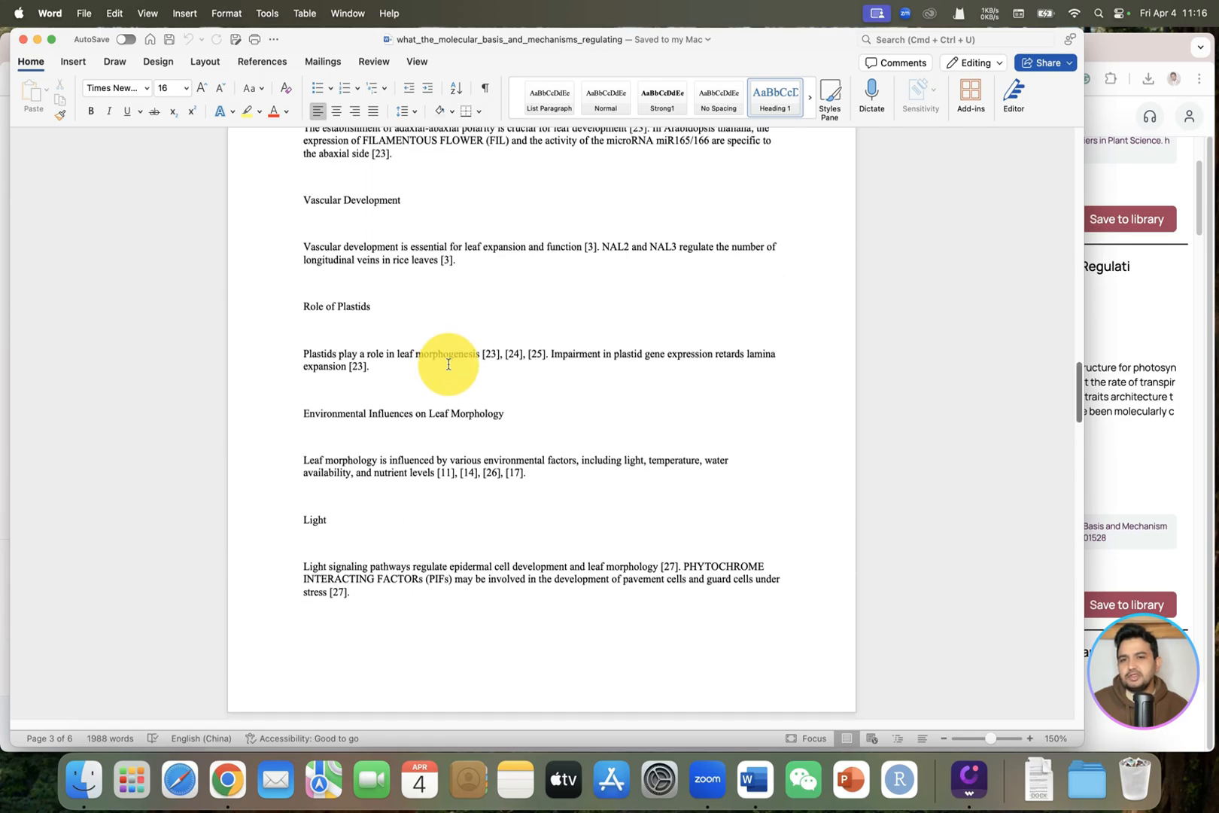
scroll("down", 3)
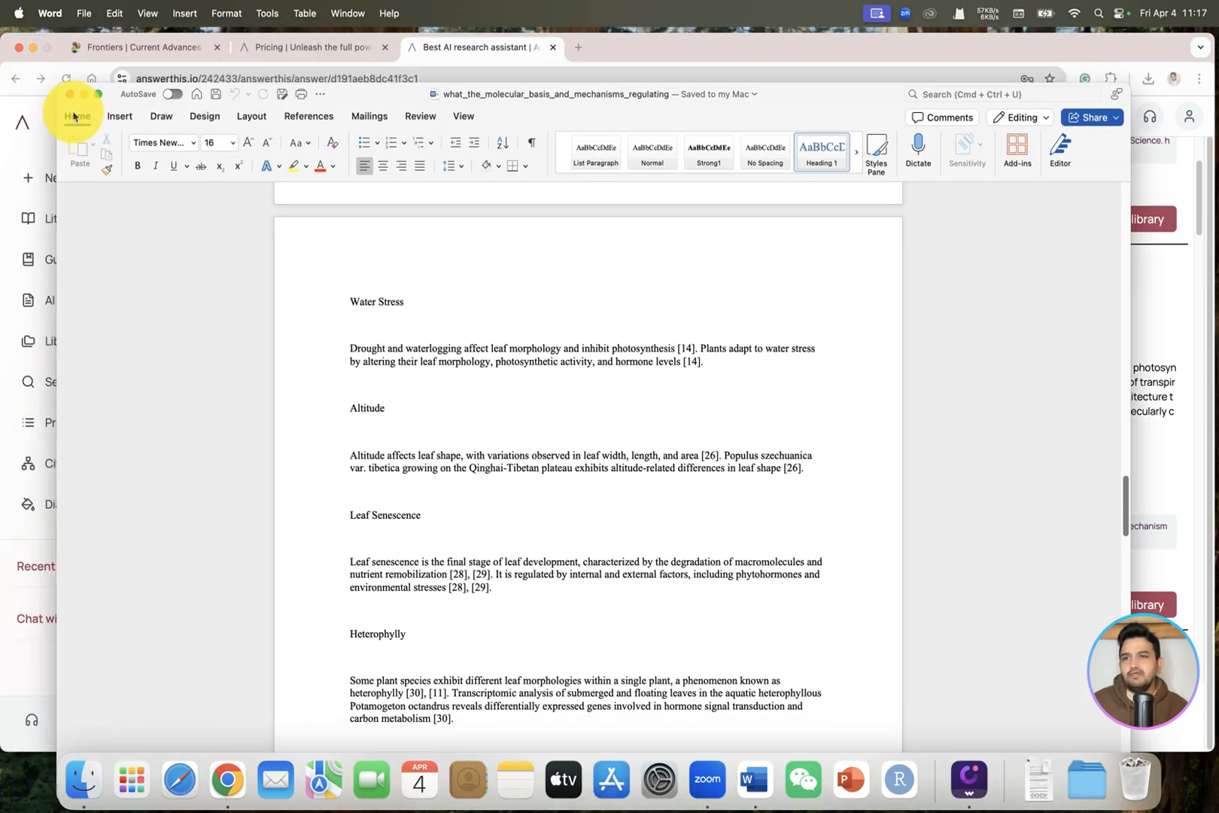
scroll("down", 3)
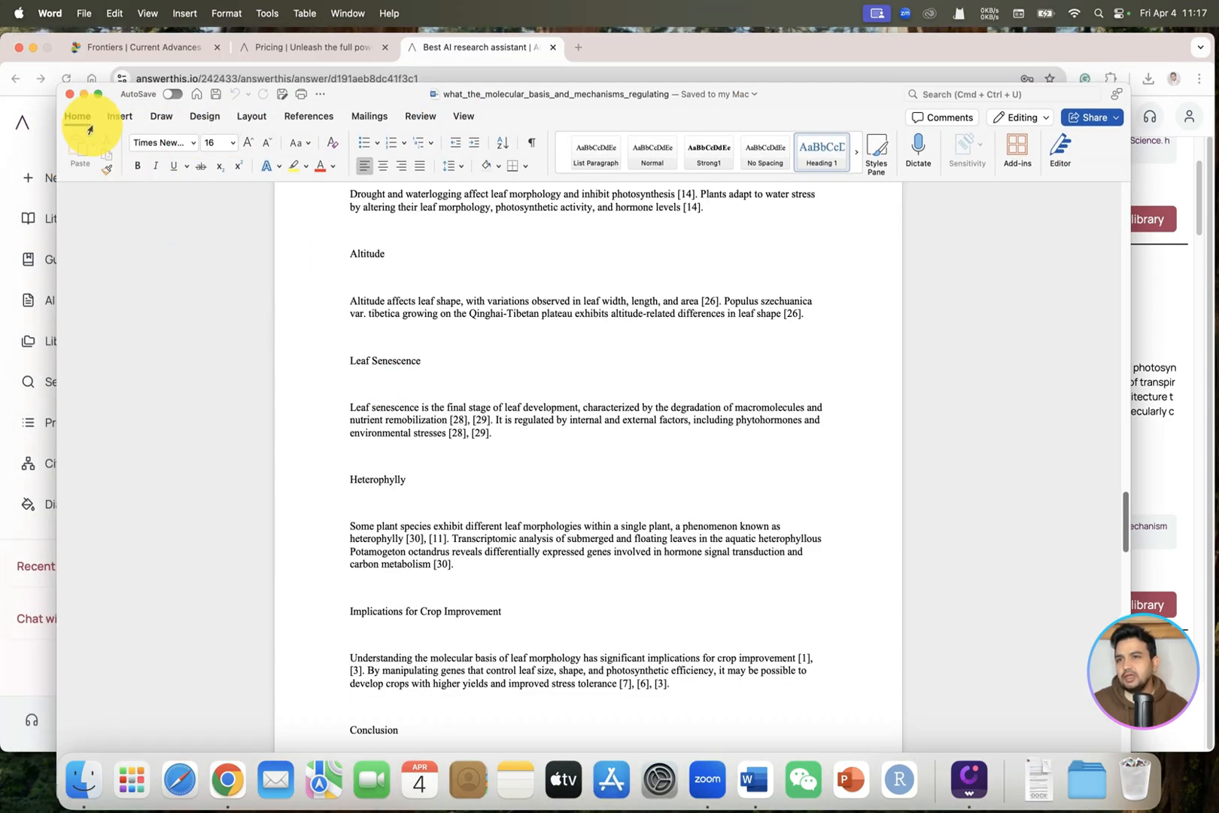
mouse_move(559, 480)
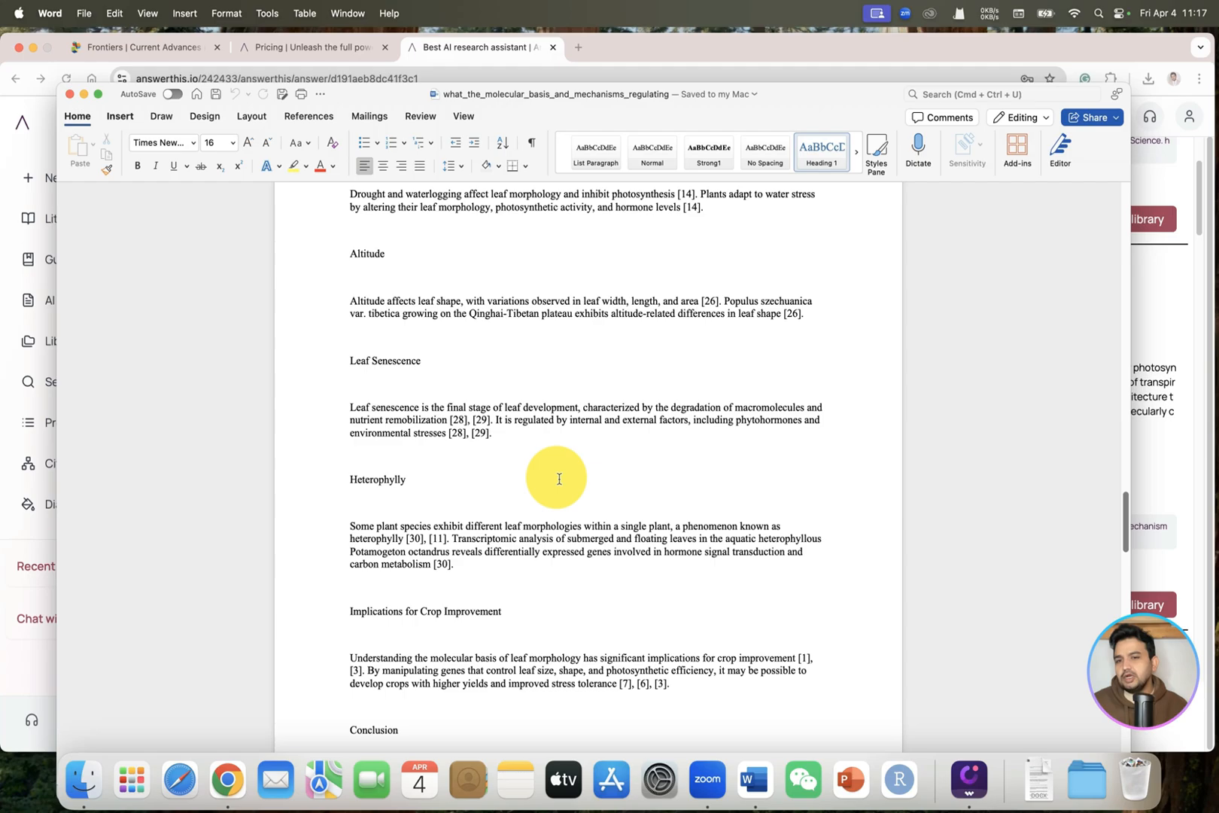
scroll("down", 3)
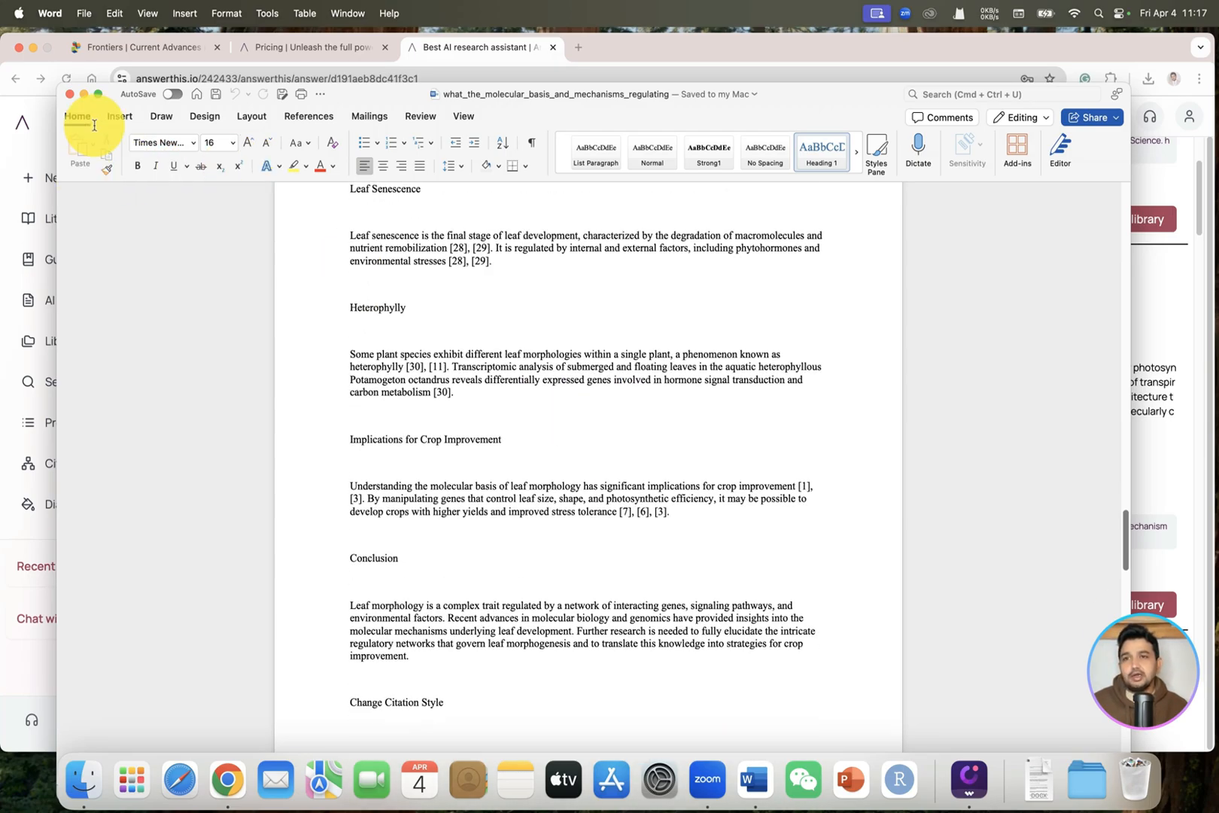
mouse_move(84, 97)
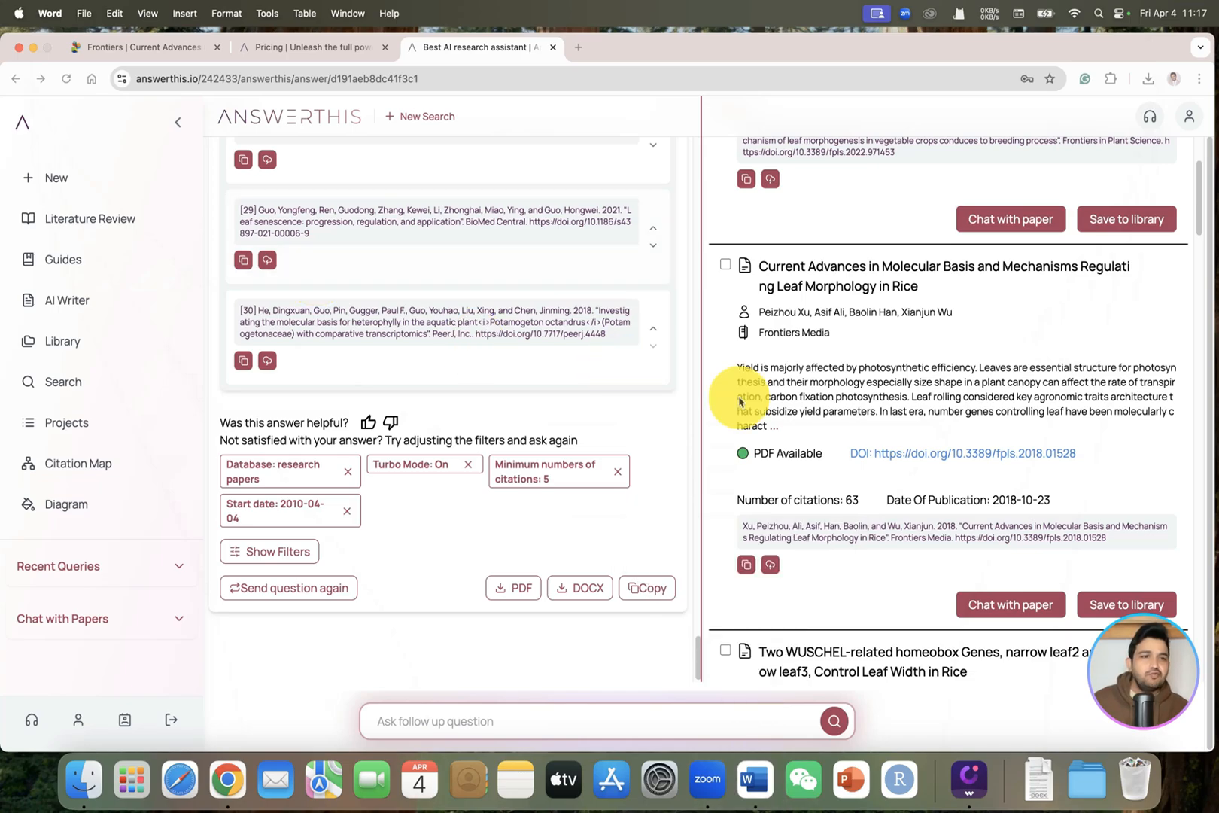
- Find the 'Current Advances… Leaf Morphology in Rice' source and start chatting with it
scroll("up", 3)
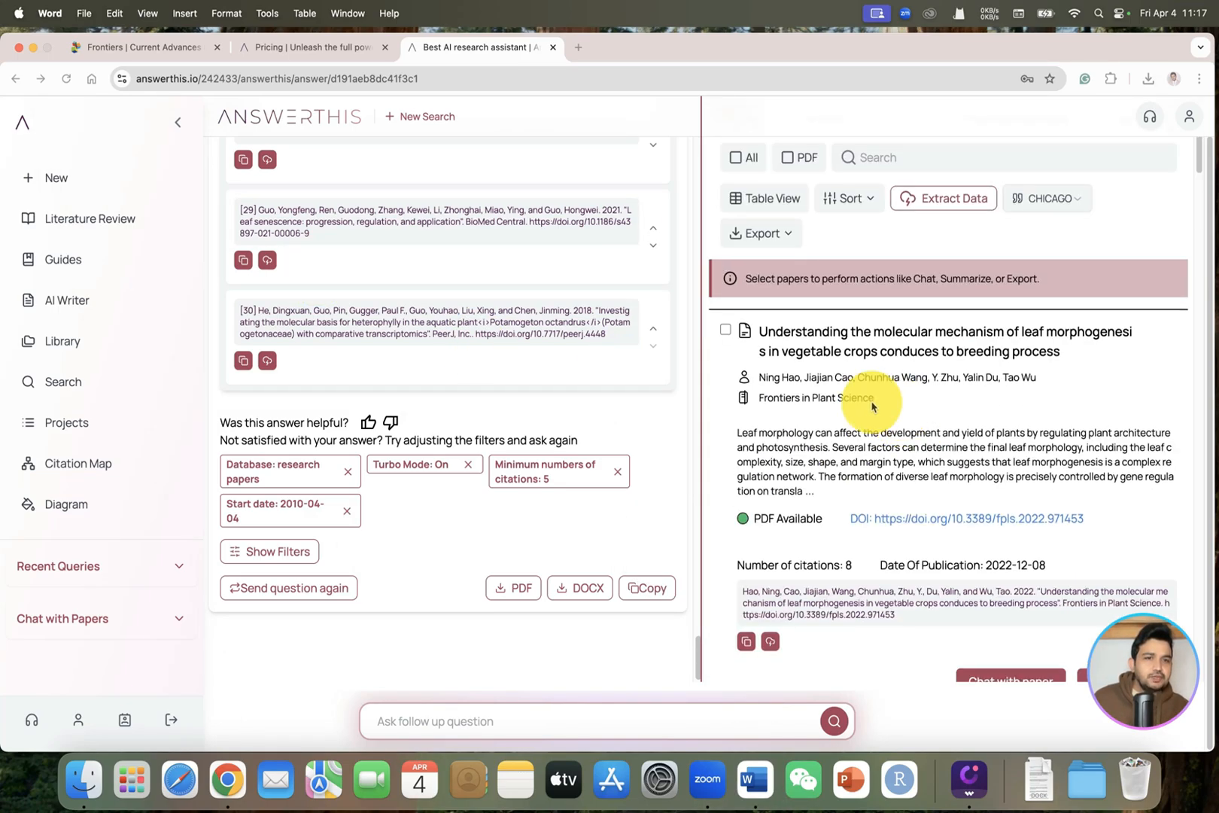
scroll("down", 3)
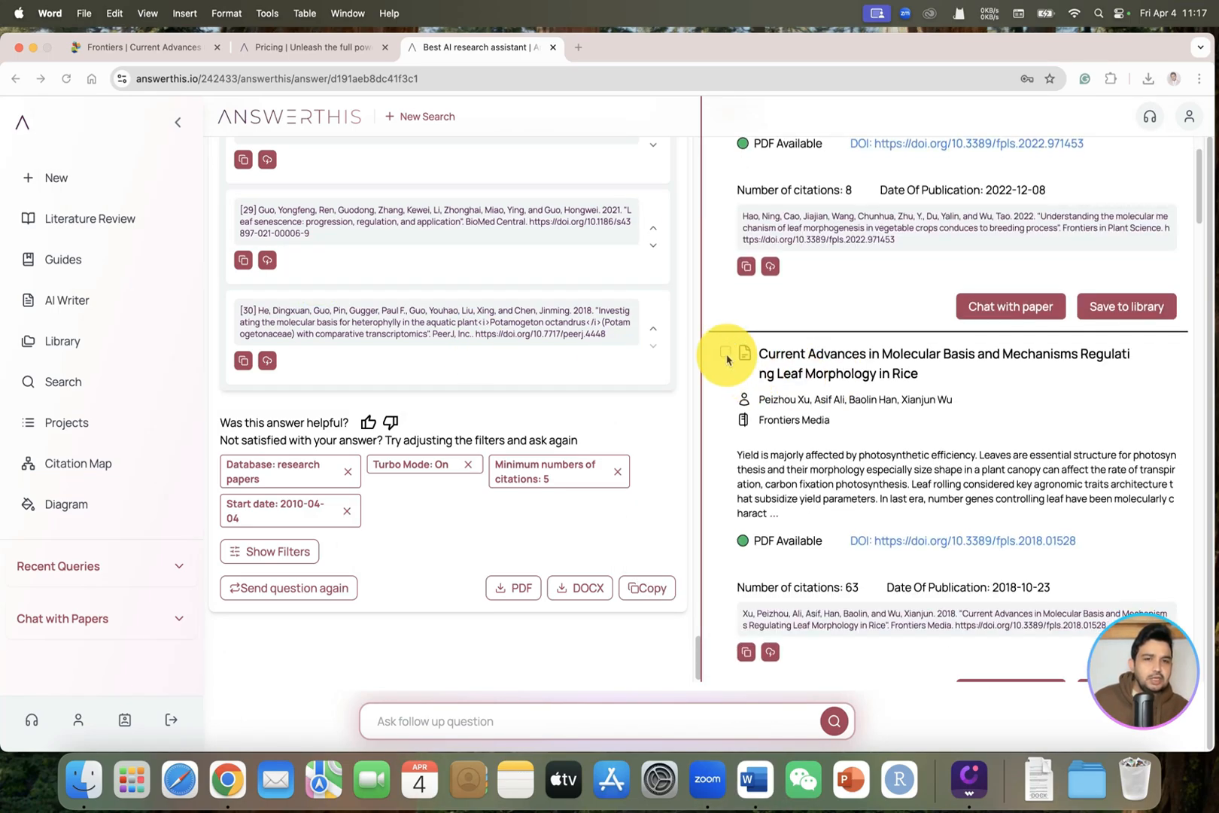
mouse_move(727, 381)
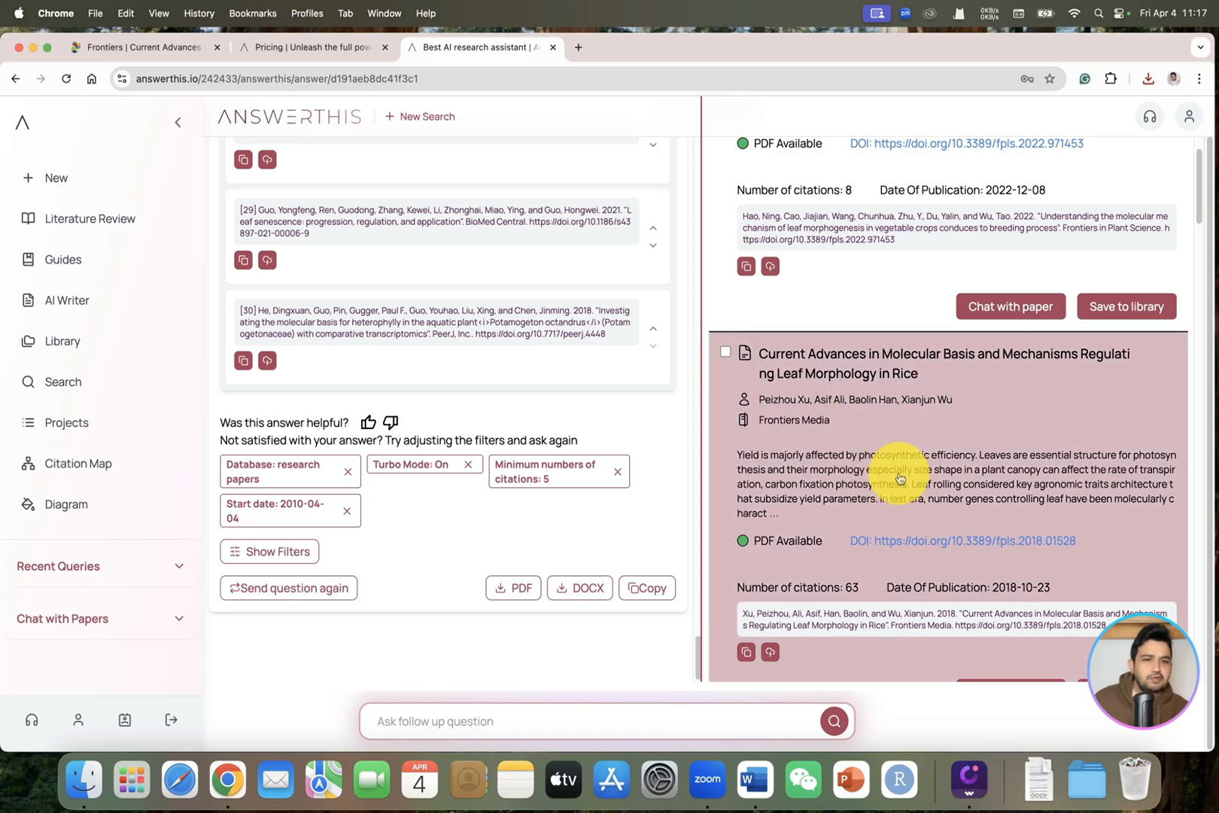
scroll("down", 3)
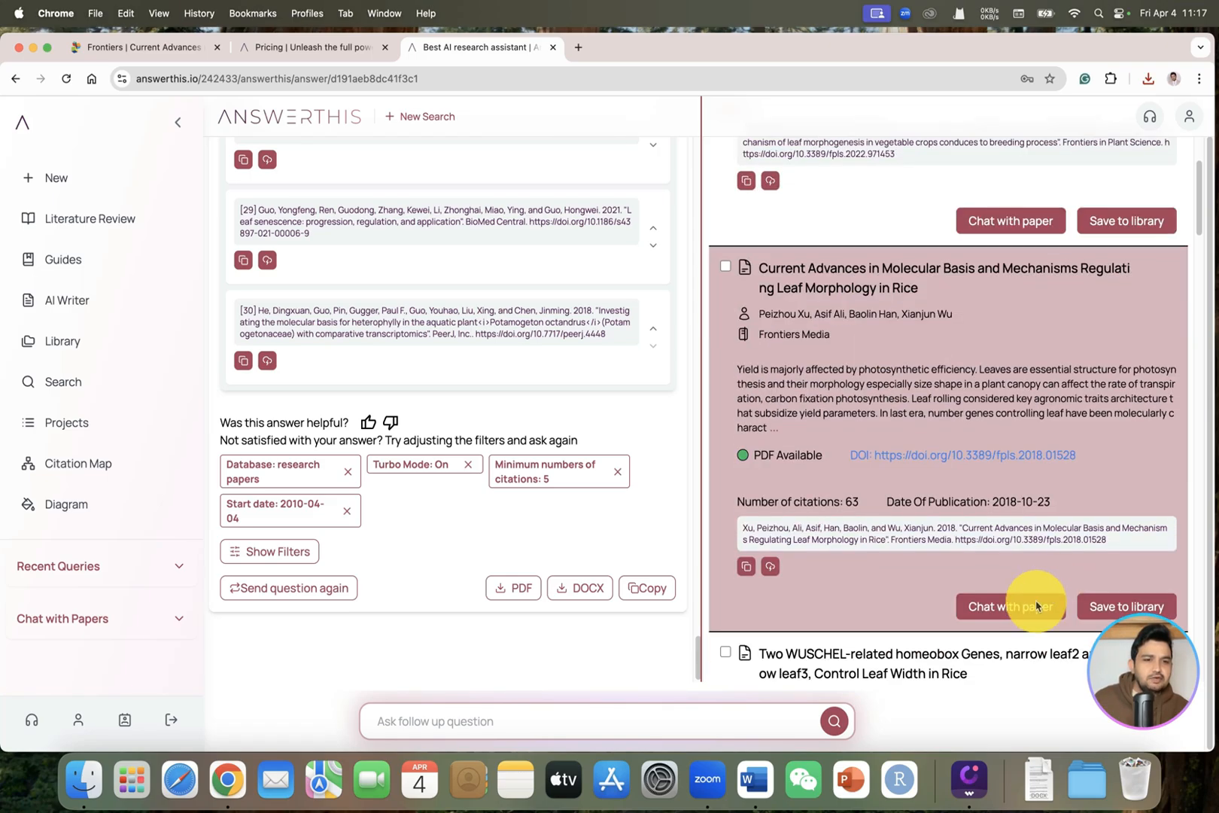
mouse_move(1011, 607)
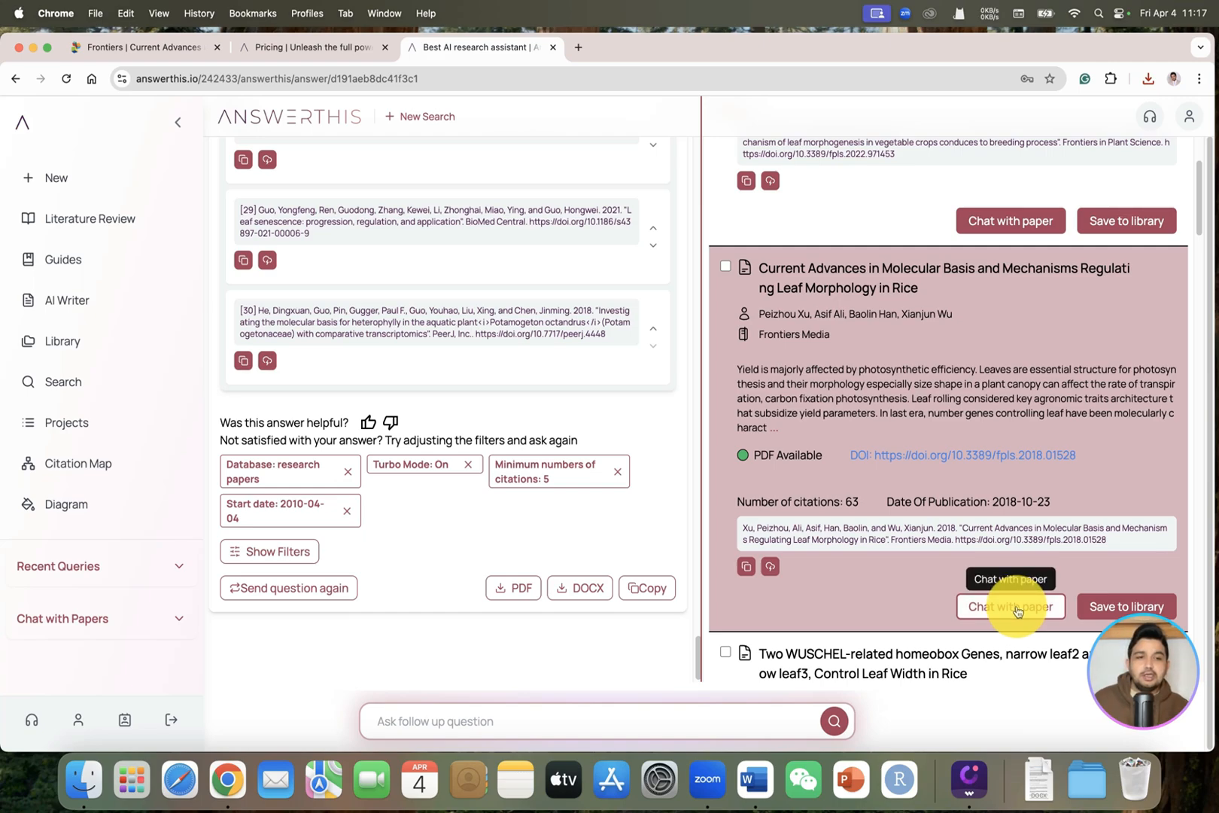
mouse_move(958, 464)
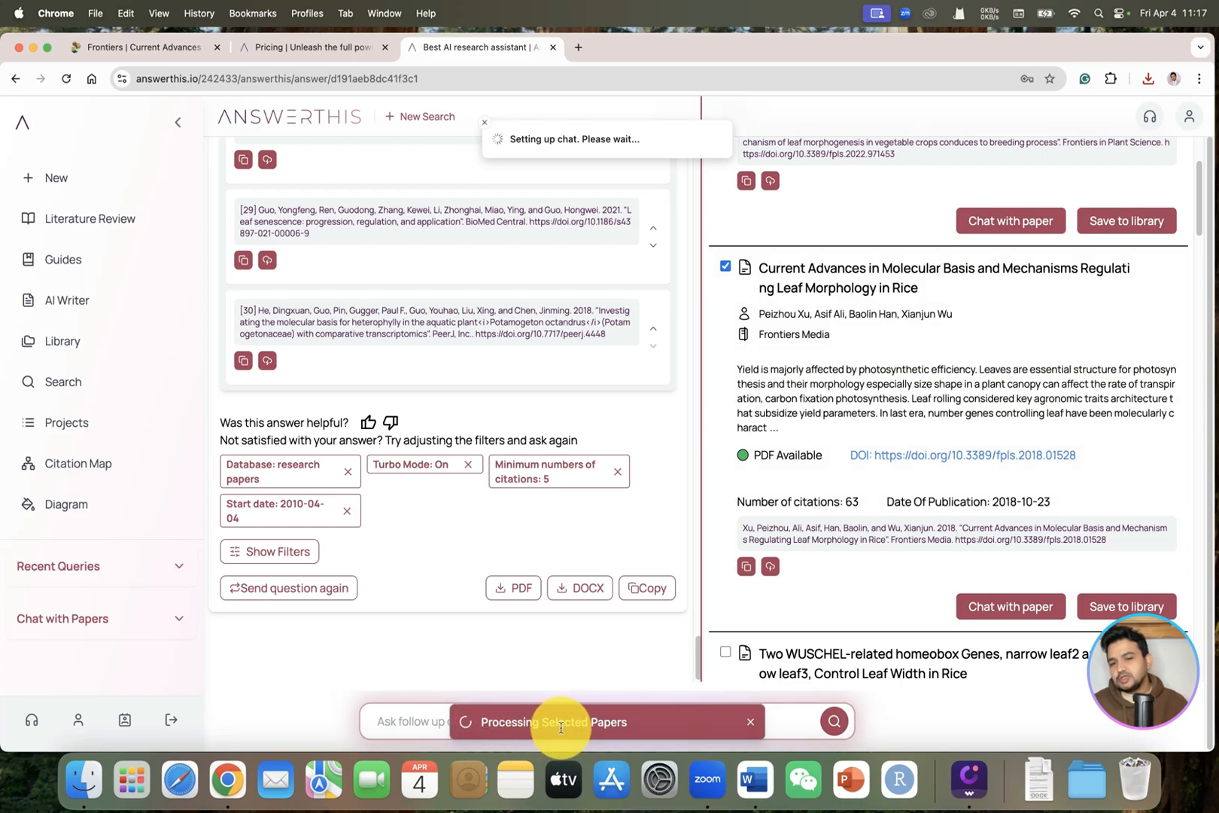
mouse_move(560, 685)
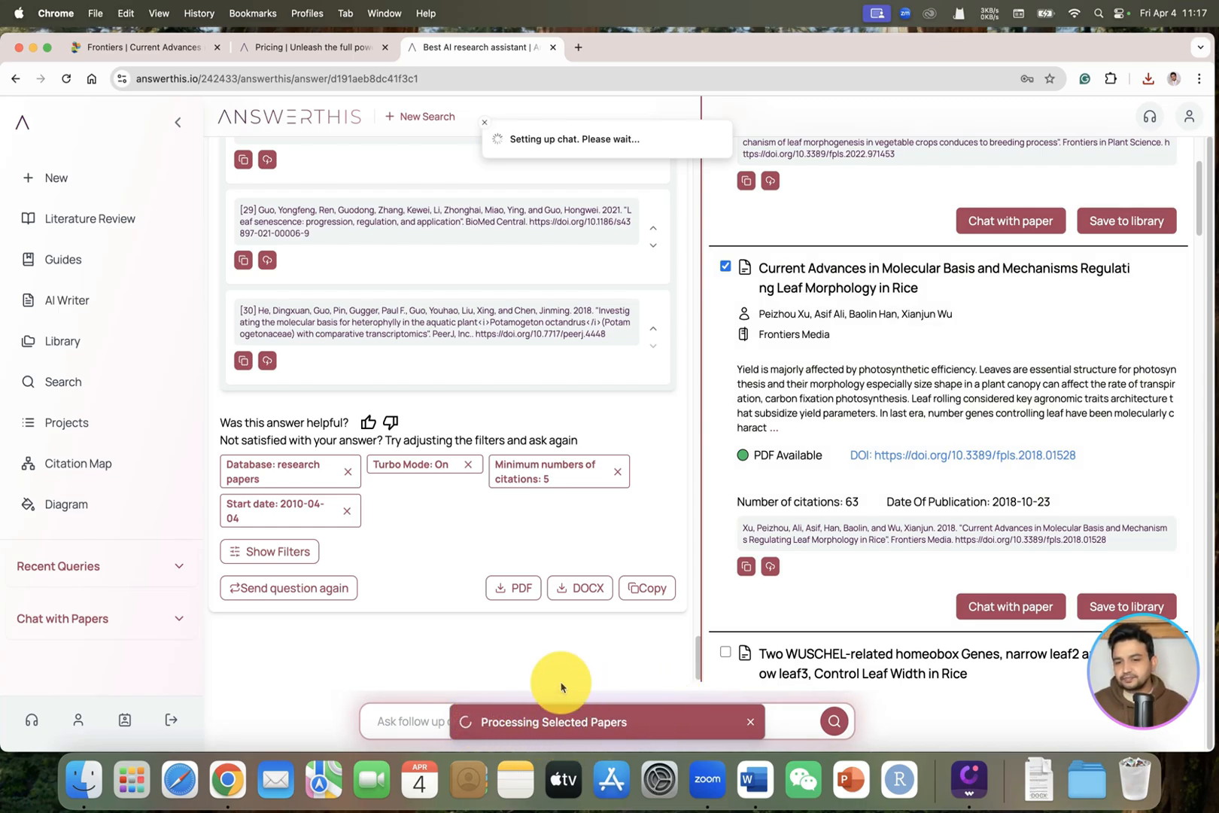
left_click(1009, 221)
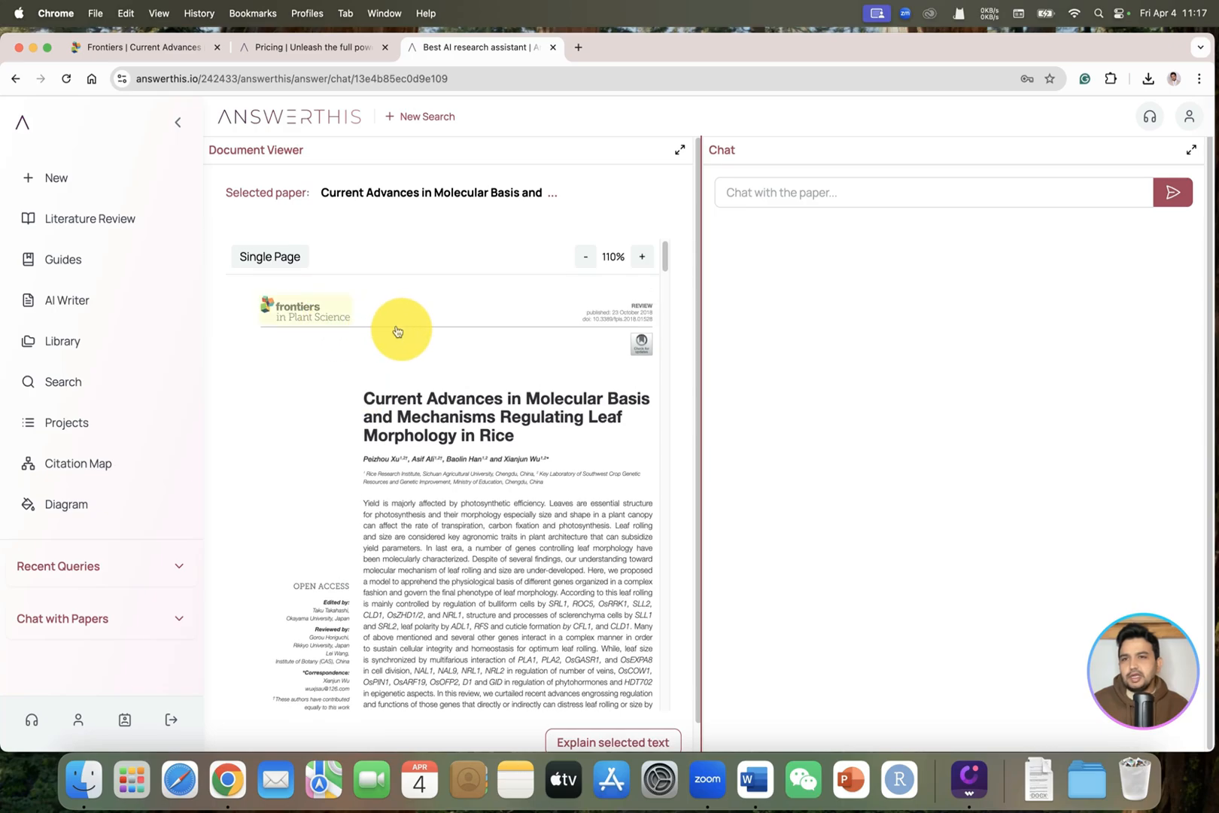
- Ask the paper chat: 'summarize the main findings of this review paper?'
scroll("down", 3)
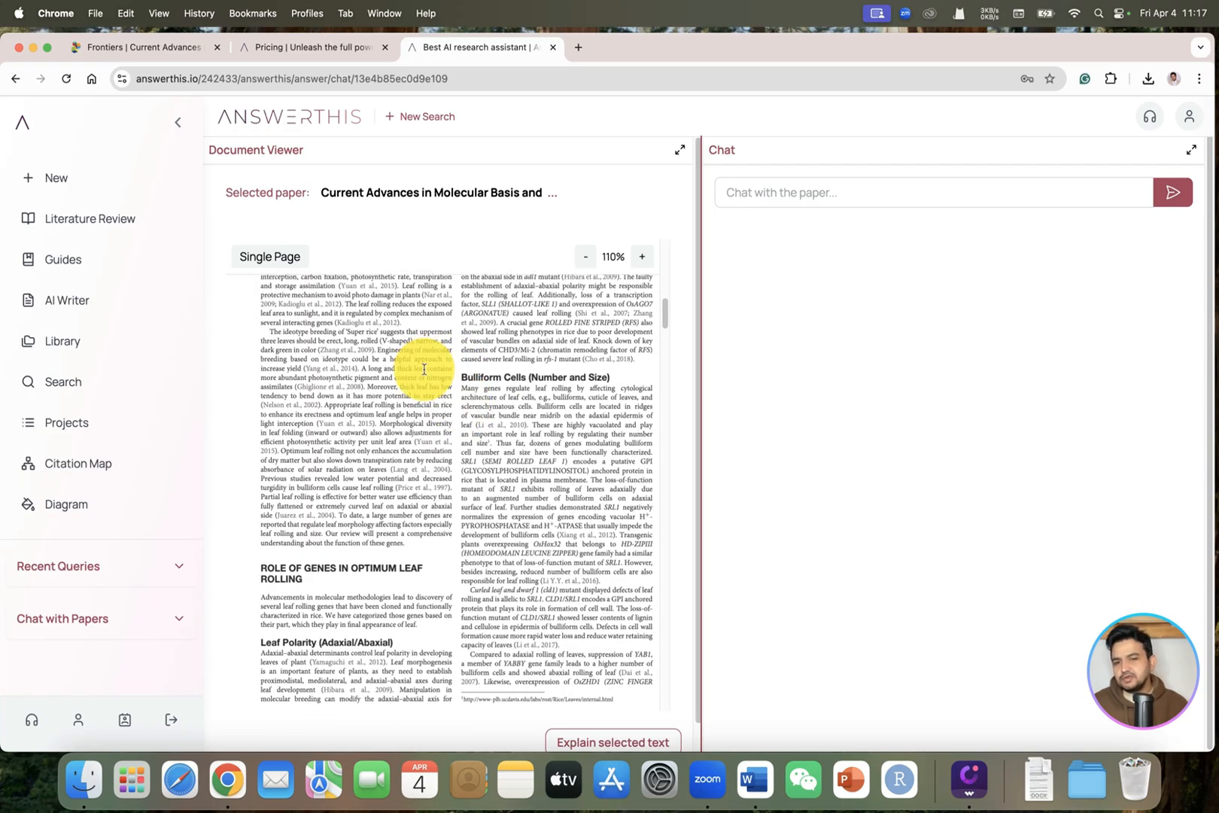
scroll("up", 3)
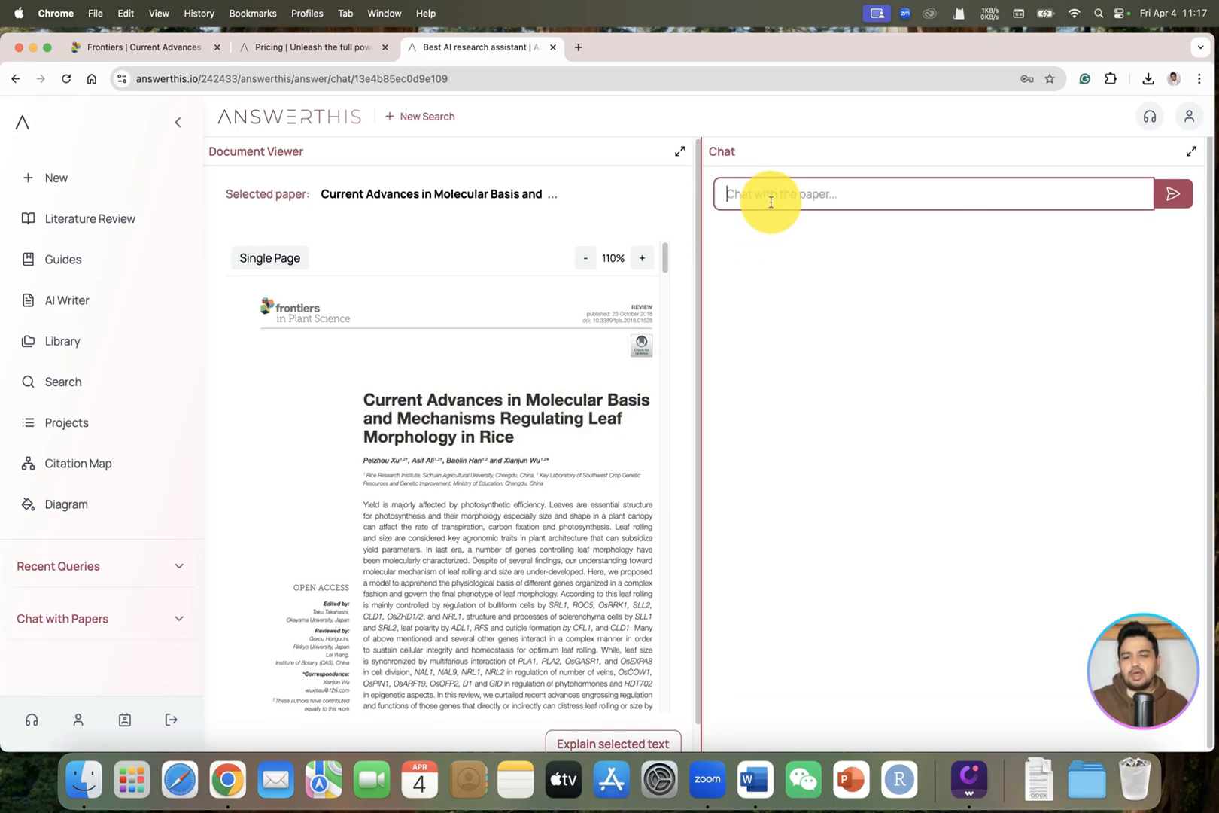
type("summa")
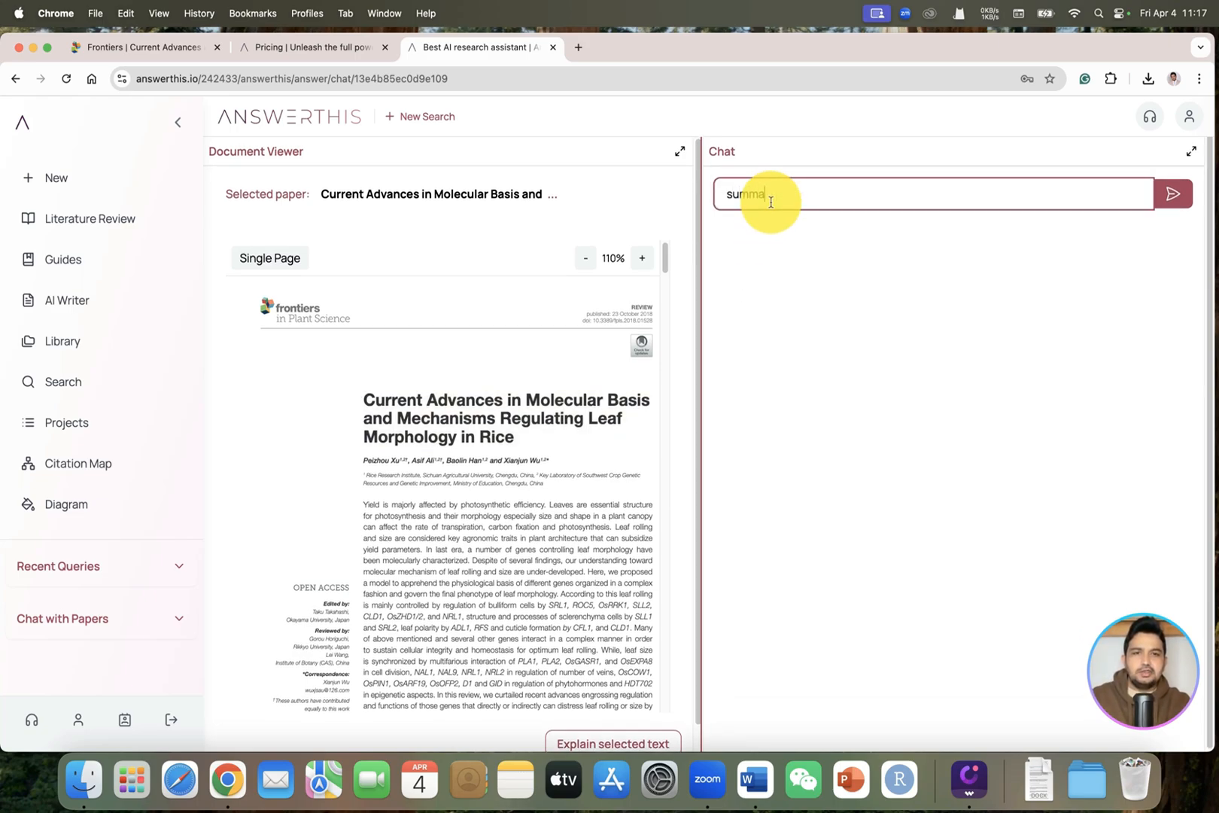
type("rize tha")
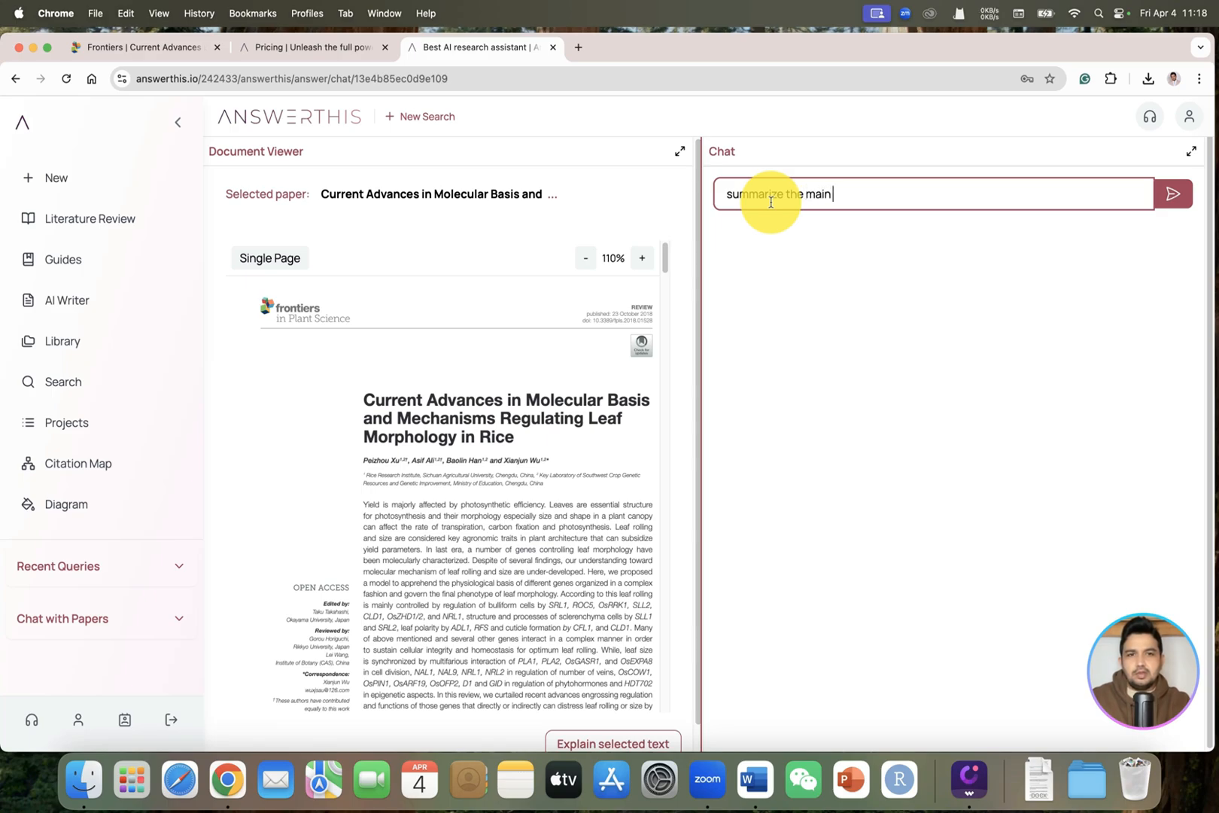
type("fins")
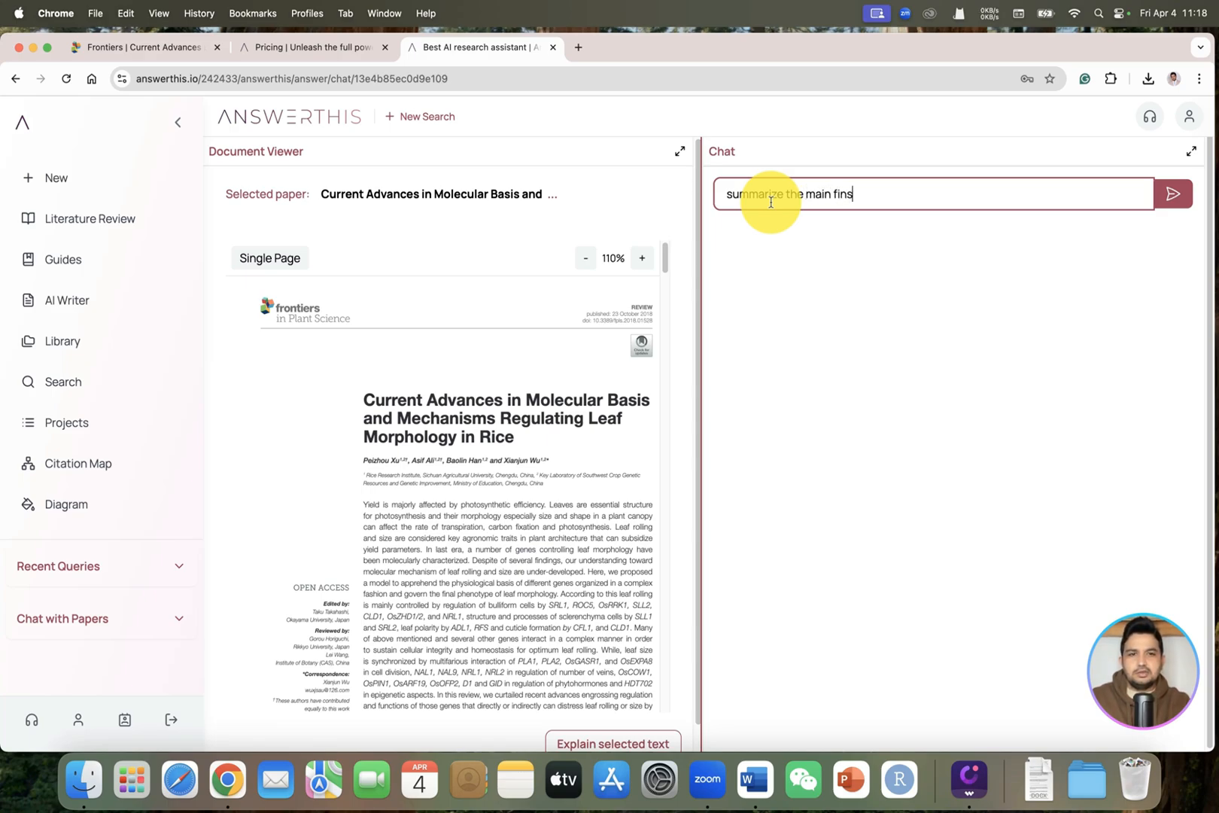
type("dings o")
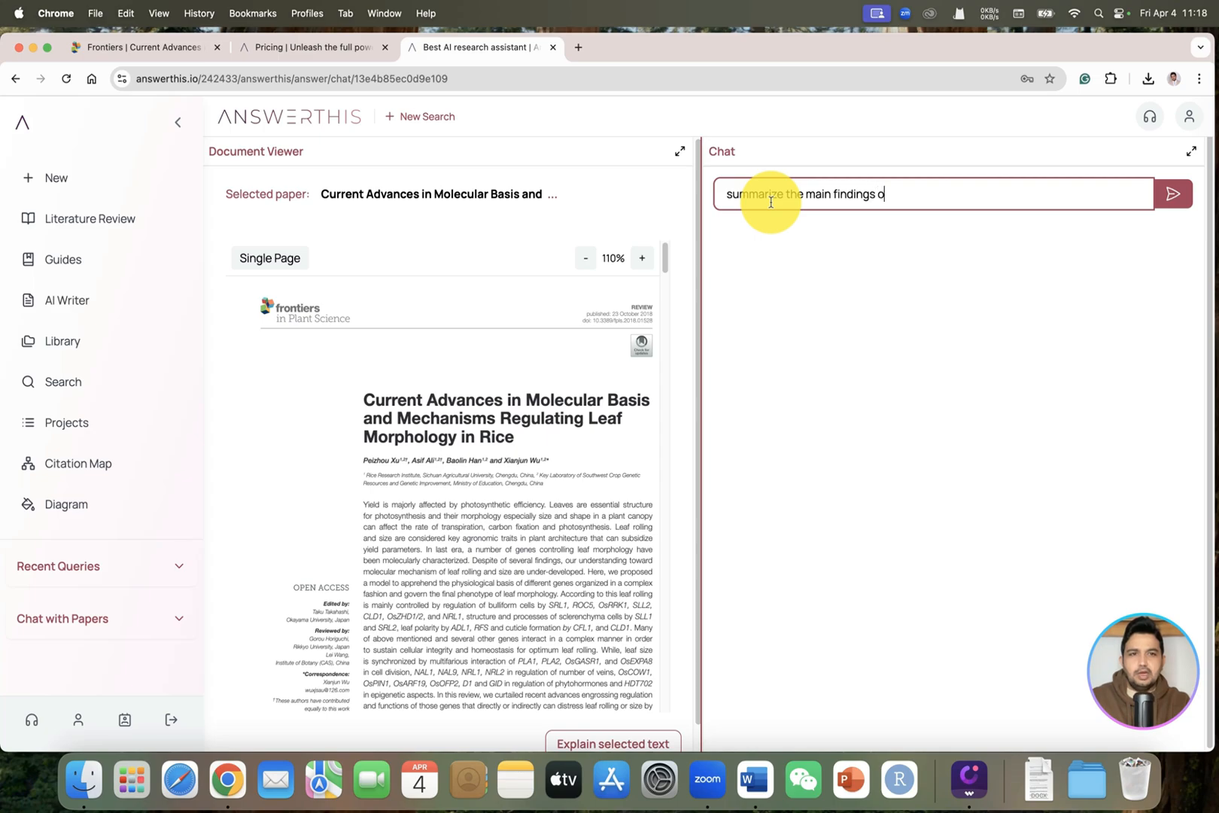
type("f this revie")
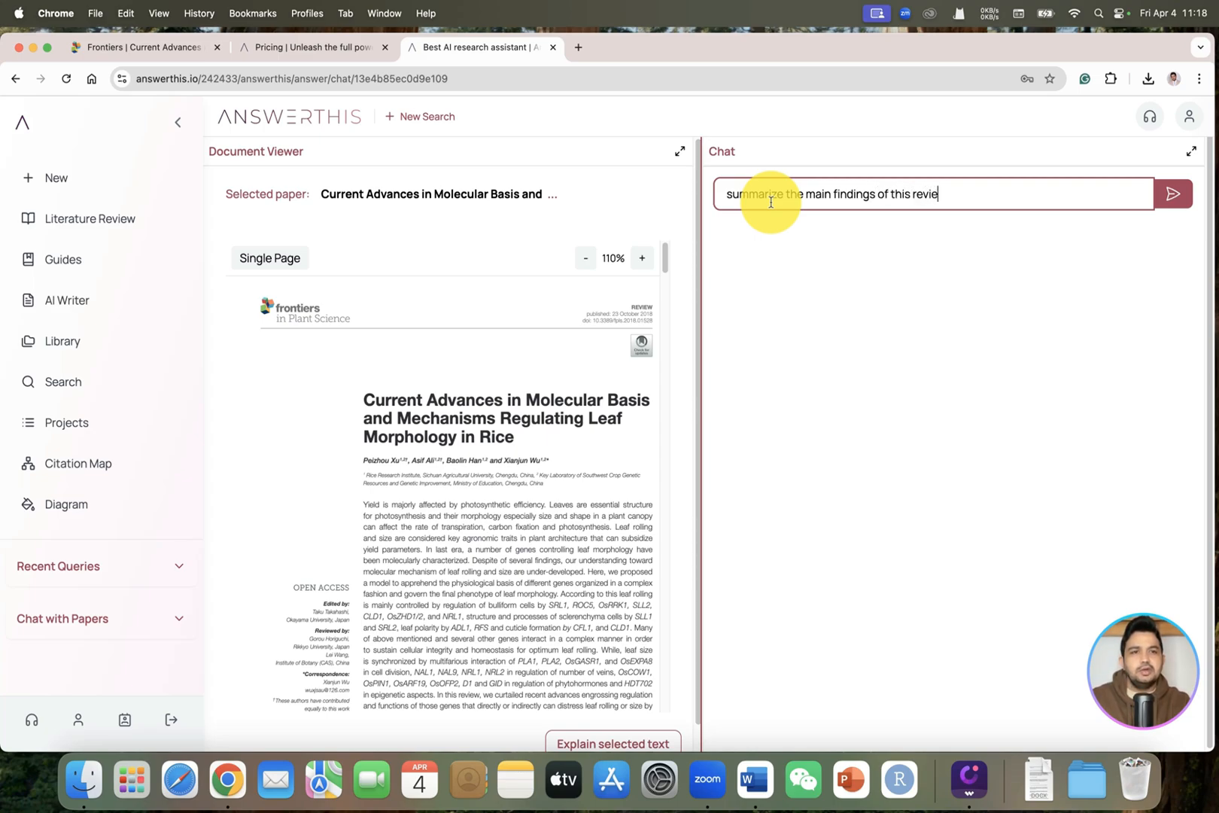
type("w paper")
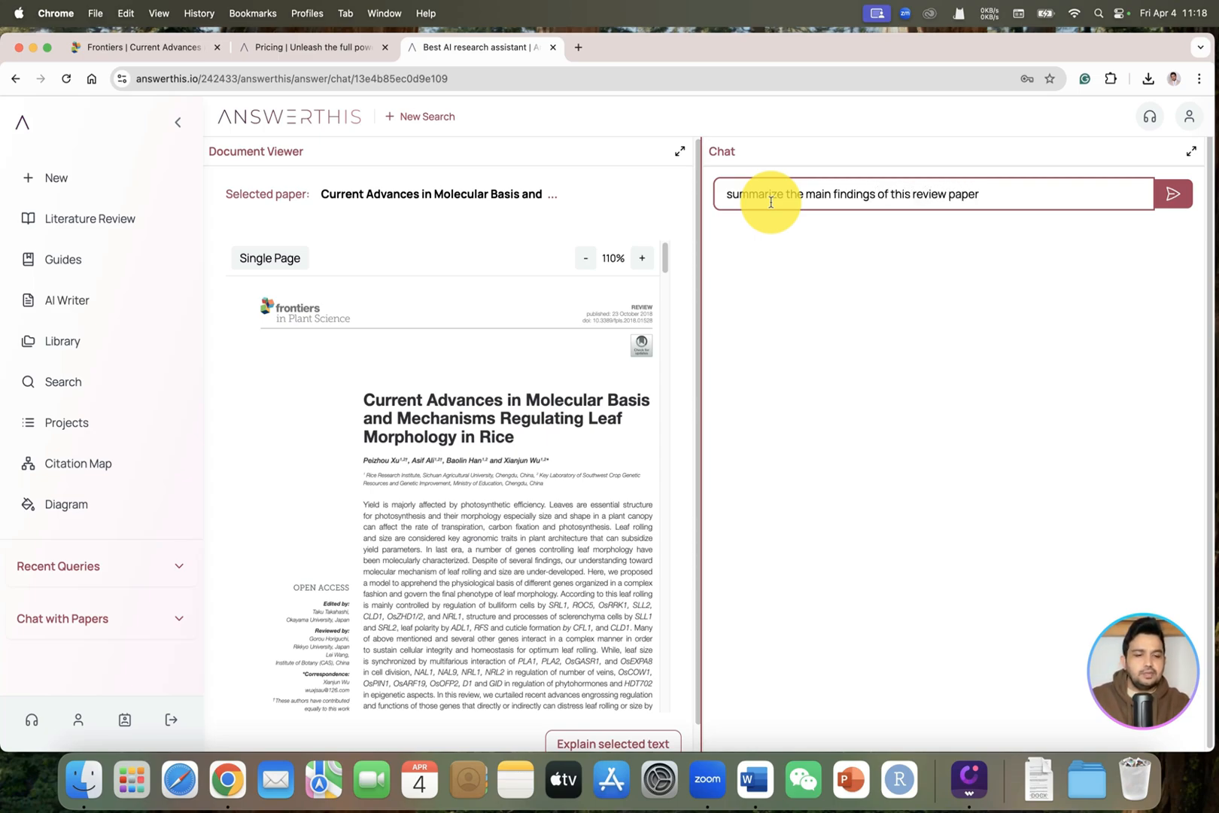
type("?")
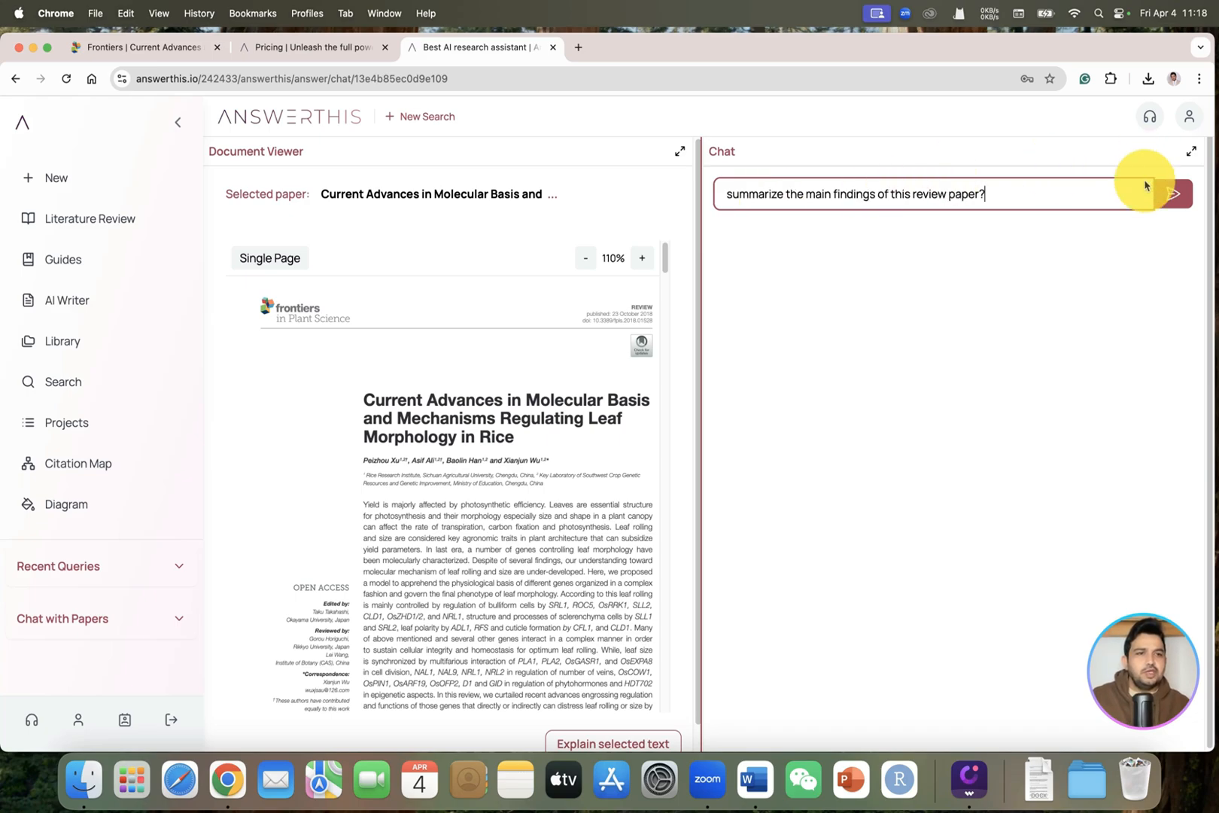
left_click(1174, 193)
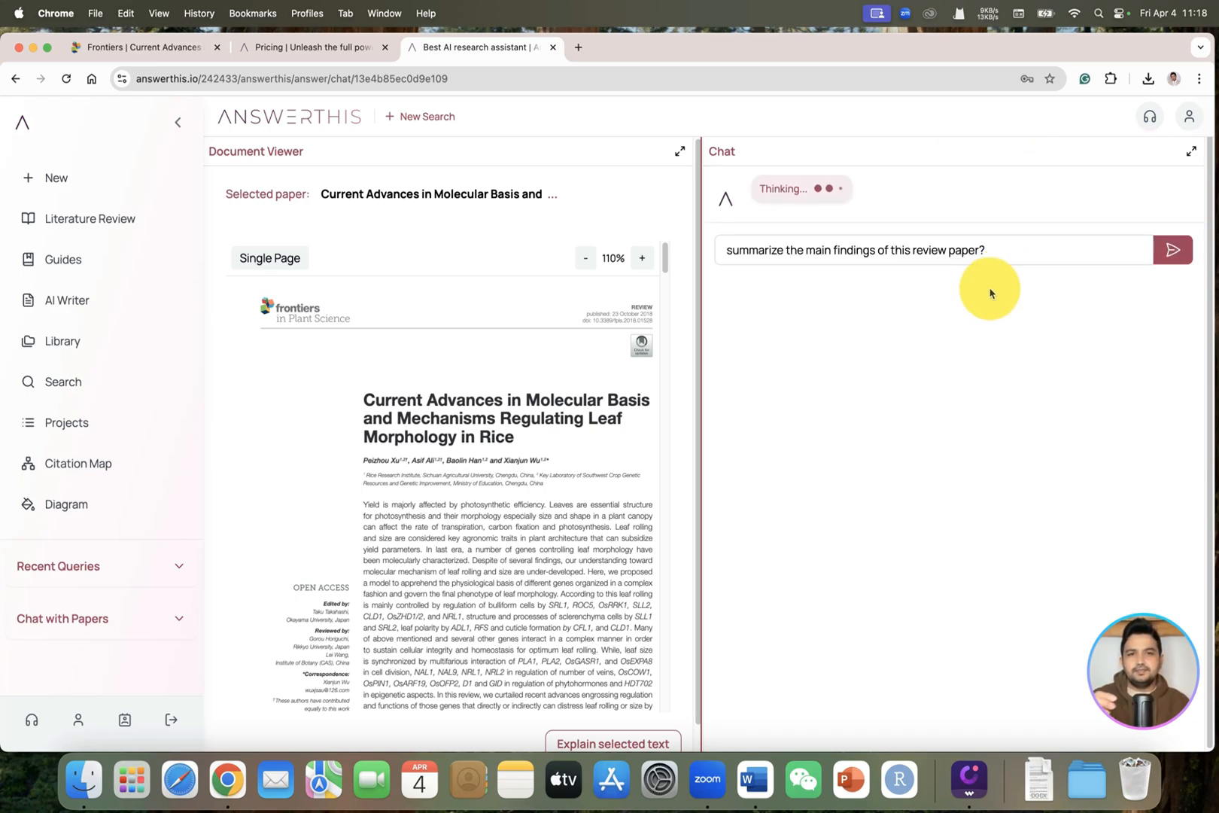
mouse_move(797, 188)
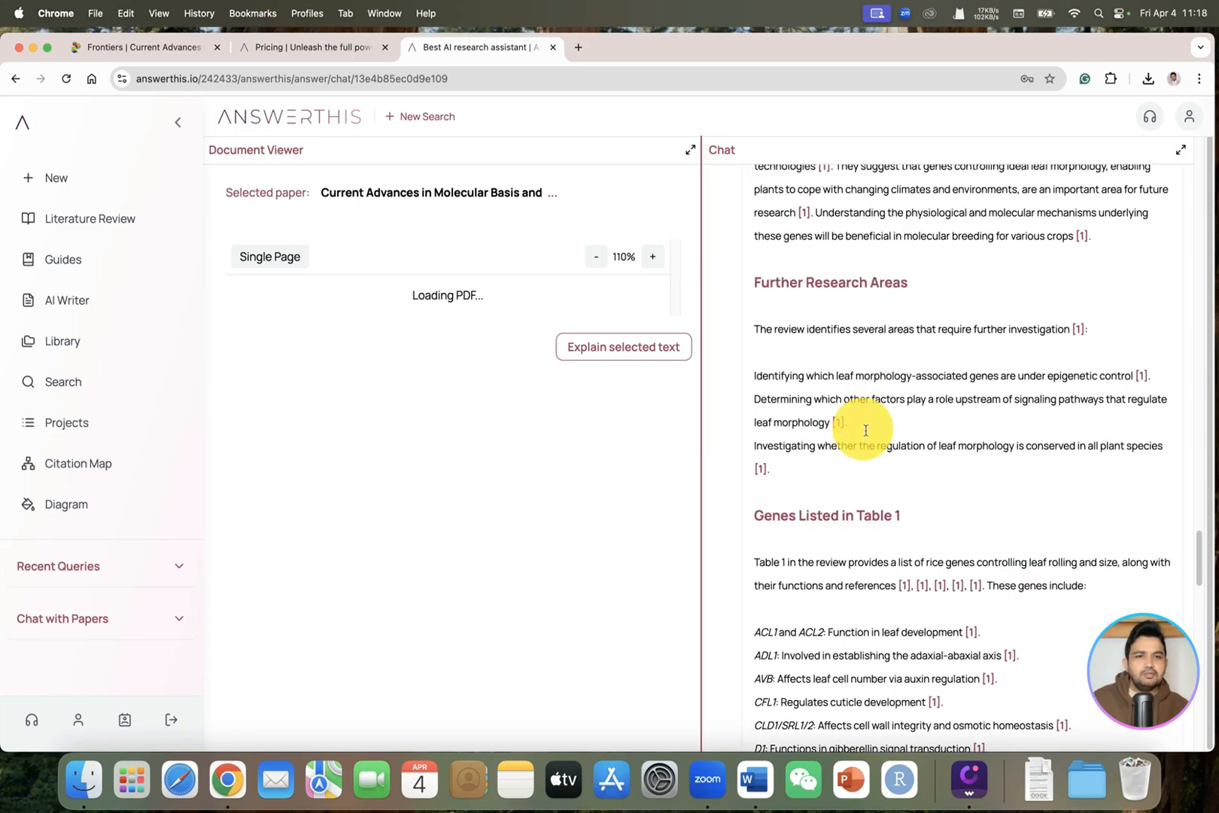
- Read through the reply on leaf-rolling genes, further research and Table 1 genes
scroll("down", 3)
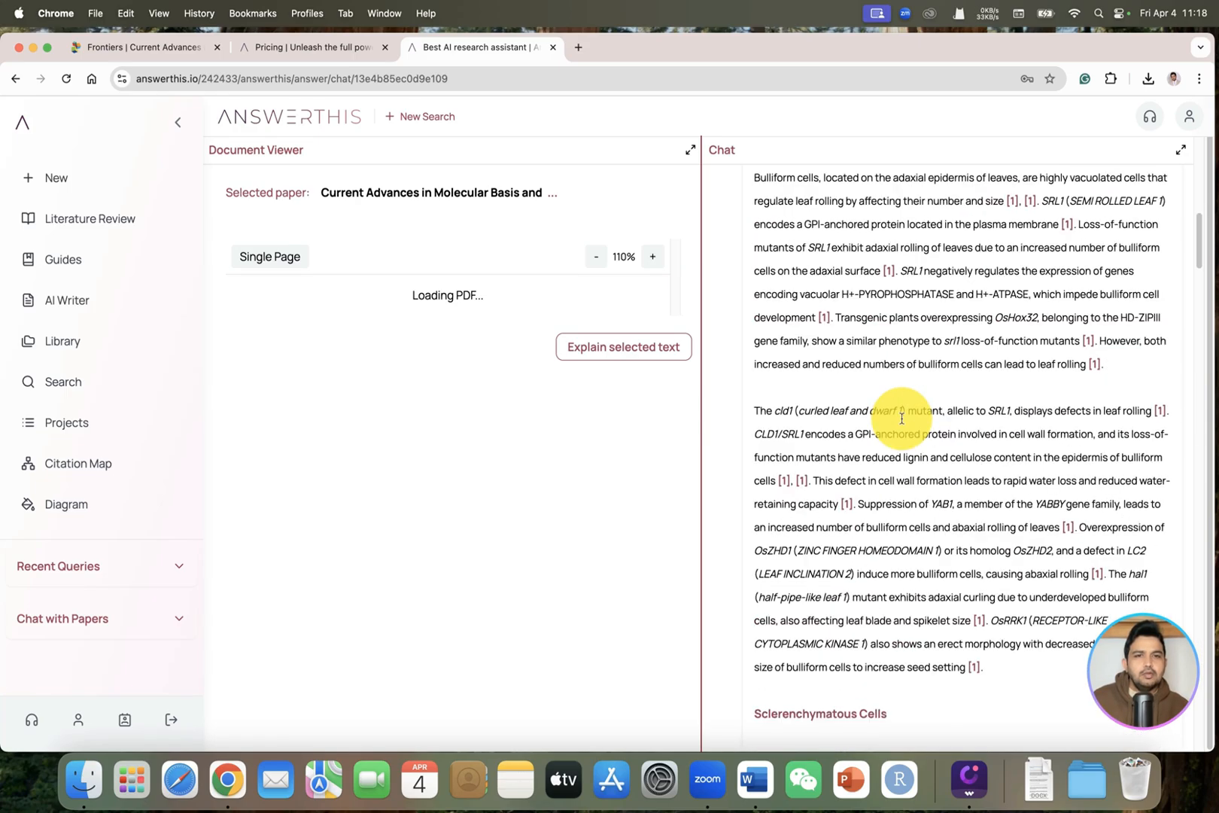
scroll("up", 3)
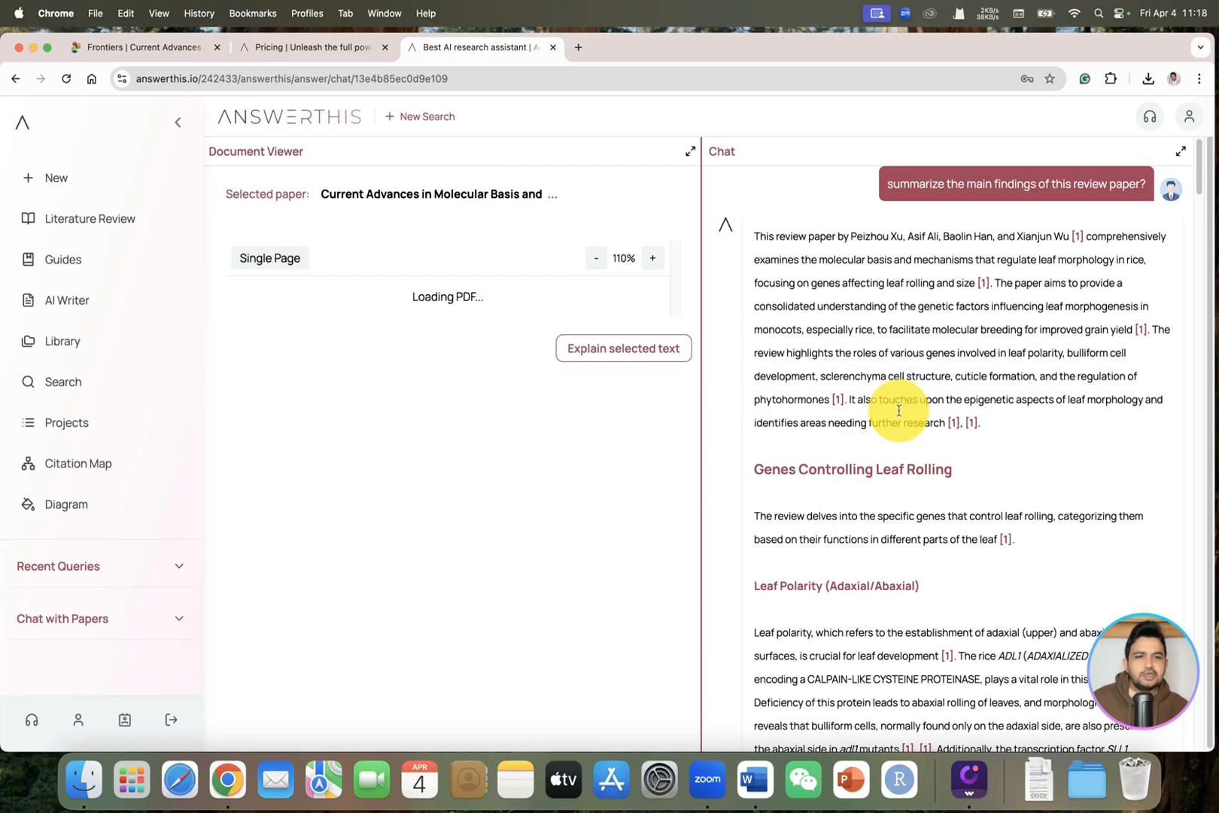
scroll("down", 3)
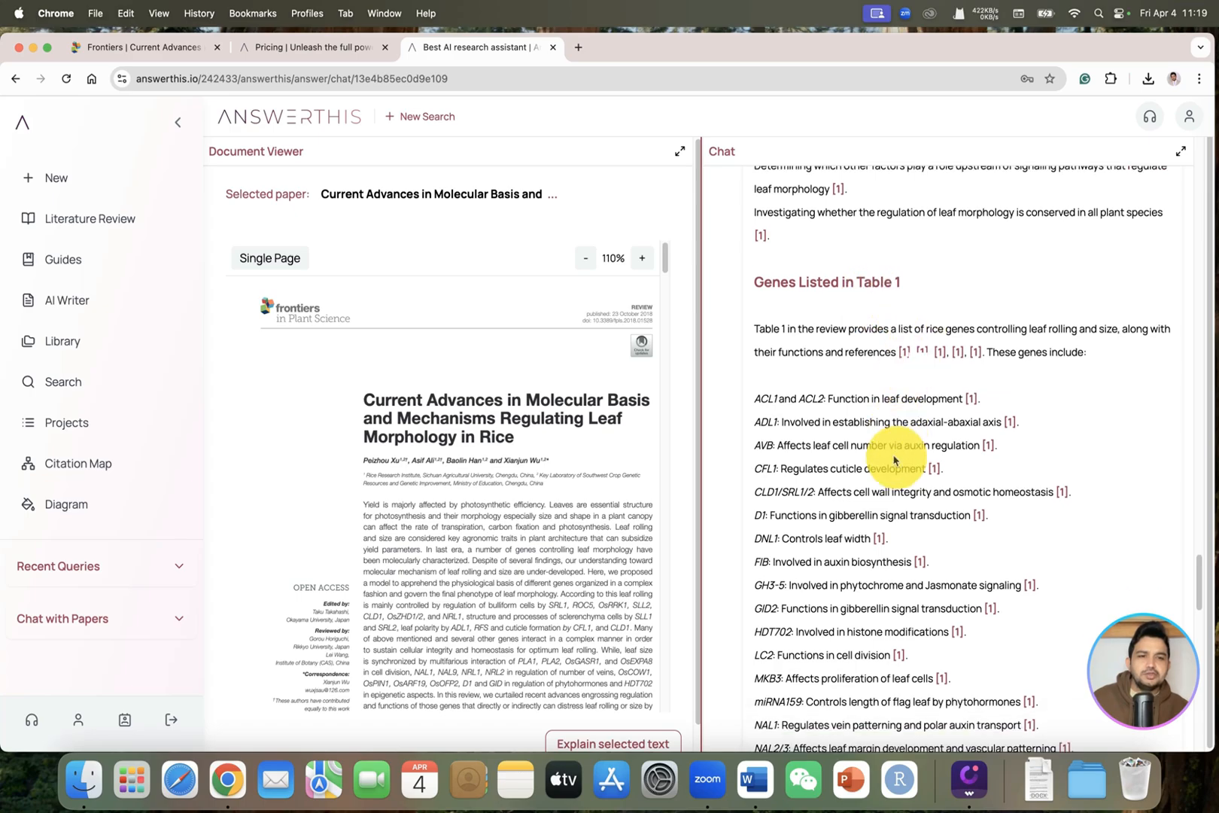
scroll("down", 3)
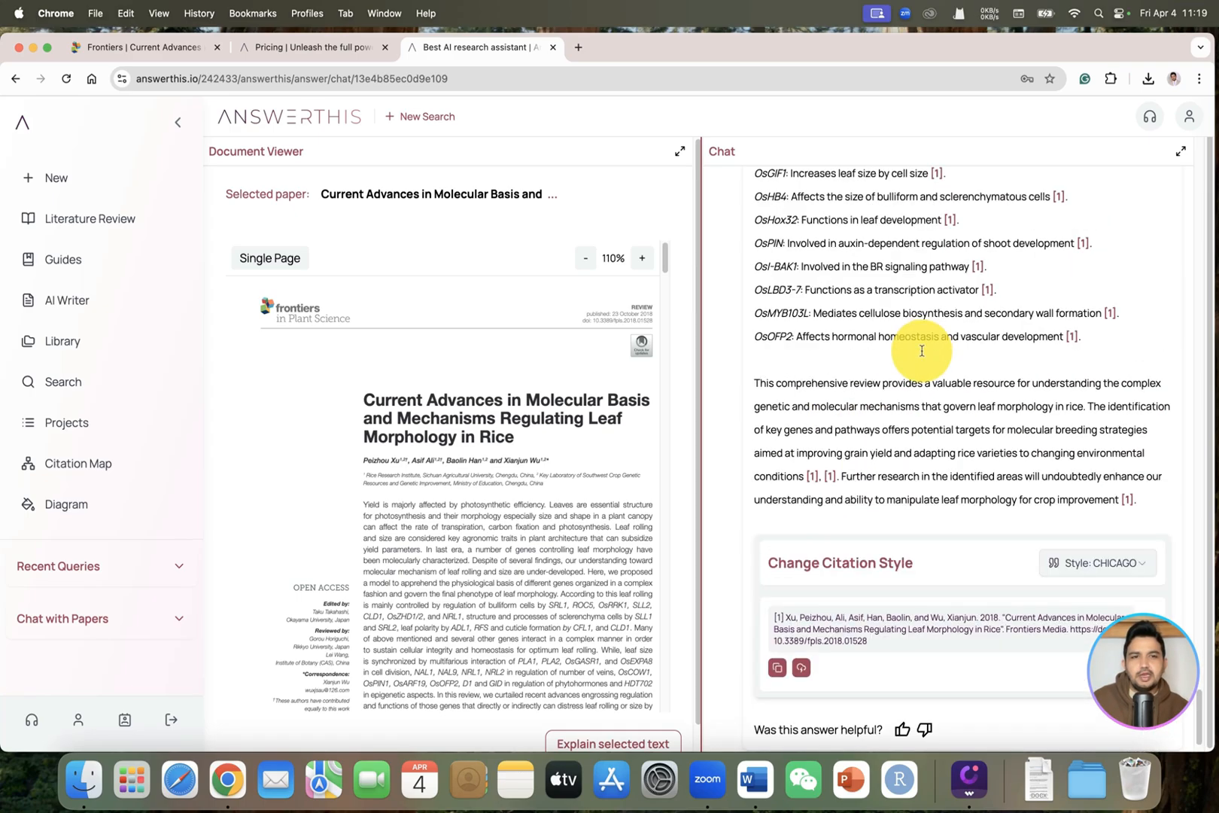
scroll("up", 3)
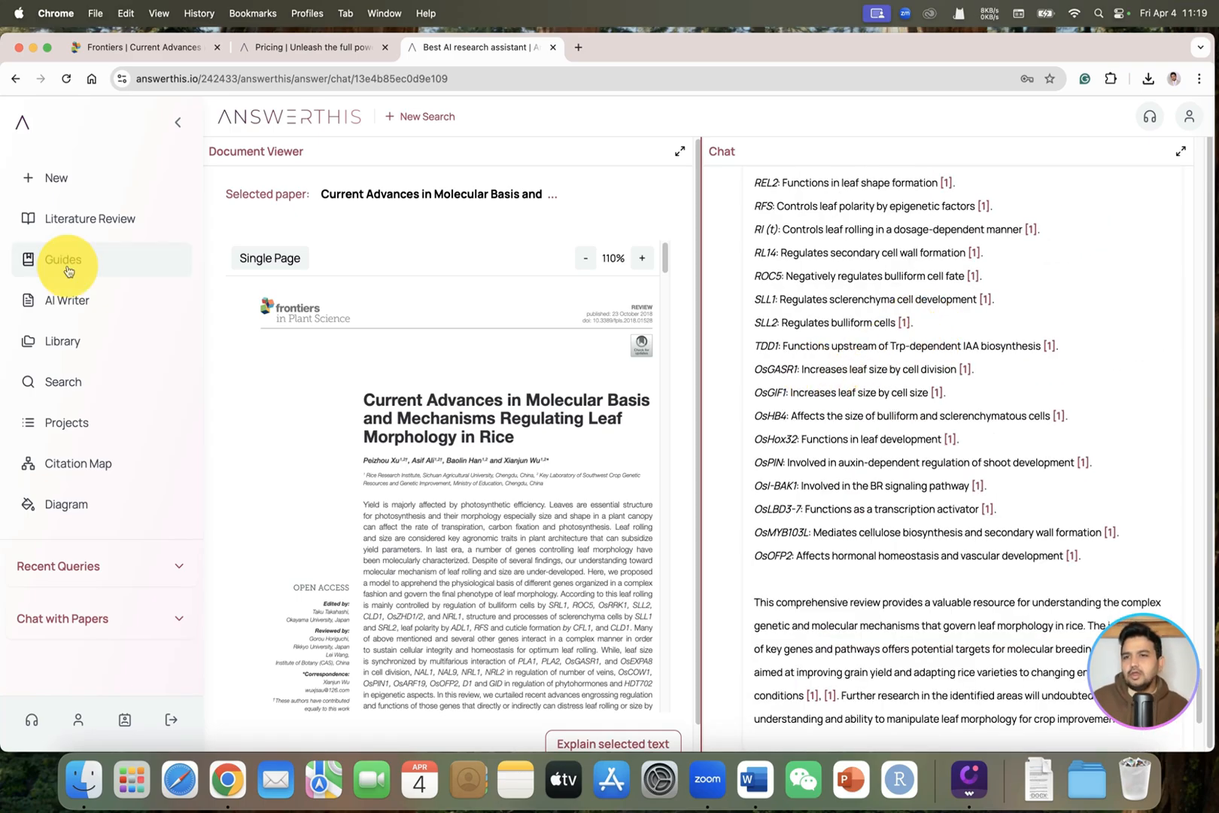
mouse_move(98, 270)
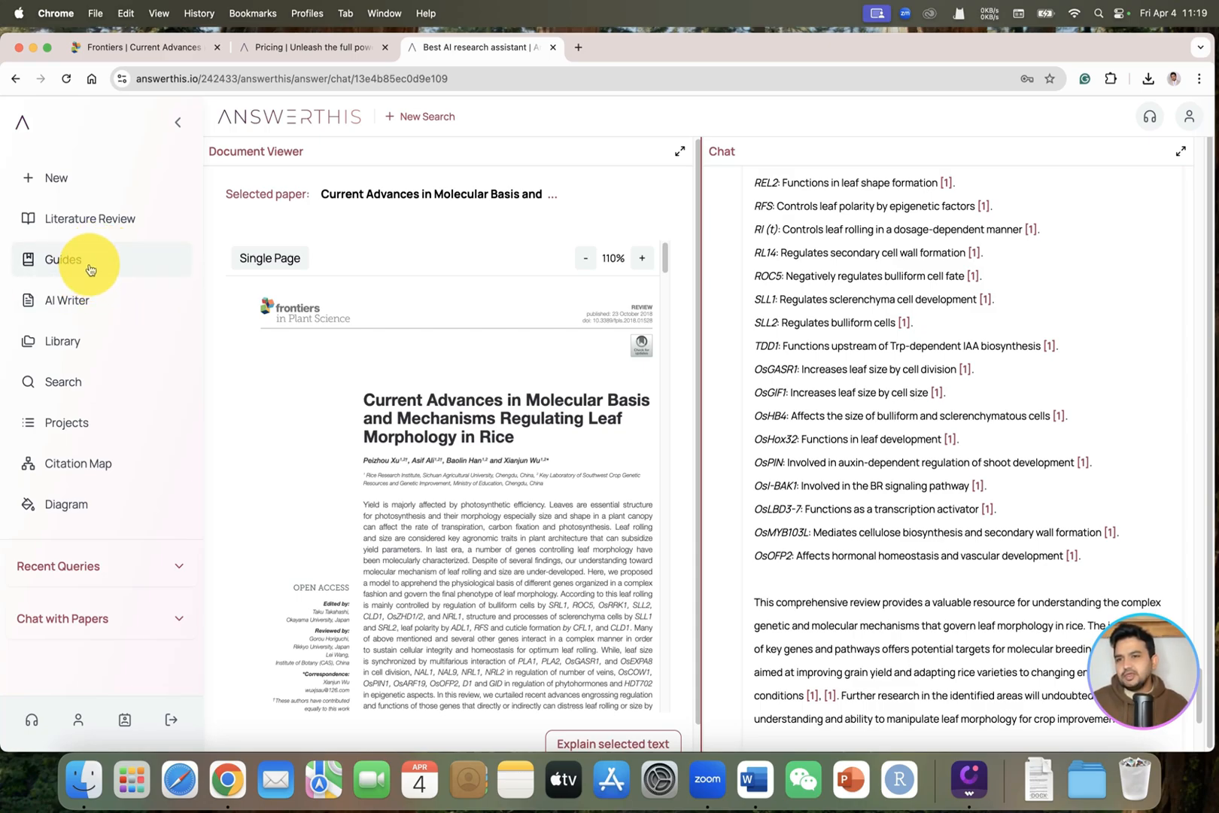
- Create a new AI Writer document with topic 'Use of AI' and view its references
left_click(62, 259)
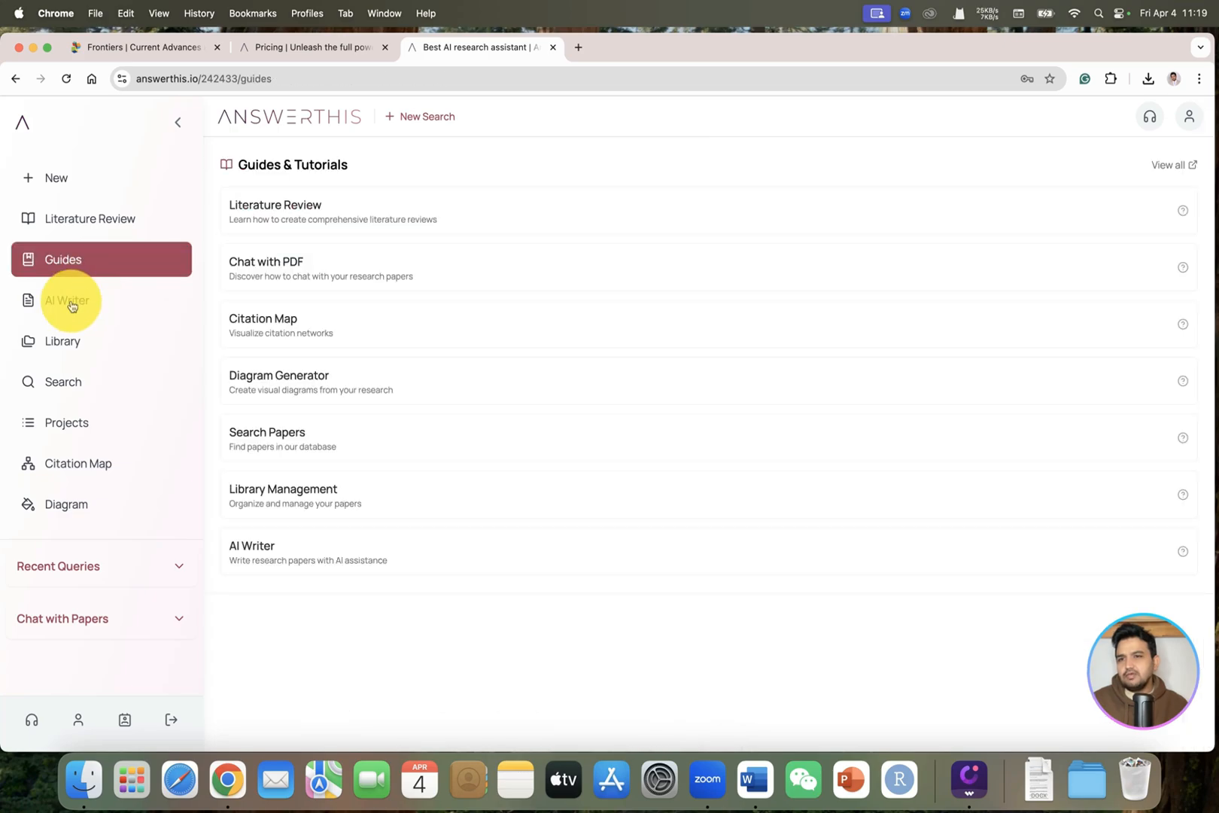
left_click(68, 300)
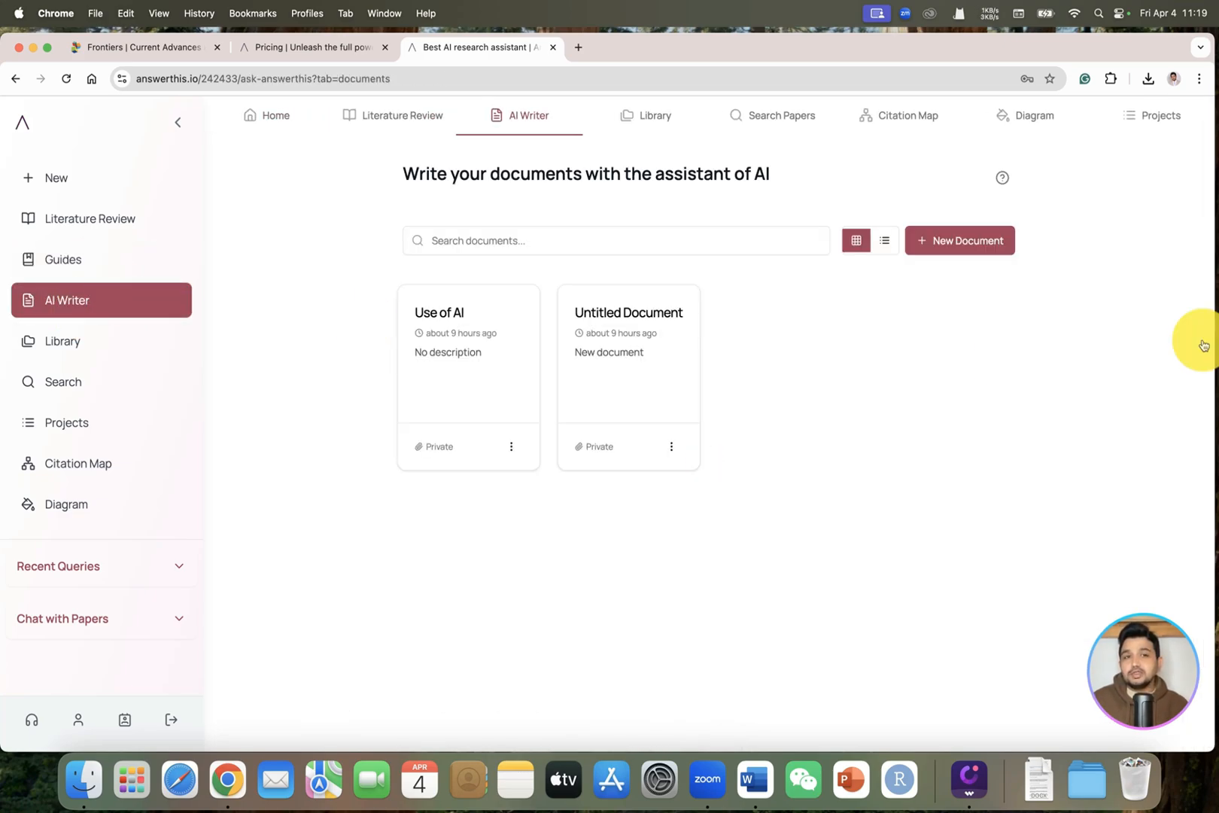
mouse_move(922, 281)
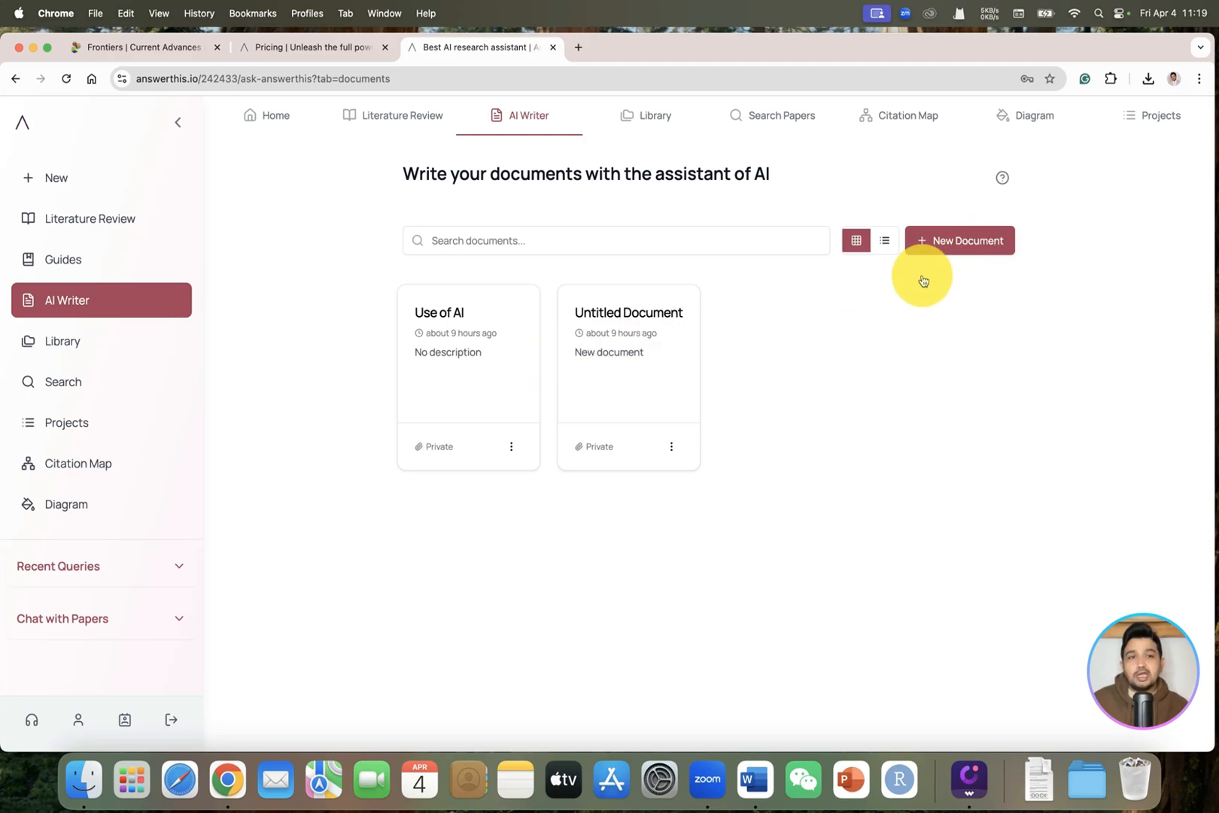
left_click(960, 239)
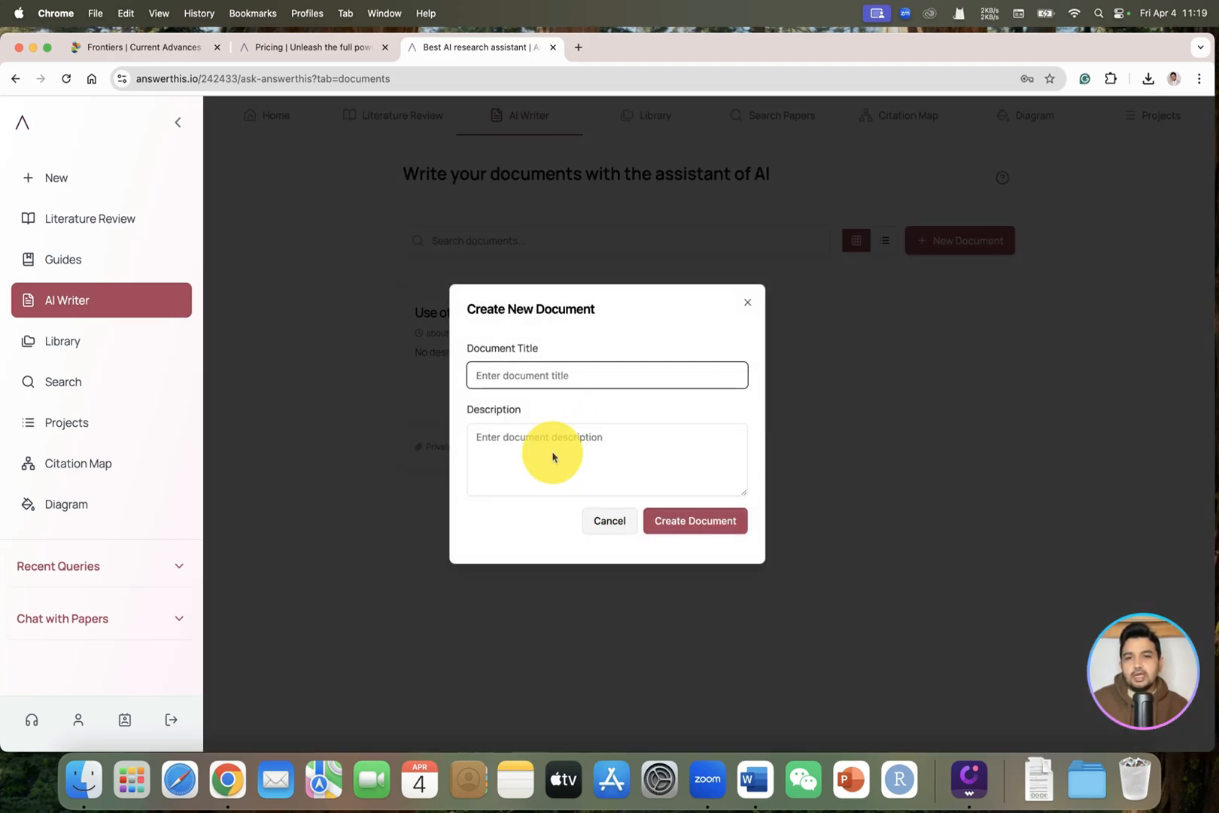
left_click(694, 520)
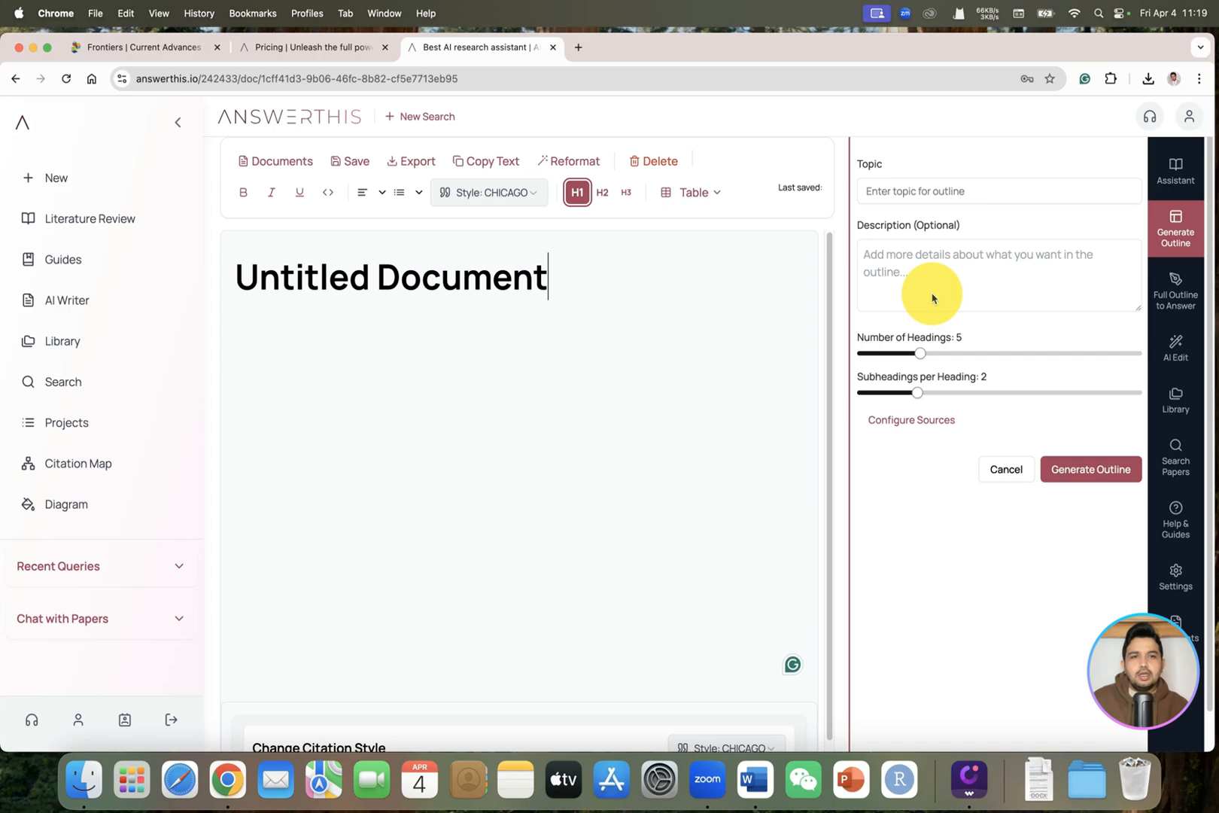
type("Use of AI")
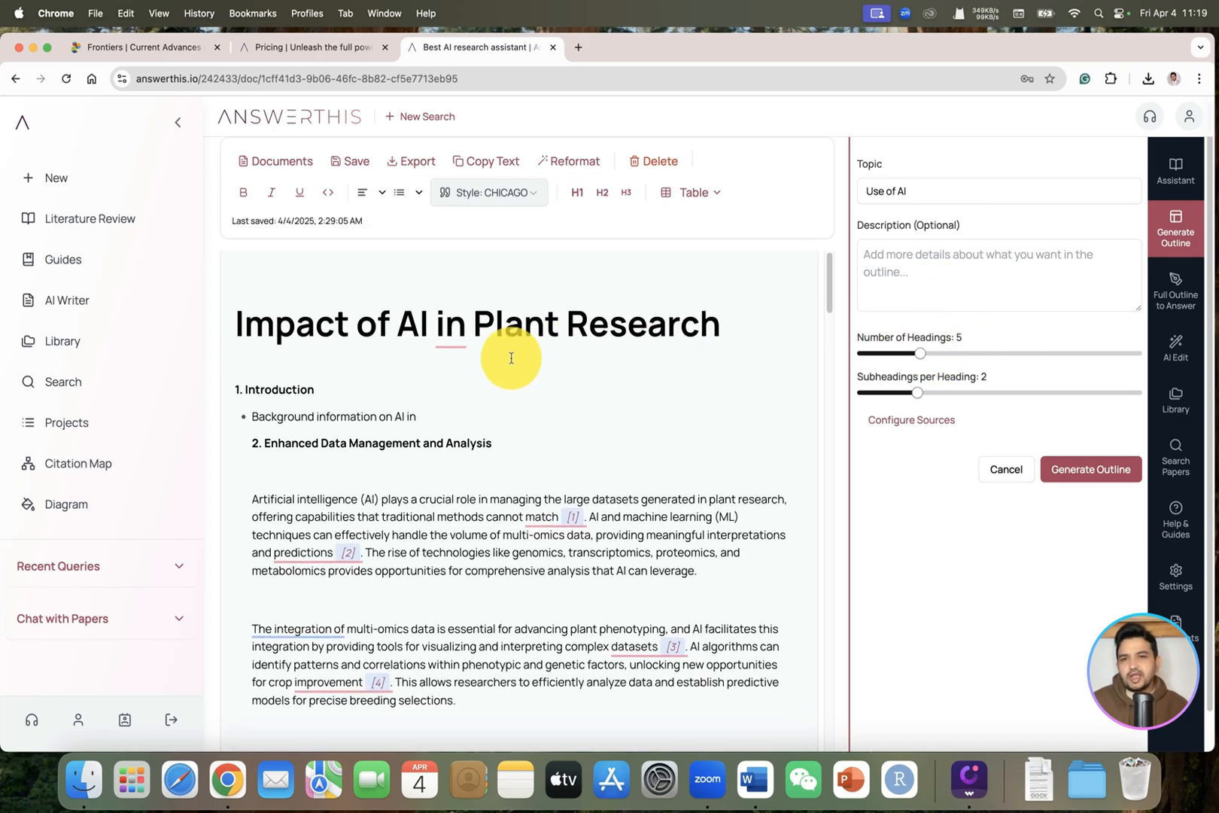
scroll("down", 3)
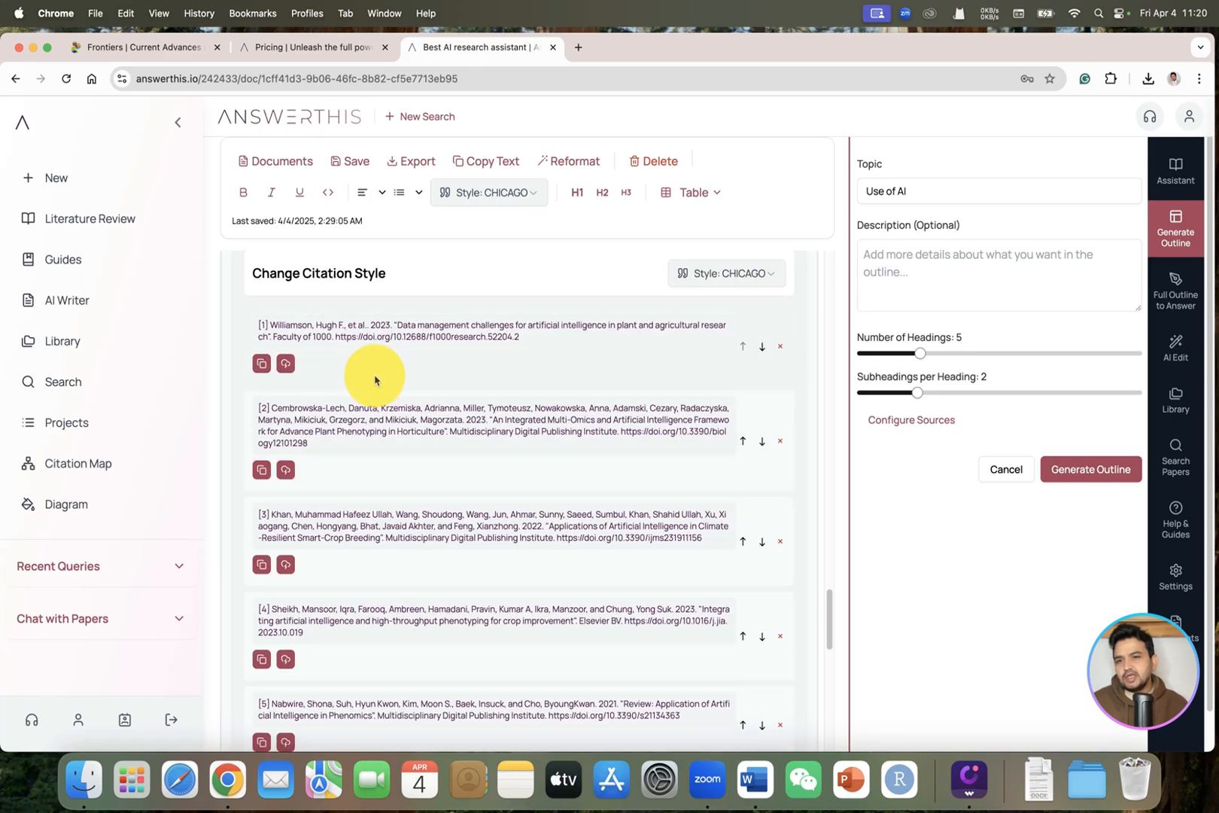
mouse_move(374, 368)
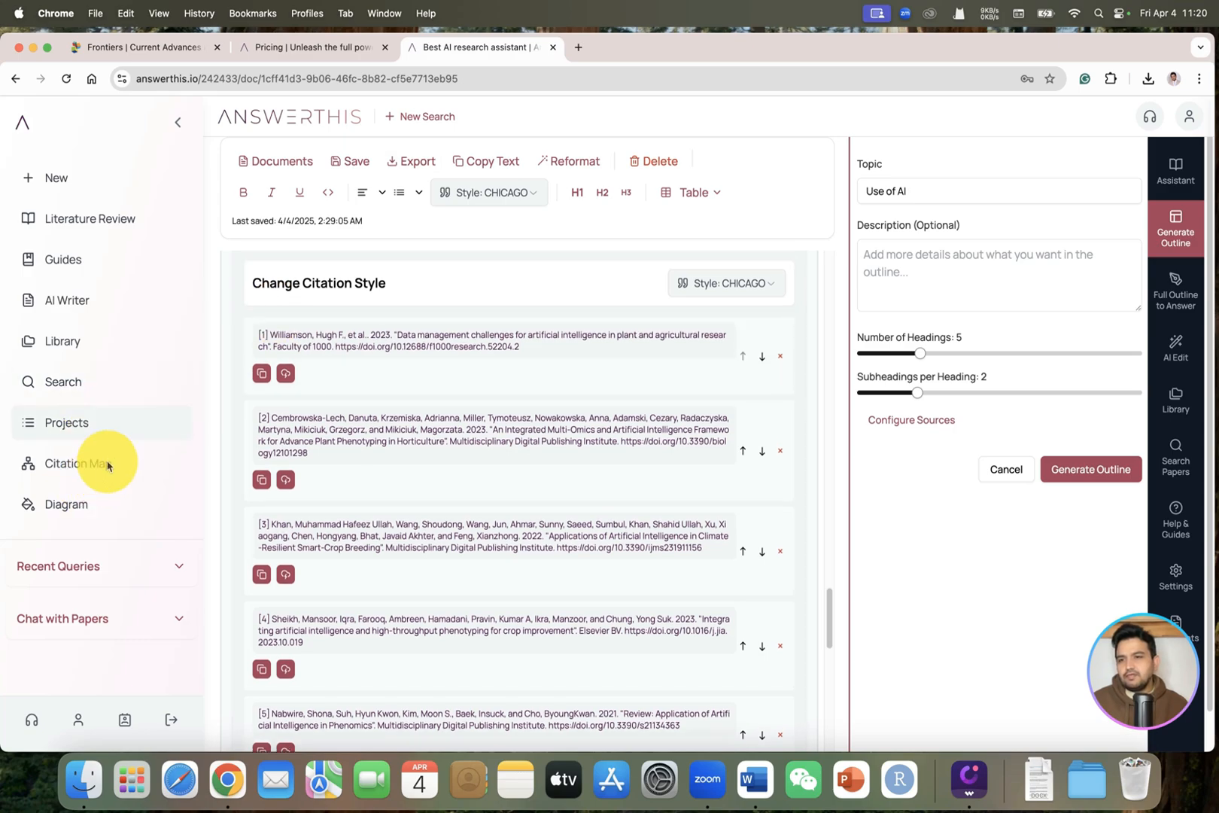
mouse_move(91, 355)
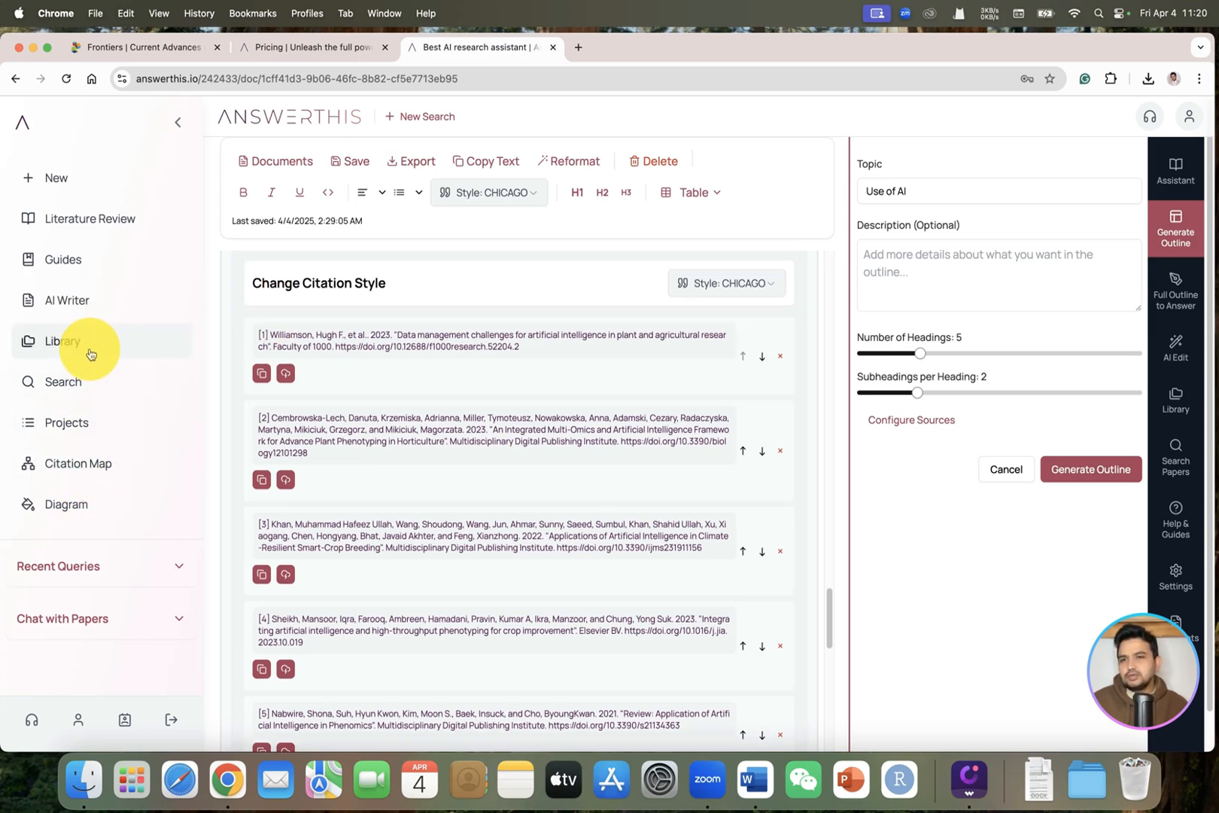
mouse_move(85, 415)
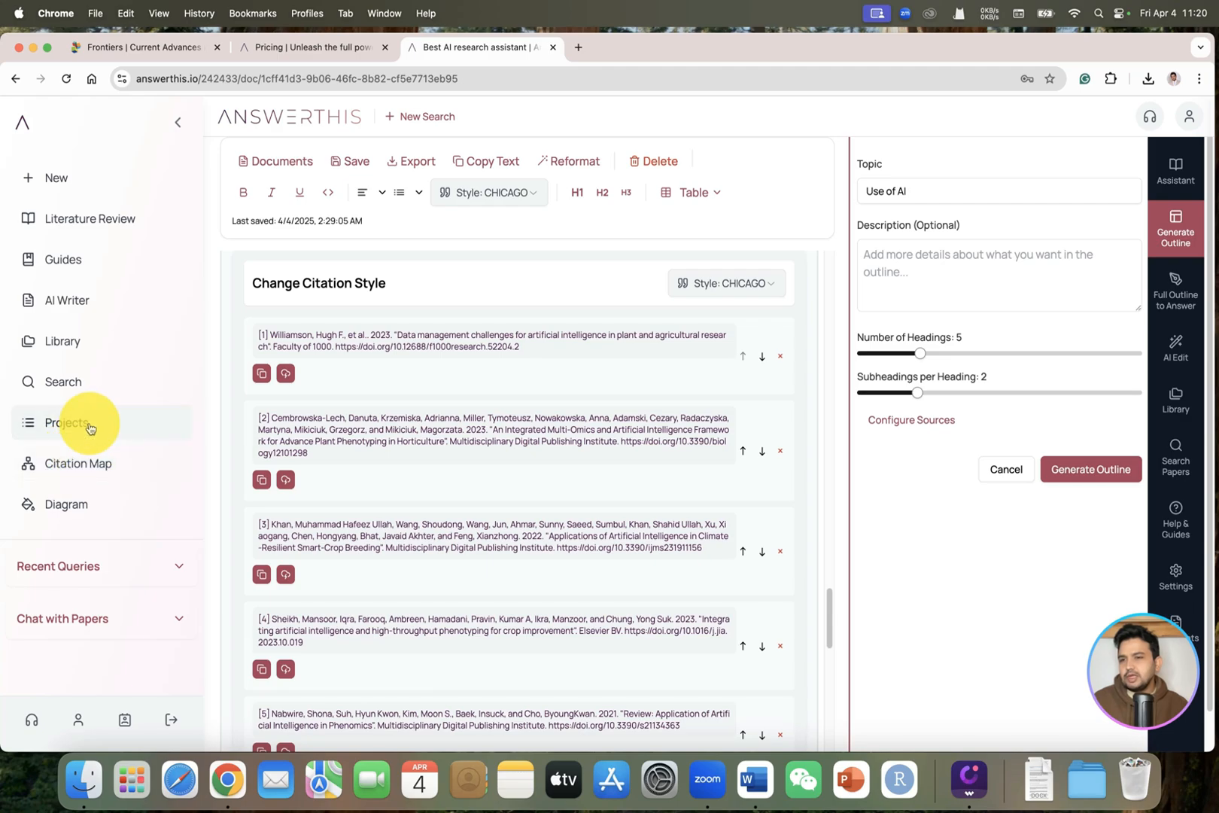
- Open the Diagram generator from Projects and browse types like Flowchart, Mind Map and Pie Chart
left_click(67, 423)
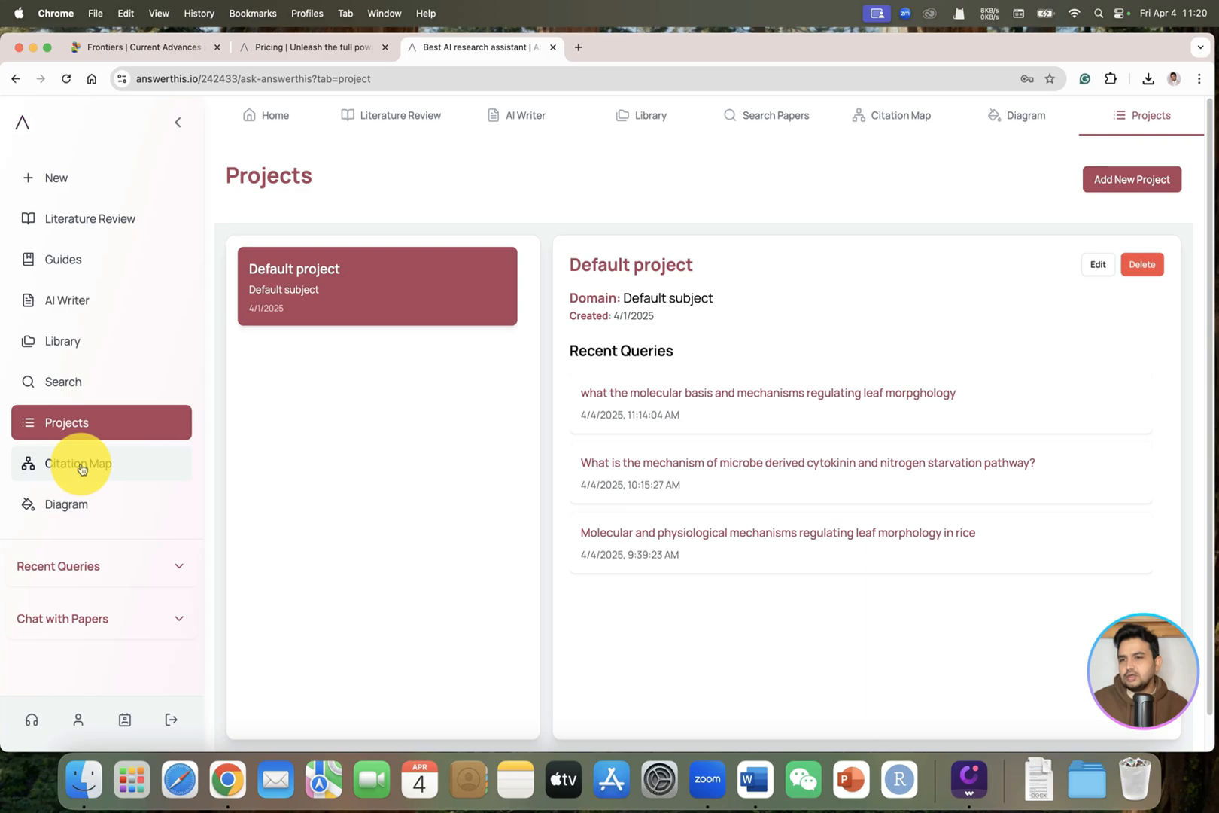
left_click(78, 463)
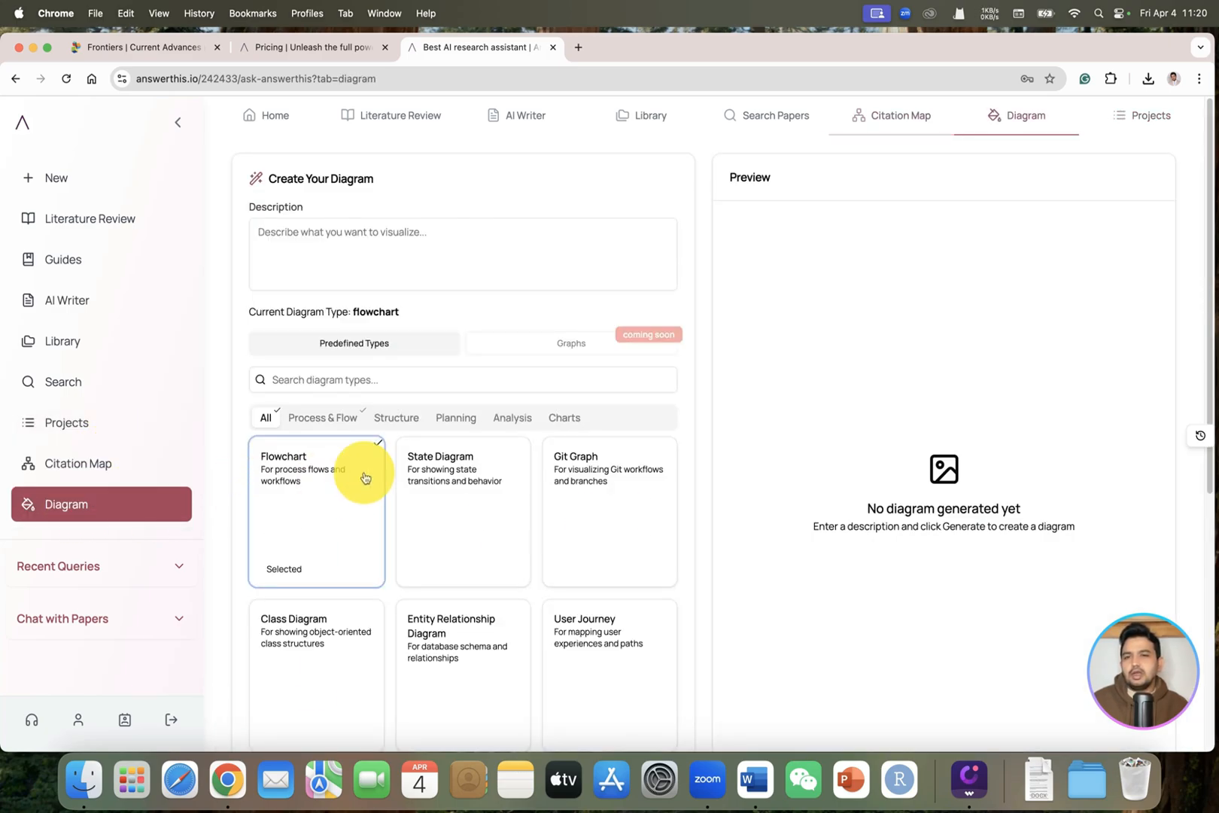
scroll("down", 3)
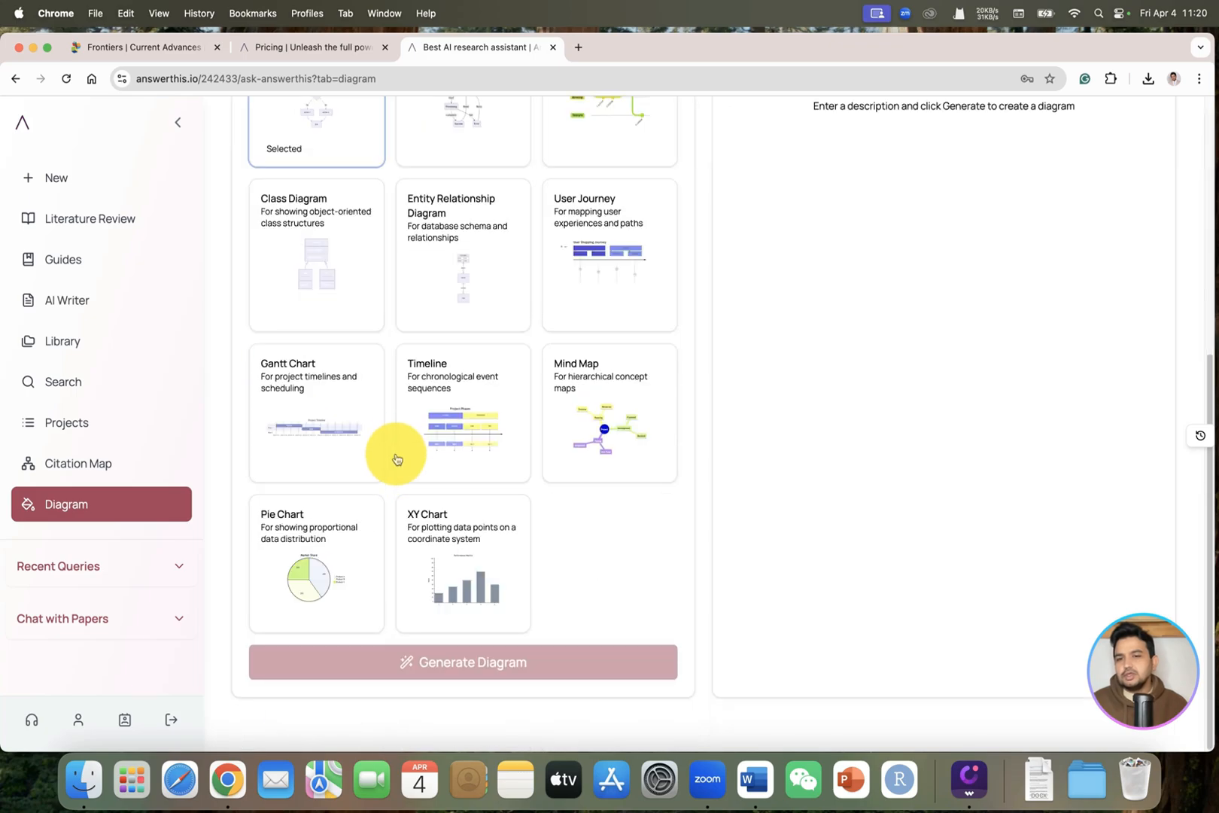
scroll("up", 3)
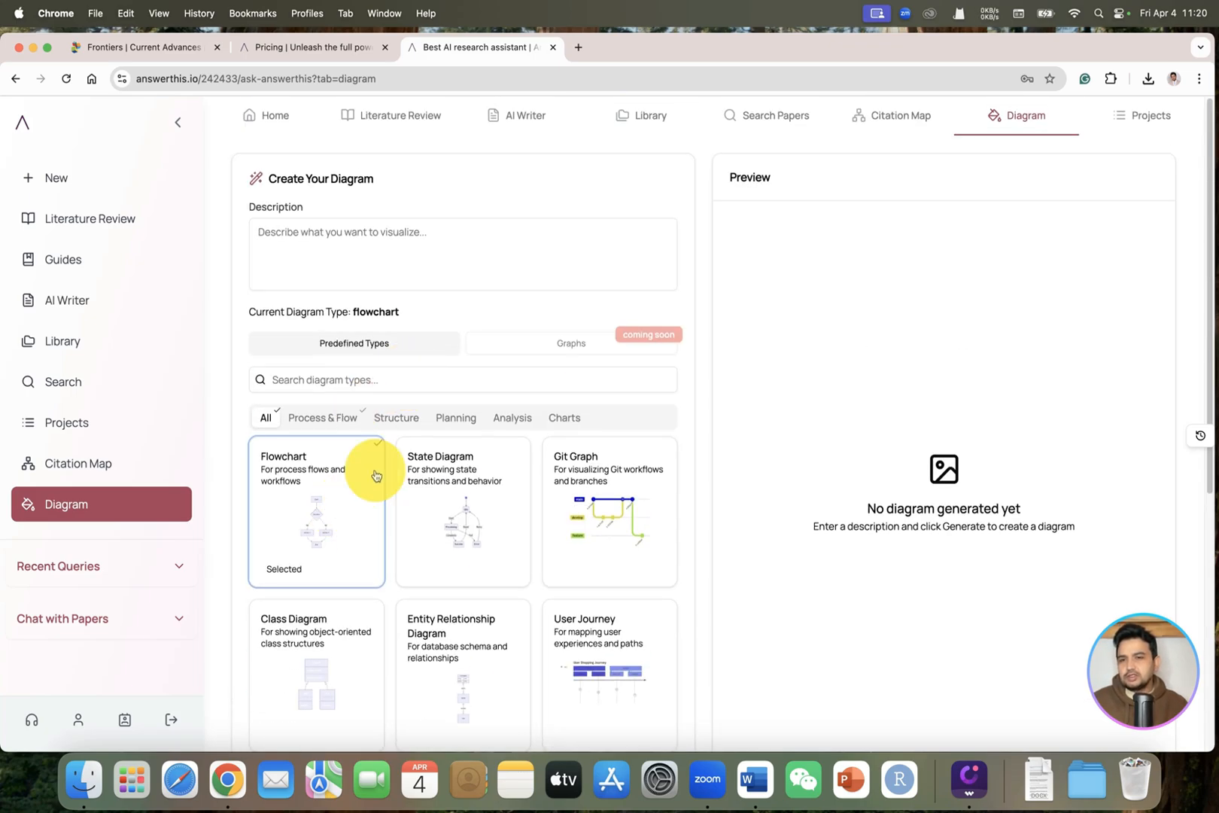
mouse_move(463, 481)
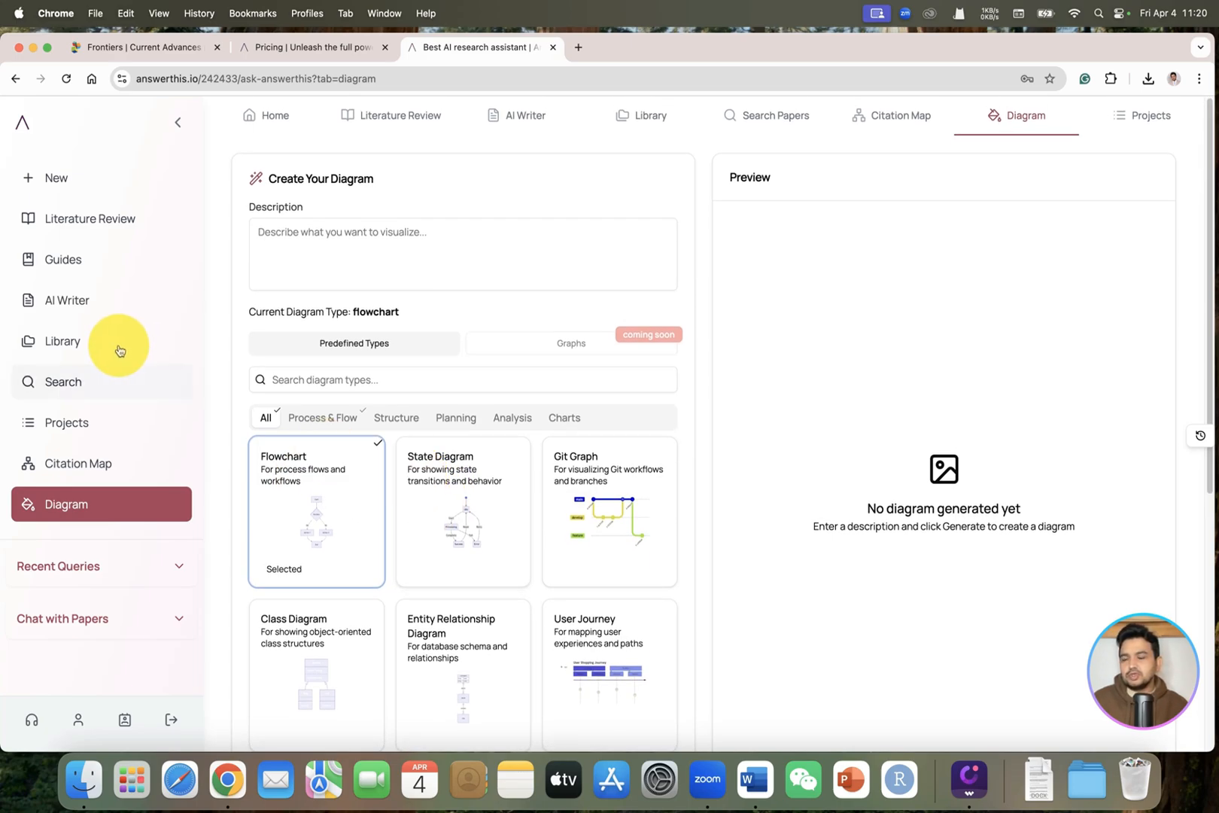
left_click(274, 115)
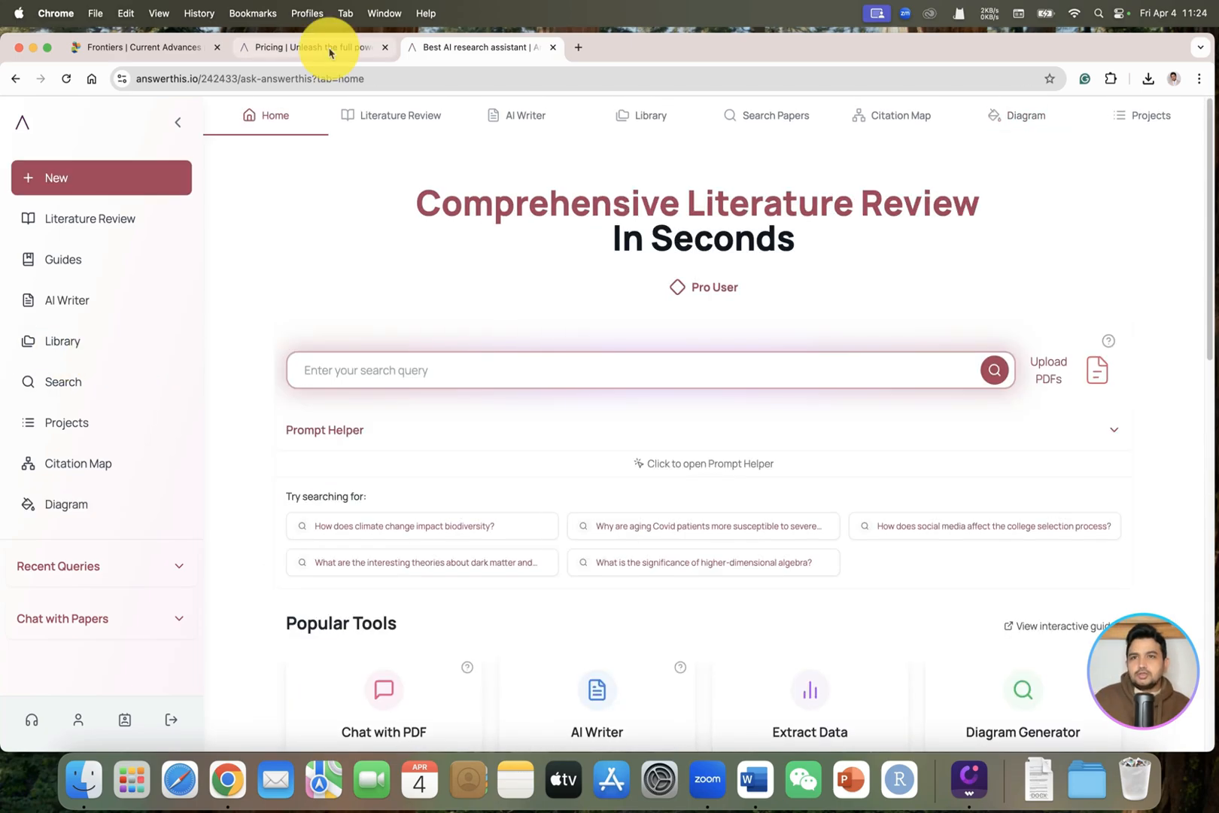
left_click(311, 47)
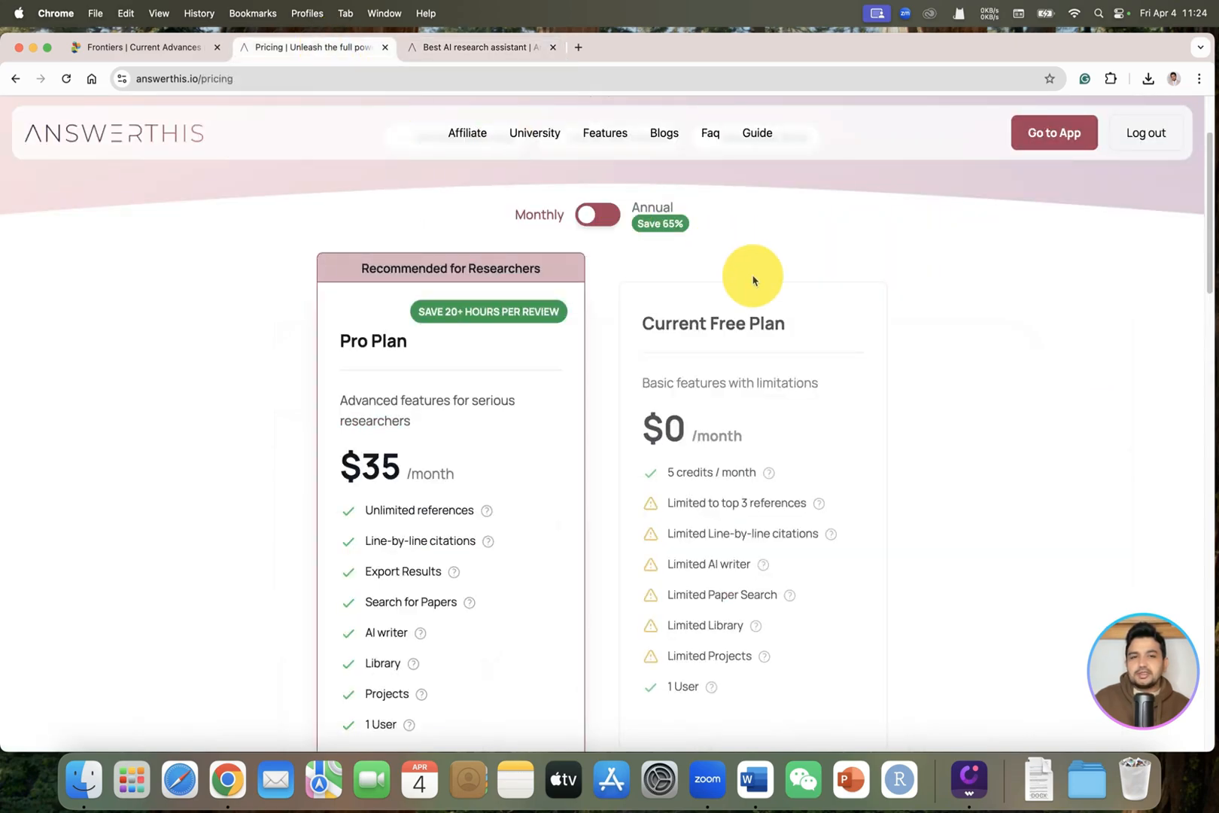
mouse_move(761, 340)
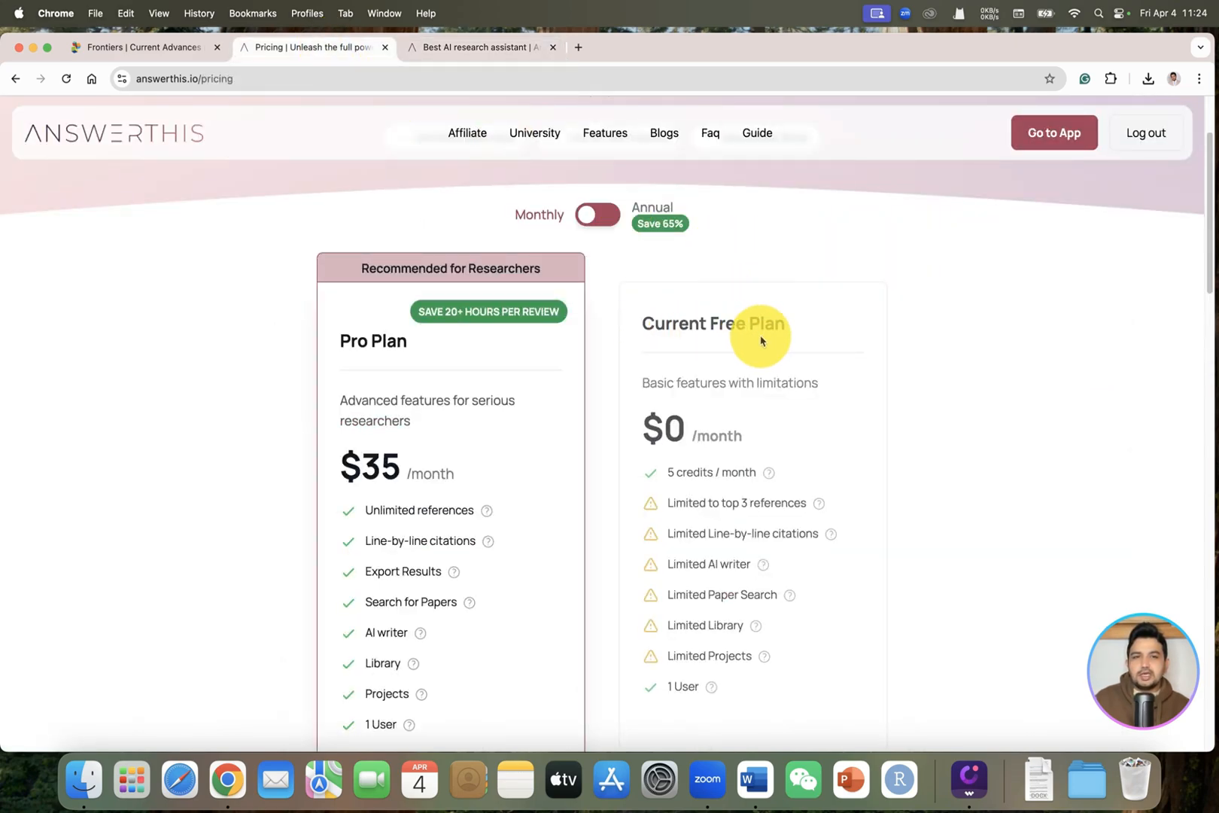
scroll("down", 3)
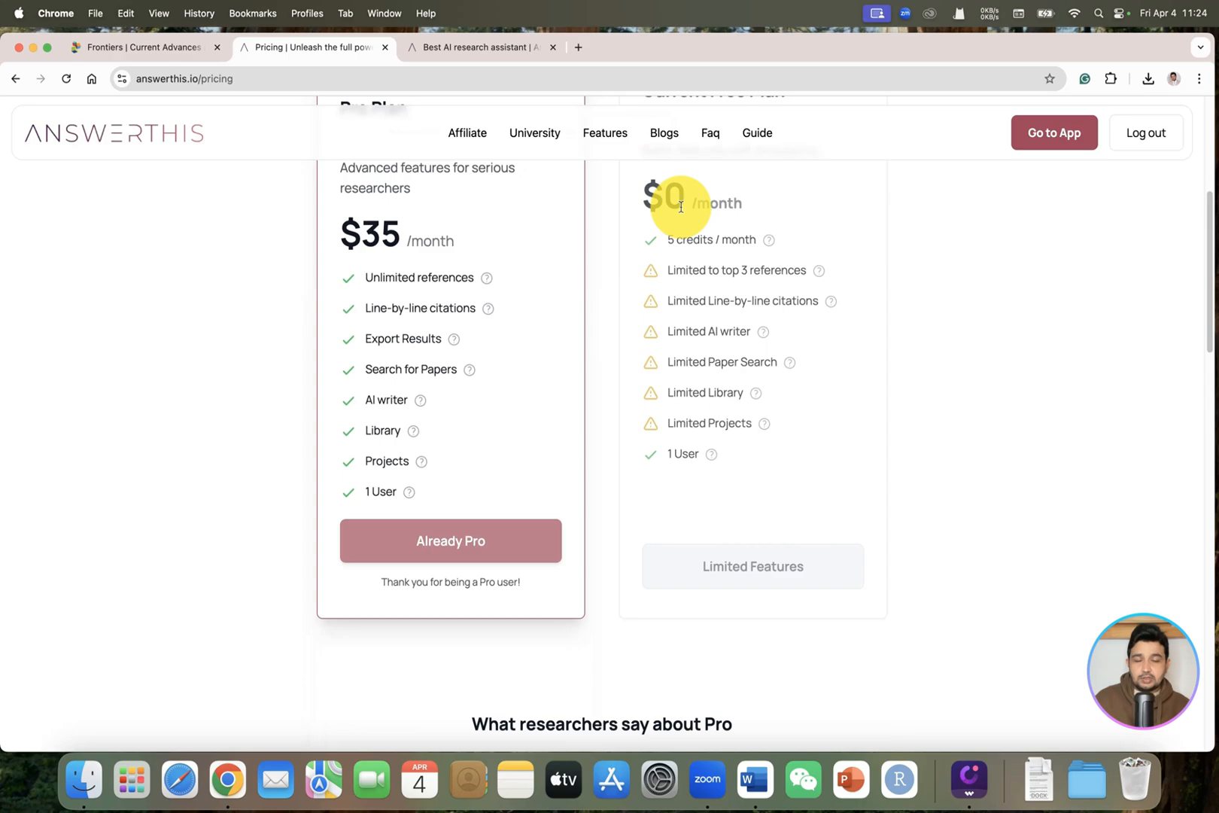
mouse_move(789, 217)
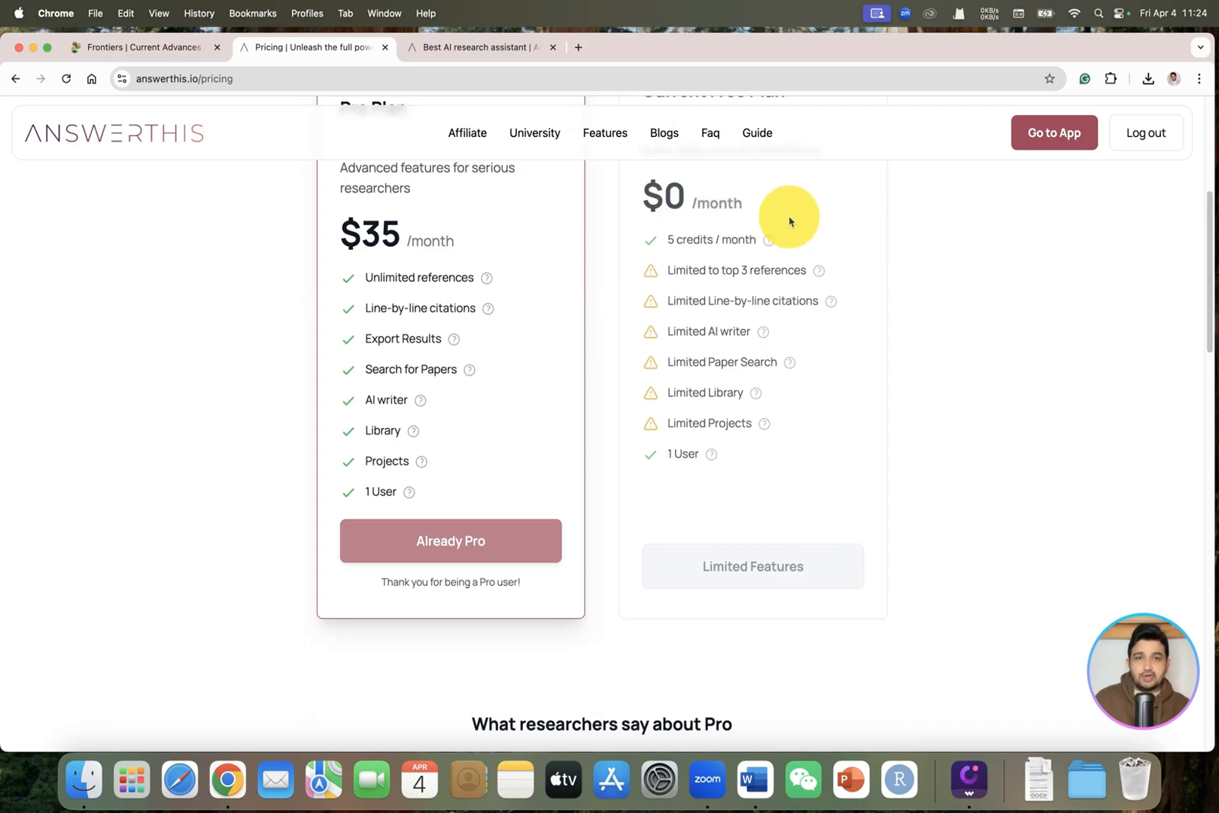
mouse_move(706, 247)
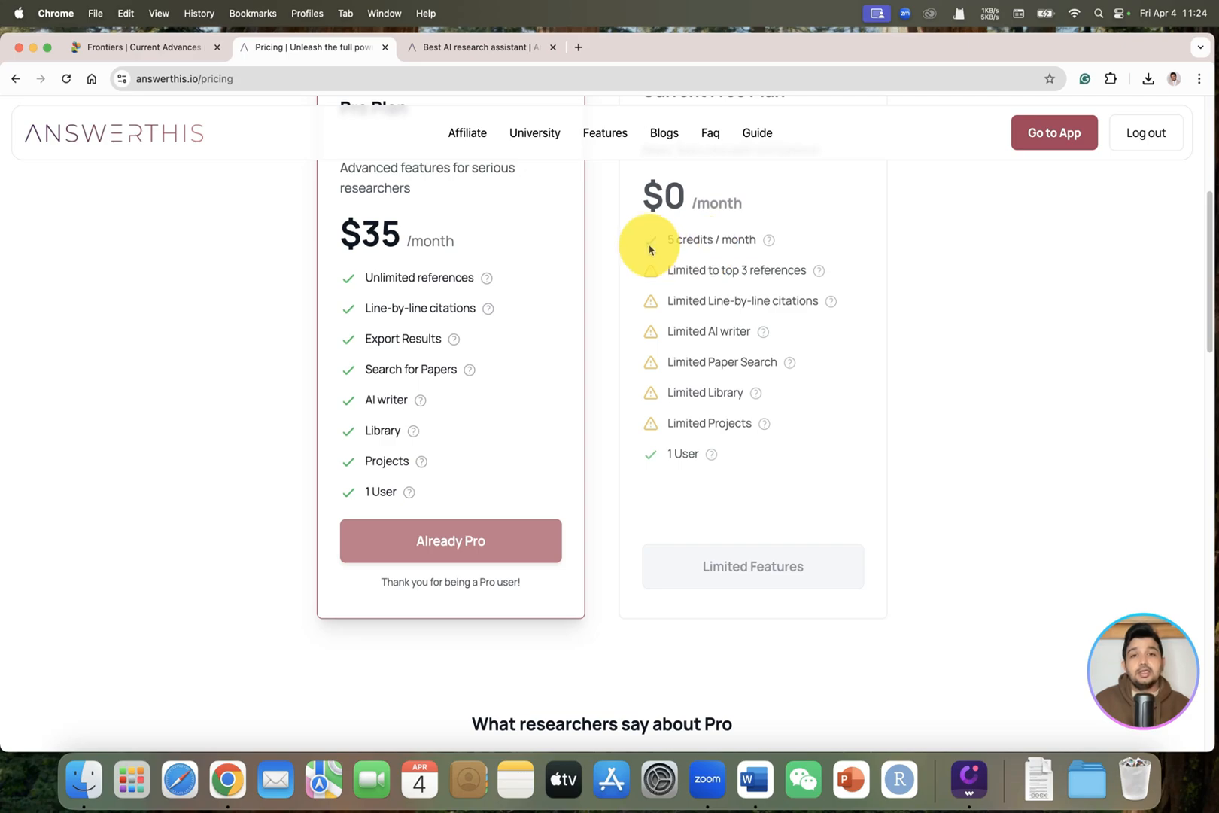
mouse_move(720, 273)
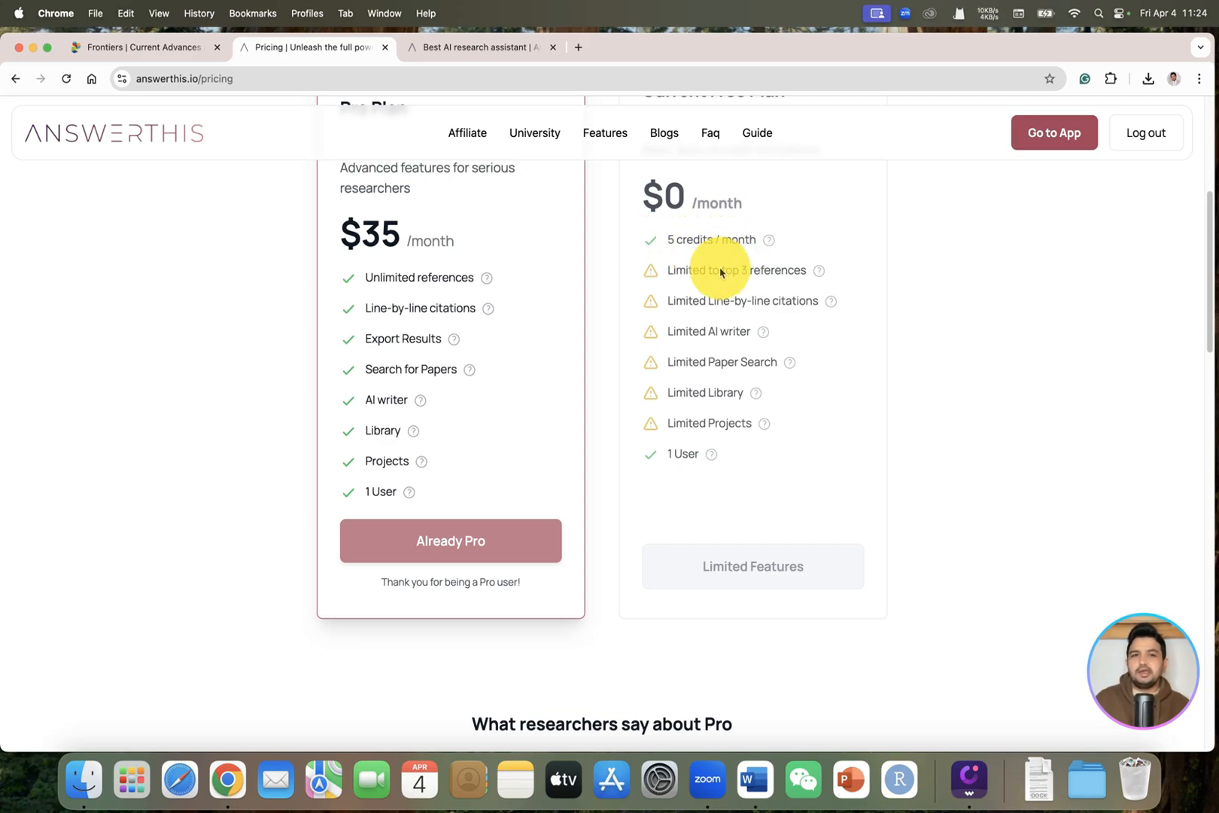
mouse_move(753, 276)
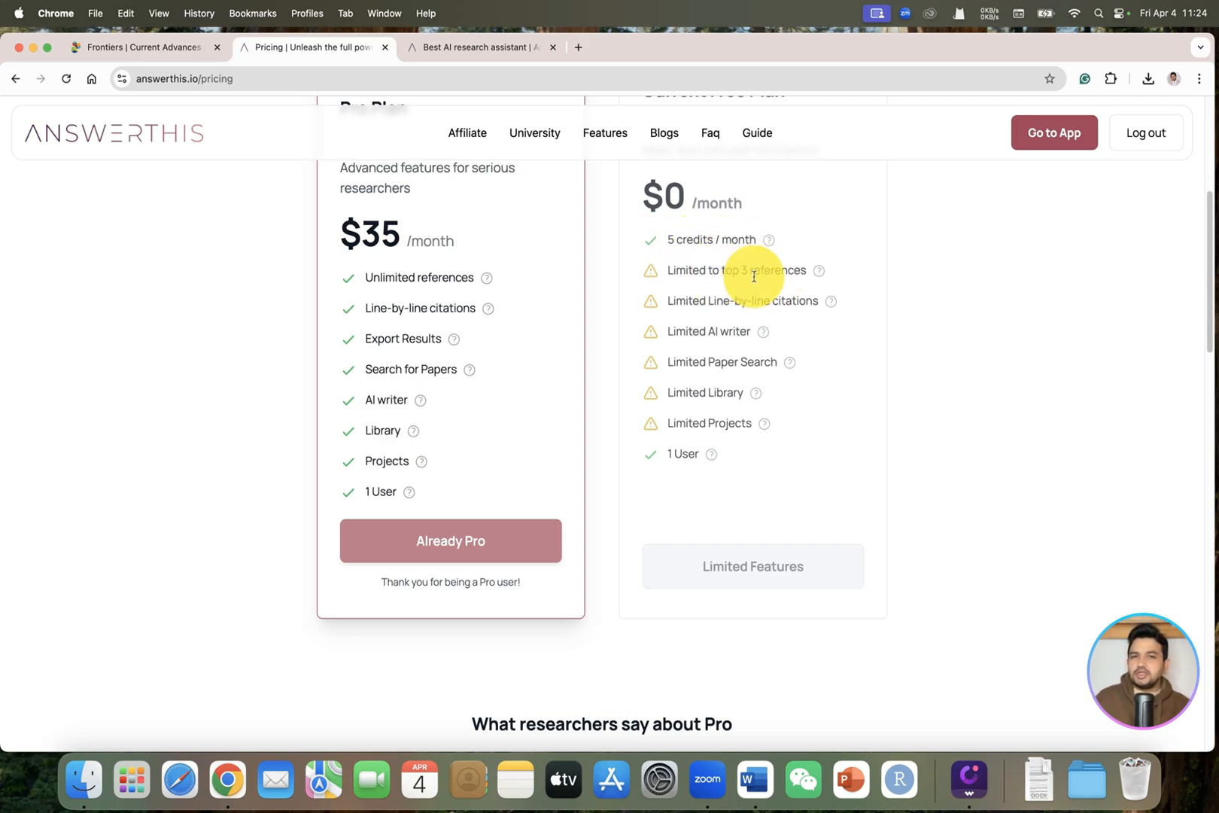
mouse_move(716, 315)
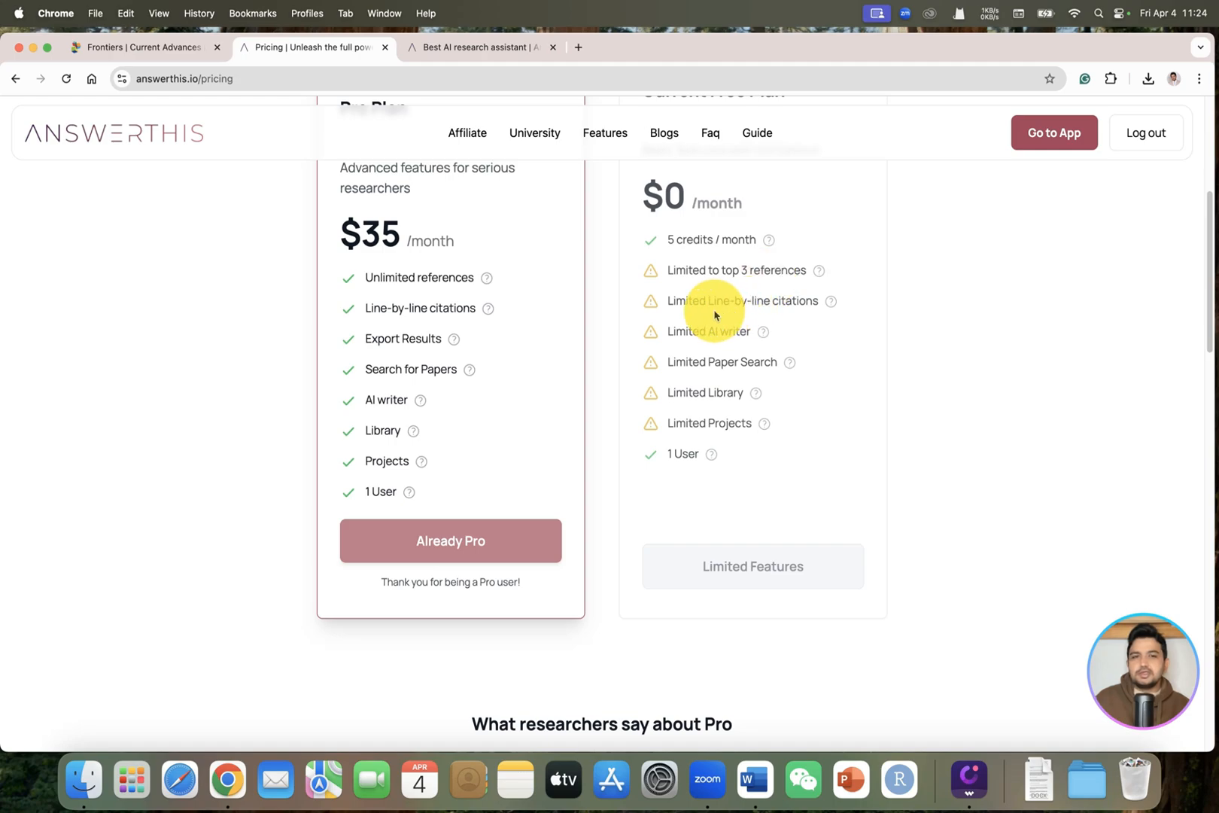
mouse_move(768, 317)
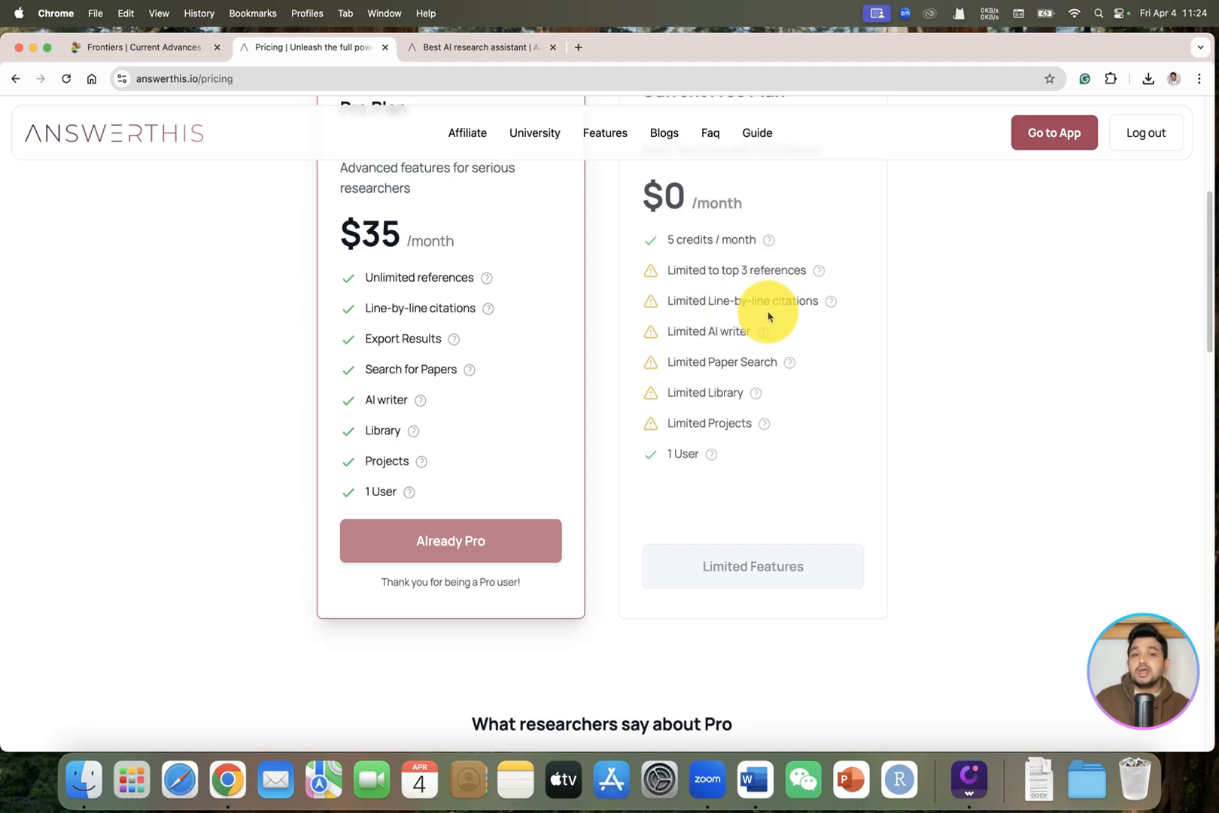
mouse_move(719, 337)
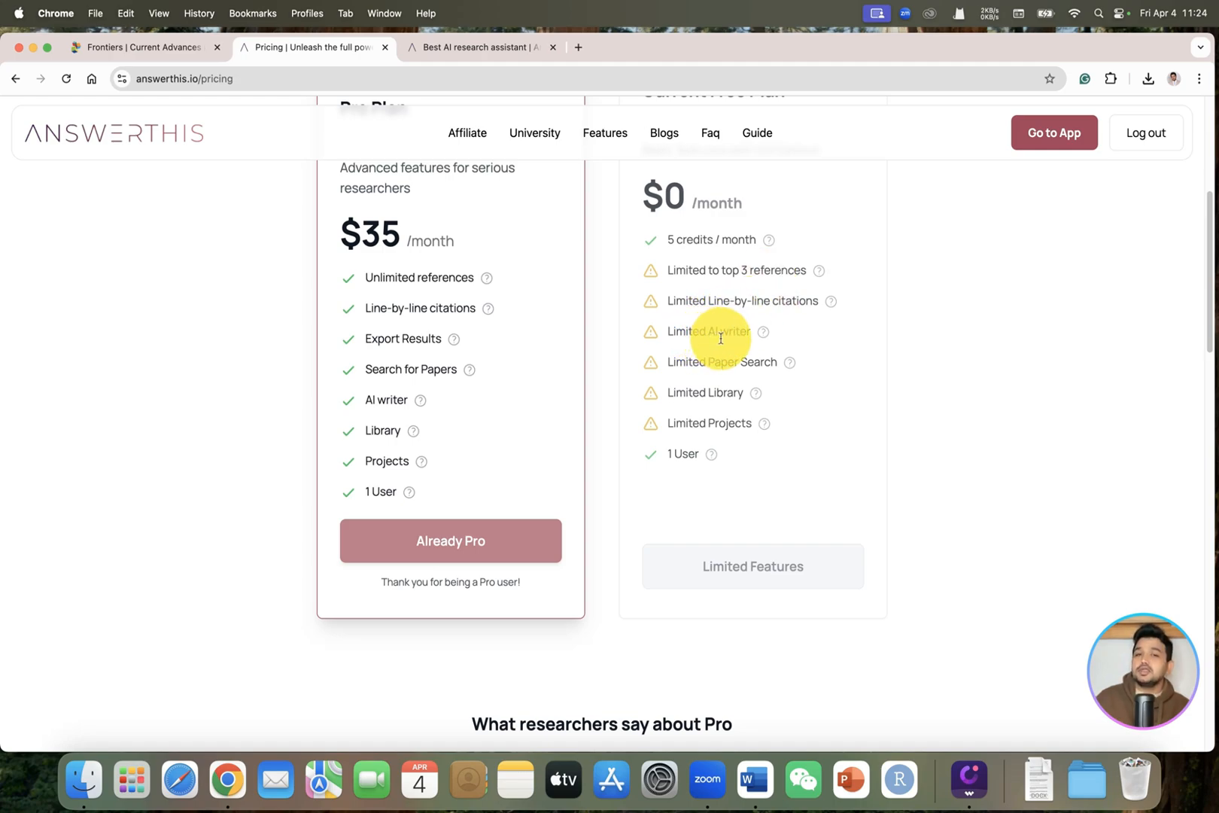
mouse_move(735, 344)
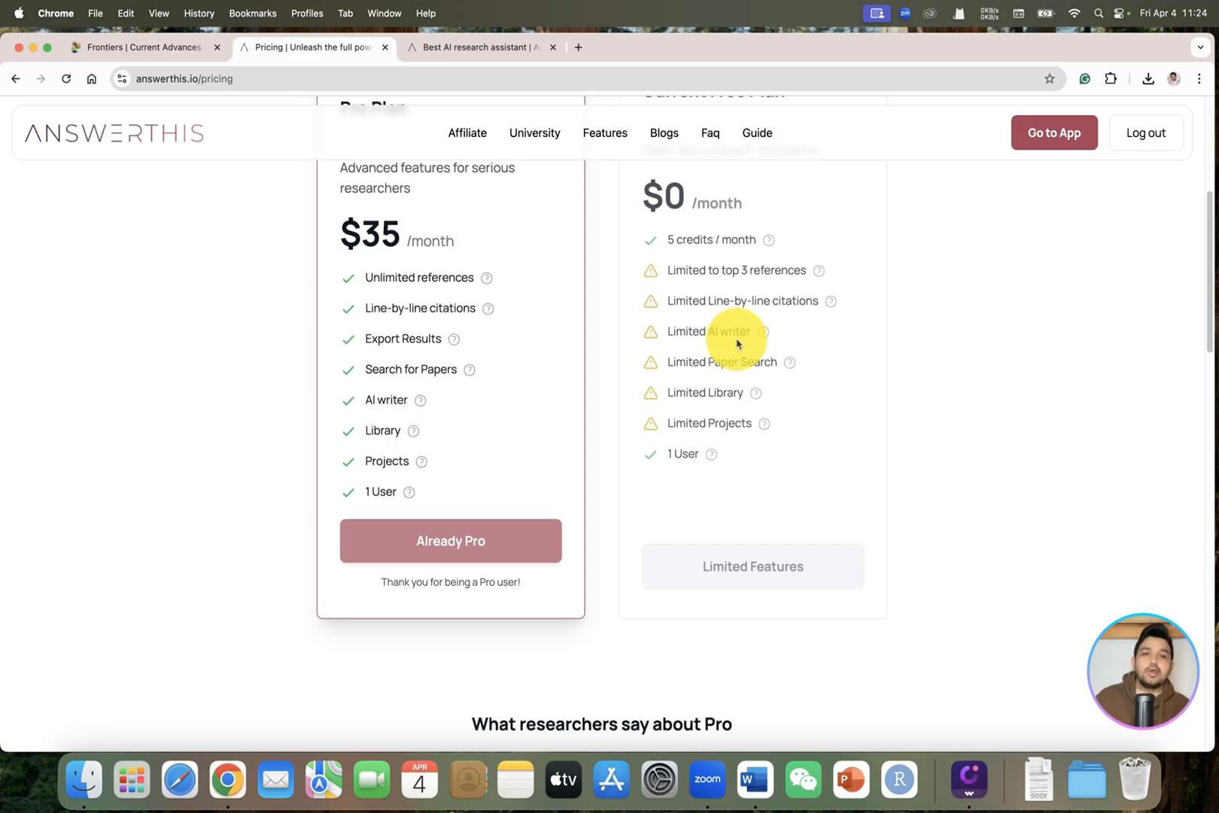
mouse_move(693, 404)
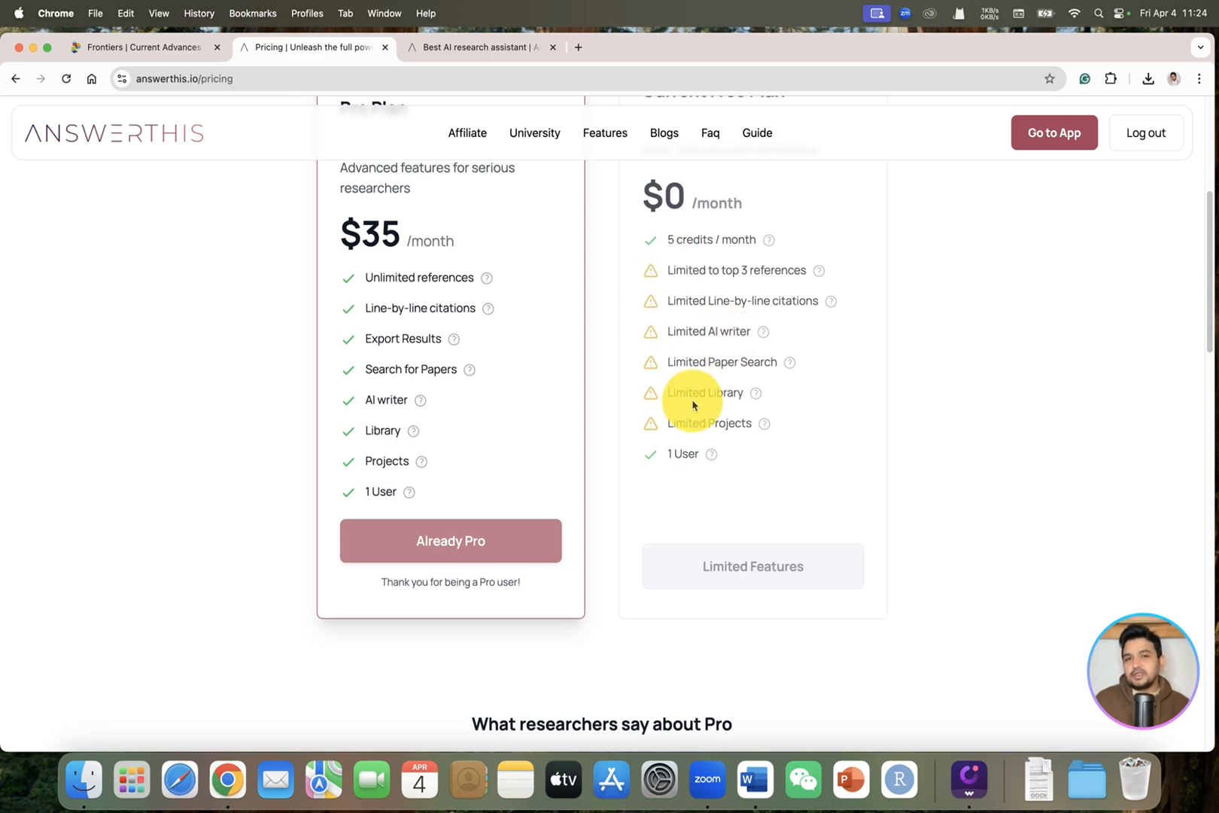
scroll("up", 3)
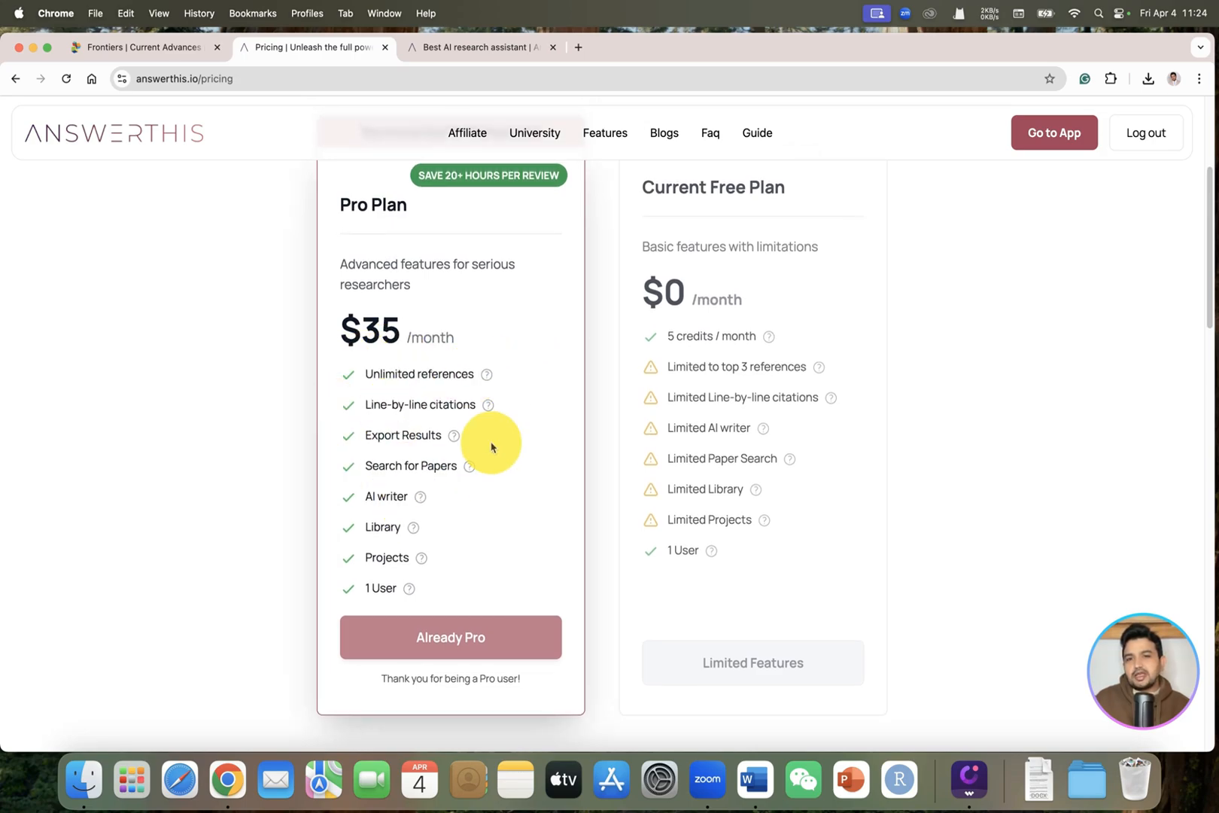
scroll("up", 3)
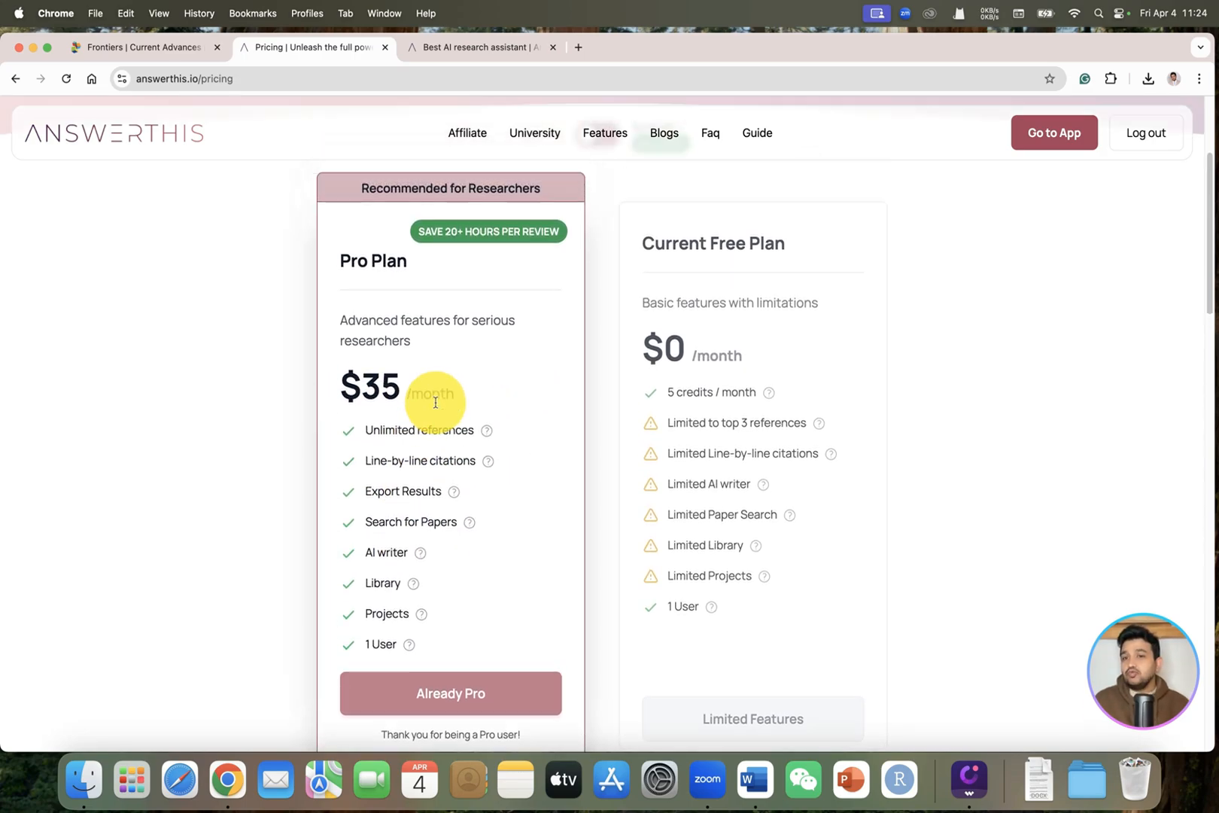
scroll("up", 3)
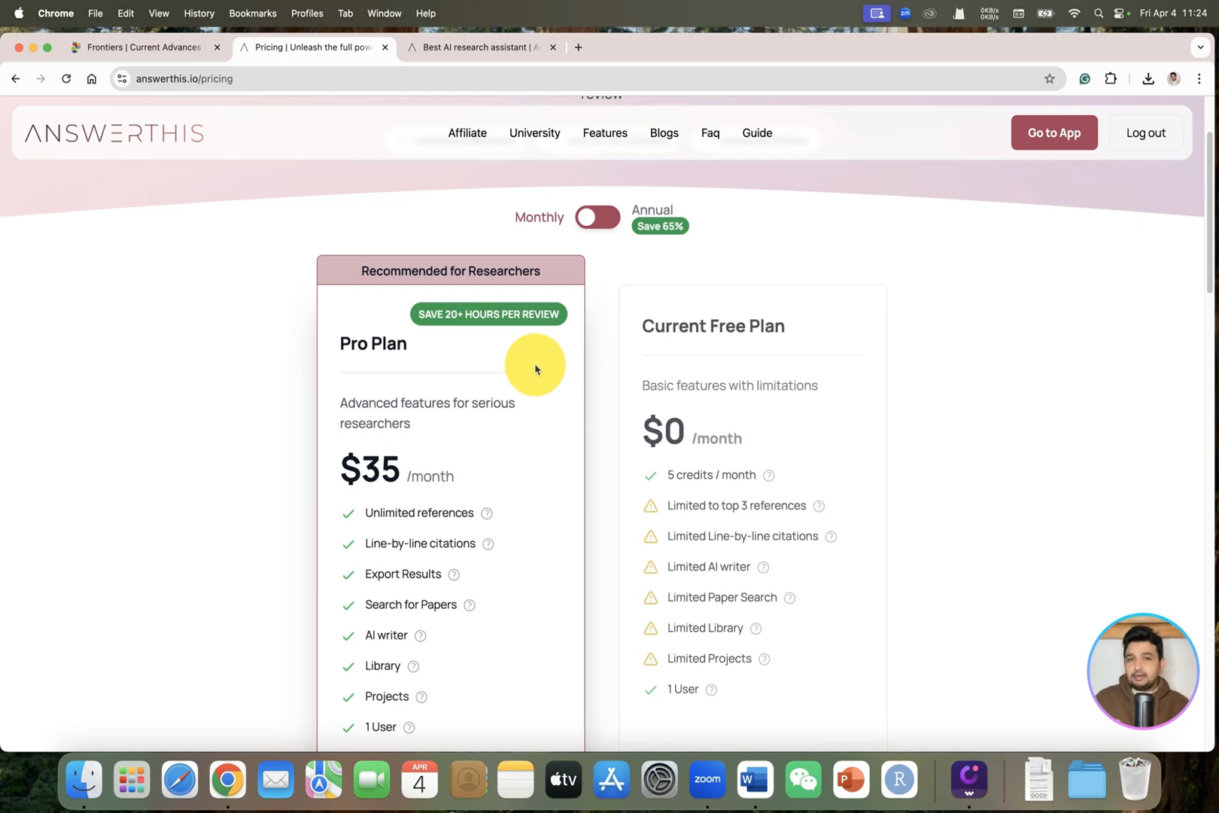
mouse_move(597, 216)
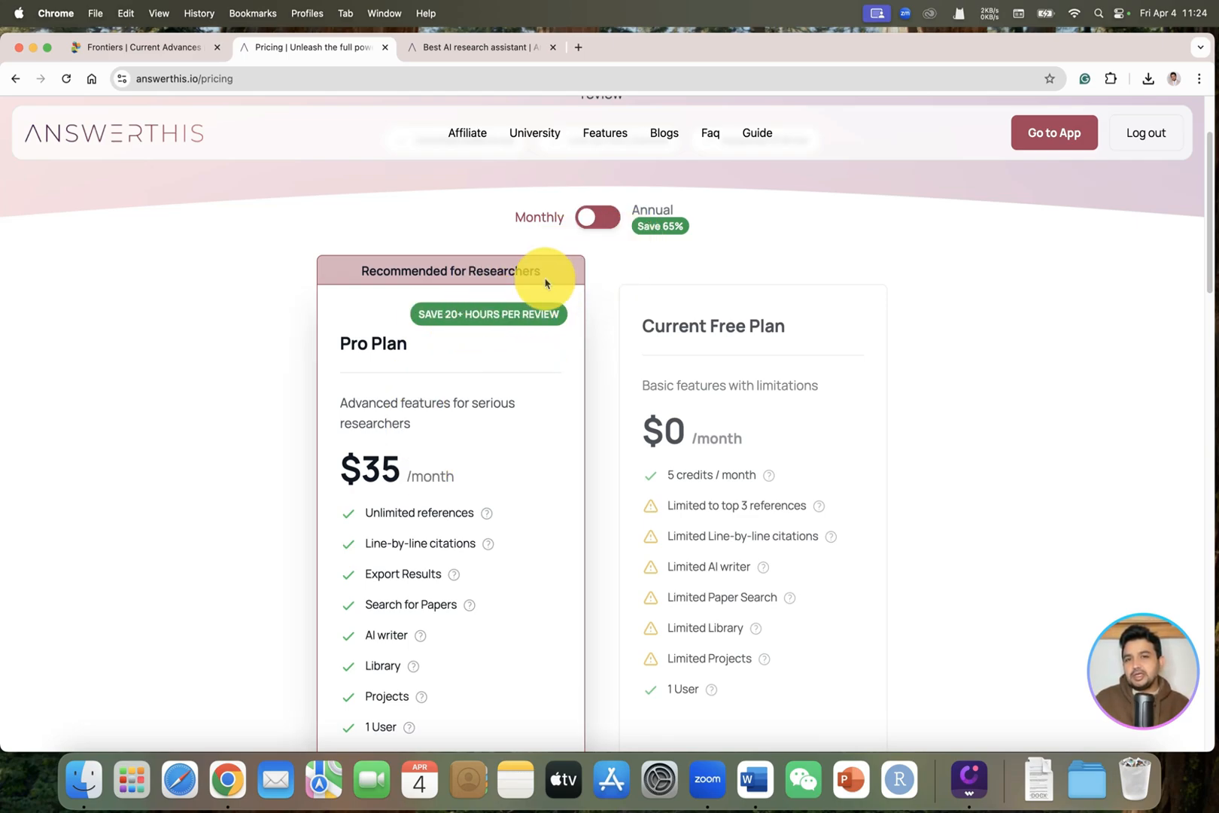
mouse_move(393, 467)
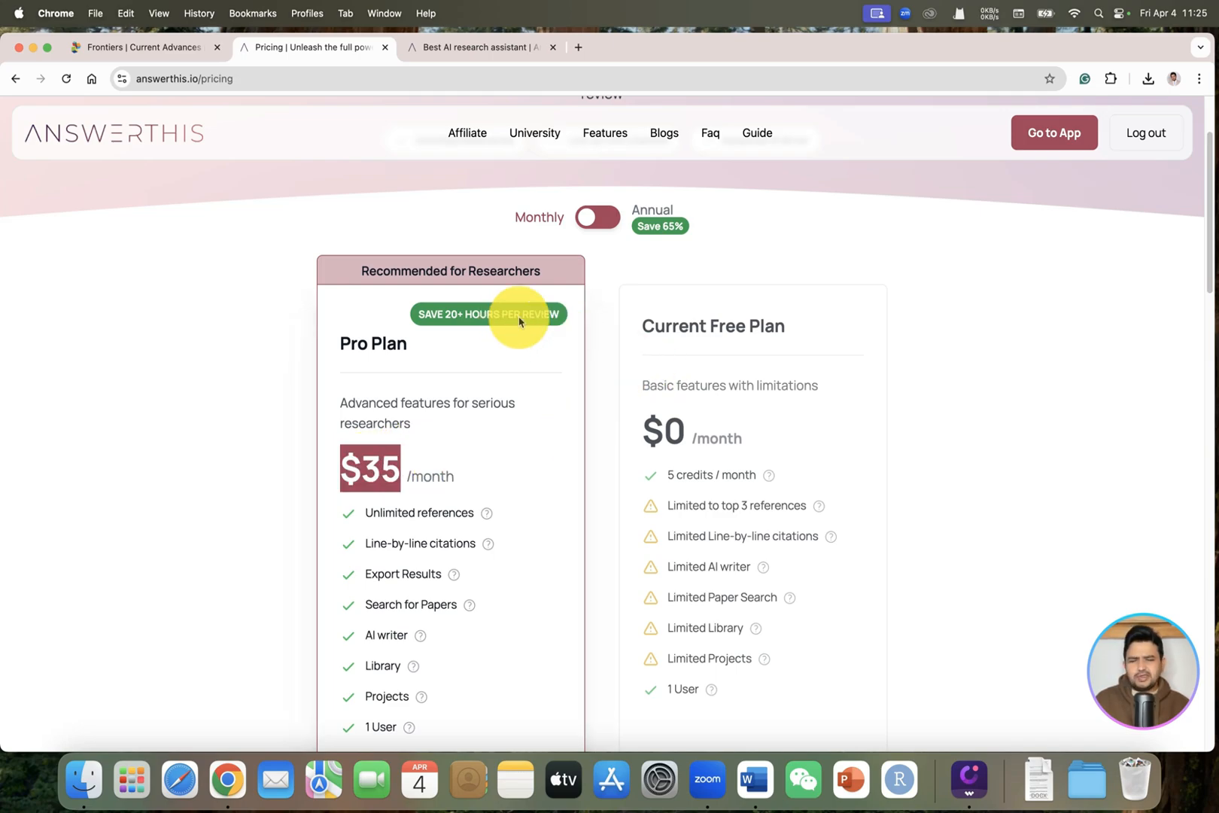
mouse_move(598, 218)
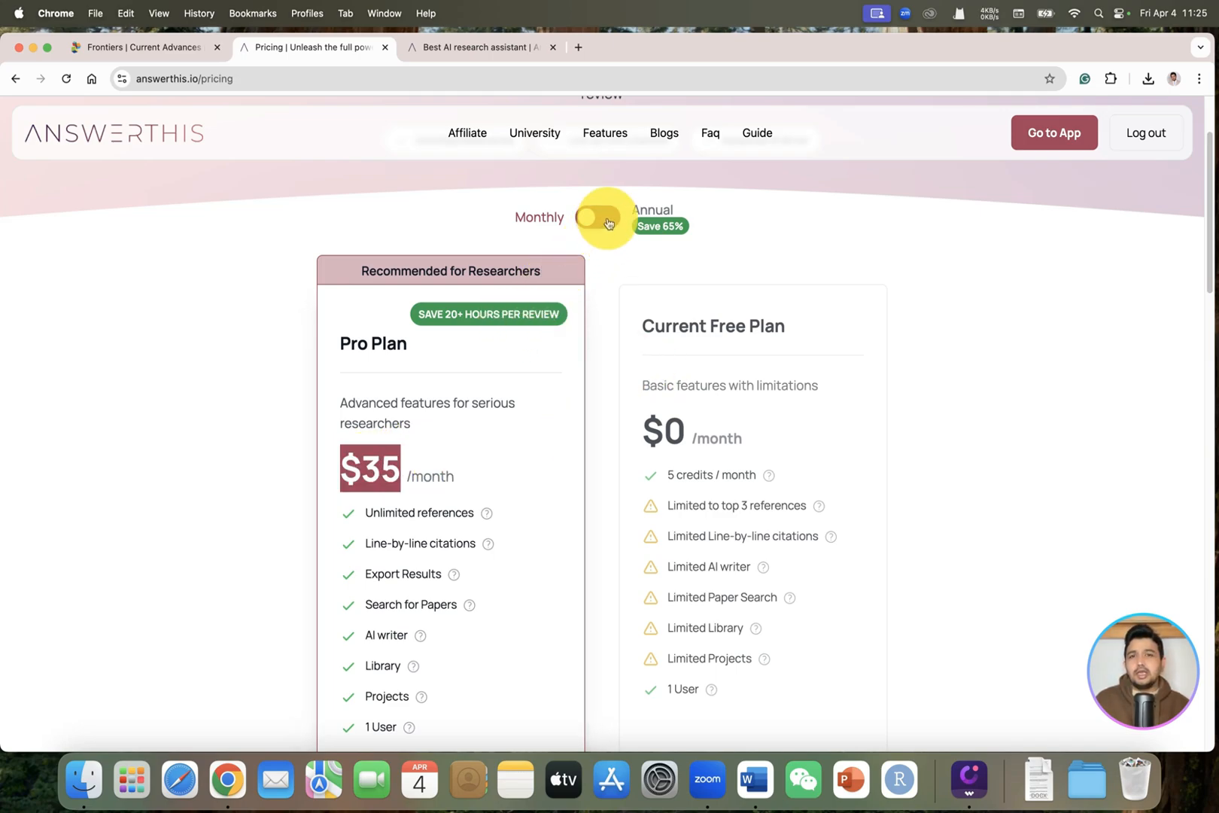
- Switch pricing to annual billing and review the Pro Plan at $12/month, billed $144/year
left_click(600, 217)
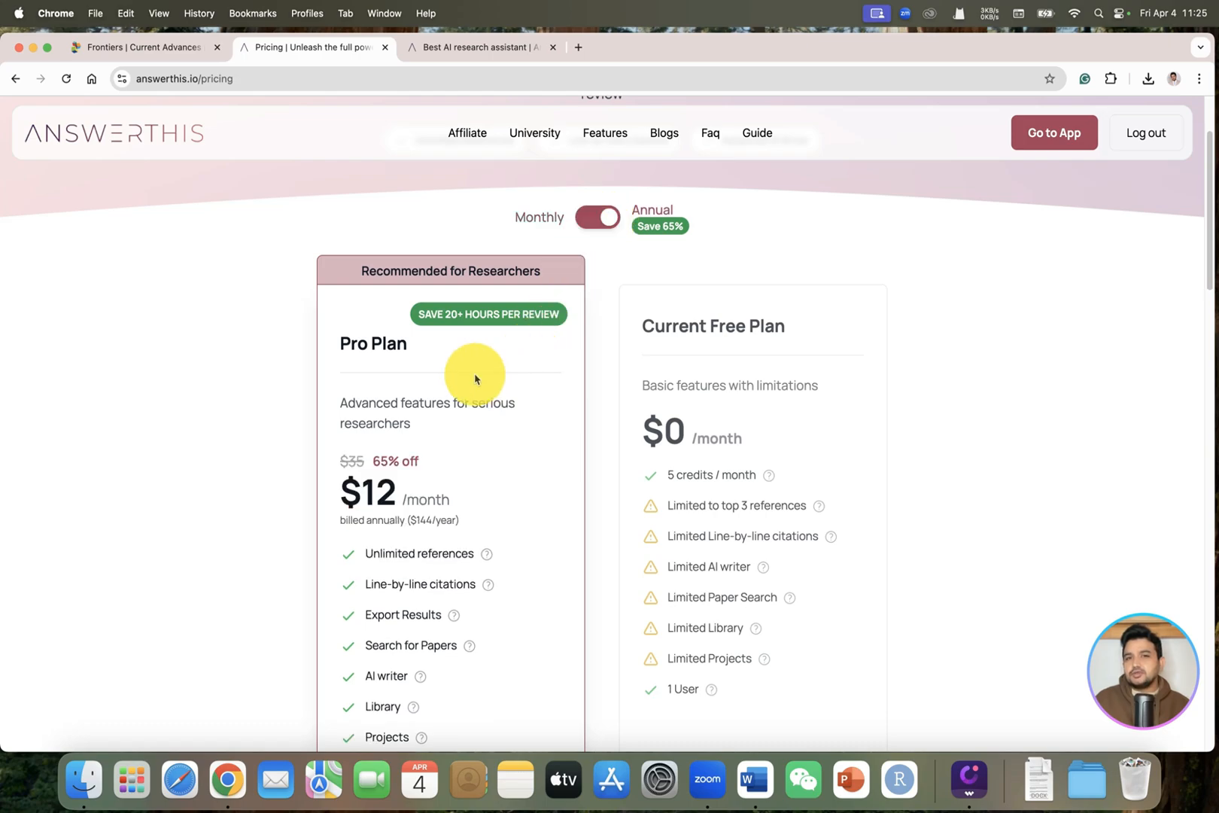
mouse_move(371, 460)
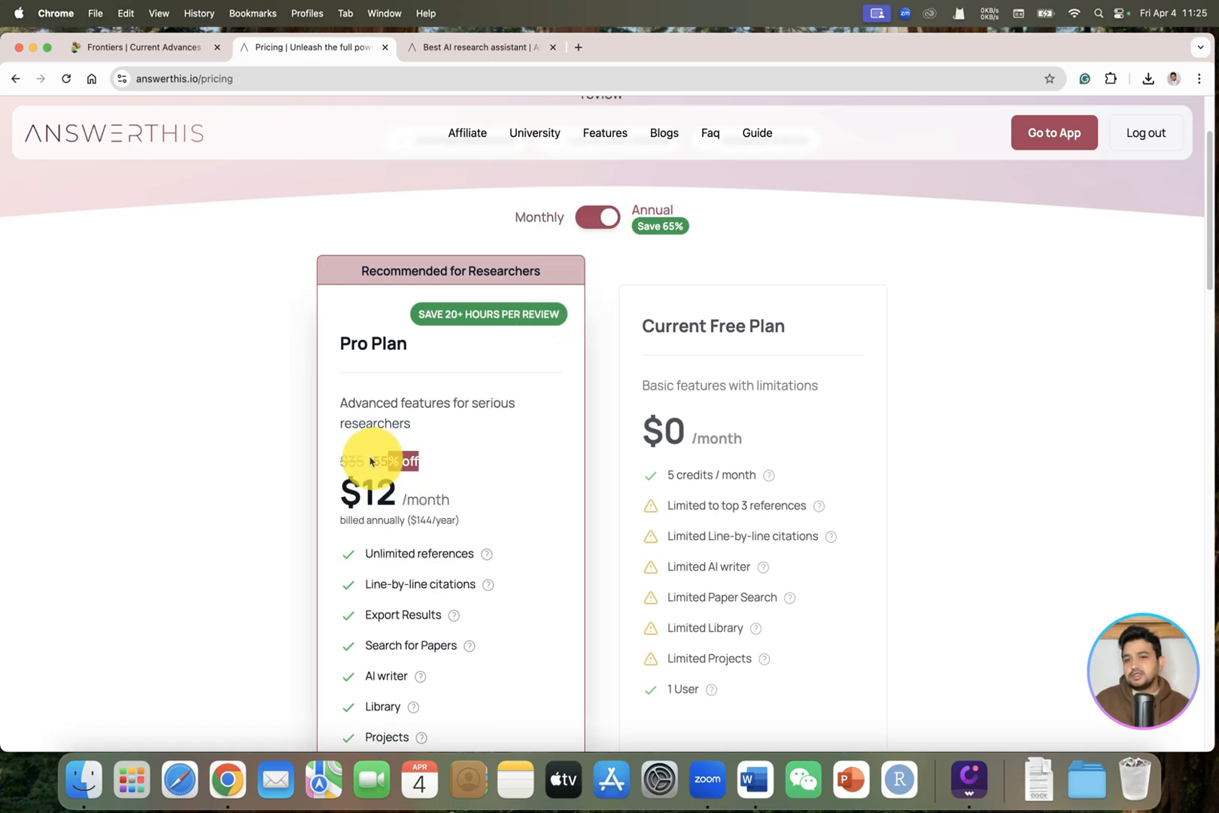
scroll("down", 3)
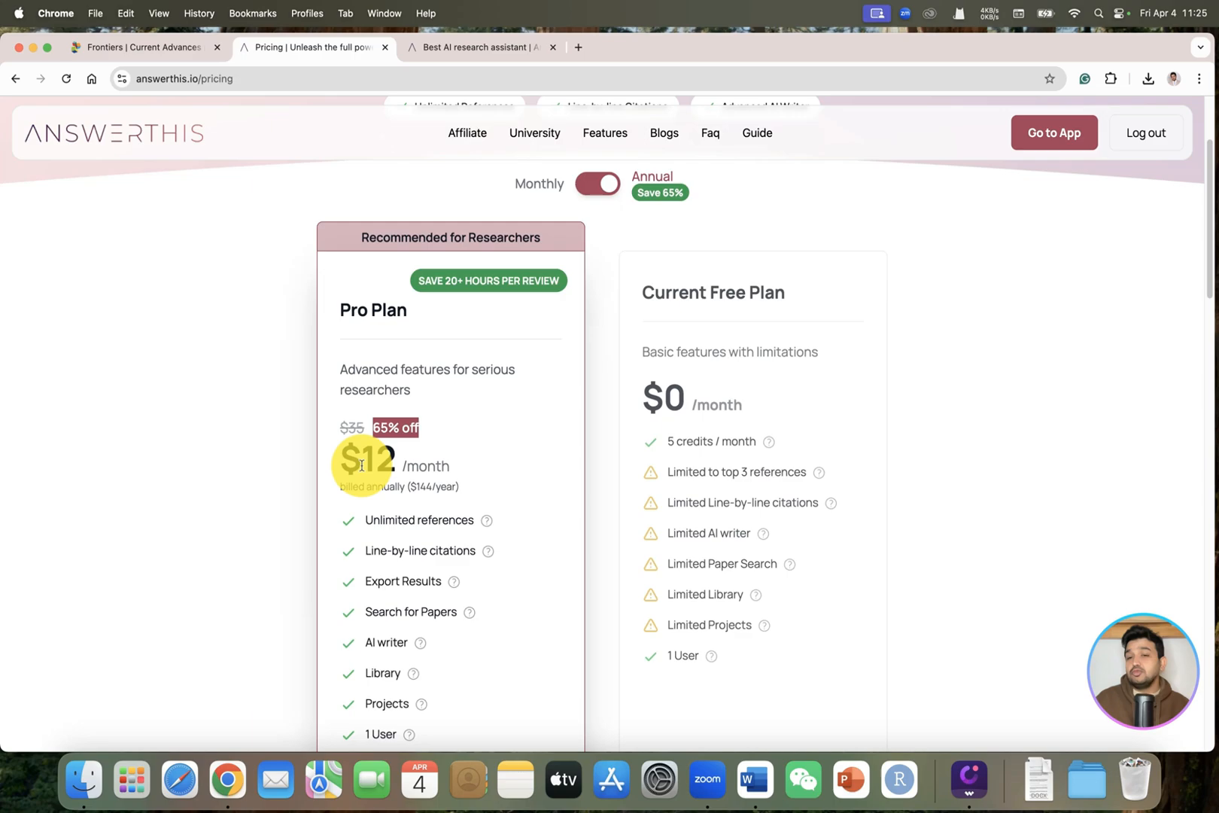
mouse_move(495, 462)
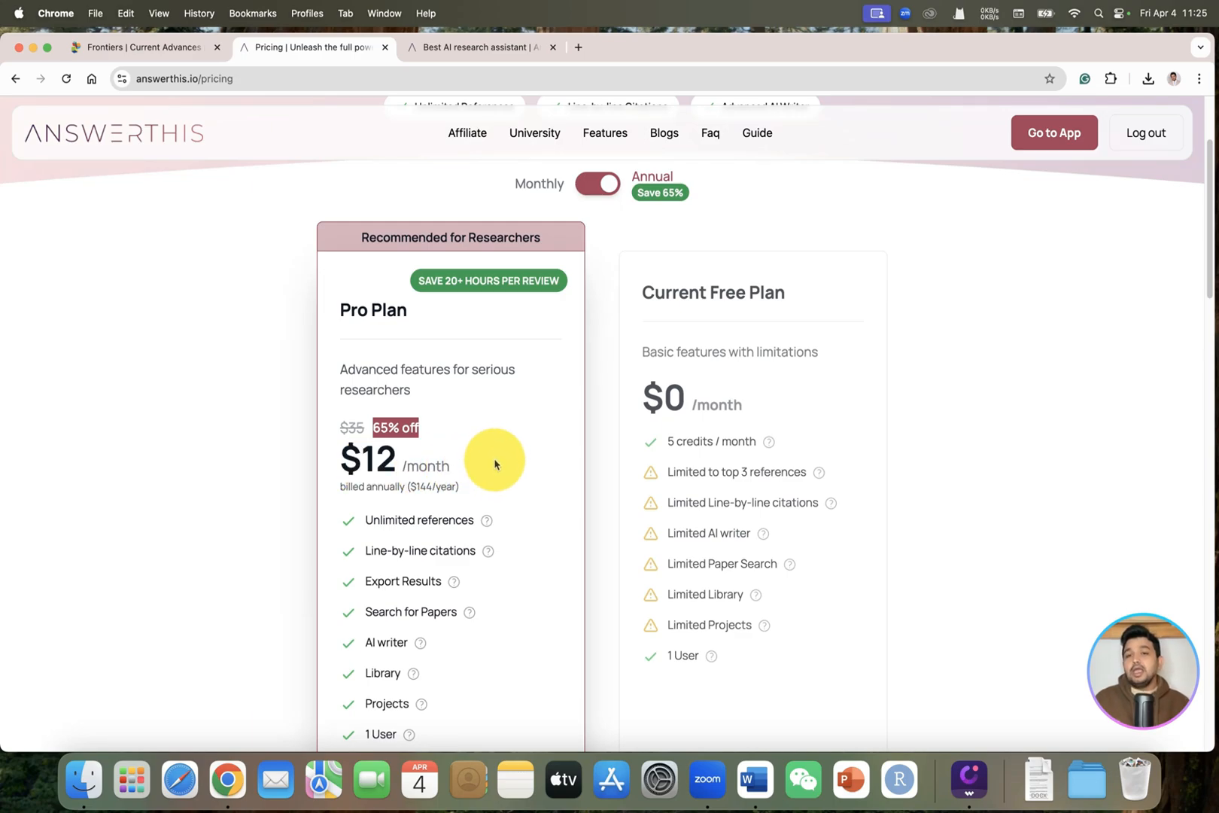
scroll("down", 3)
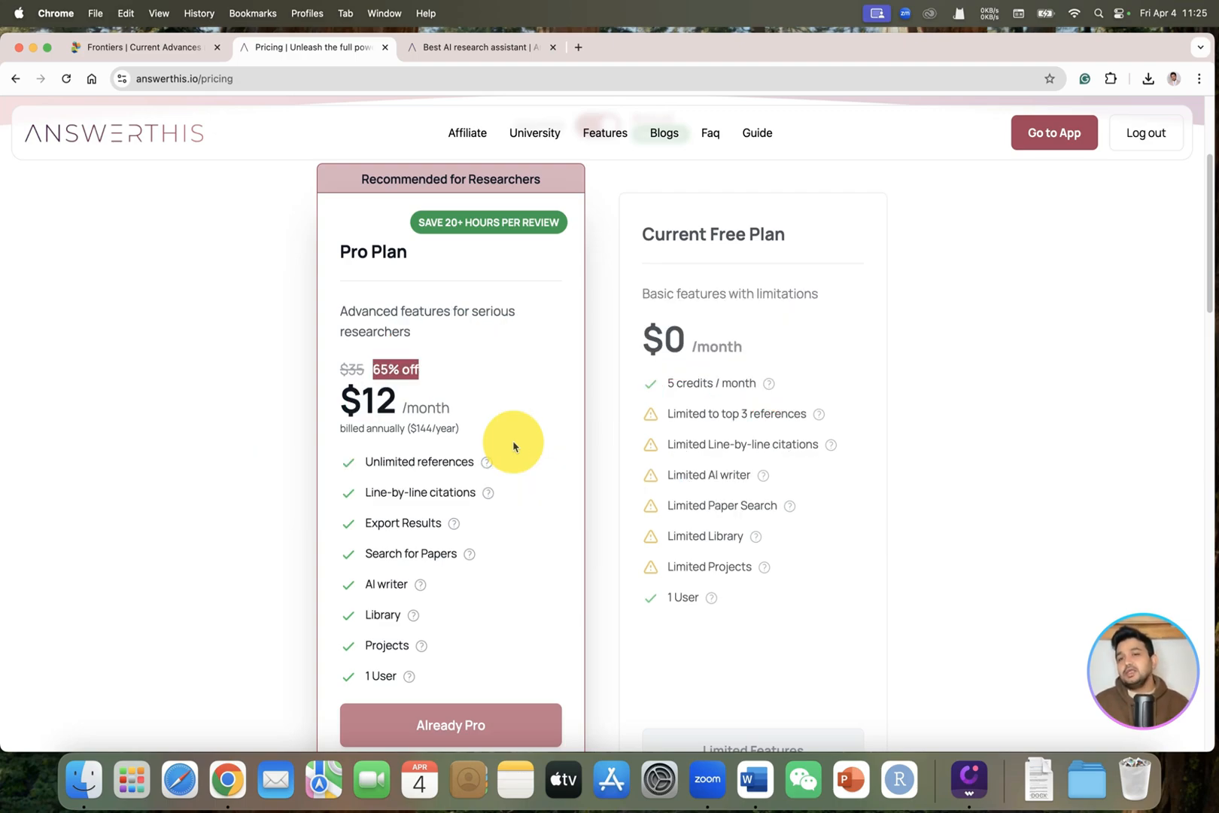
mouse_move(524, 442)
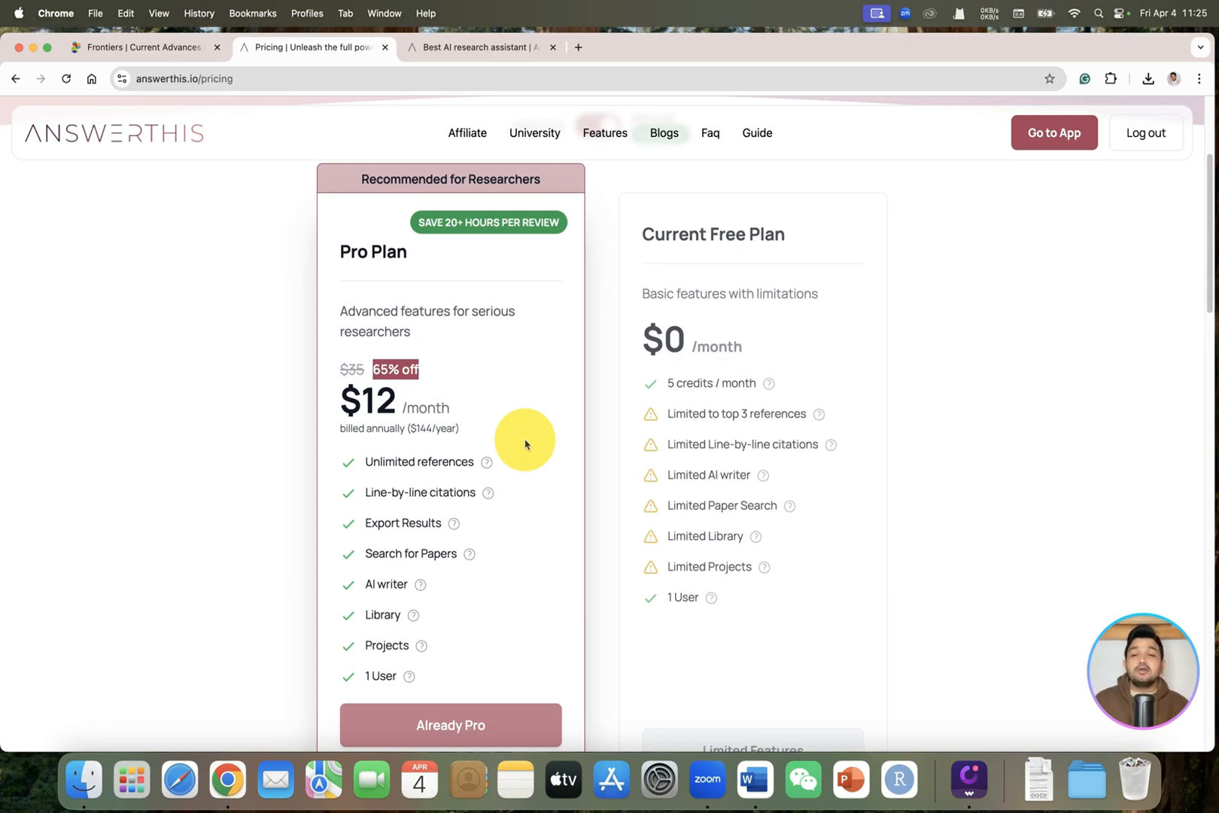
mouse_move(504, 520)
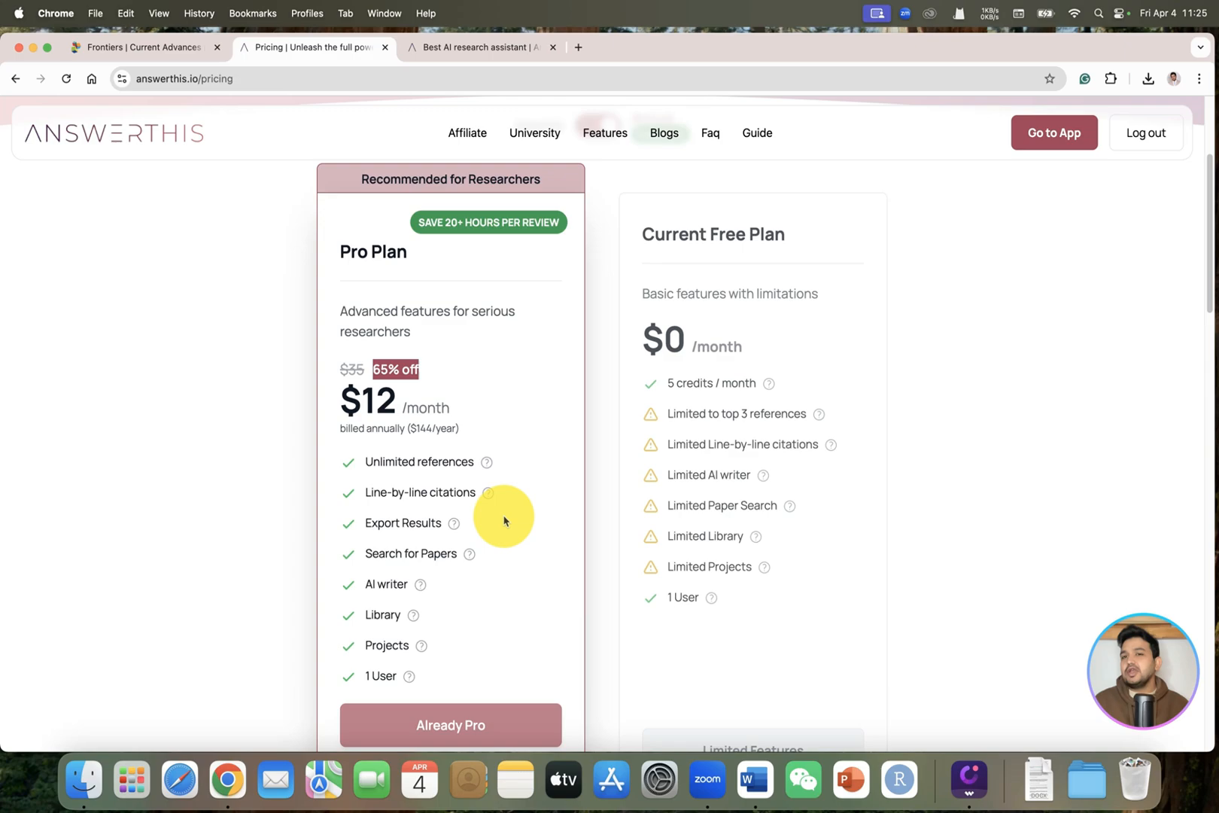
mouse_move(544, 473)
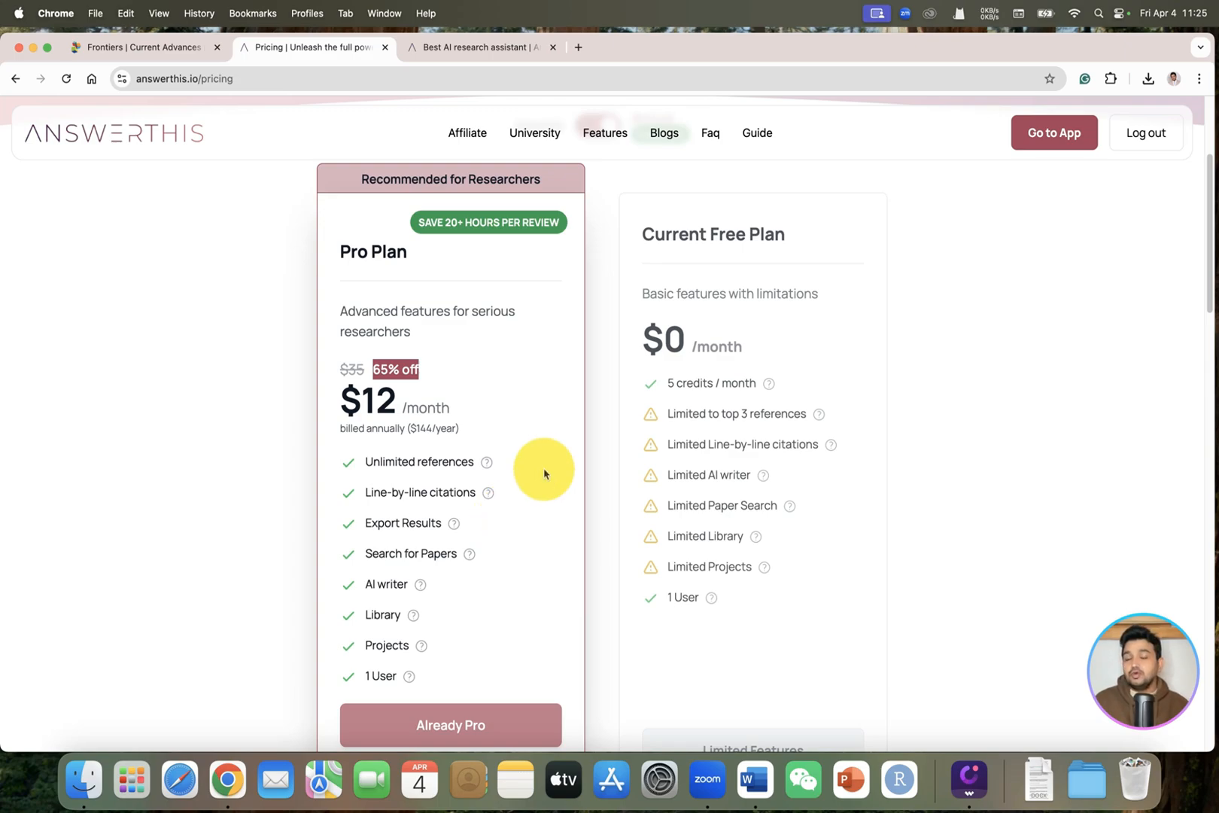
mouse_move(569, 474)
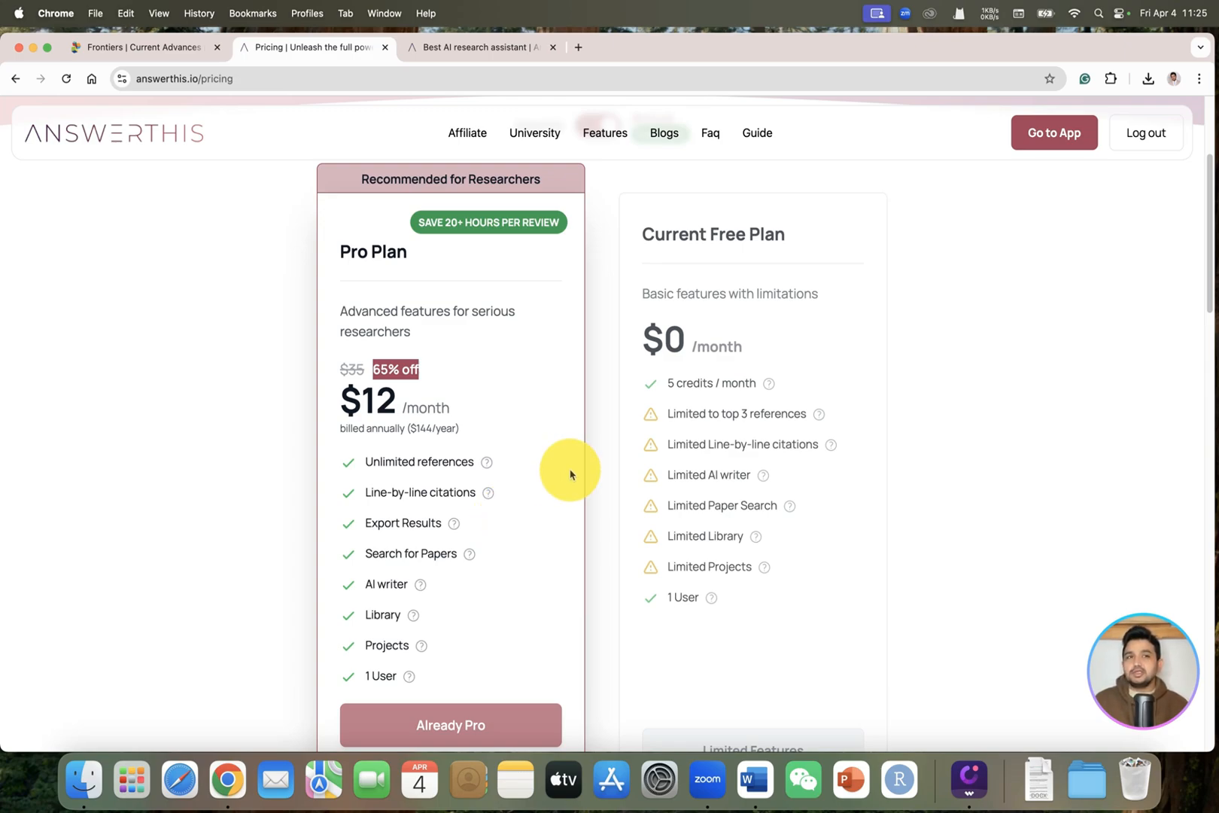
mouse_move(576, 481)
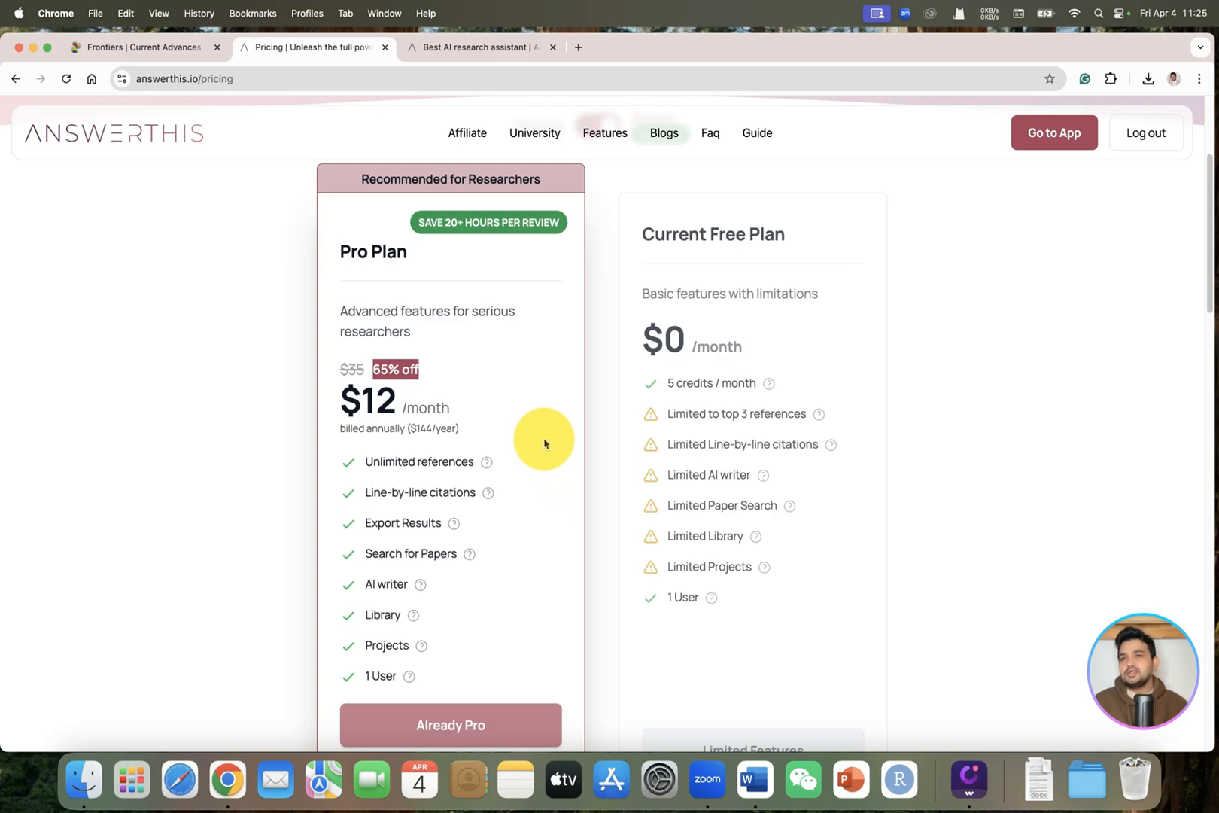
mouse_move(646, 387)
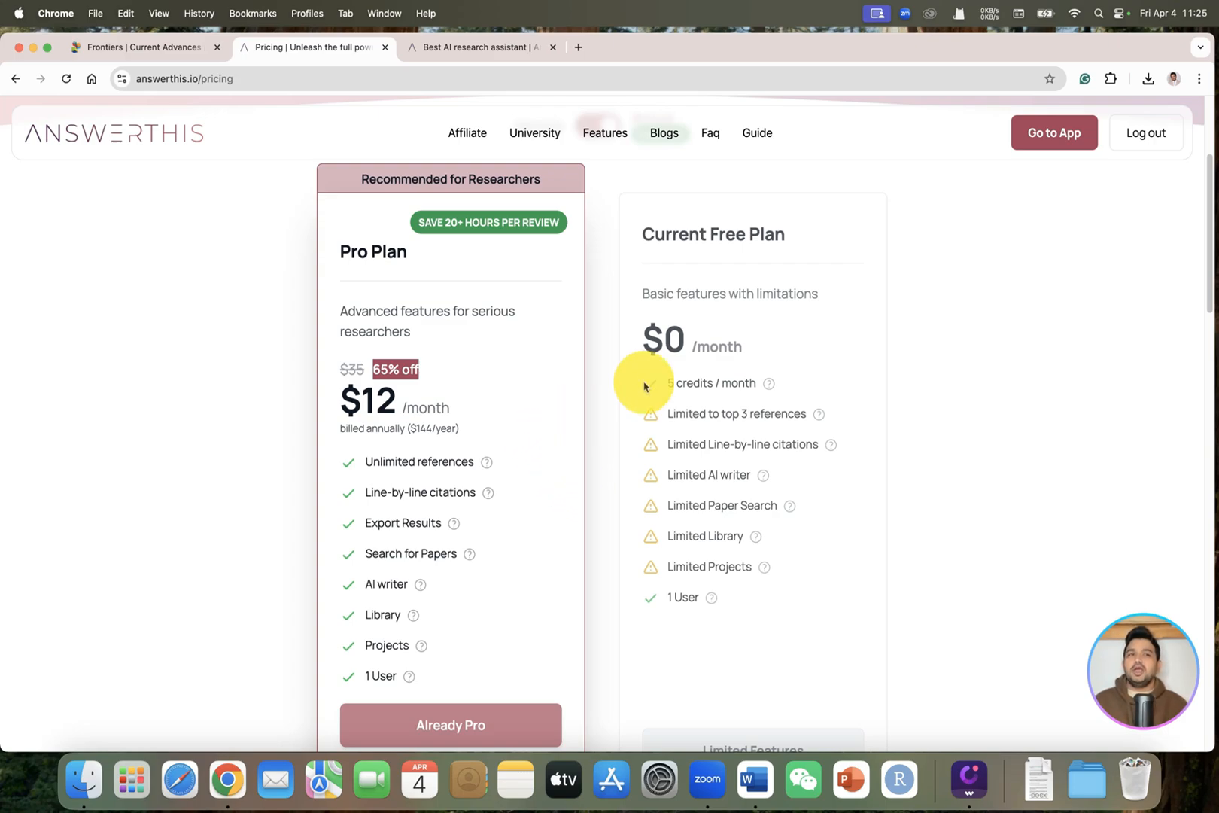